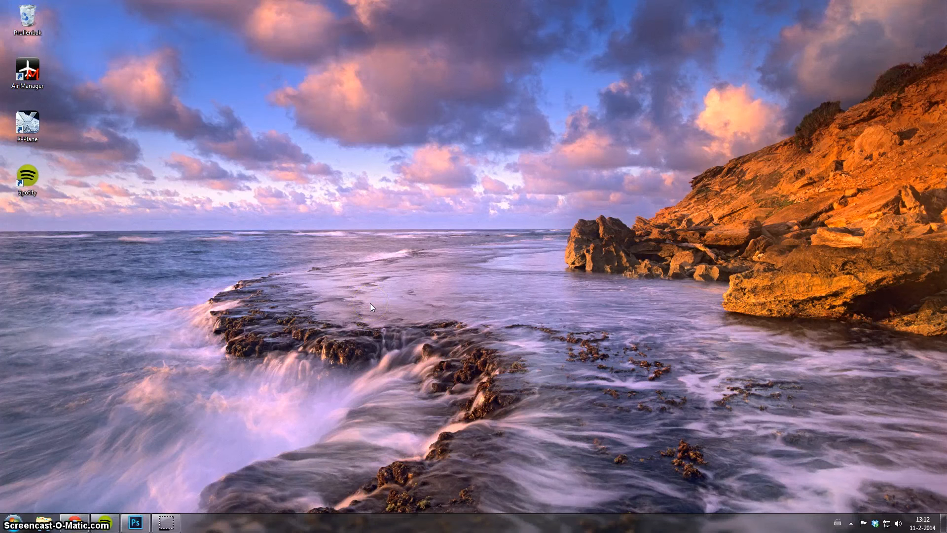
mouse_move(162, 362)
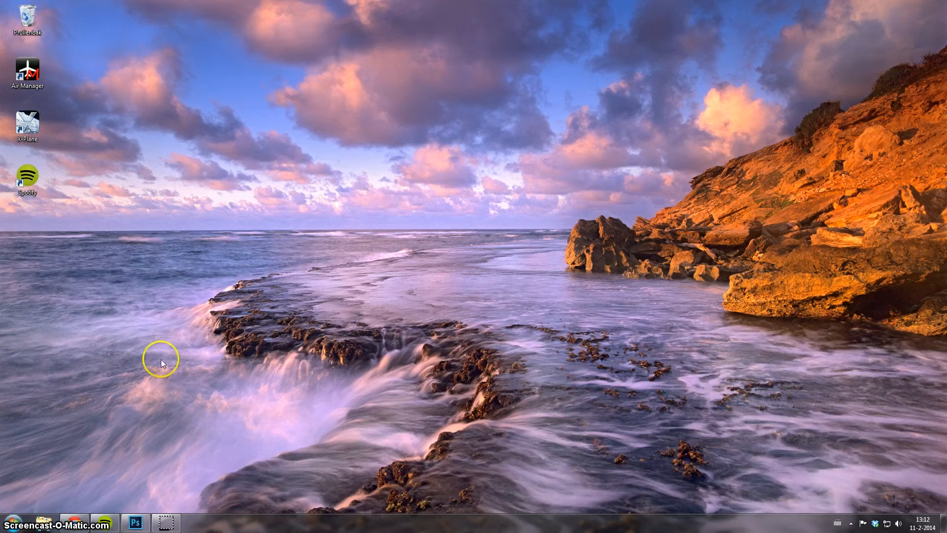
mouse_move(115, 415)
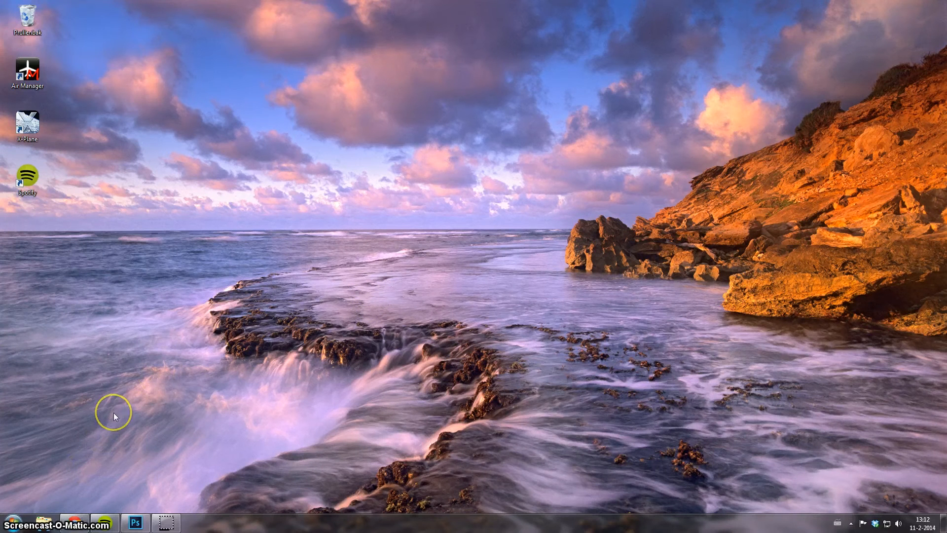
mouse_move(115, 416)
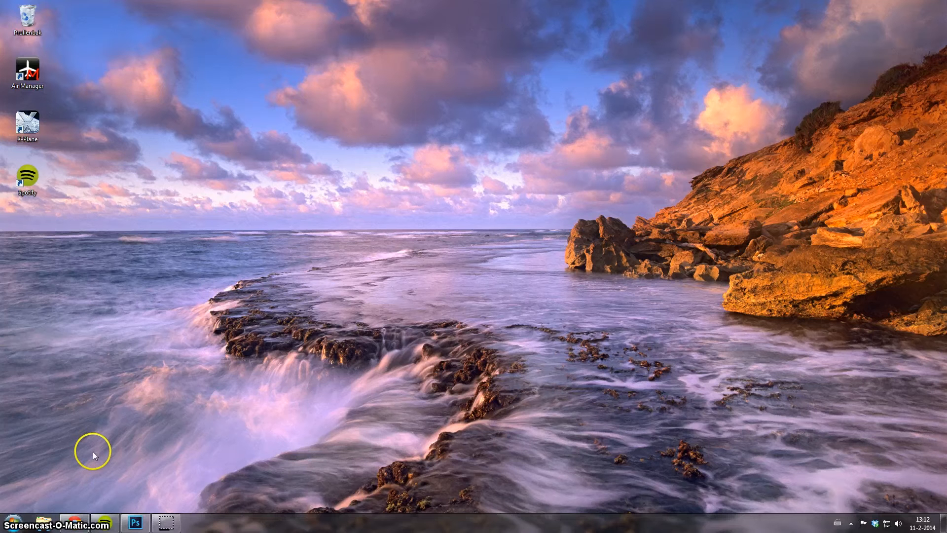
mouse_move(124, 457)
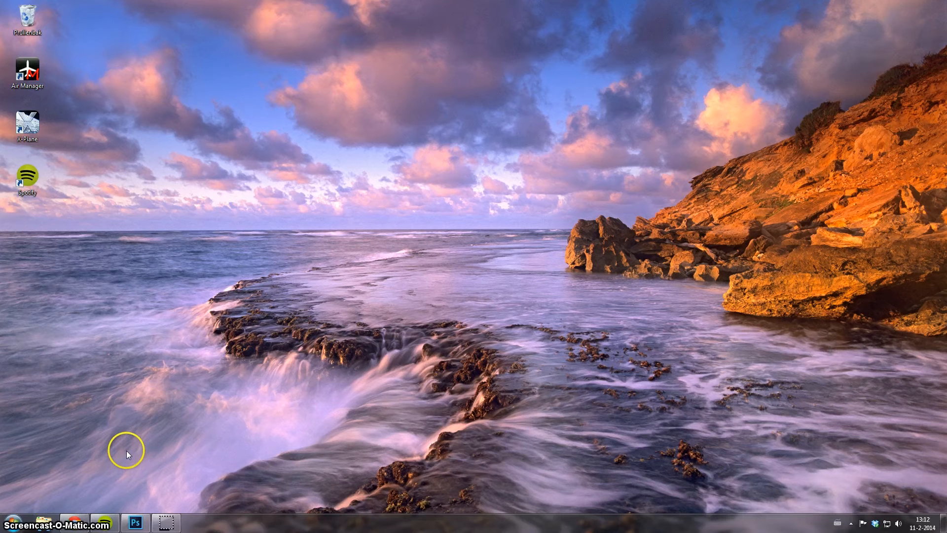
mouse_move(154, 393)
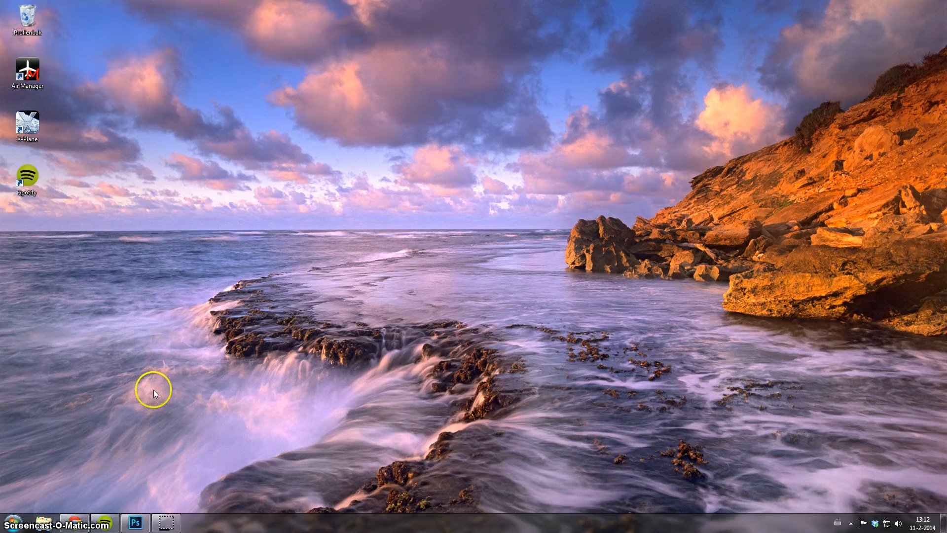
mouse_move(170, 404)
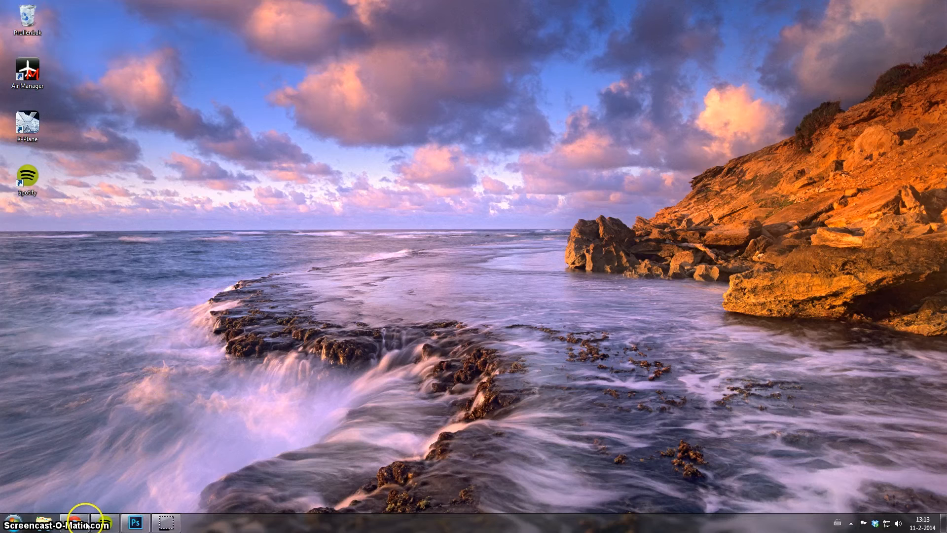
Bring up the skinman search results and view the g200kg SkinMan 0.999l page.
click(76, 523)
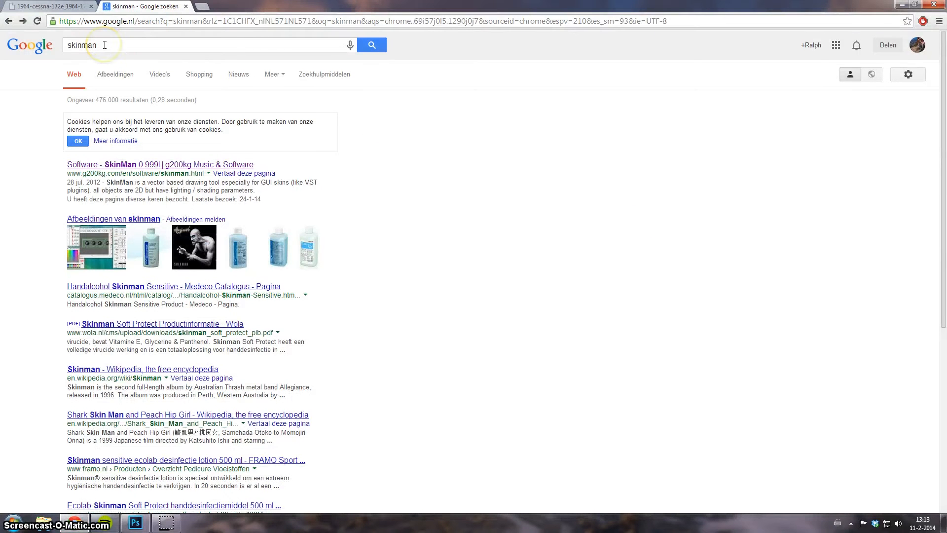
mouse_move(161, 48)
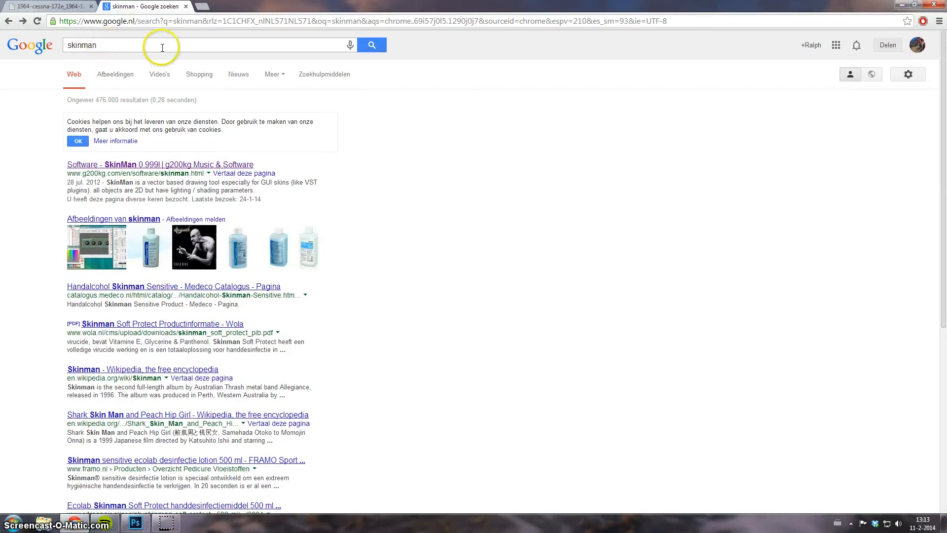
mouse_move(205, 167)
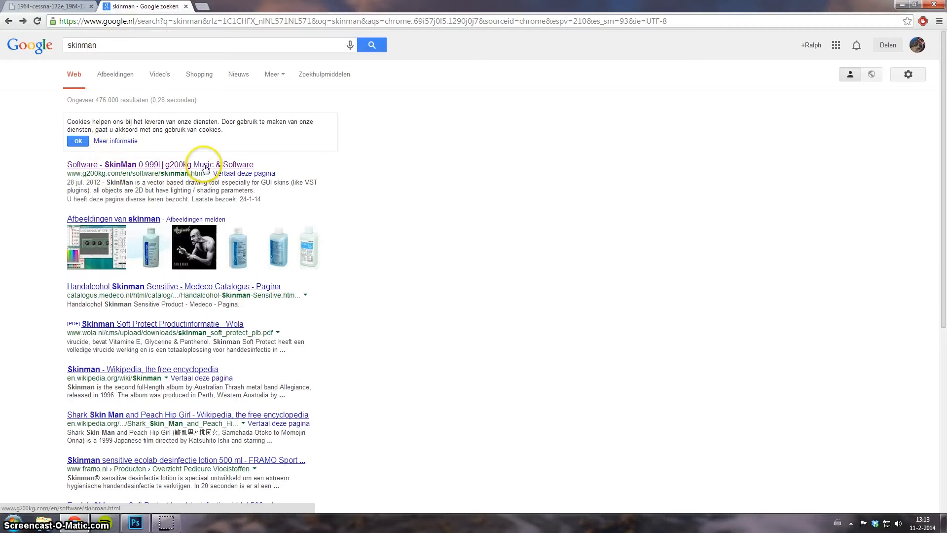
click(160, 165)
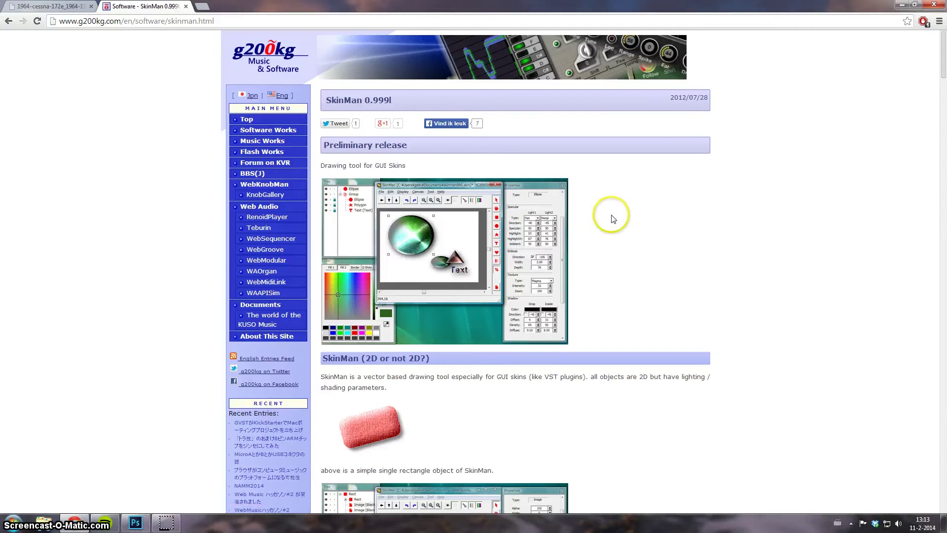
scroll(down, 3)
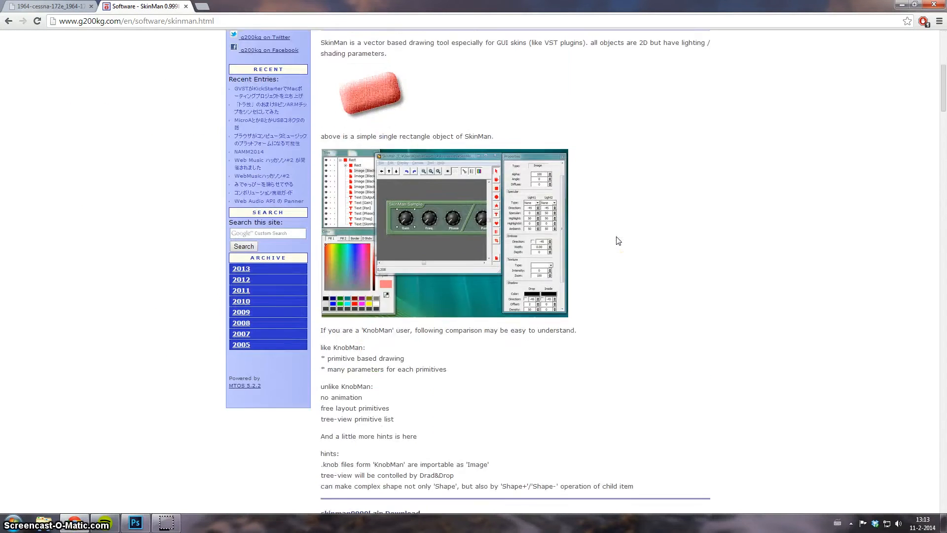
scroll(down, 3)
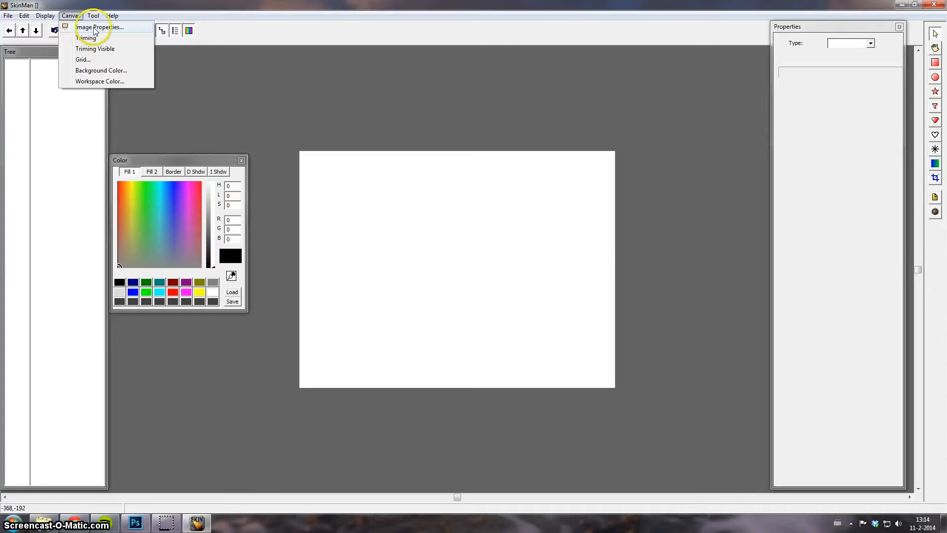
Resize the canvas to a 500 by 500 square via Image Properties.
click(99, 27)
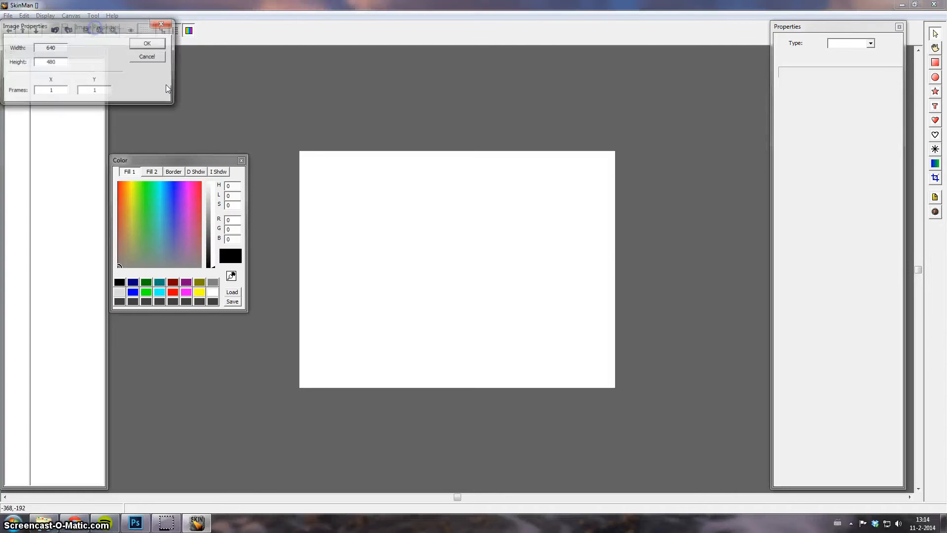
triple_click(50, 47)
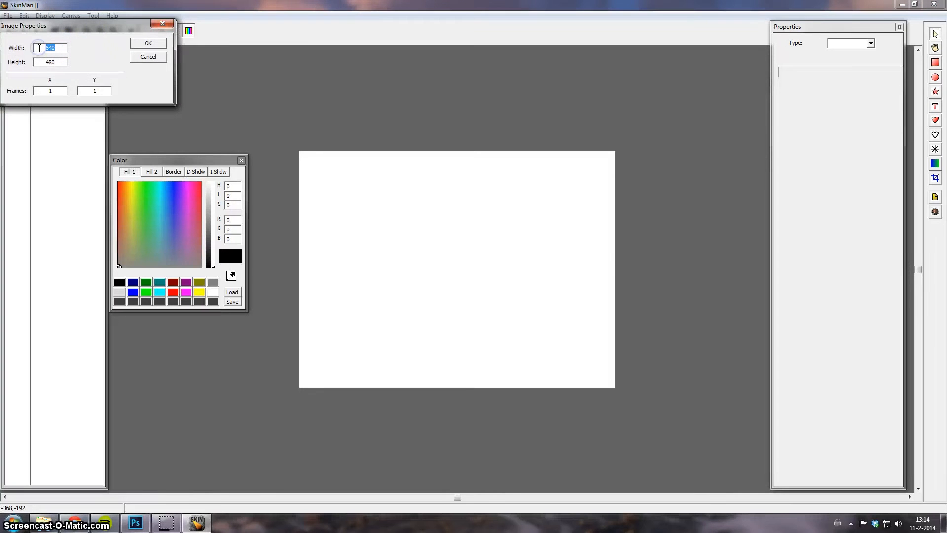
text(500)
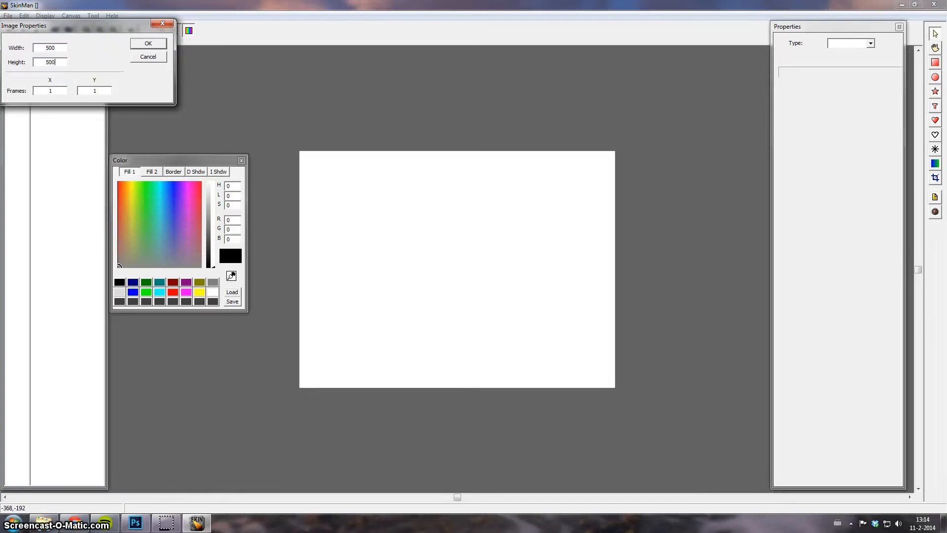
mouse_move(148, 43)
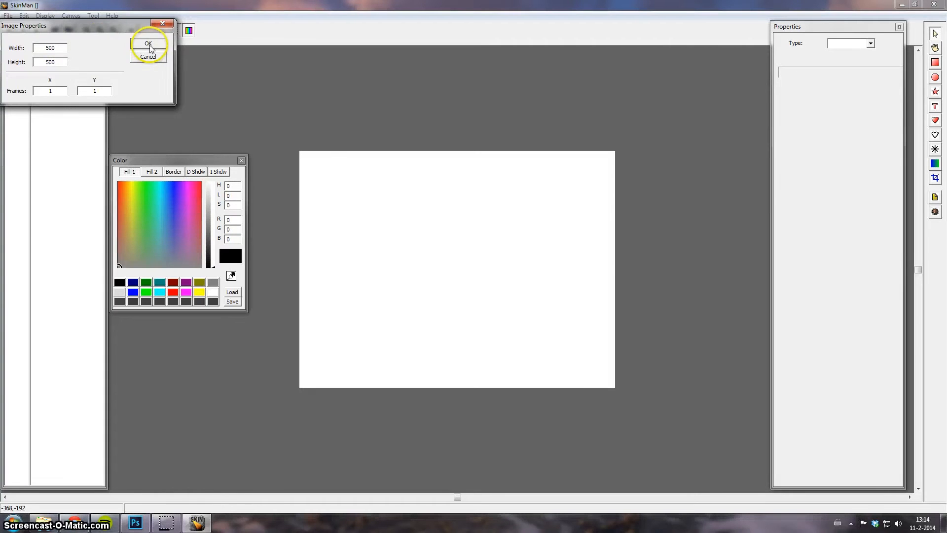
click(148, 44)
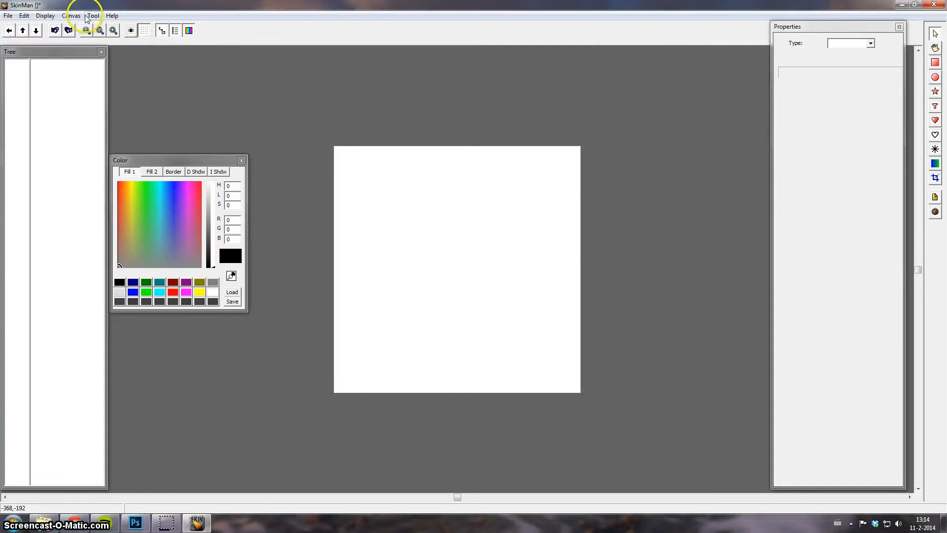
Set the workspace colour to black through Canvas > Workspace Color.
click(71, 15)
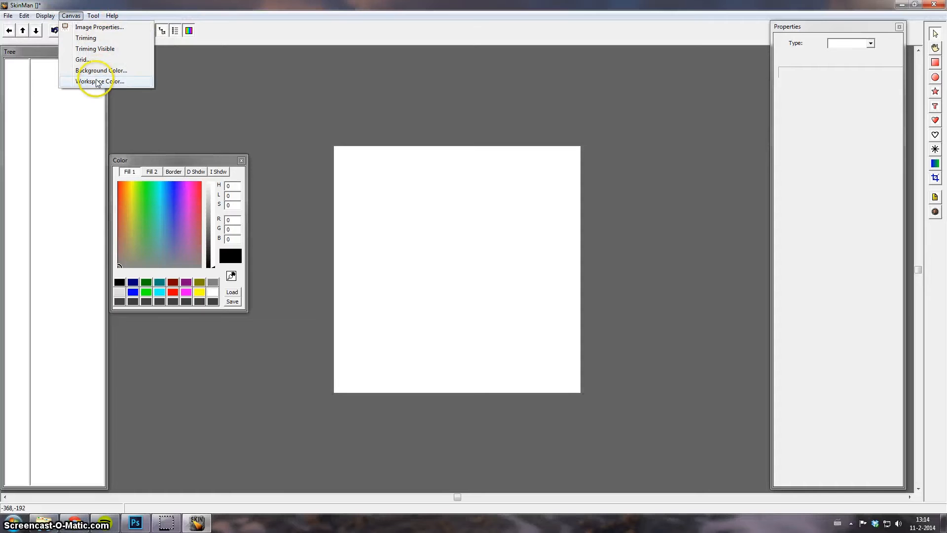
click(100, 81)
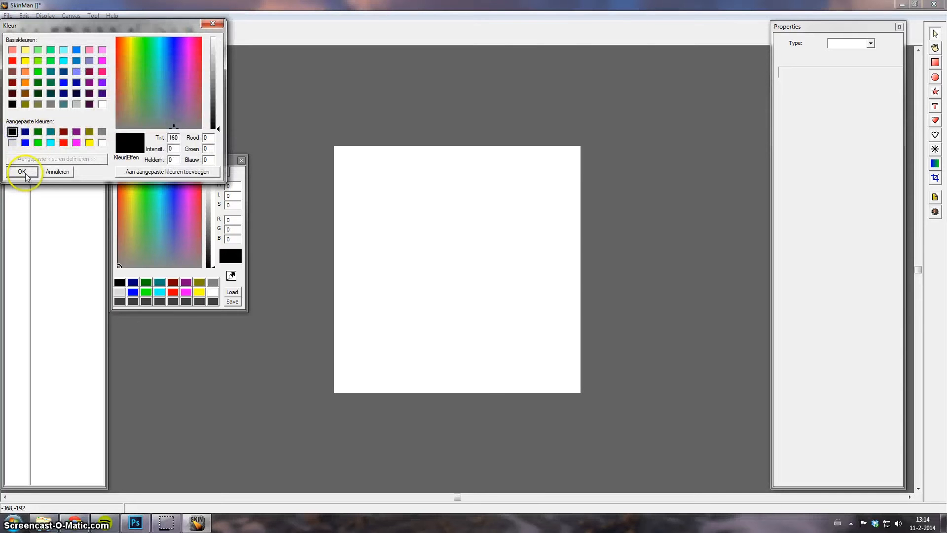
click(22, 172)
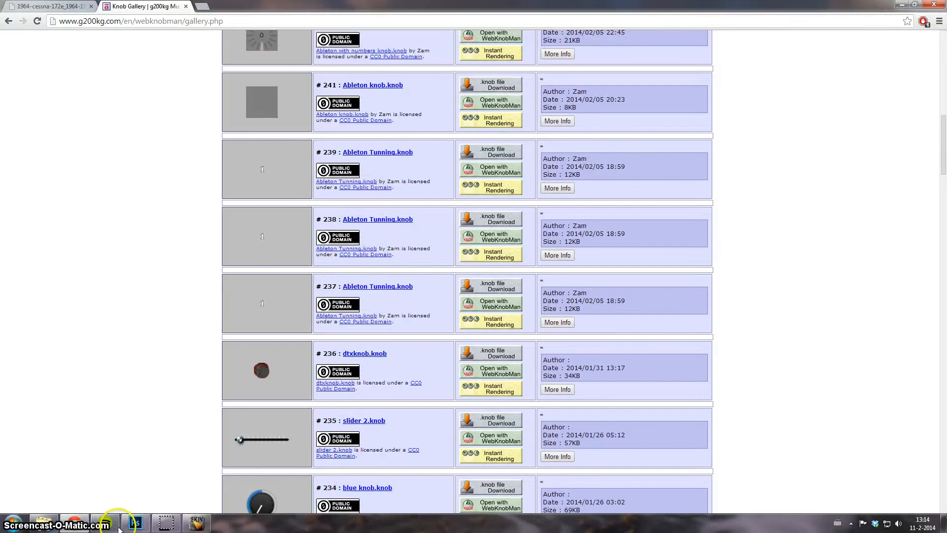
Bring the Photoshop document with the Cessna RPM gauge photo to the front.
click(135, 522)
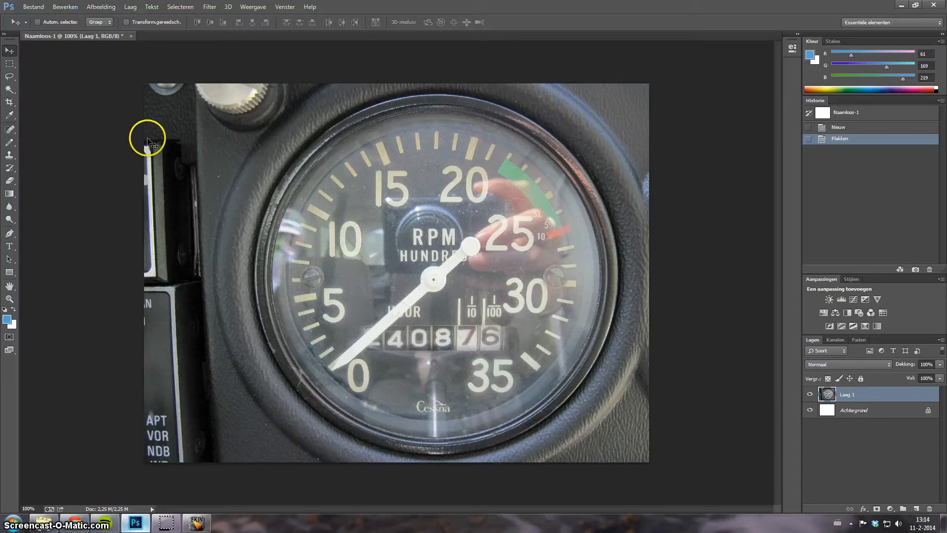
mouse_move(152, 145)
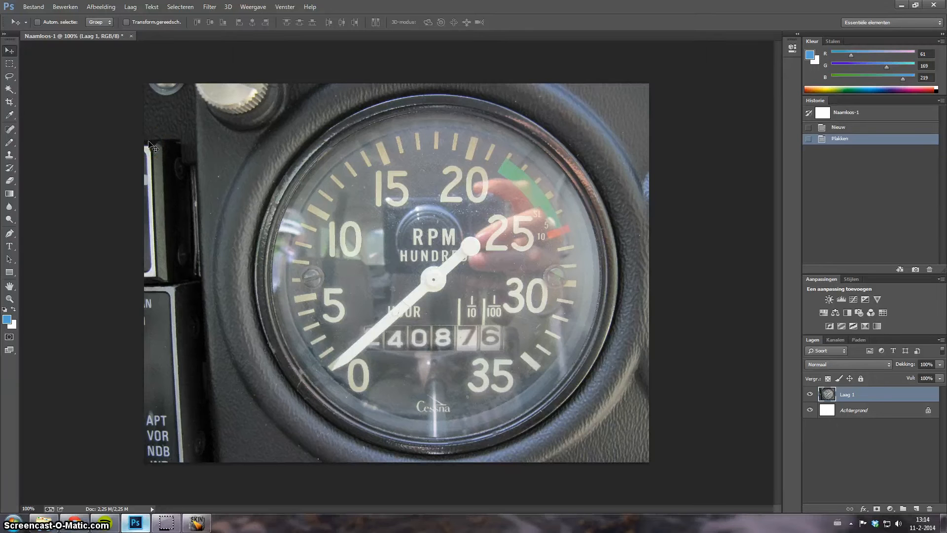
mouse_move(104, 176)
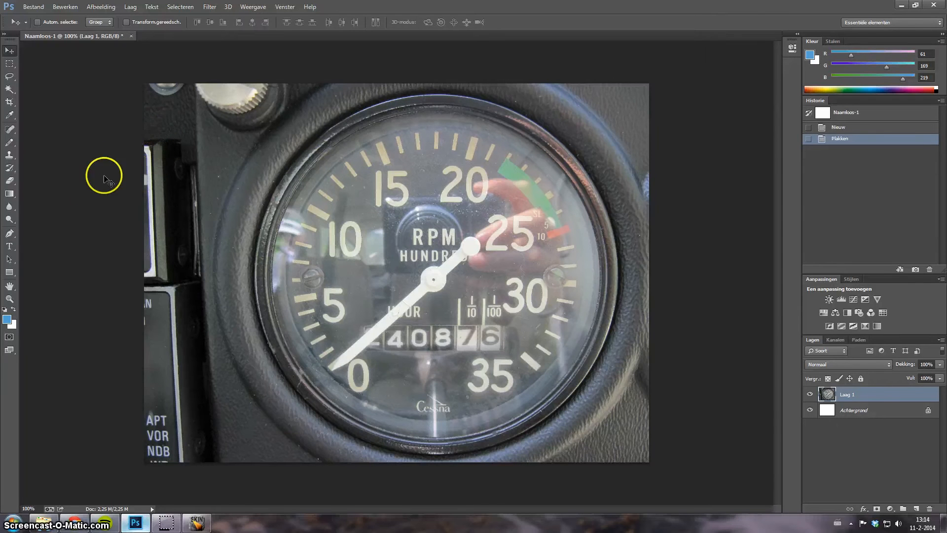
mouse_move(77, 203)
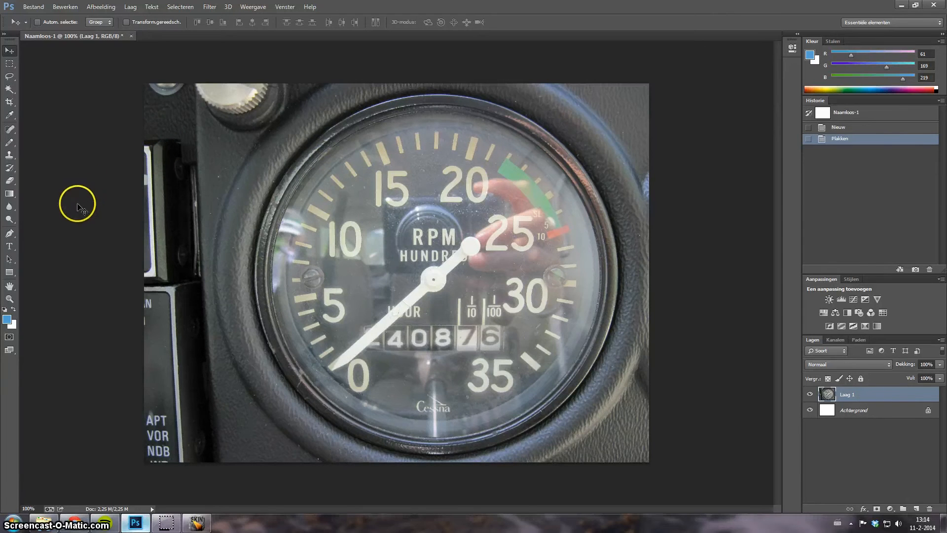
mouse_move(202, 466)
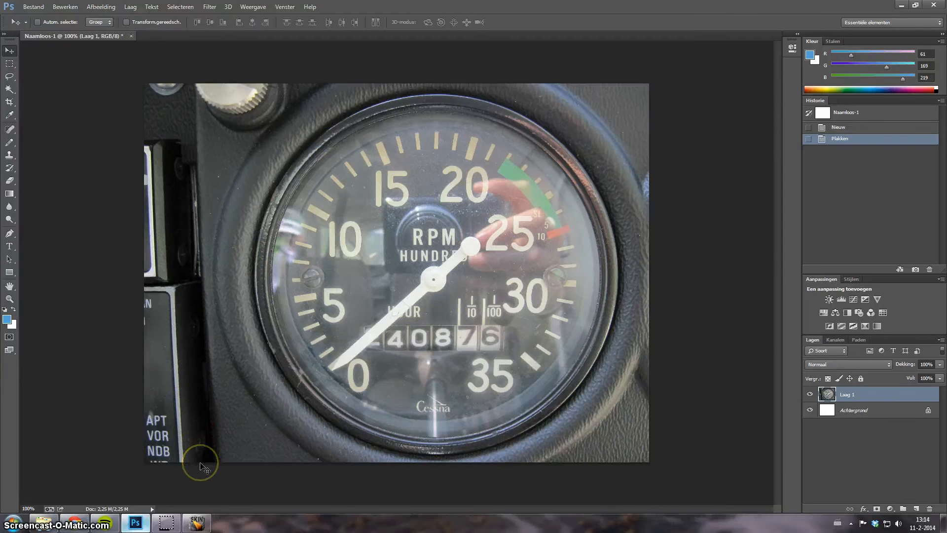
mouse_move(223, 464)
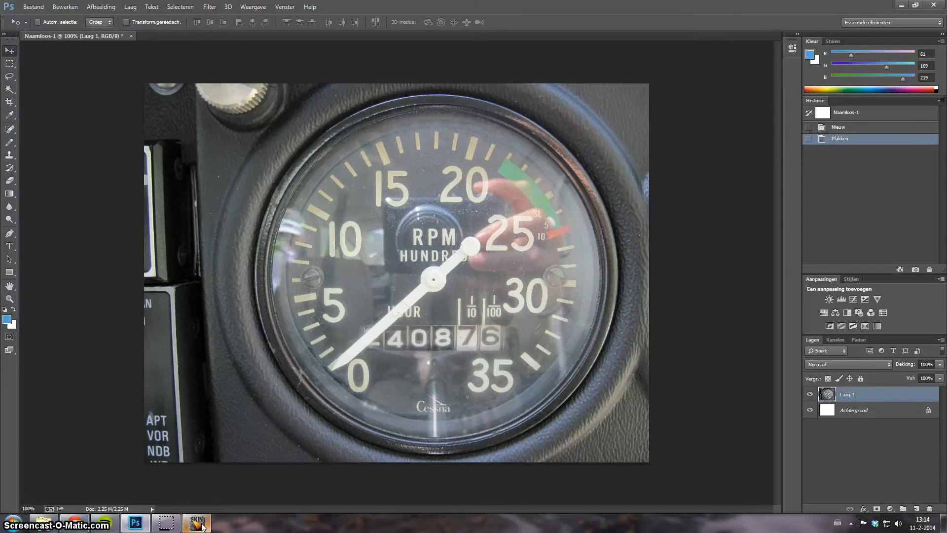
Back in SkinMan, set the salmon rectangle to 496 by 496 at position 2, 2.
click(196, 523)
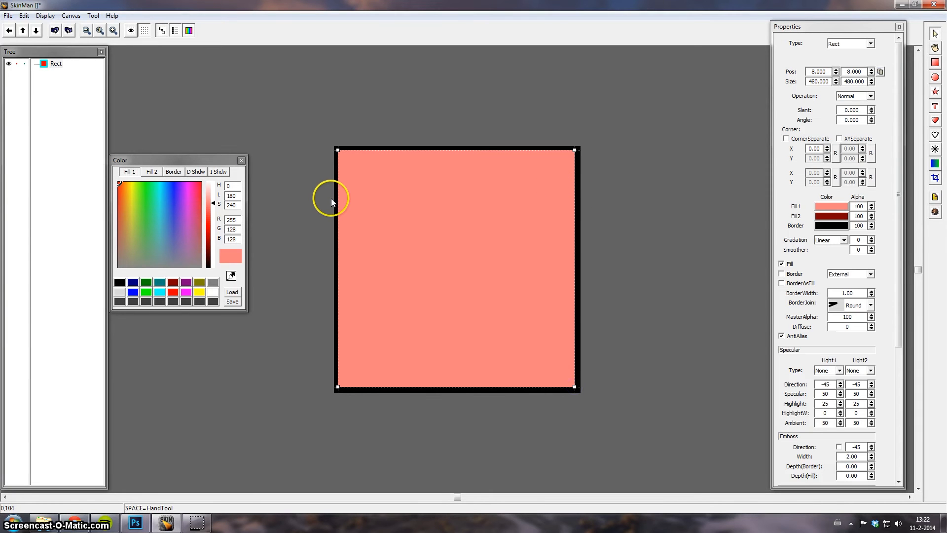
mouse_move(338, 192)
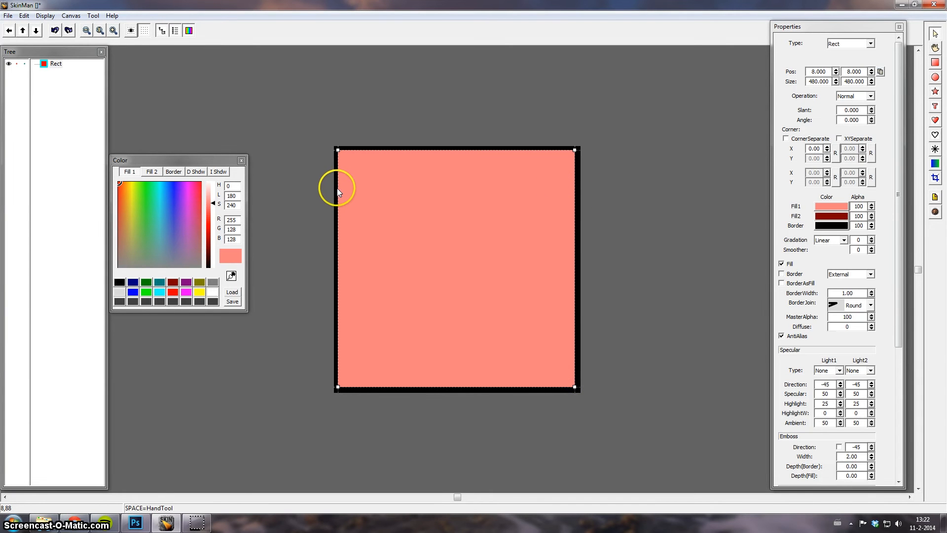
mouse_move(680, 128)
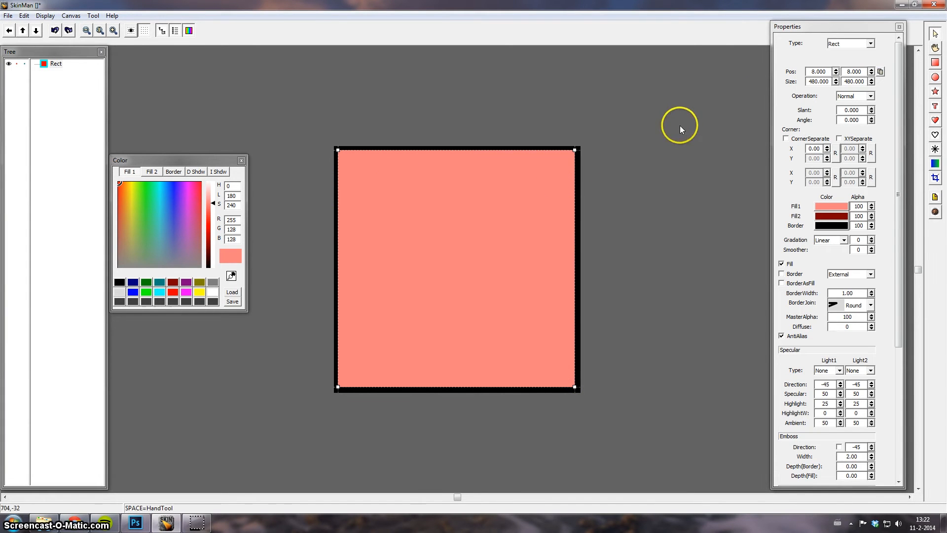
triple_click(818, 81)
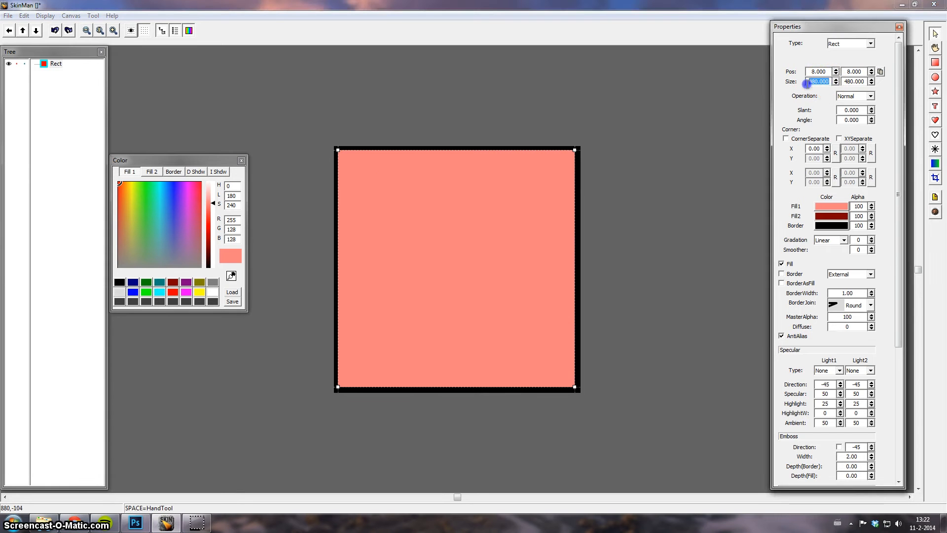
text(496)
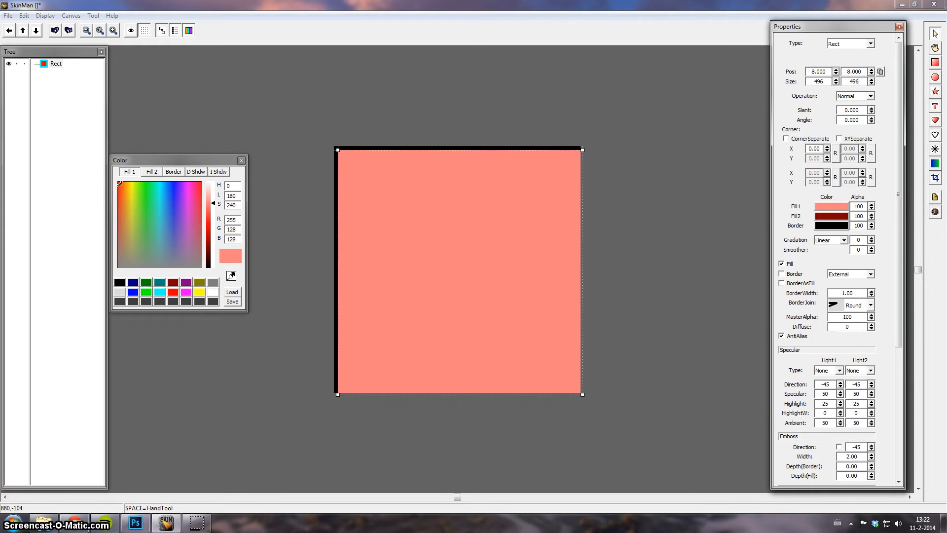
mouse_move(716, 88)
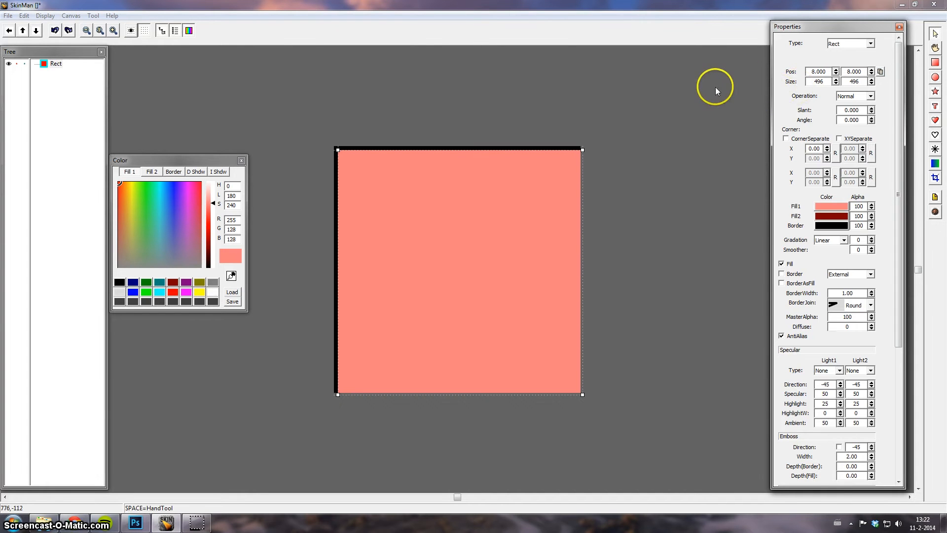
mouse_move(759, 94)
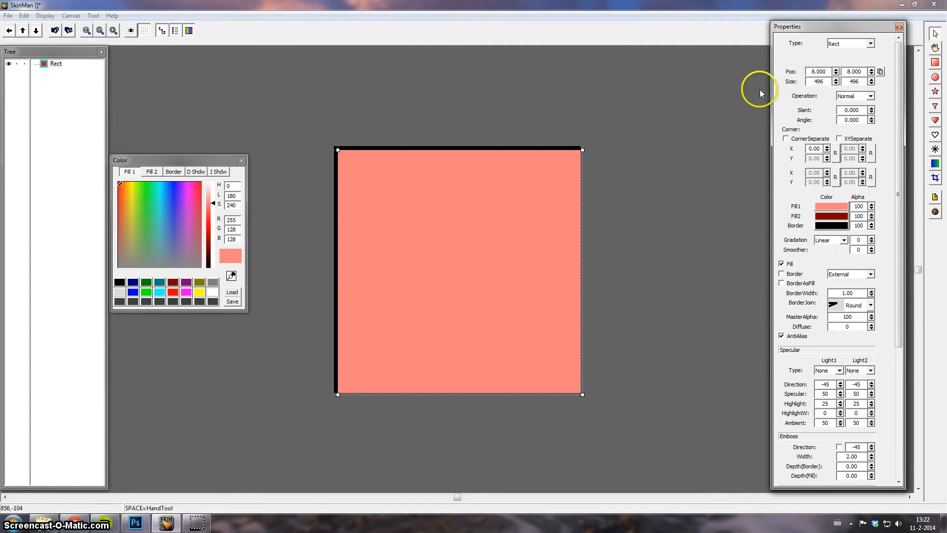
triple_click(816, 71)
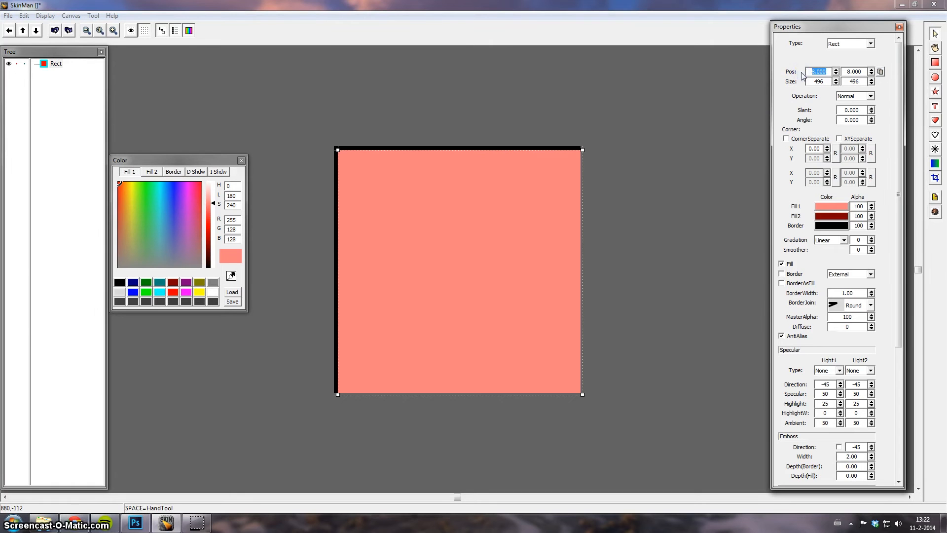
text(2)
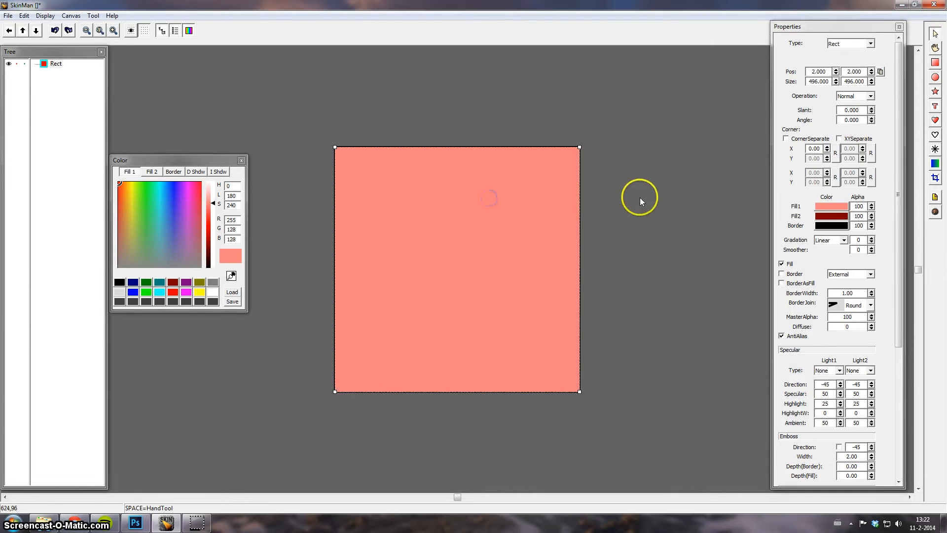
mouse_move(773, 151)
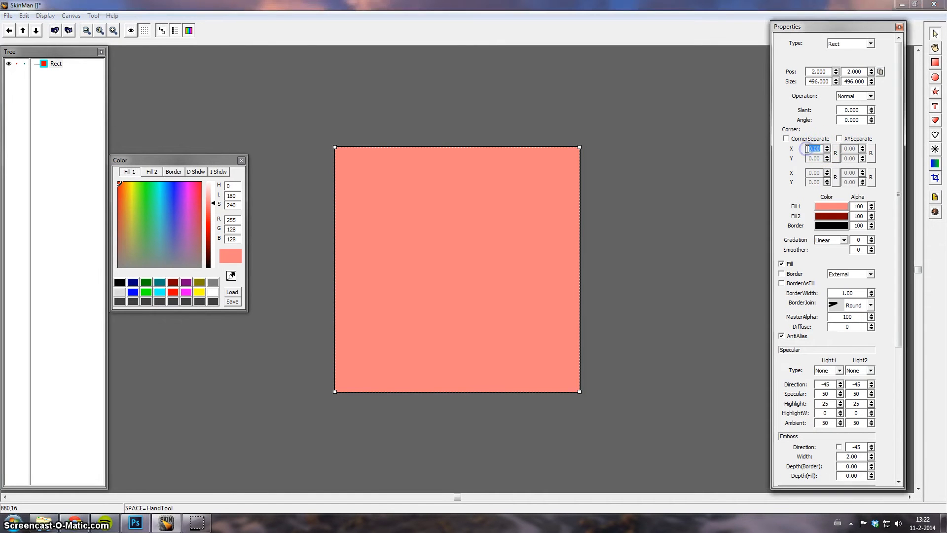
Round the rectangle's corners by entering a corner radius.
text(15)
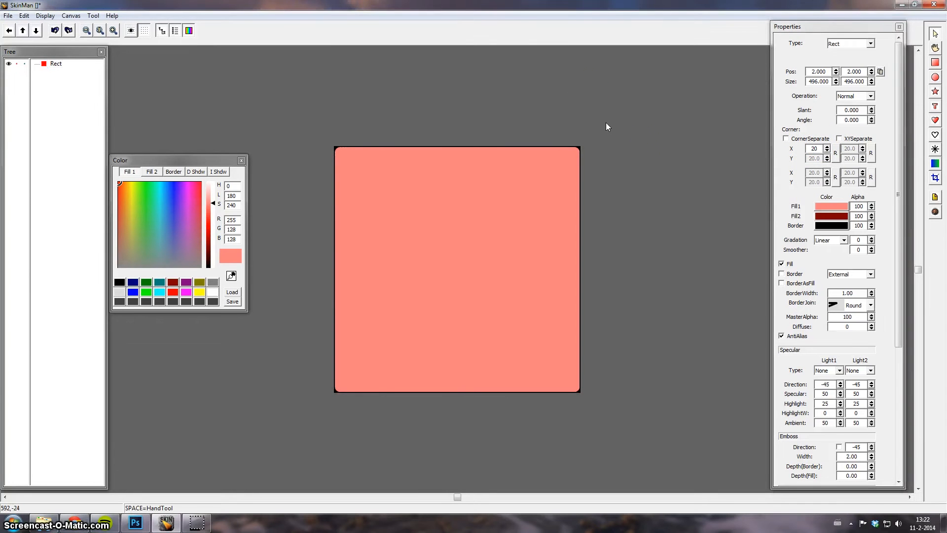
mouse_move(502, 161)
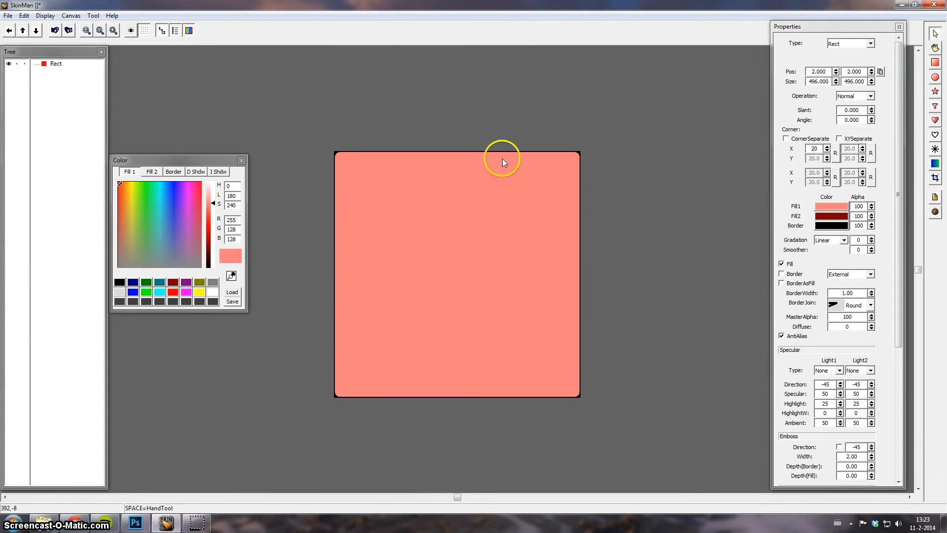
mouse_move(367, 175)
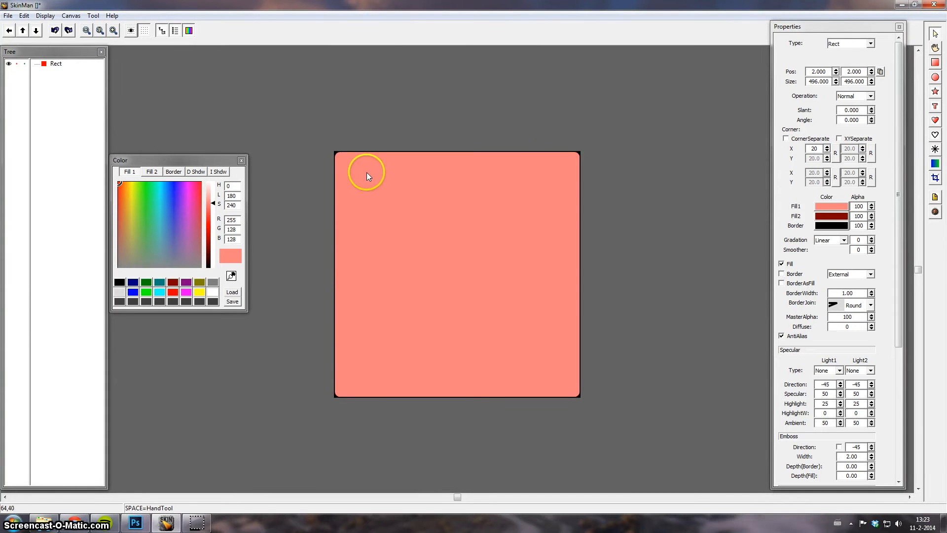
mouse_move(145, 507)
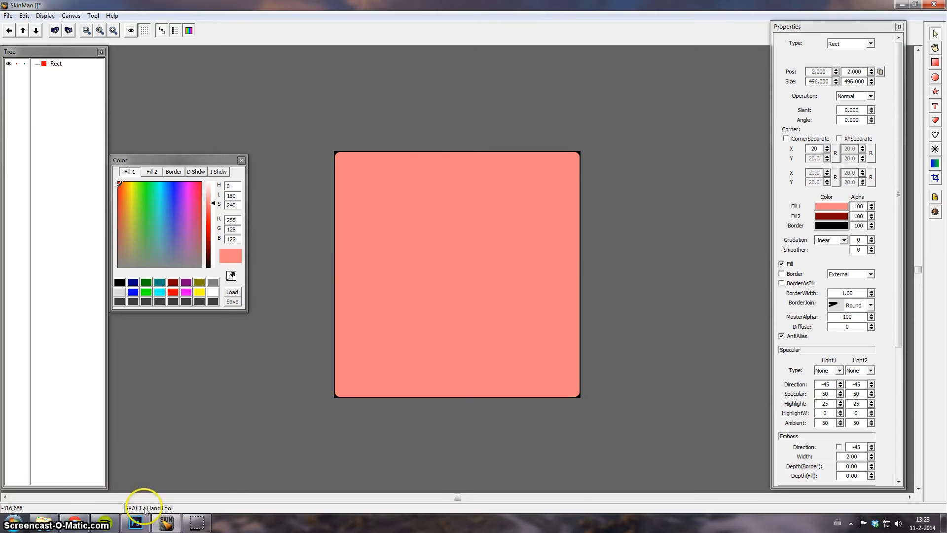
Read the gauge's dark grey, RGB 83, 83, 83, from Photoshop's colour picker and return.
click(135, 522)
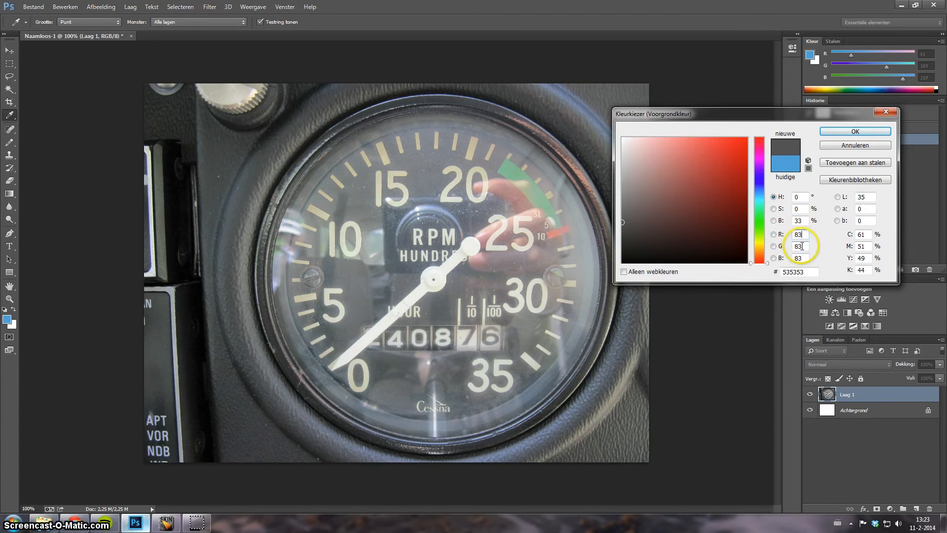
click(166, 523)
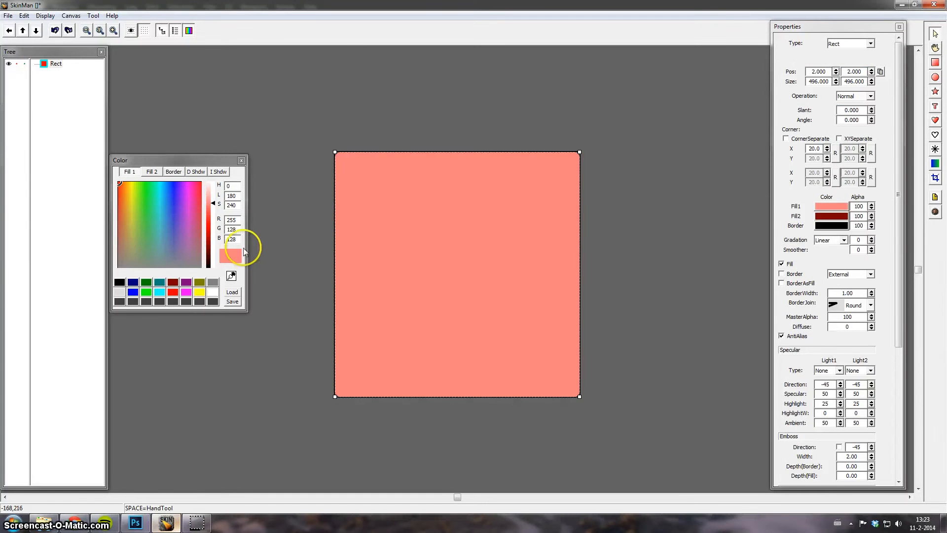
Change the rectangle's Fill 1 colour from salmon to dark grey RGB 83, 83, 83.
triple_click(231, 219)
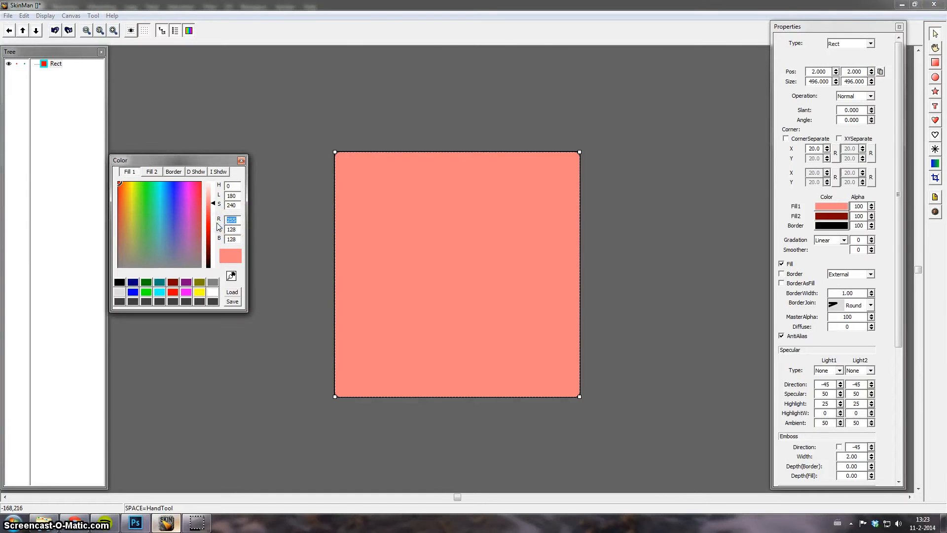
click(174, 249)
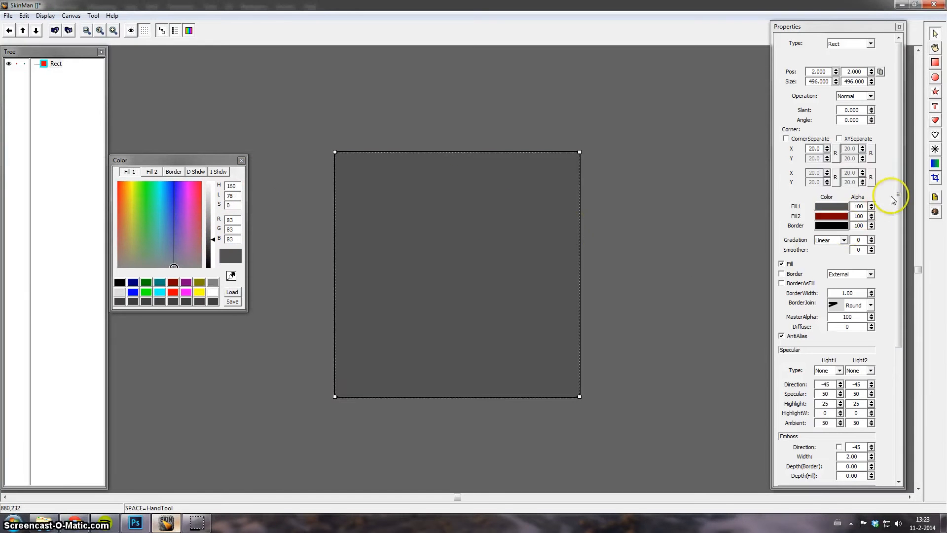
Give the rectangle an embossed edge with border and fill depths of 2.
scroll(down, 3)
text(2)
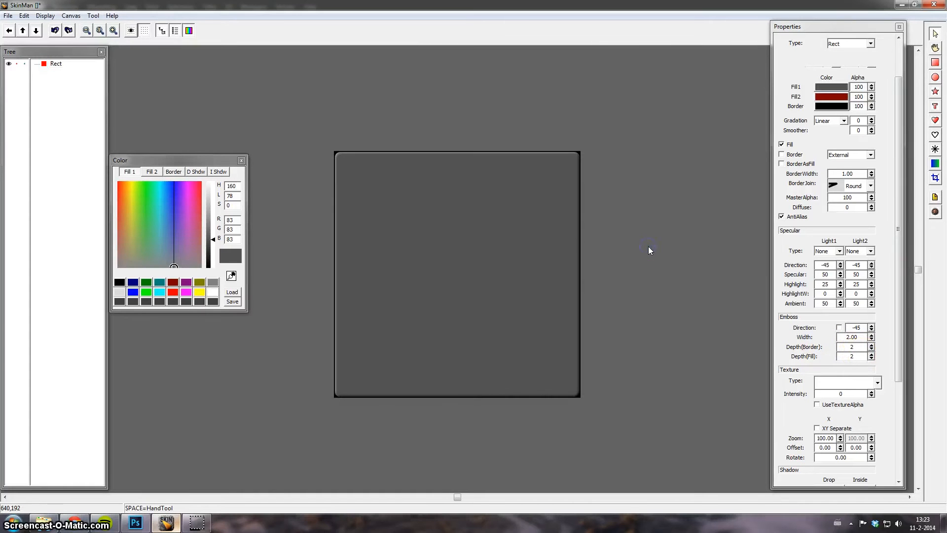
mouse_move(648, 252)
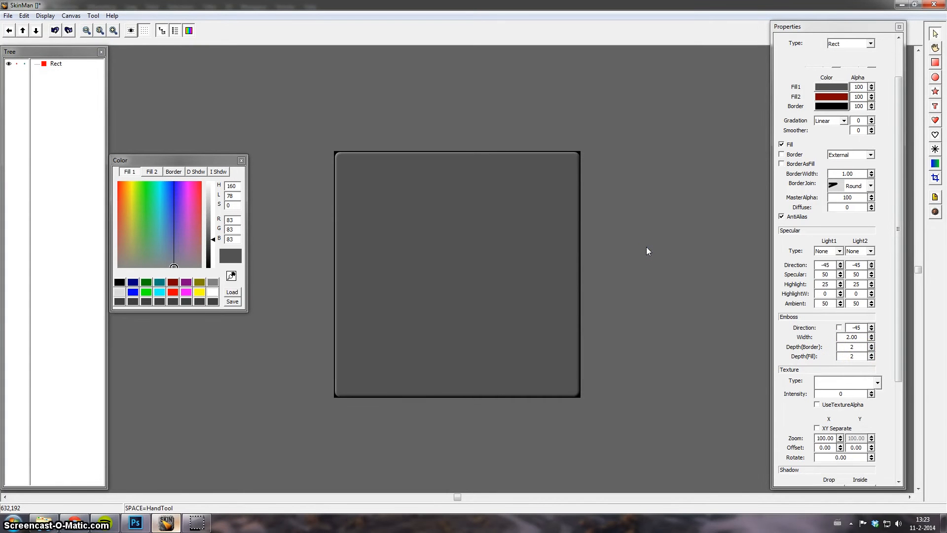
mouse_move(490, 232)
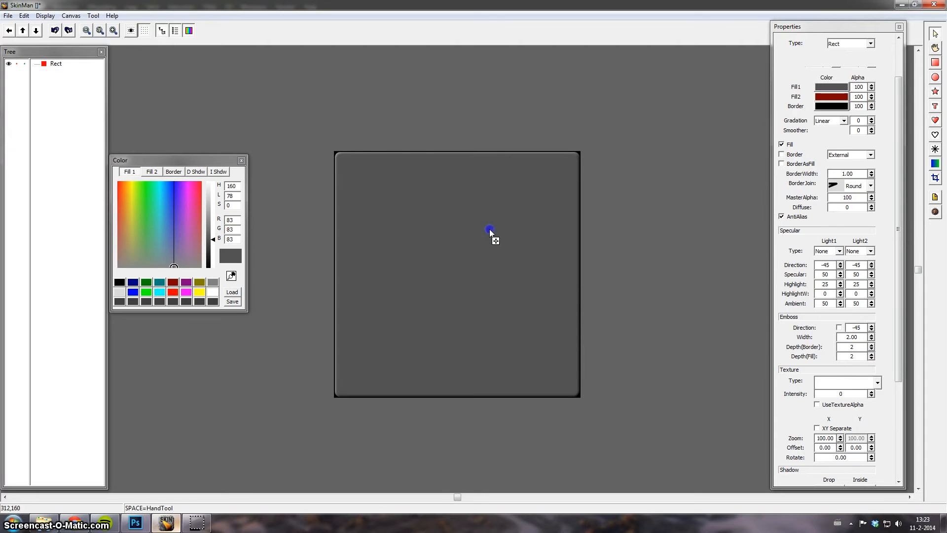
Apply a Sand texture at intensity 1 to the grey rounded rectangle.
click(426, 176)
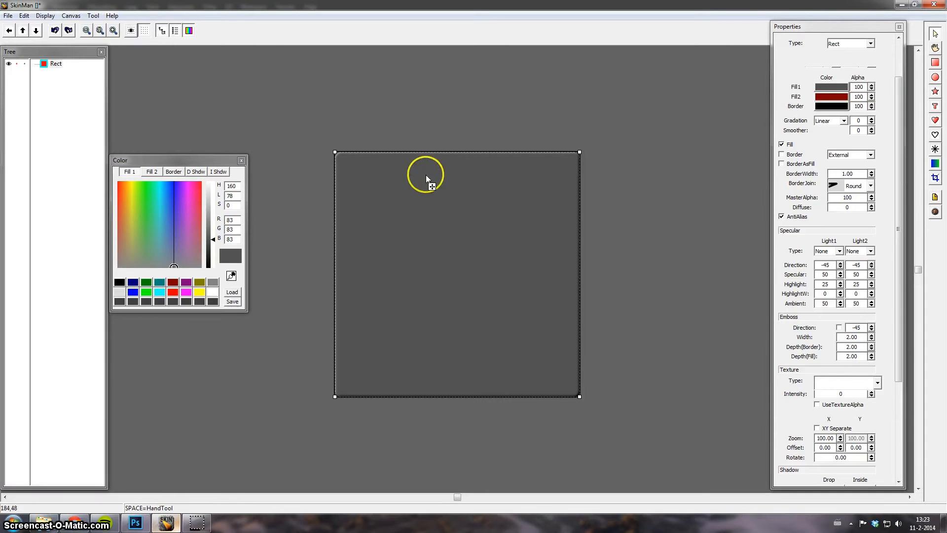
mouse_move(851, 386)
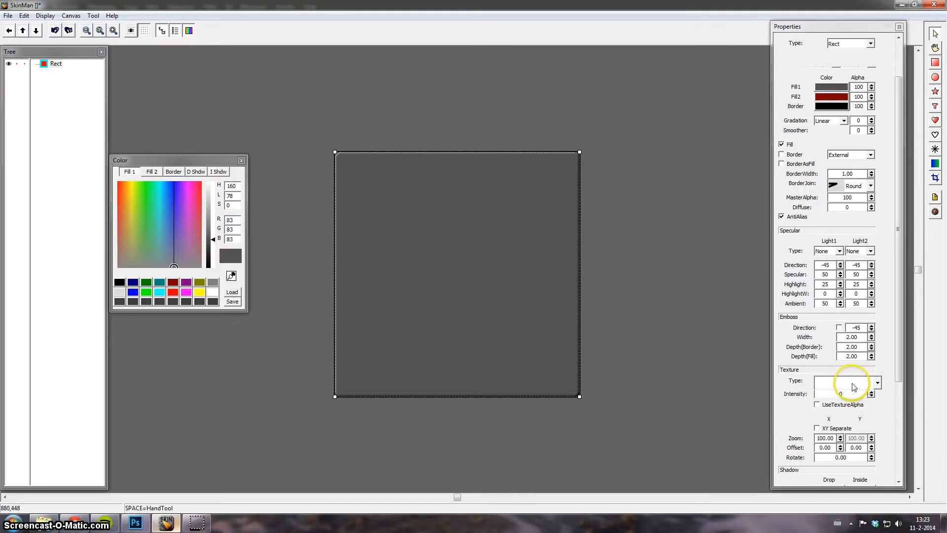
click(876, 383)
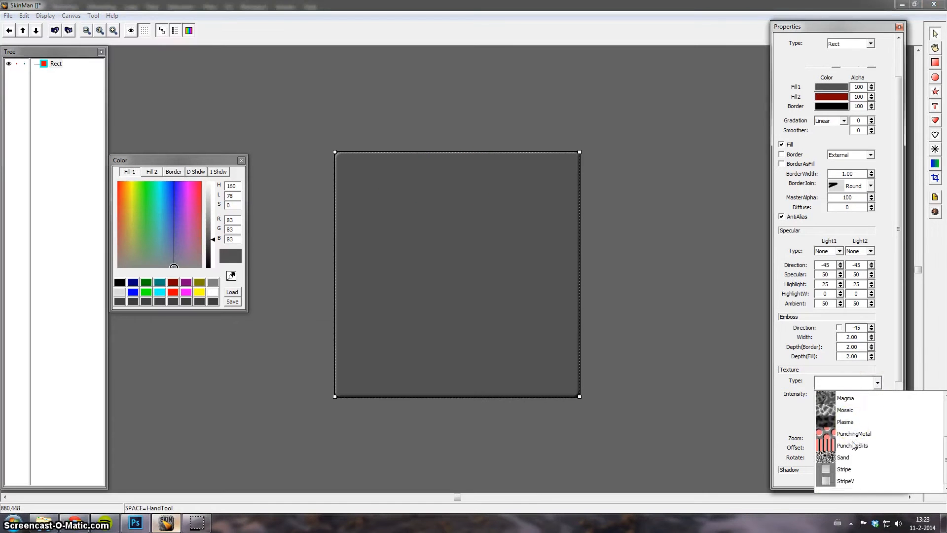
click(843, 457)
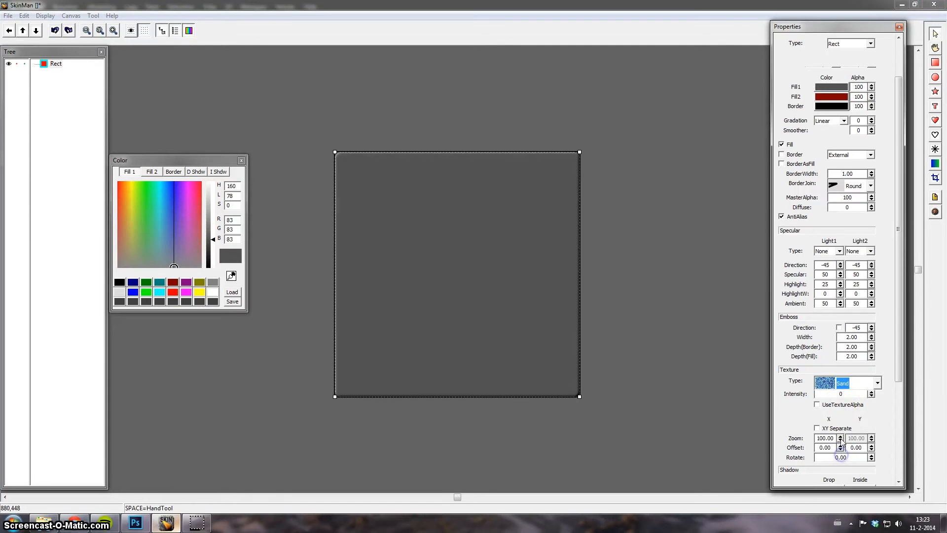
click(839, 394)
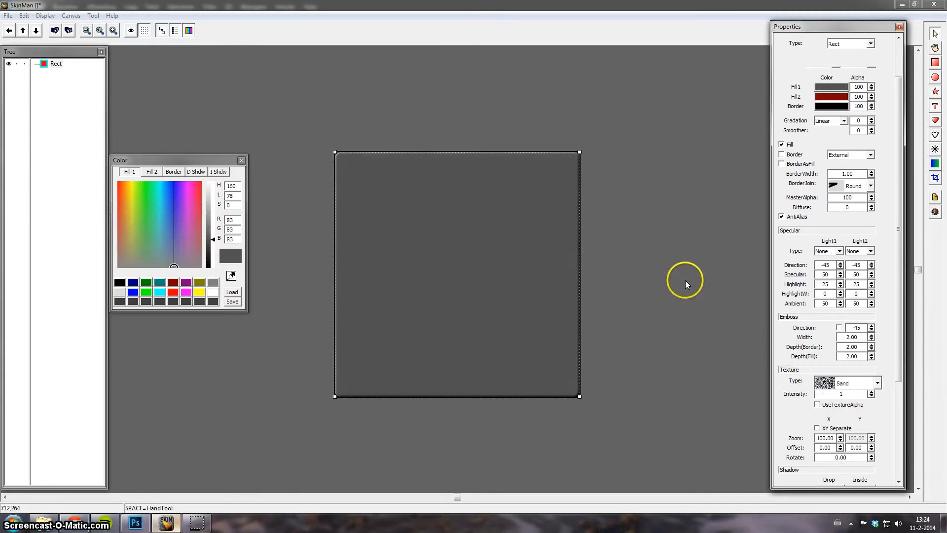
mouse_move(843, 390)
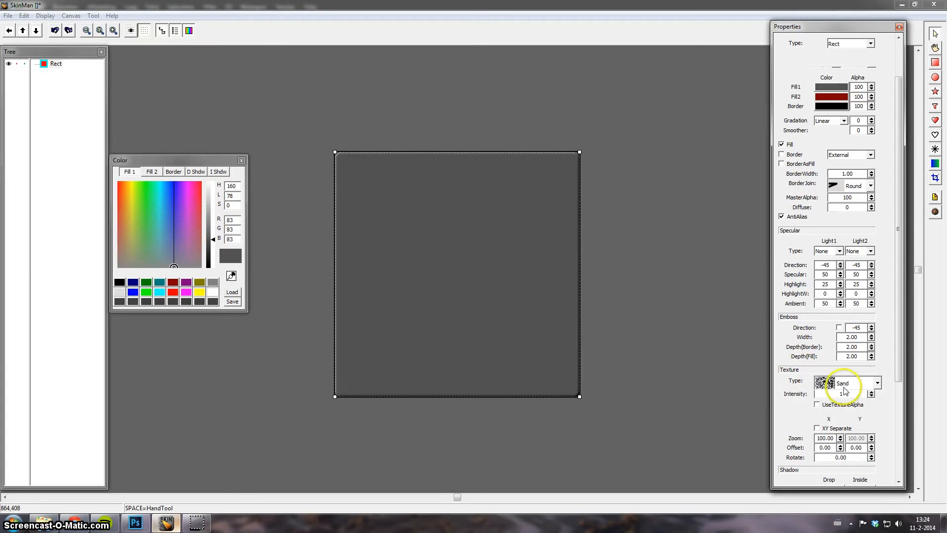
click(870, 392)
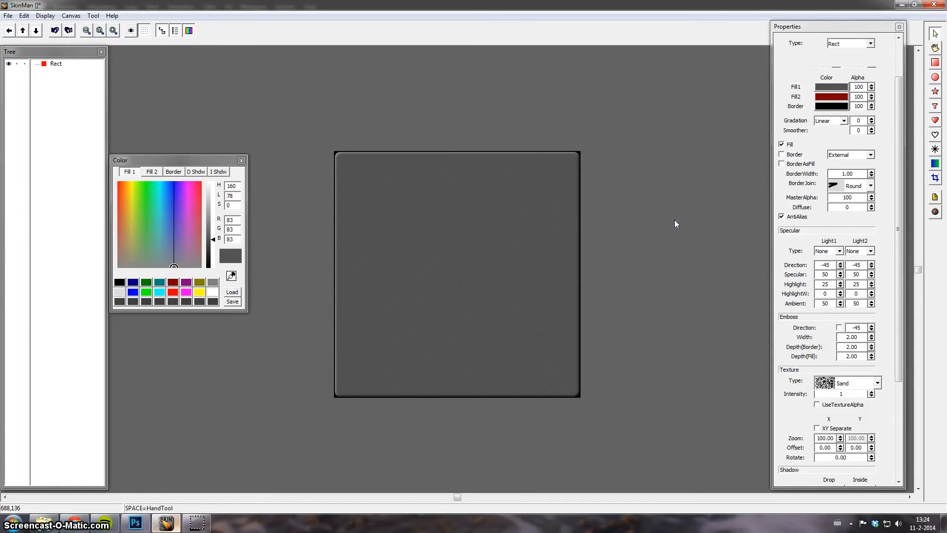
mouse_move(304, 78)
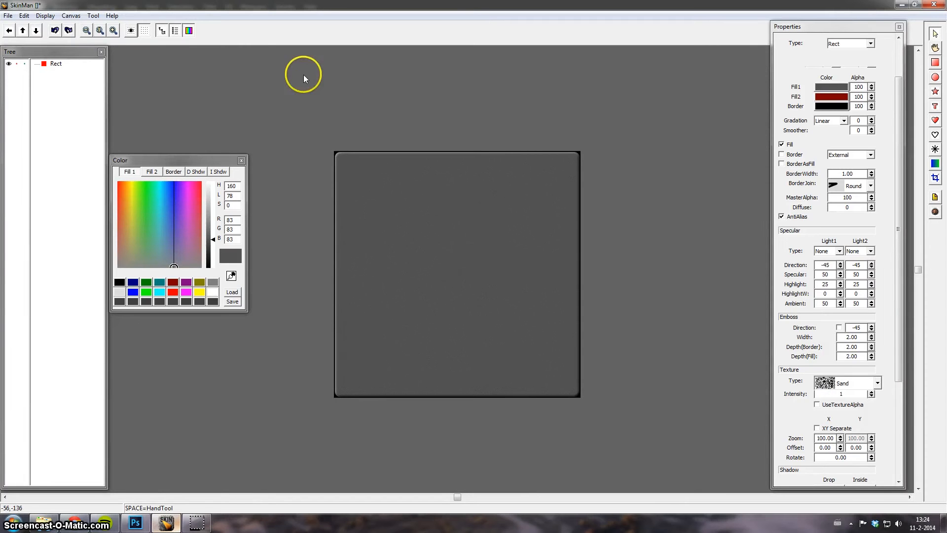
Save the skin project under the new name 'Cessna RPM'.
click(8, 14)
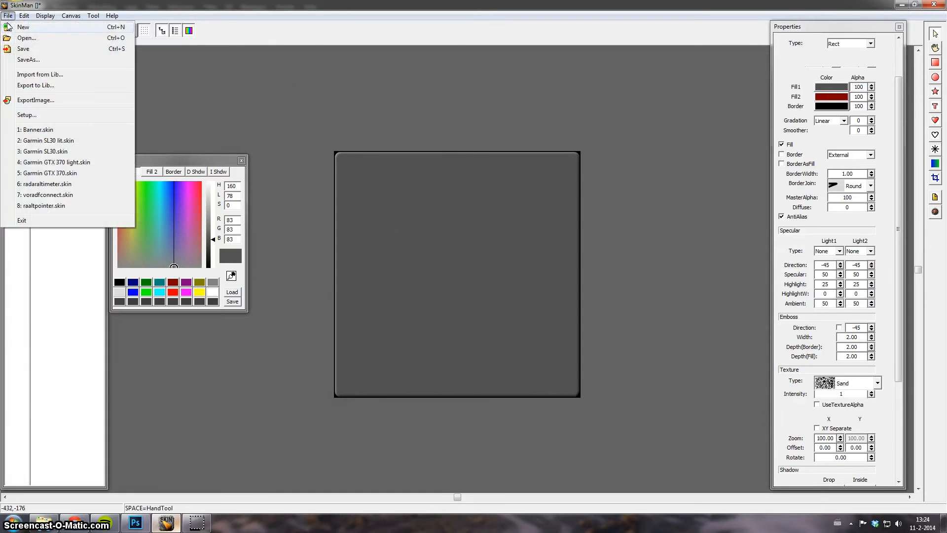
mouse_move(34, 54)
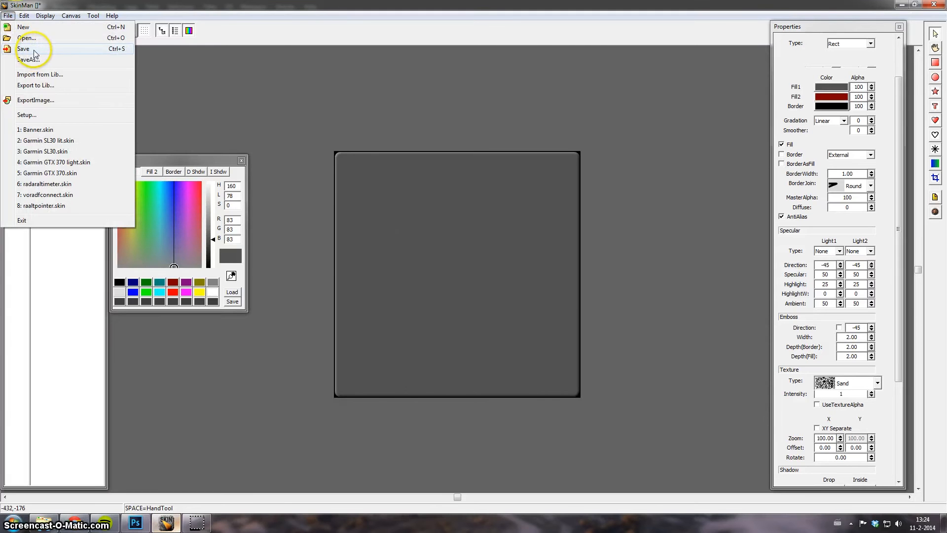
click(28, 59)
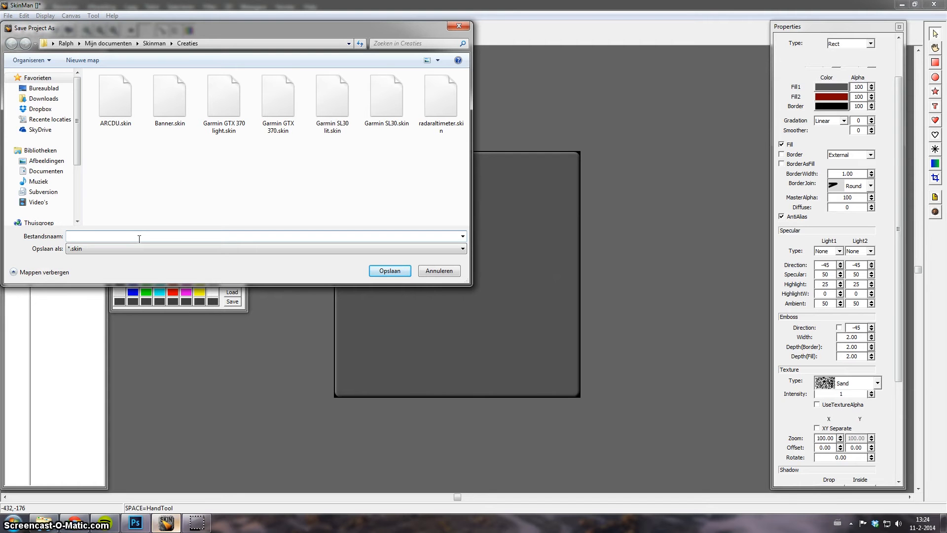
text(Cessna)
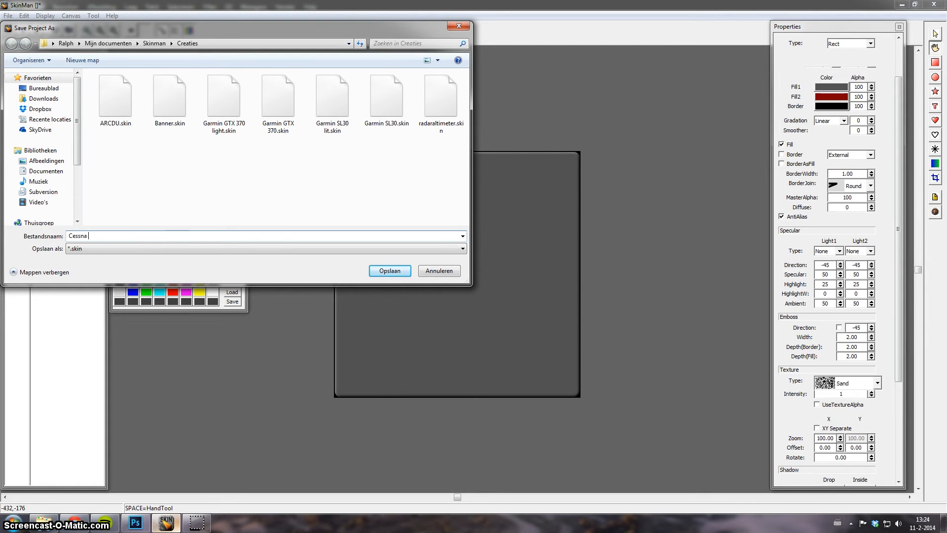
click(390, 271)
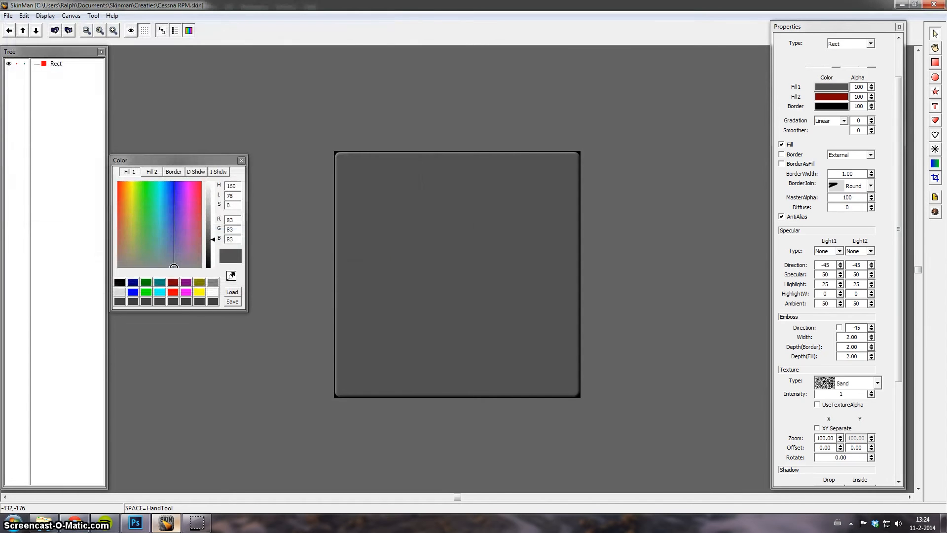
mouse_move(639, 145)
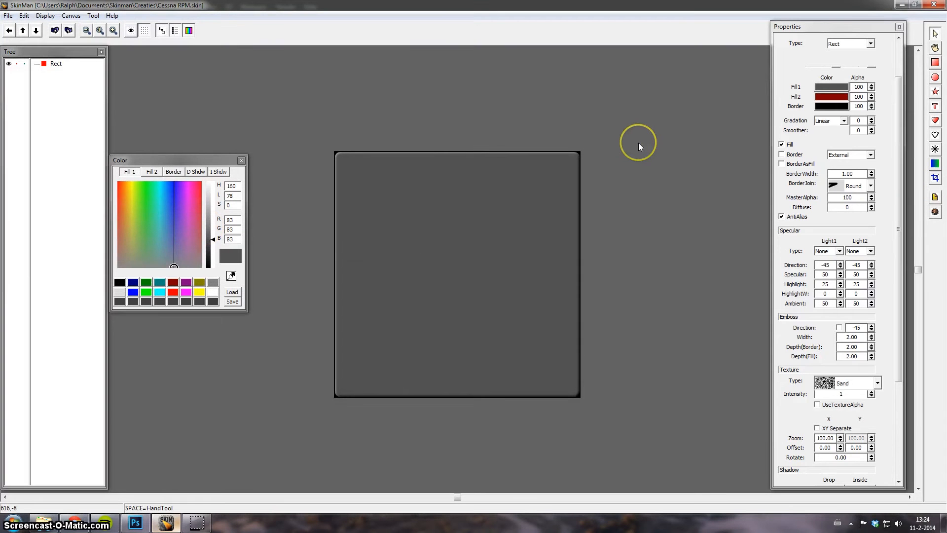
Switch to the gauge reference photo in Photoshop to sample its dark grey.
click(136, 523)
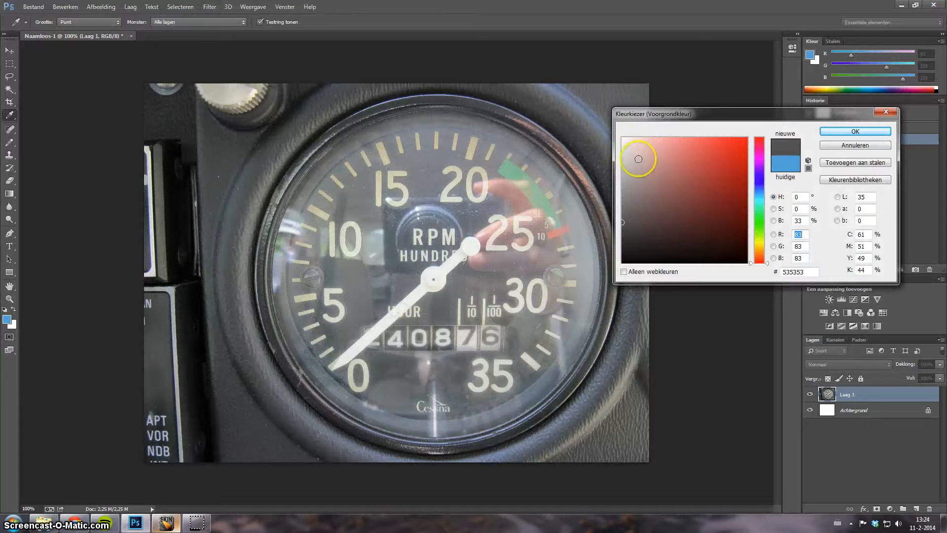
mouse_move(262, 168)
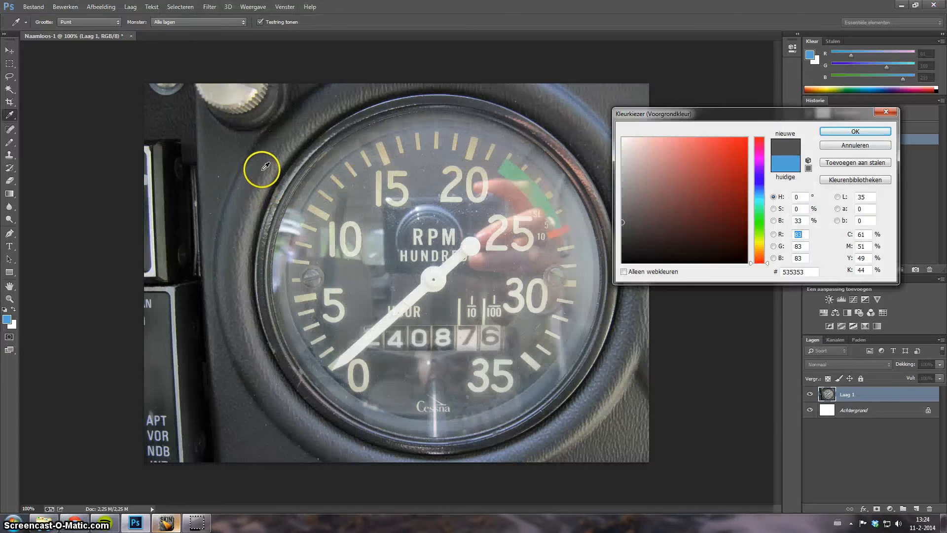
mouse_move(250, 160)
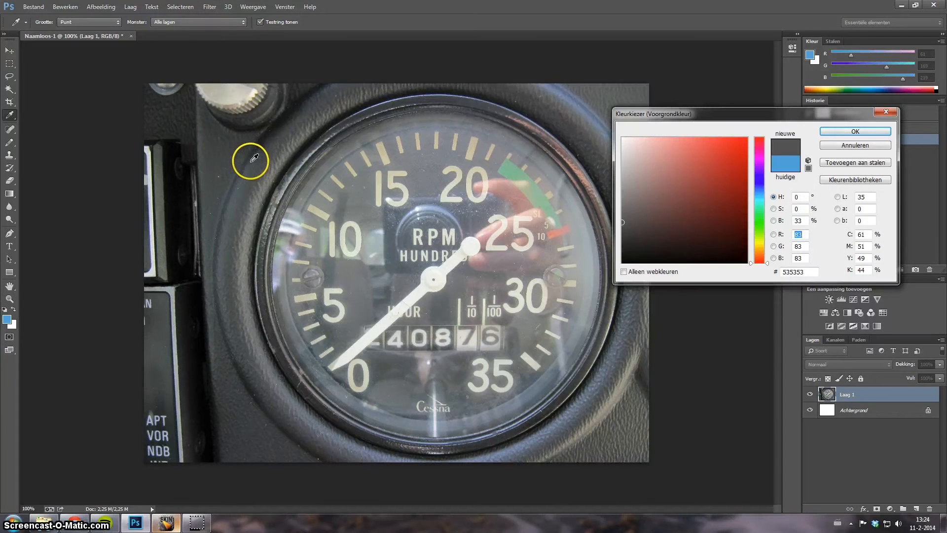
mouse_move(269, 174)
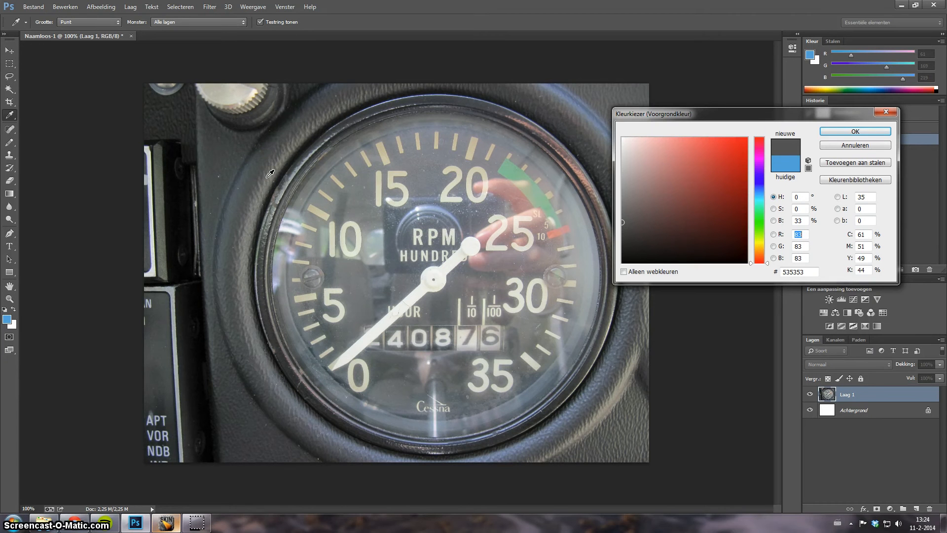
mouse_move(284, 179)
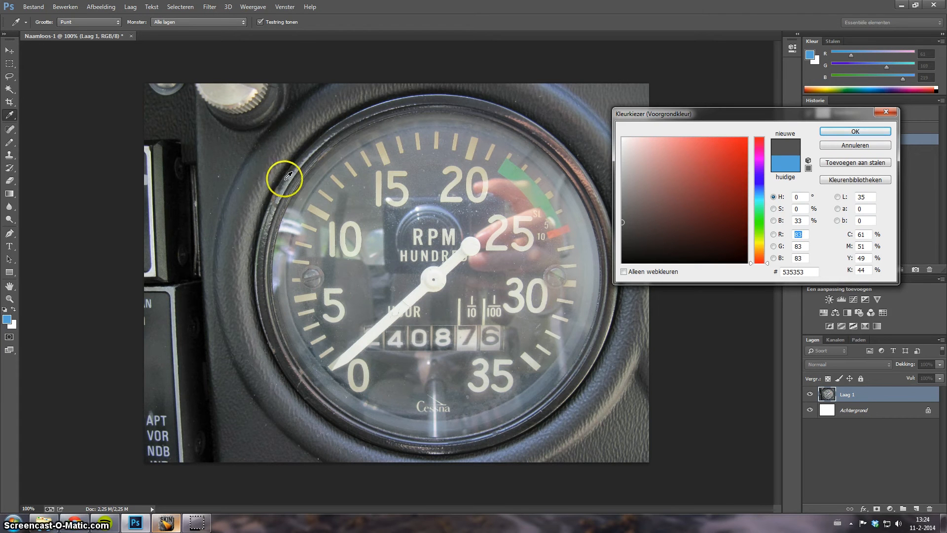
mouse_move(337, 168)
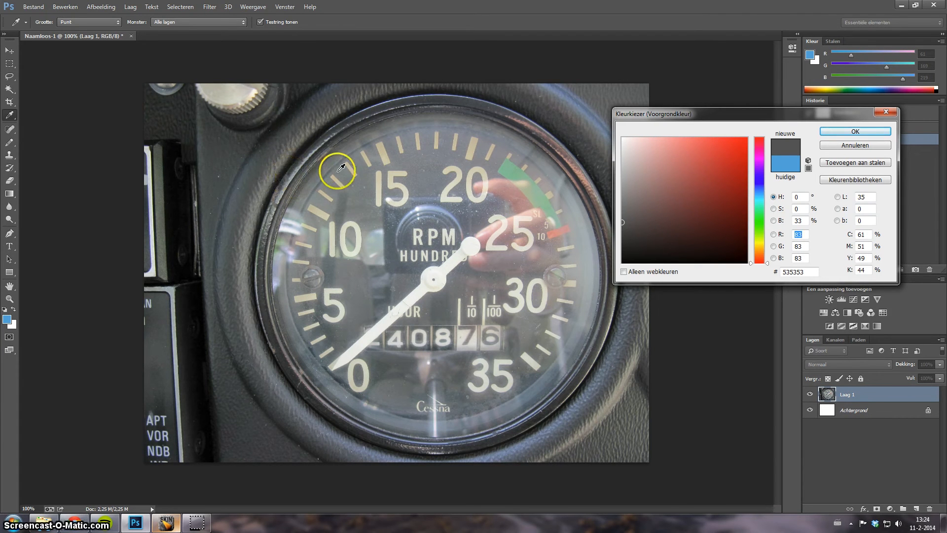
mouse_move(416, 219)
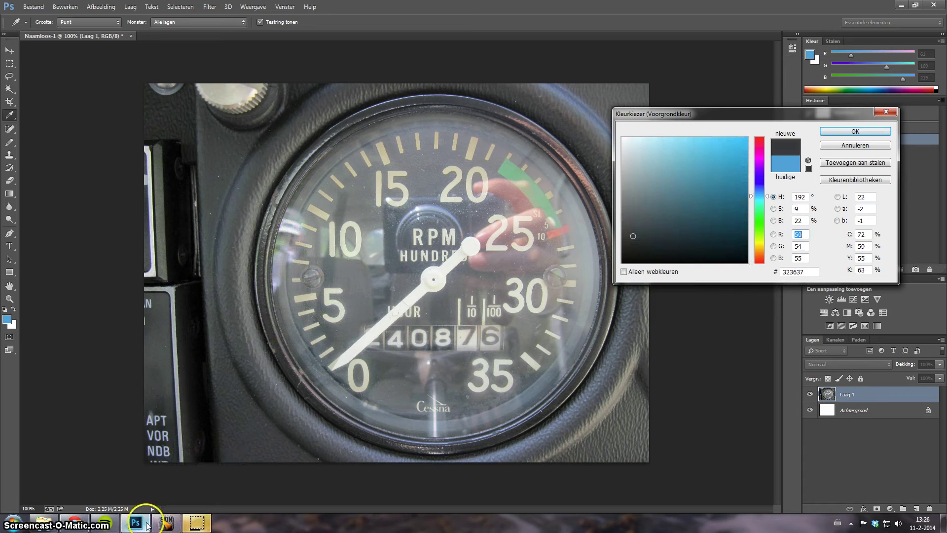
Back in SkinMan, set the ellipse to position 10,10 and size 480 by 480.
click(165, 523)
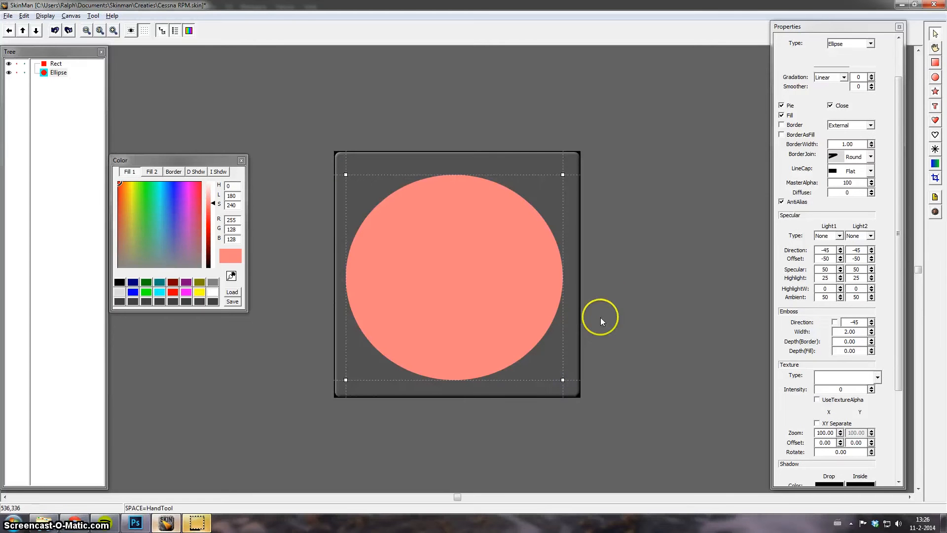
mouse_move(780, 74)
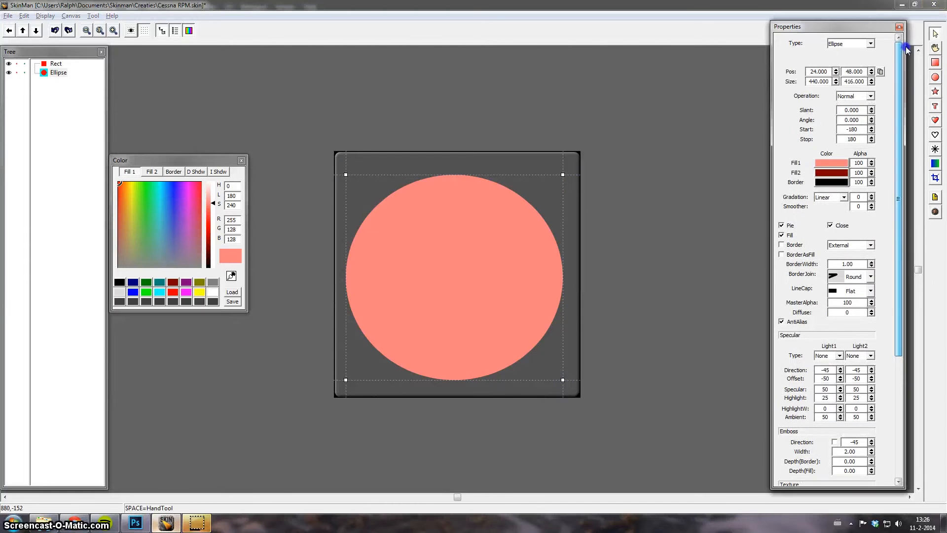
triple_click(817, 81)
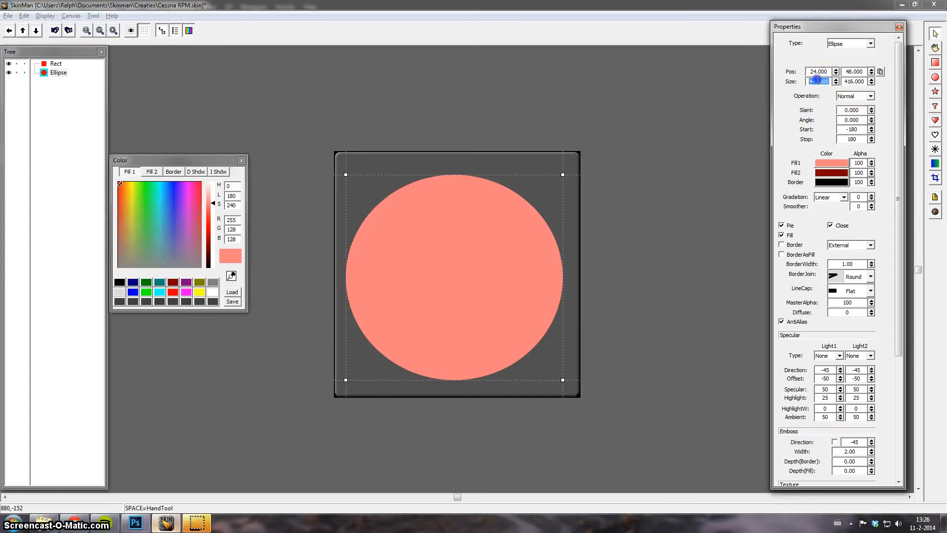
text(490)
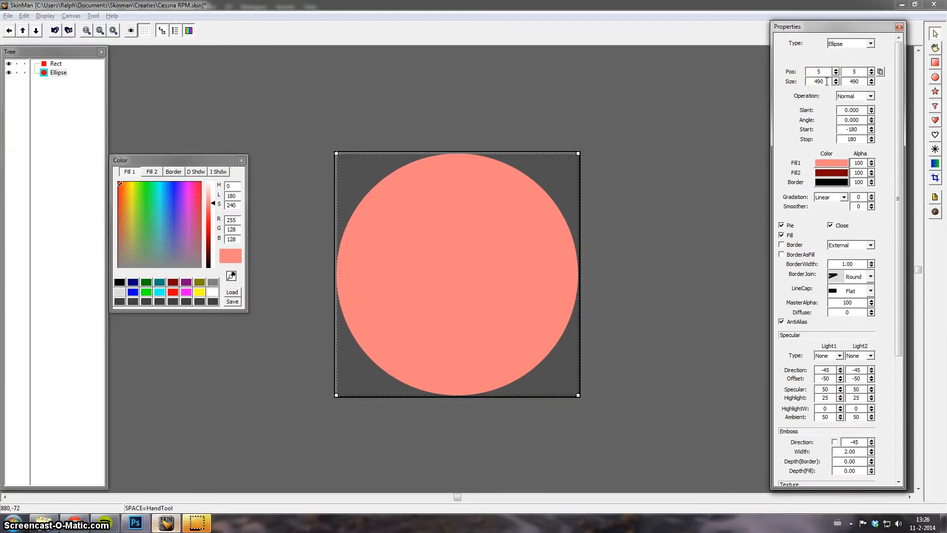
triple_click(819, 81)
text(480)
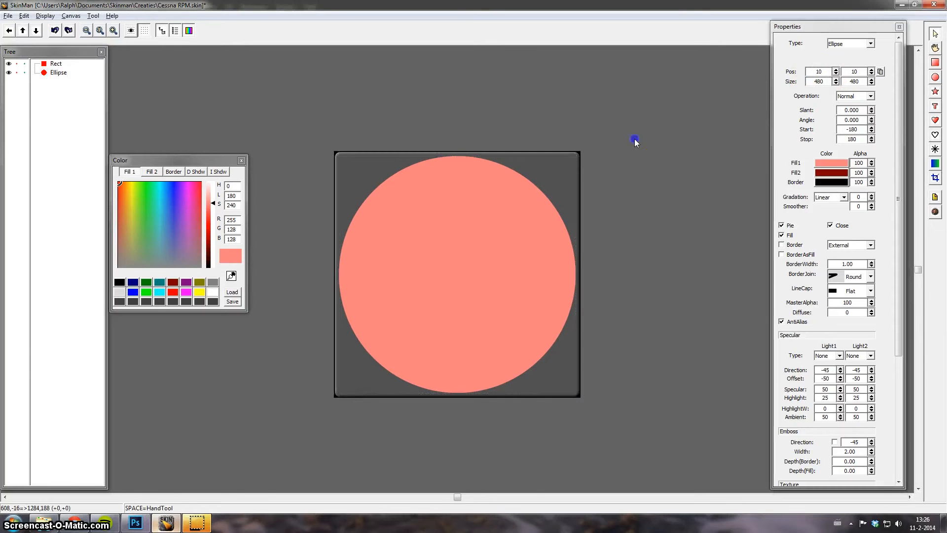
mouse_move(513, 204)
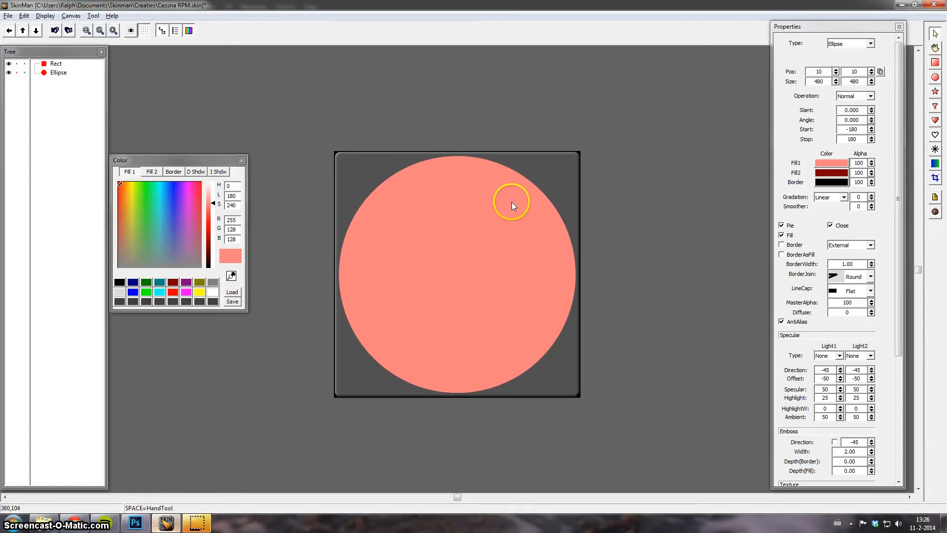
click(512, 202)
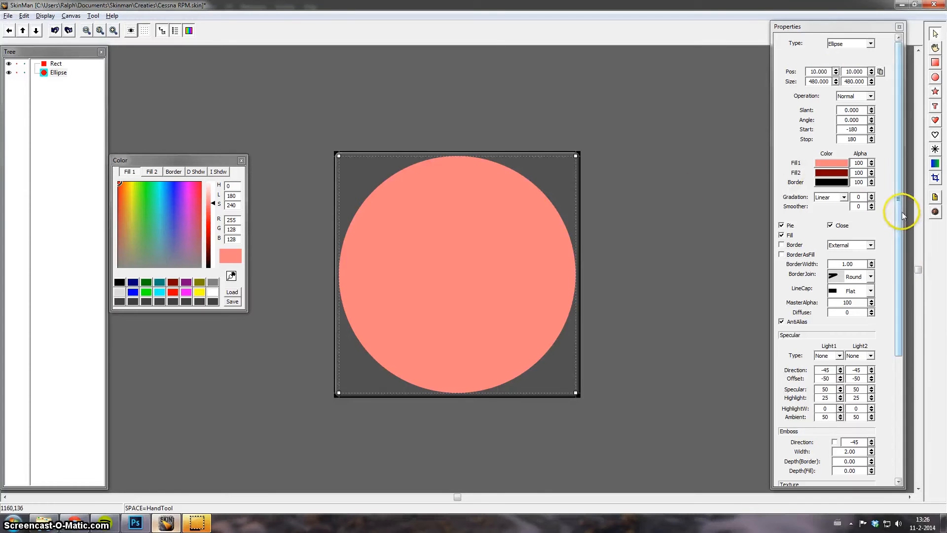
Sample a second grey (4e5251) from the gauge photo and return to SkinMan.
click(135, 523)
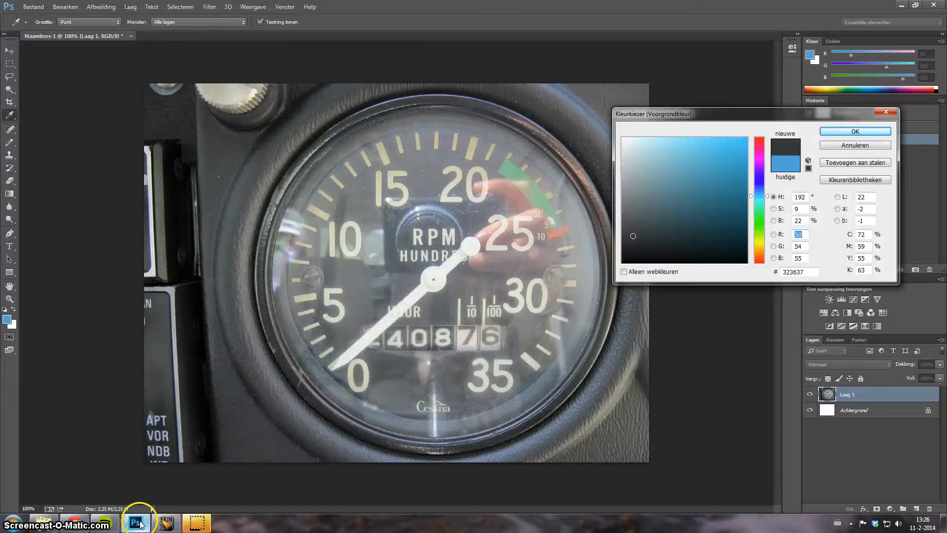
click(236, 226)
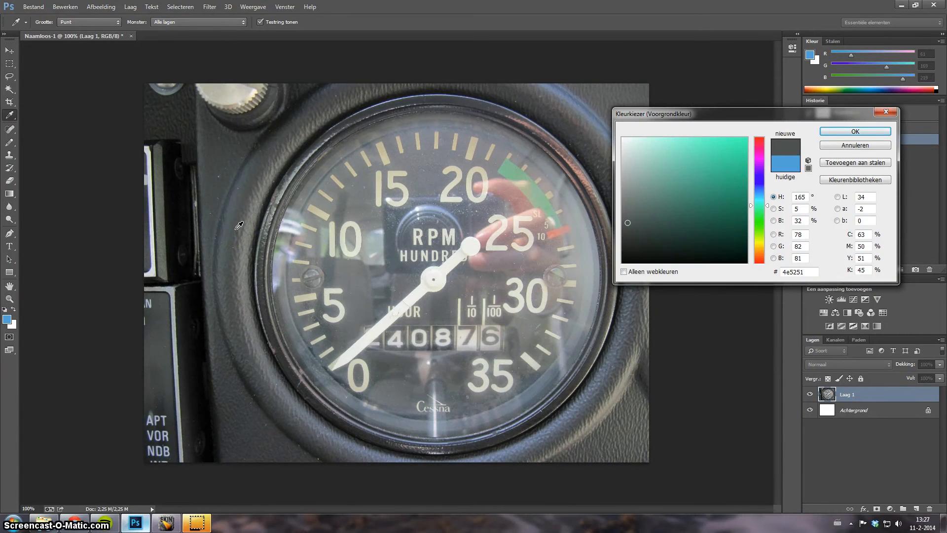
mouse_move(178, 521)
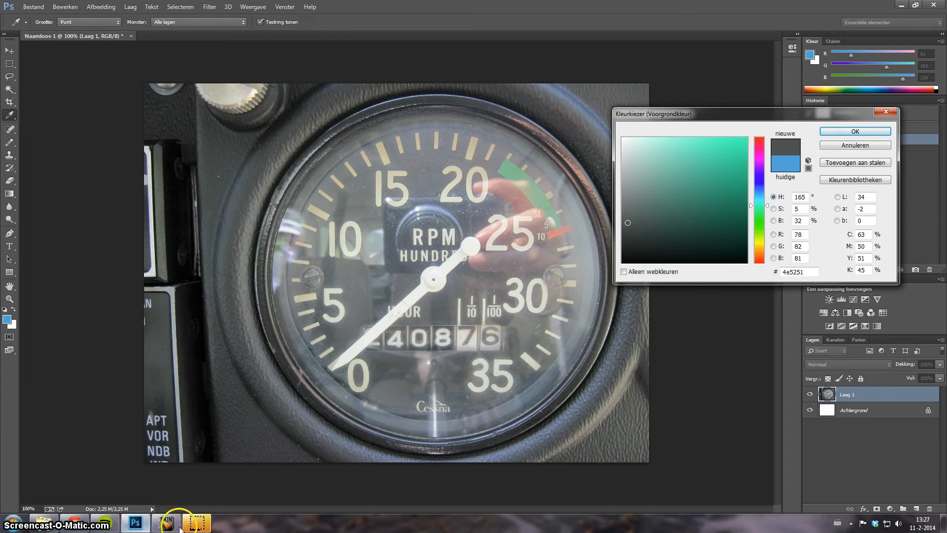
click(166, 523)
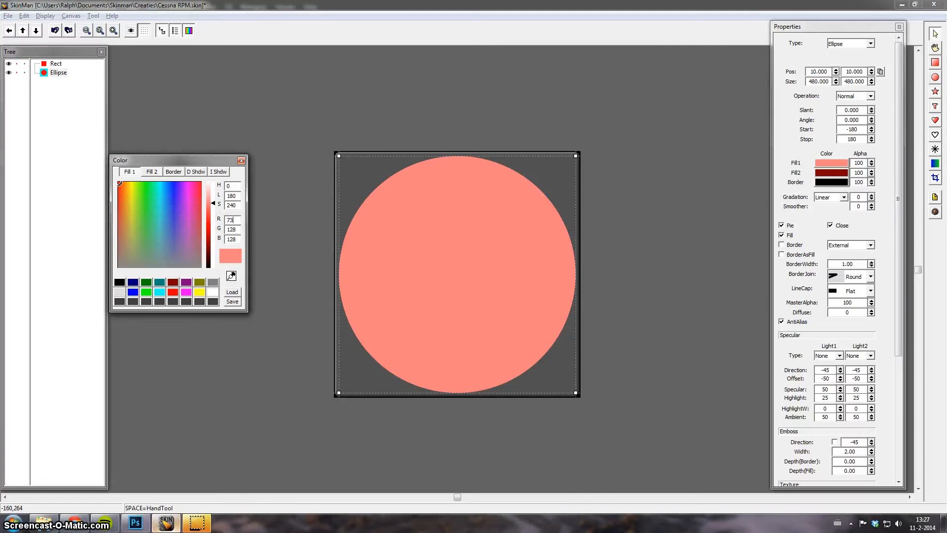
Fill the ellipse with dark grey RGB 73, 73, 73 instead of salmon.
click(173, 244)
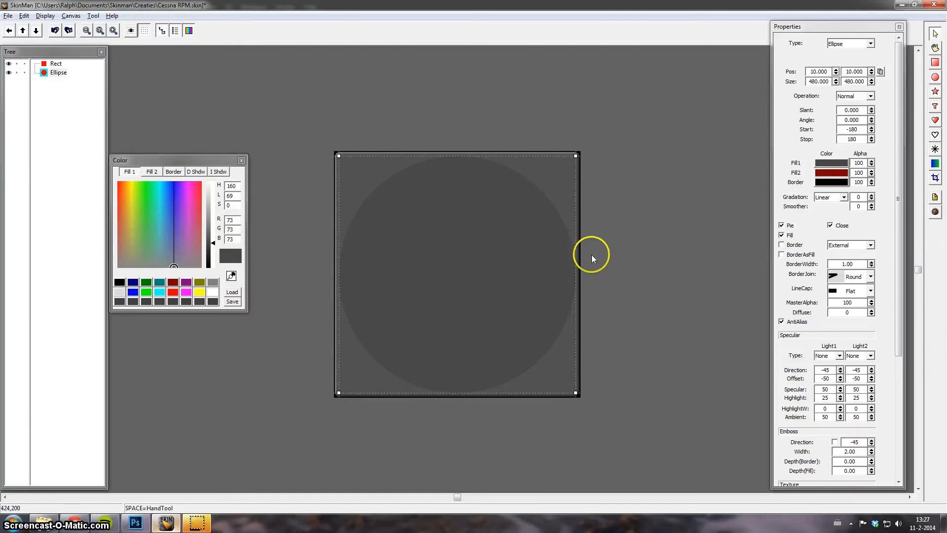
mouse_move(856, 245)
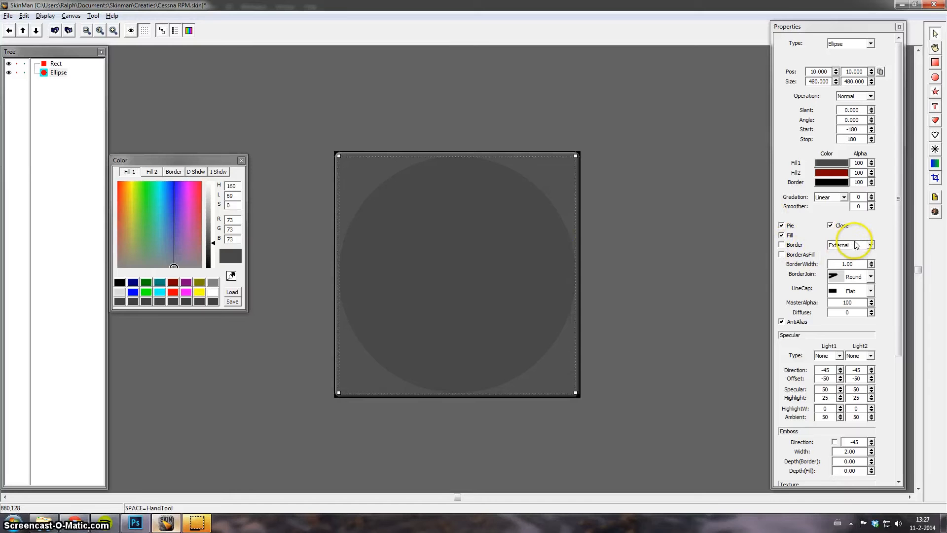
Give the ellipse a width-10 embossed bevel and a Sand texture, then deselect it.
scroll(down, 3)
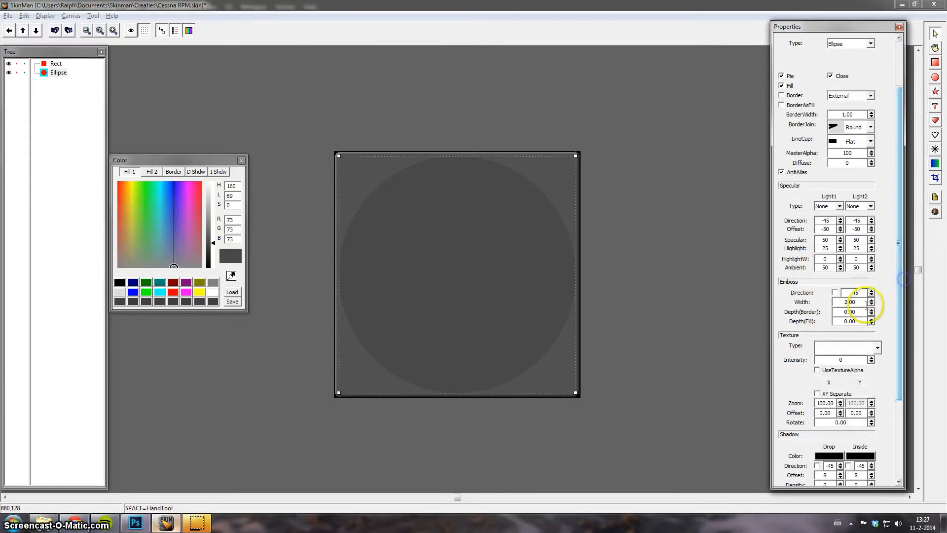
triple_click(848, 310)
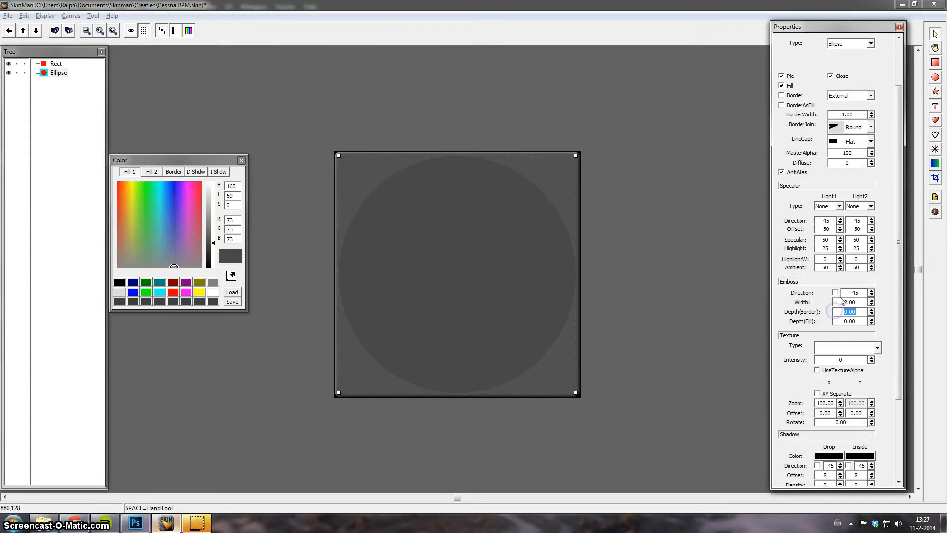
mouse_move(689, 284)
text(10)
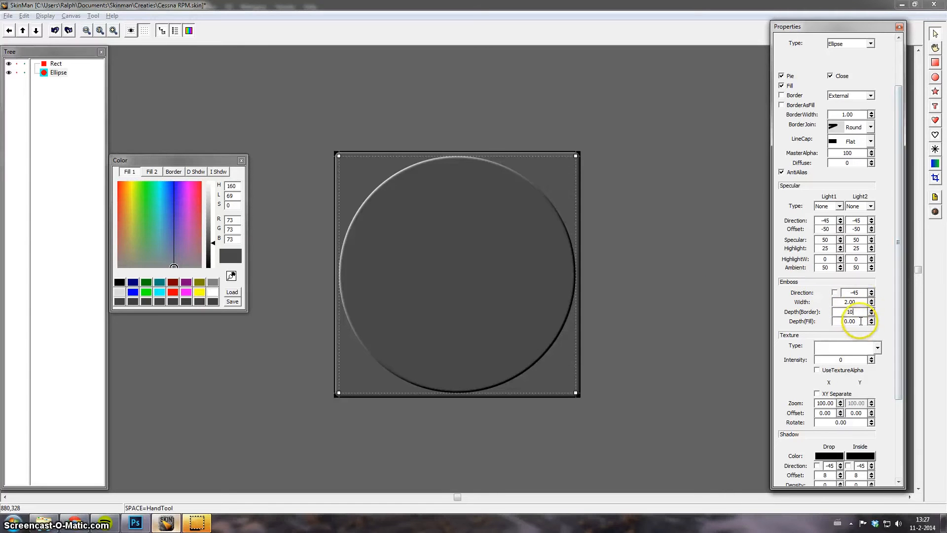
click(871, 314)
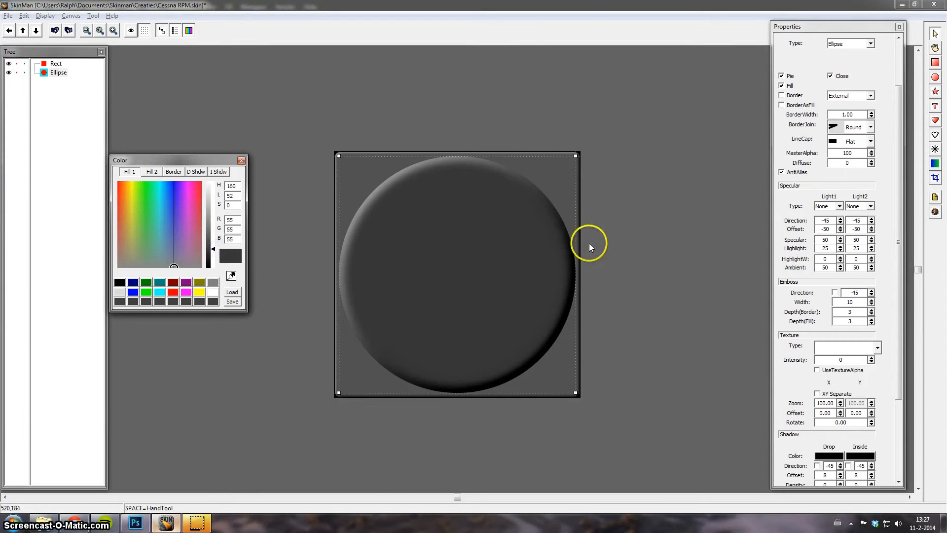
mouse_move(857, 355)
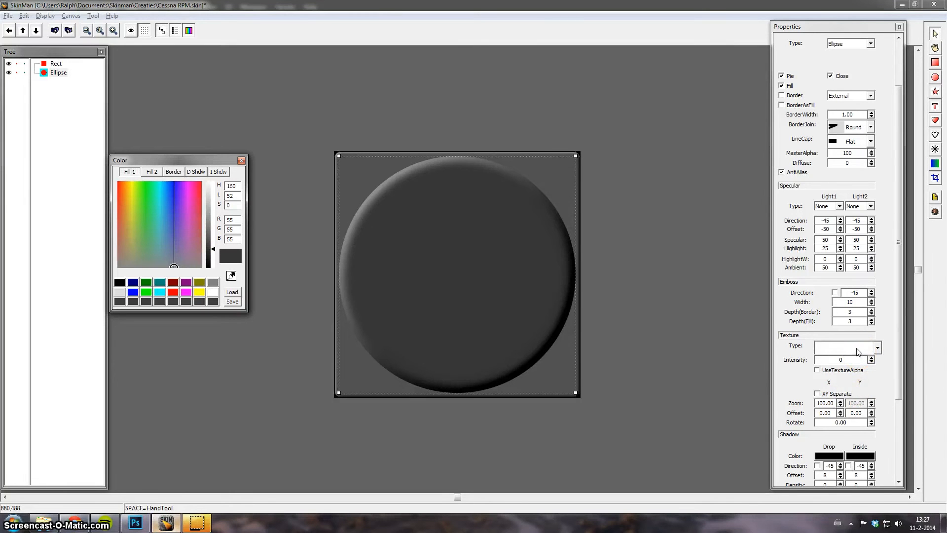
click(876, 347)
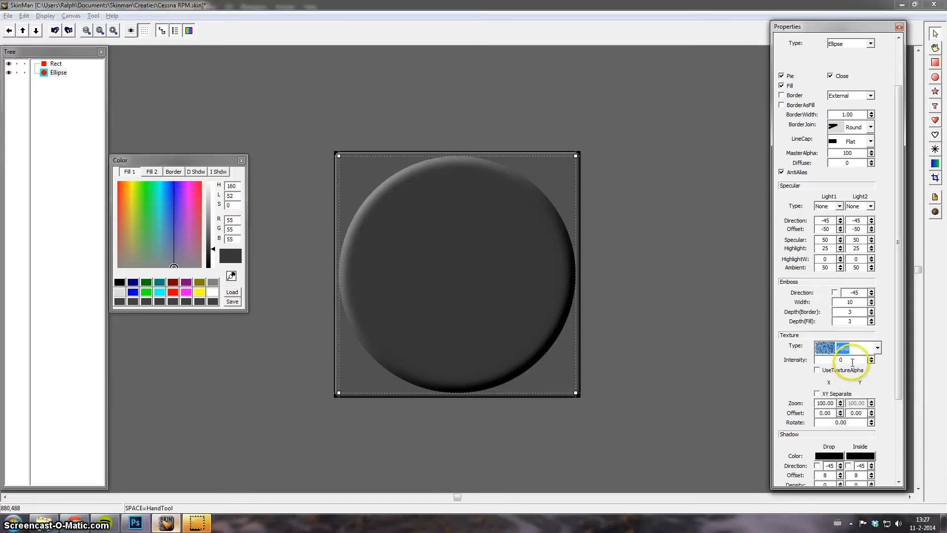
click(840, 359)
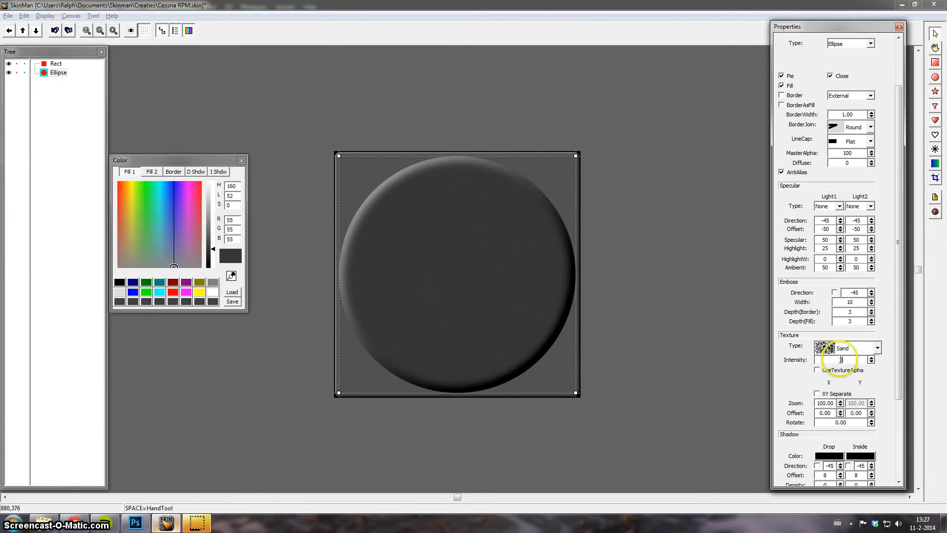
mouse_move(674, 248)
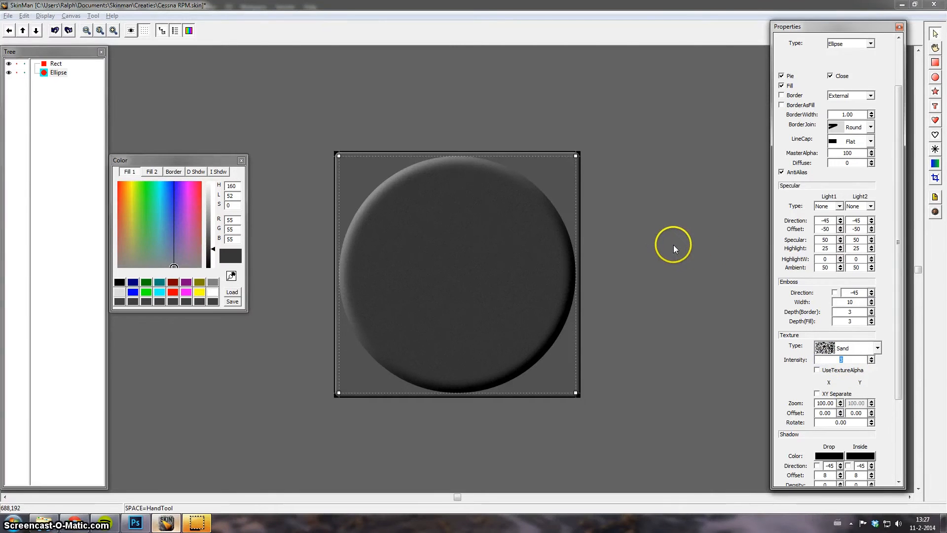
click(675, 253)
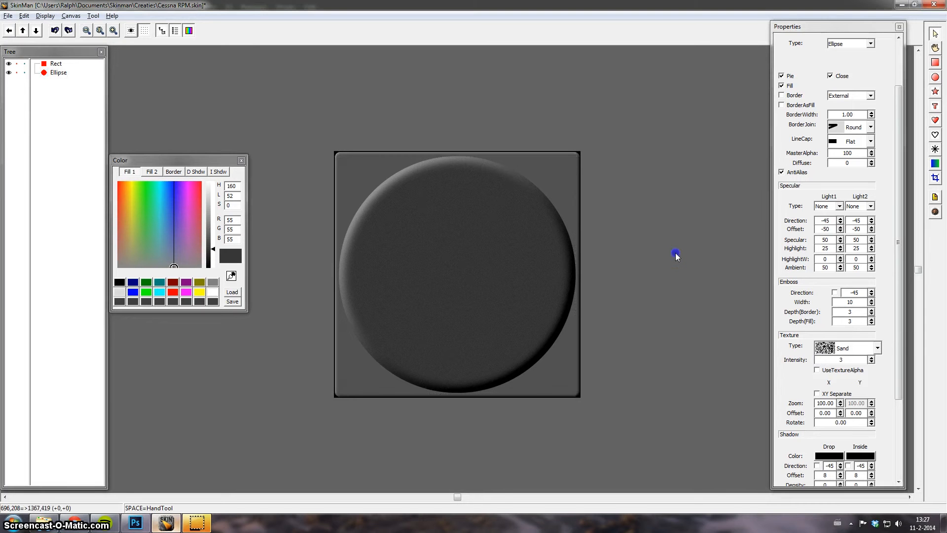
mouse_move(717, 168)
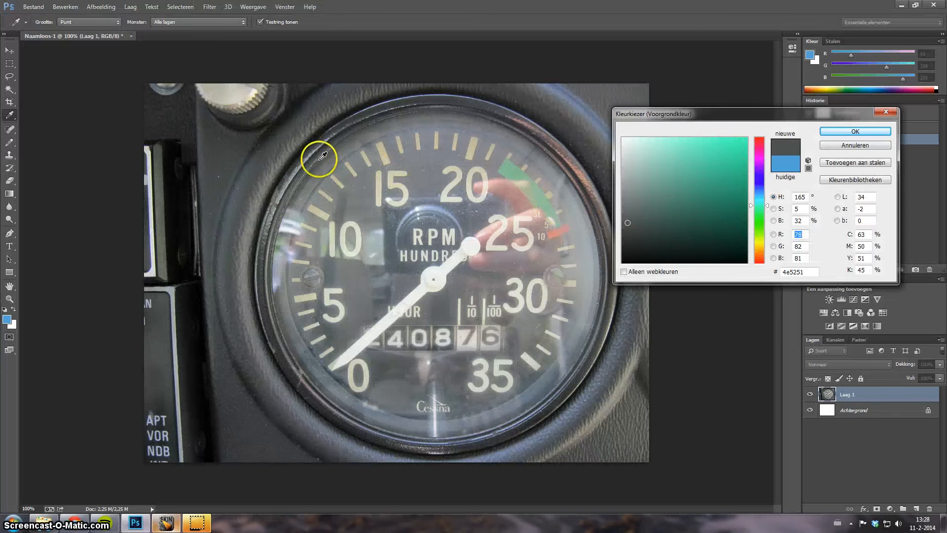
mouse_move(311, 144)
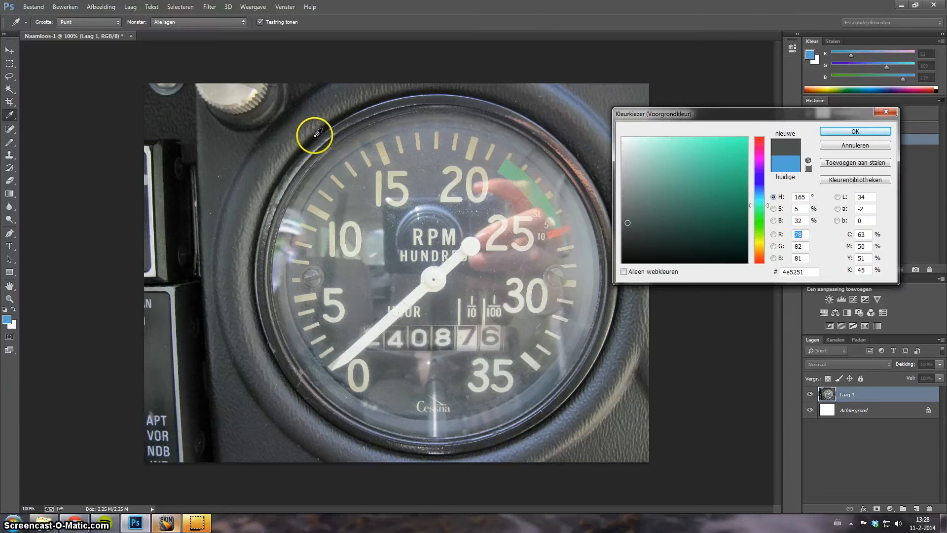
Sample the gauge bezel's dark grey colour from the reference photo.
click(166, 523)
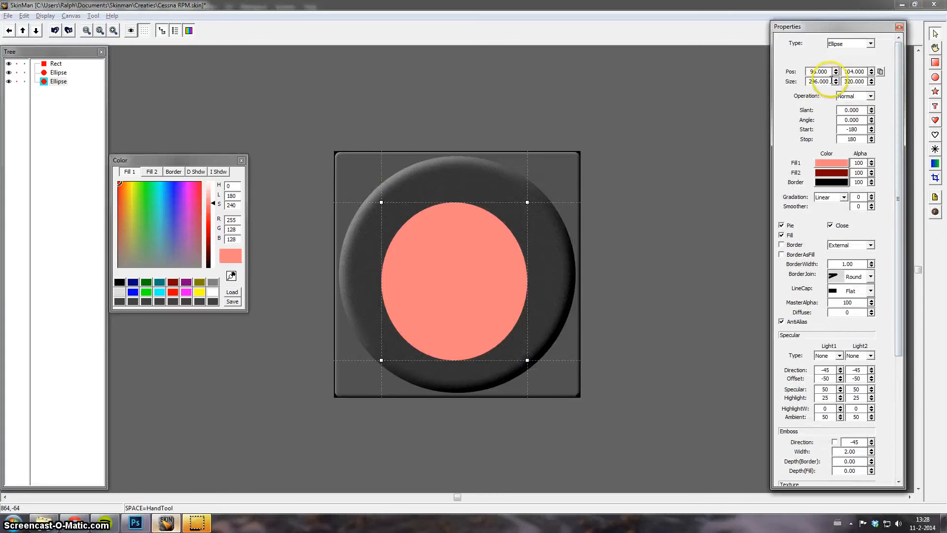
Place a third ellipse at 25,25 sized 450 by 450 and fill it black.
triple_click(818, 81)
text(450)
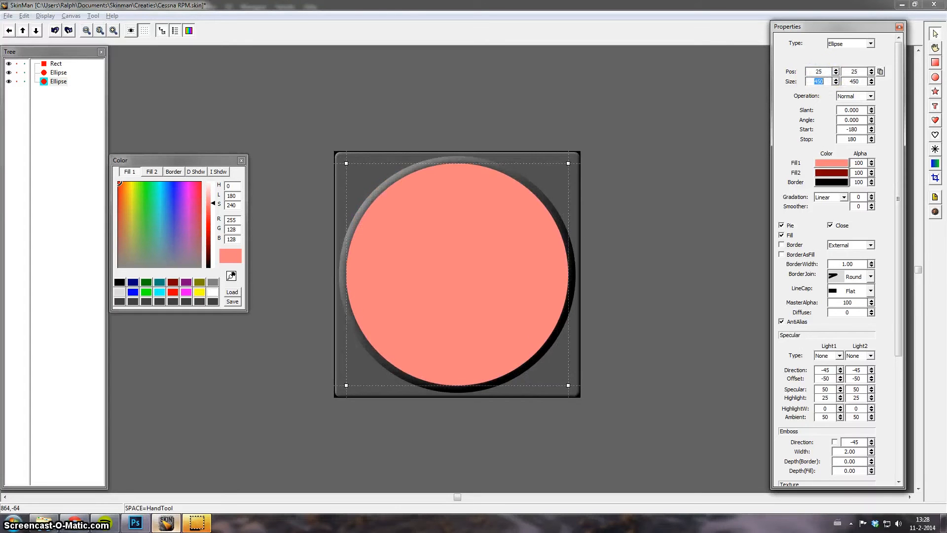
click(623, 176)
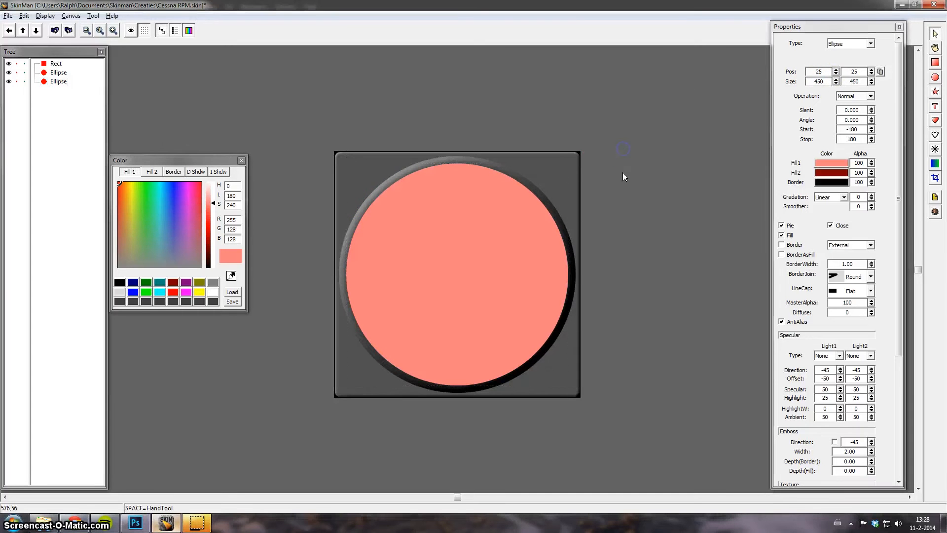
mouse_move(489, 258)
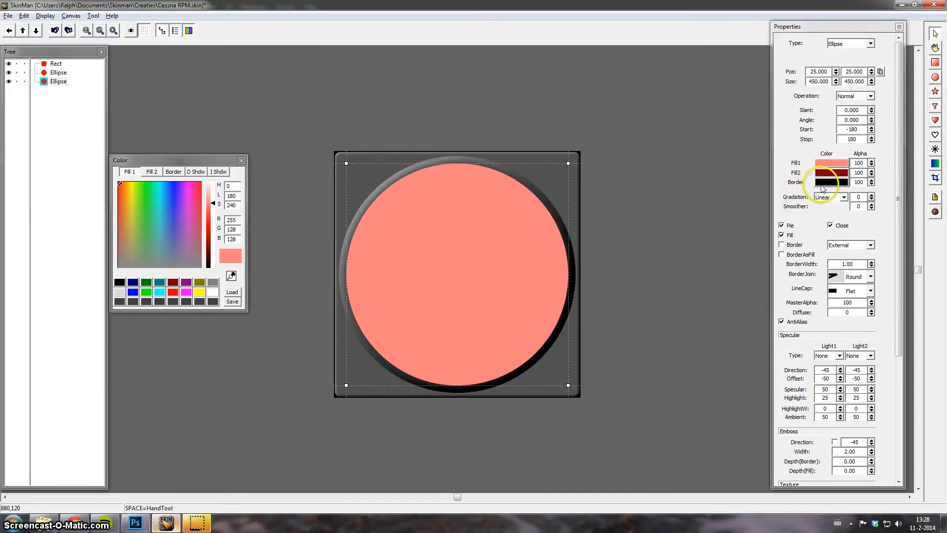
click(120, 283)
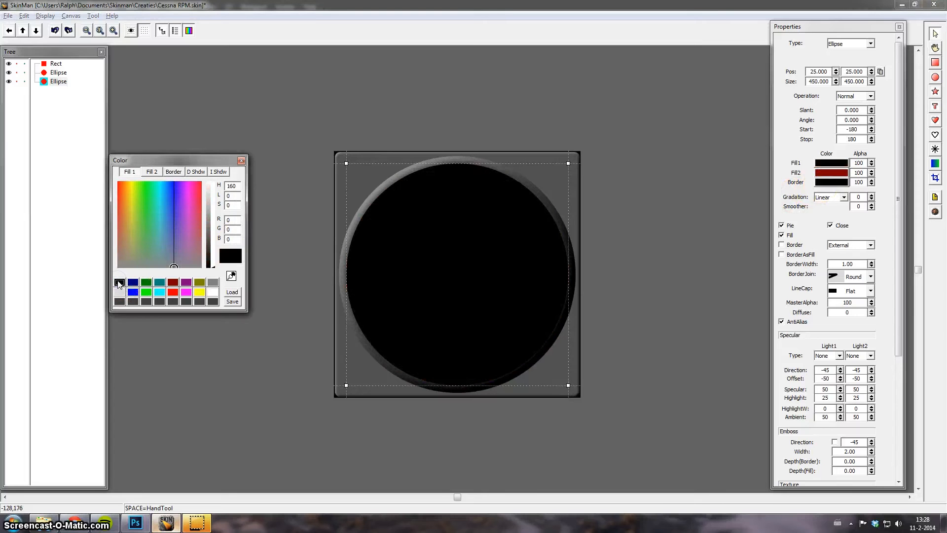
mouse_move(785, 339)
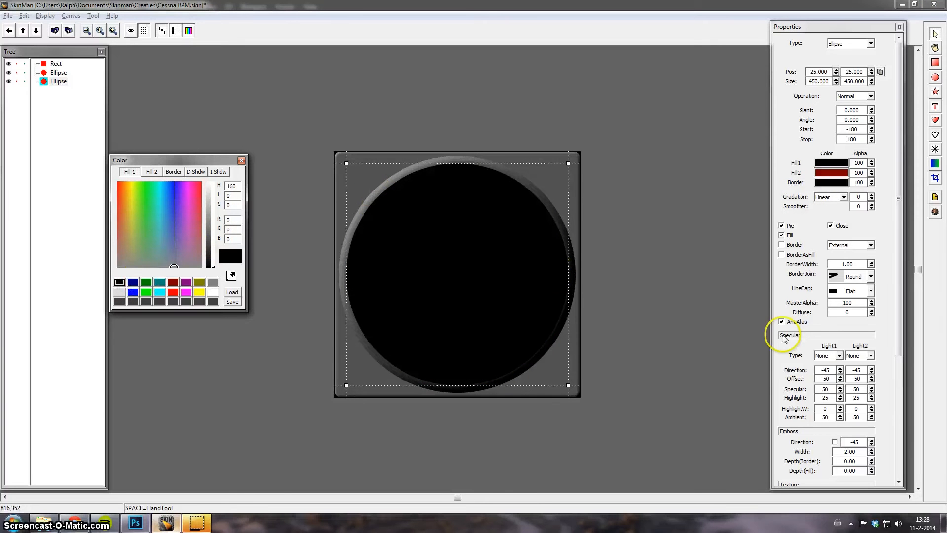
Give the black ellipse a recessed emboss with depths -2 and width 5.
scroll(down, 3)
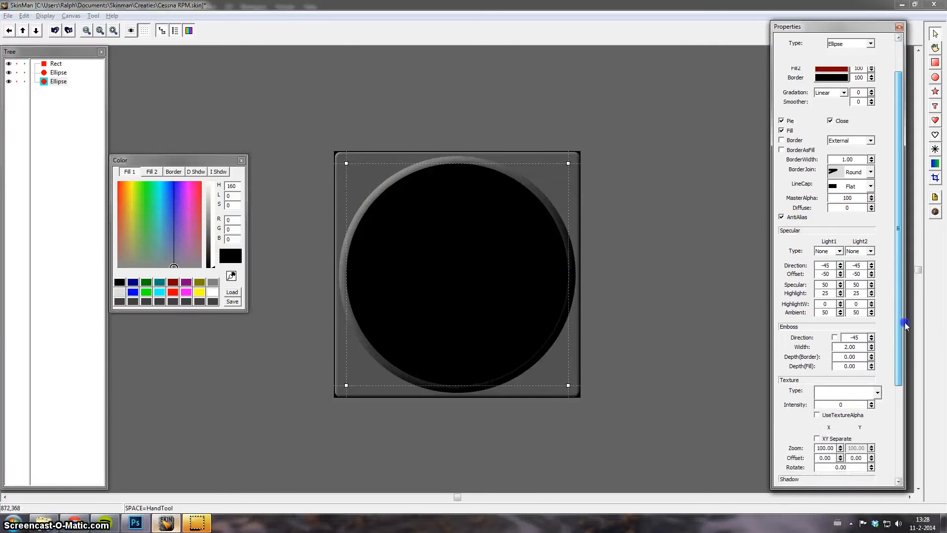
scroll(down, 3)
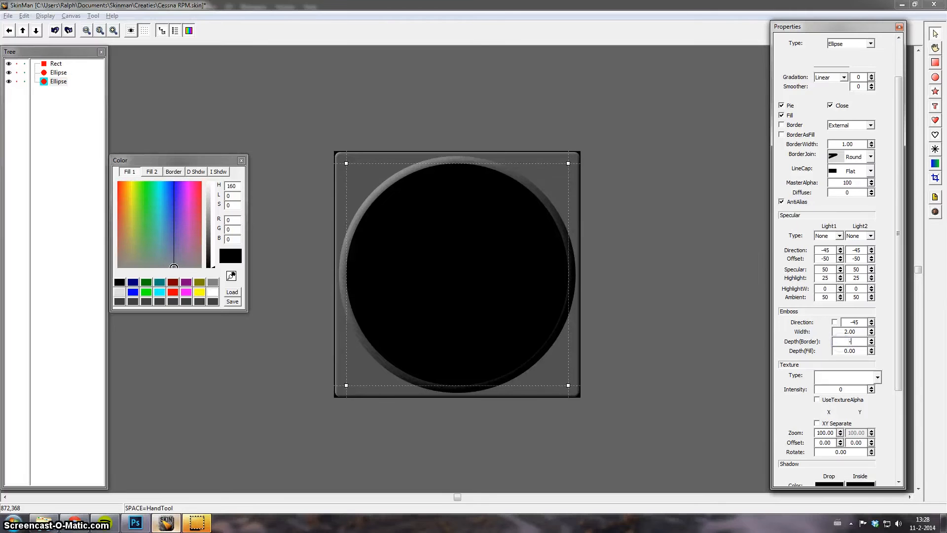
click(870, 343)
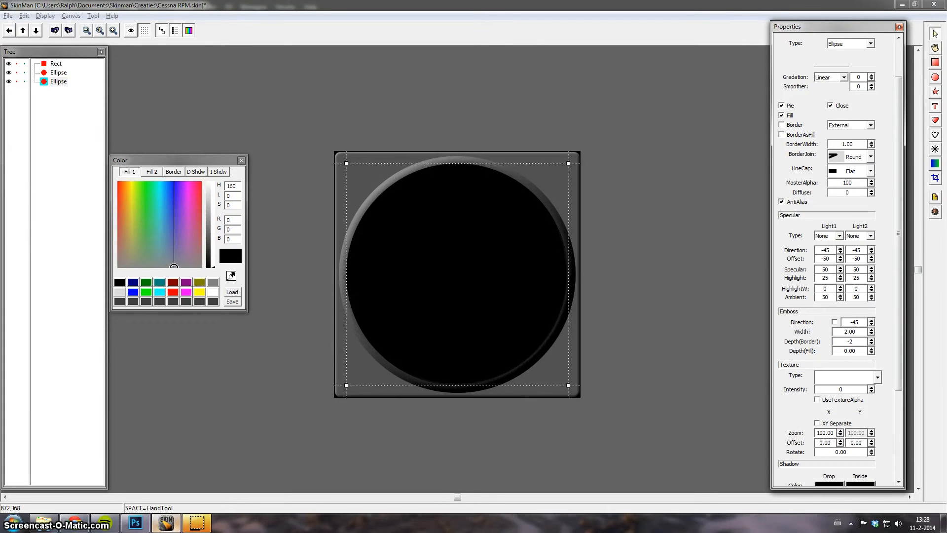
click(870, 353)
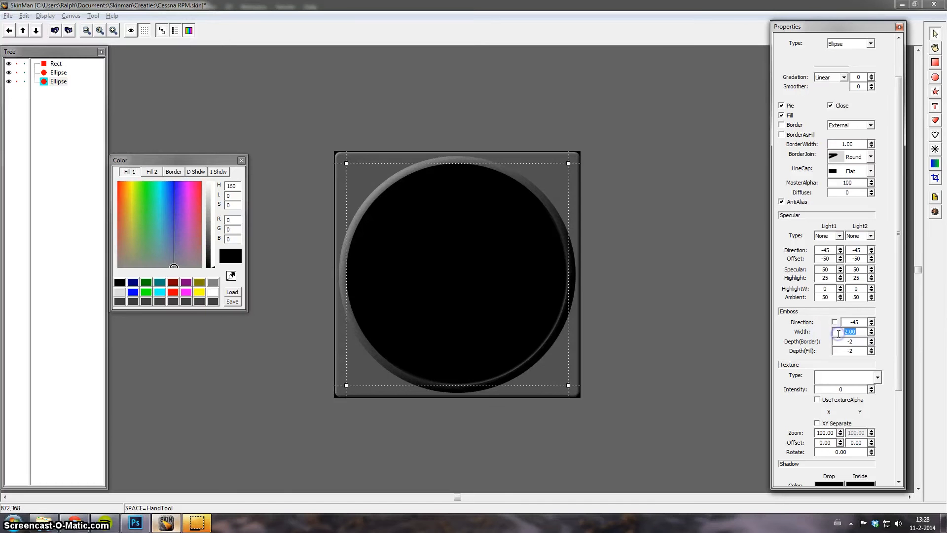
text(10)
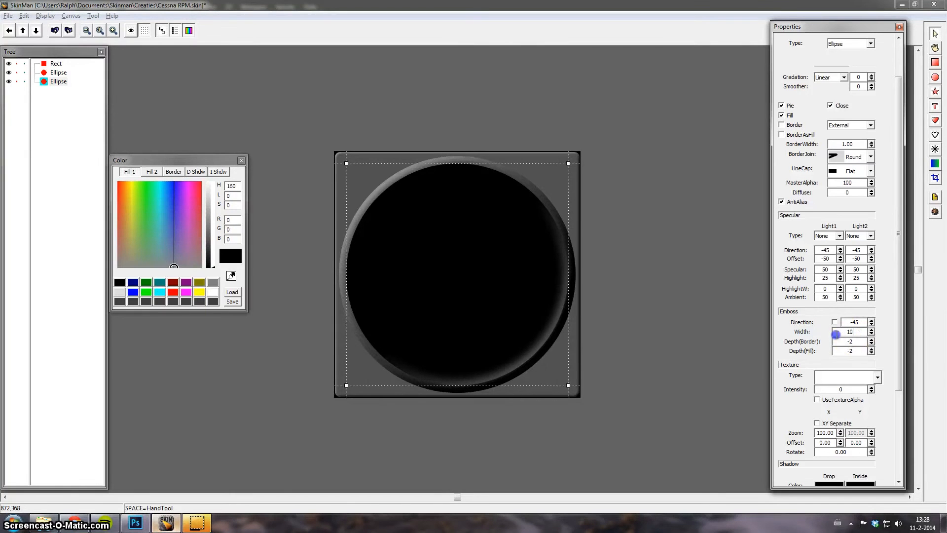
text(5)
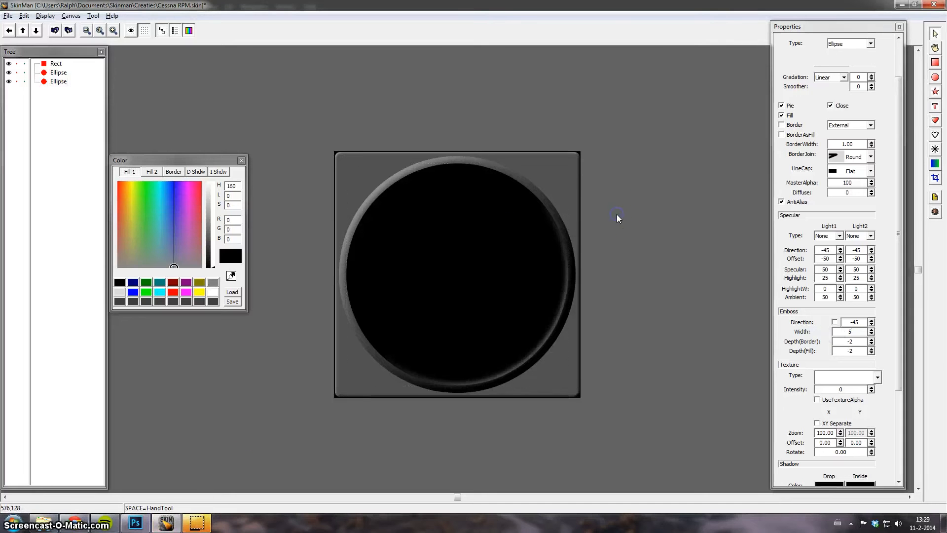
mouse_move(916, 65)
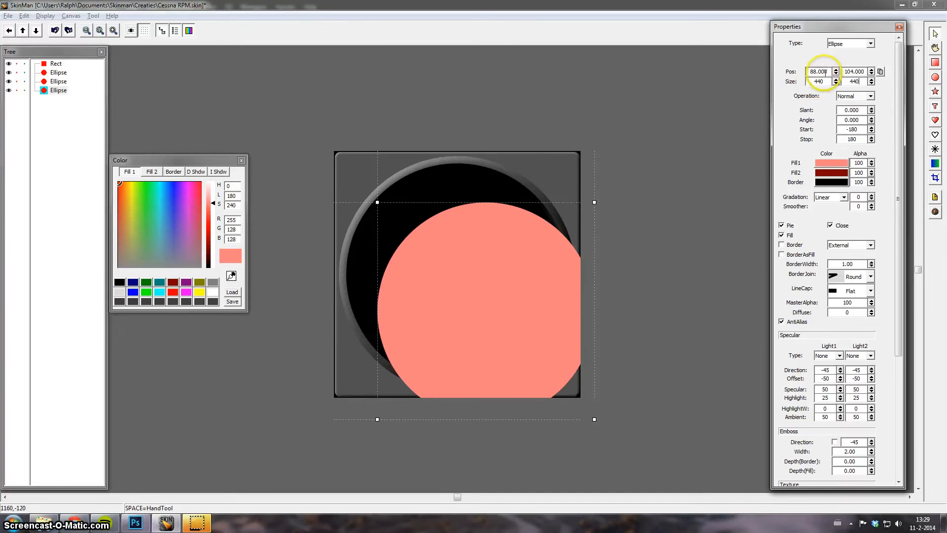
Add a fourth ellipse at position 30,30 sized 440 by 440 over the black face.
triple_click(818, 71)
text(30)
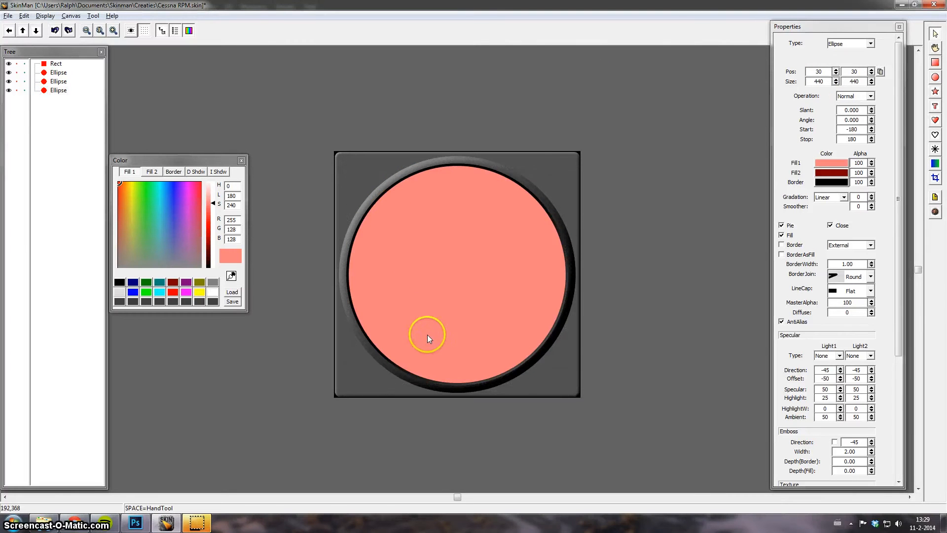
mouse_move(452, 176)
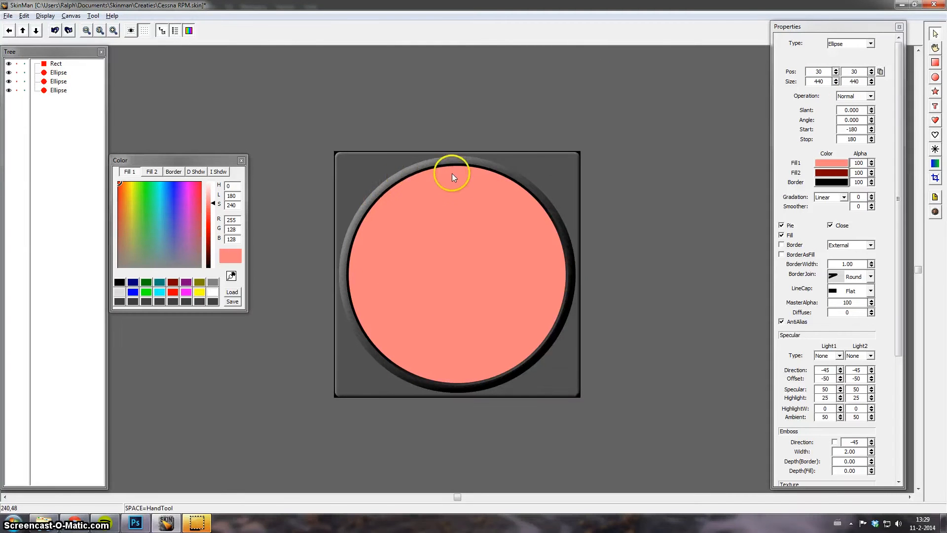
mouse_move(453, 197)
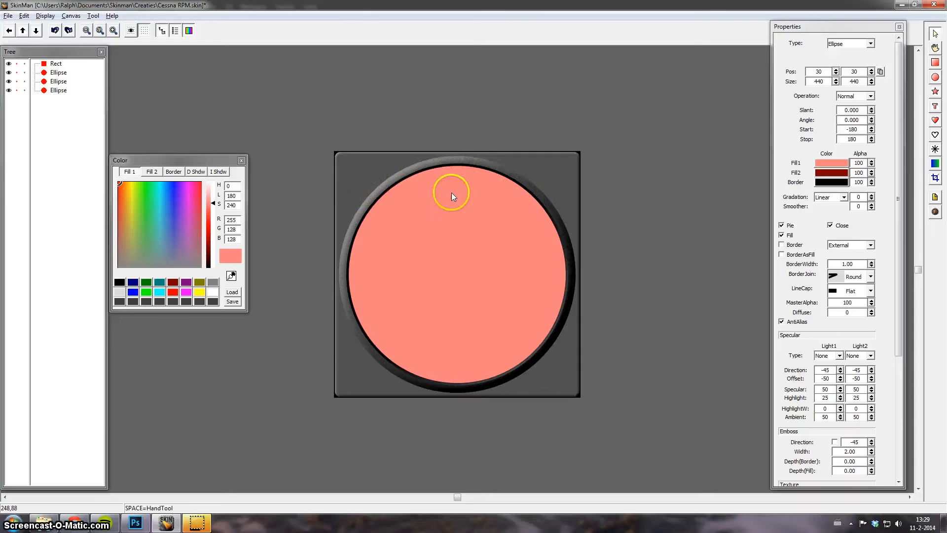
mouse_move(216, 477)
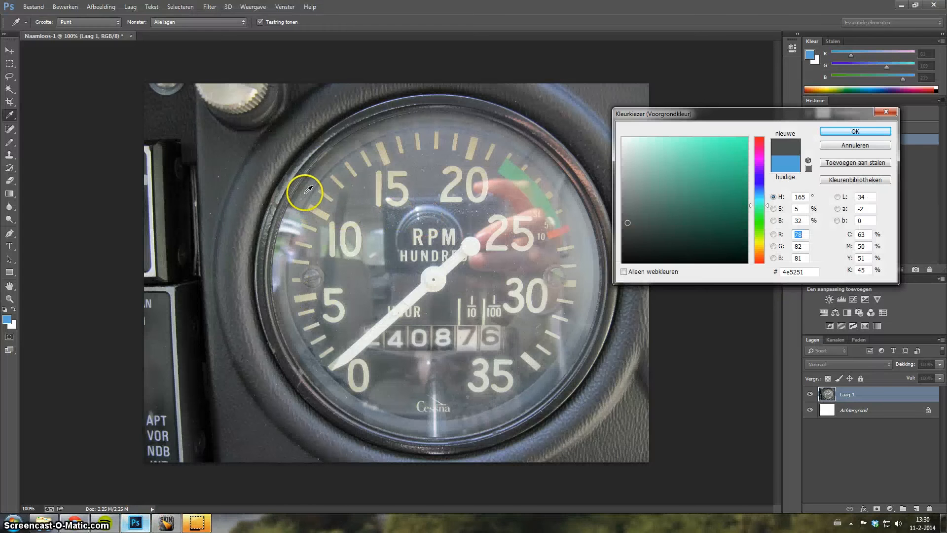
mouse_move(293, 165)
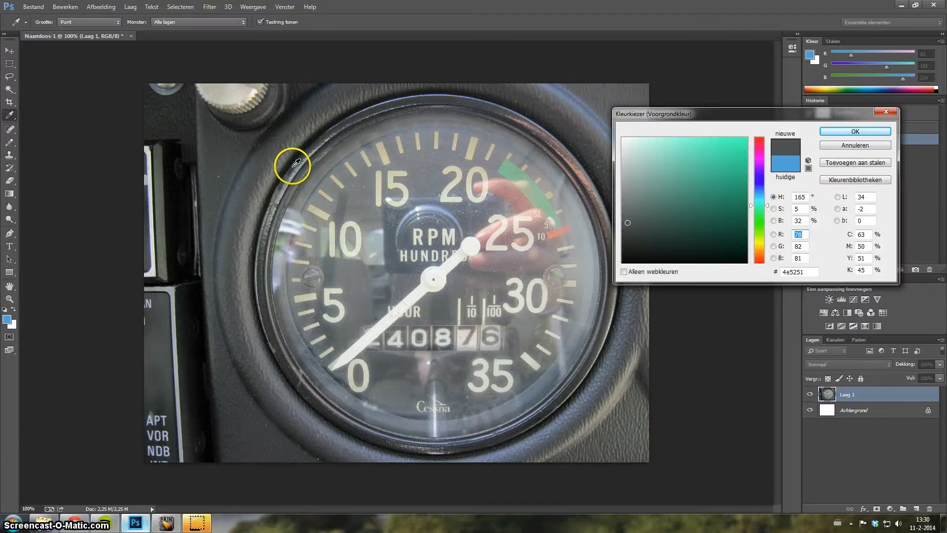
mouse_move(423, 160)
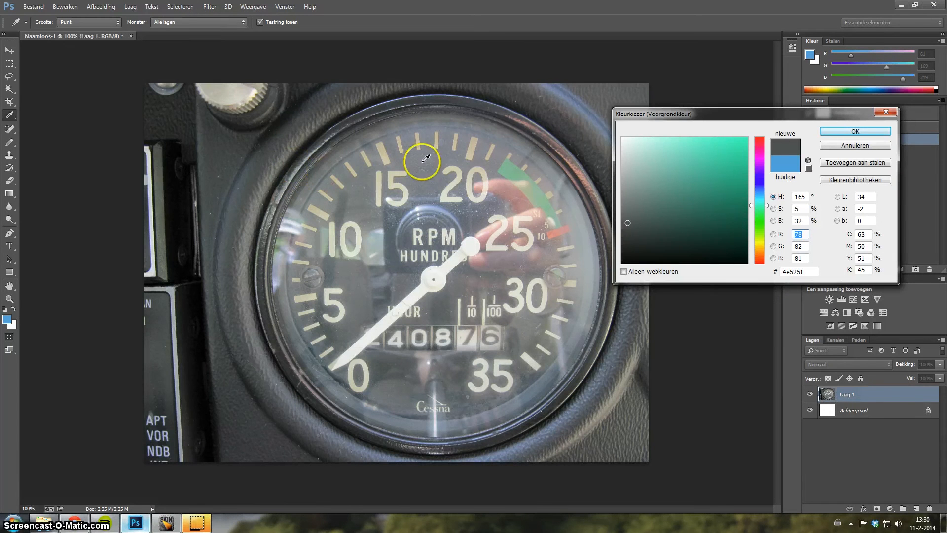
Sample the dial face colour near the 15 marking in the gauge photo.
click(759, 179)
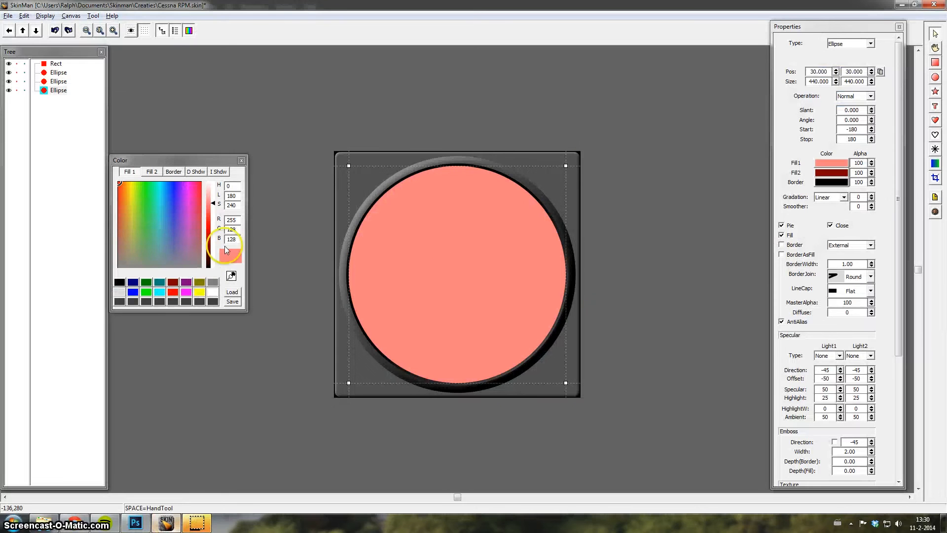
Set the inner circle's Fill 1 colour to dark grey RGB 70, 70, 70.
click(160, 242)
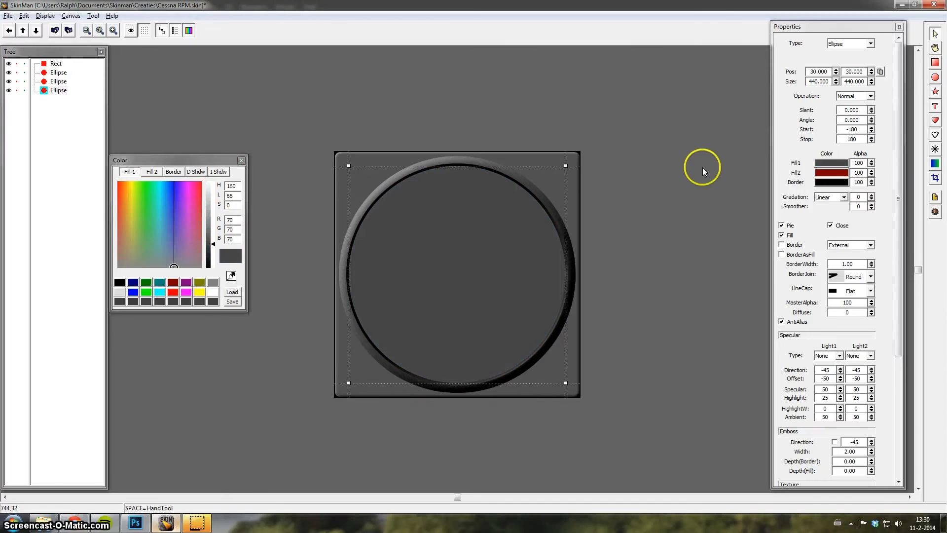
mouse_move(644, 205)
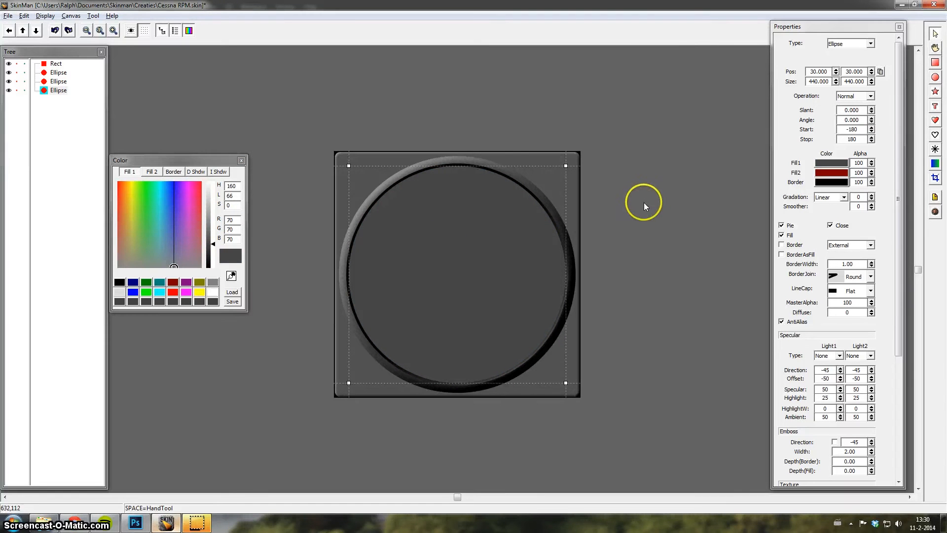
mouse_move(481, 202)
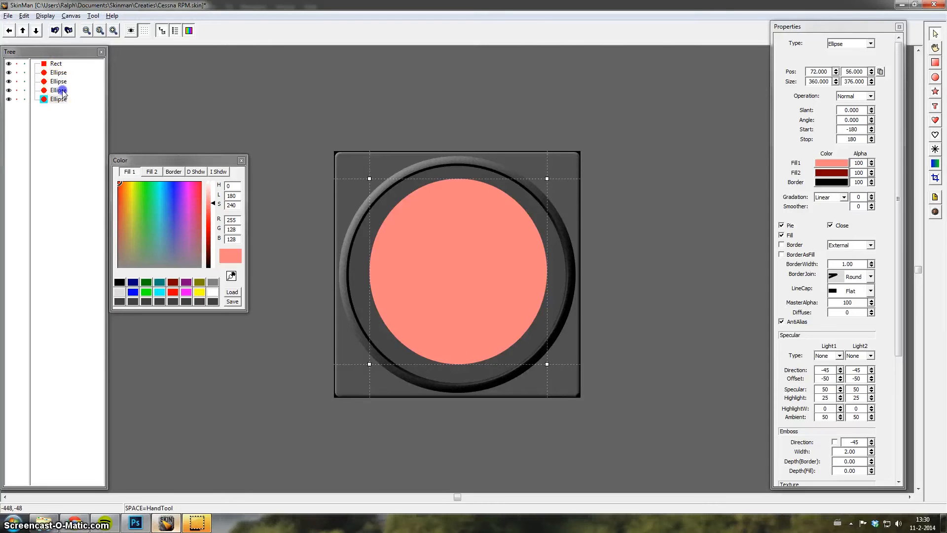
Size the new salmon inner circle to 420 by 420 at position 40, 40.
click(58, 72)
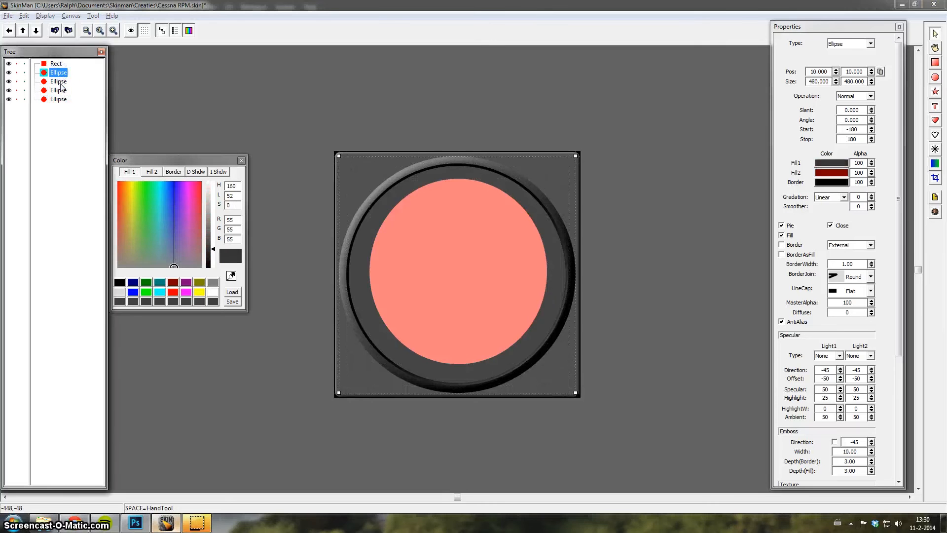
click(58, 99)
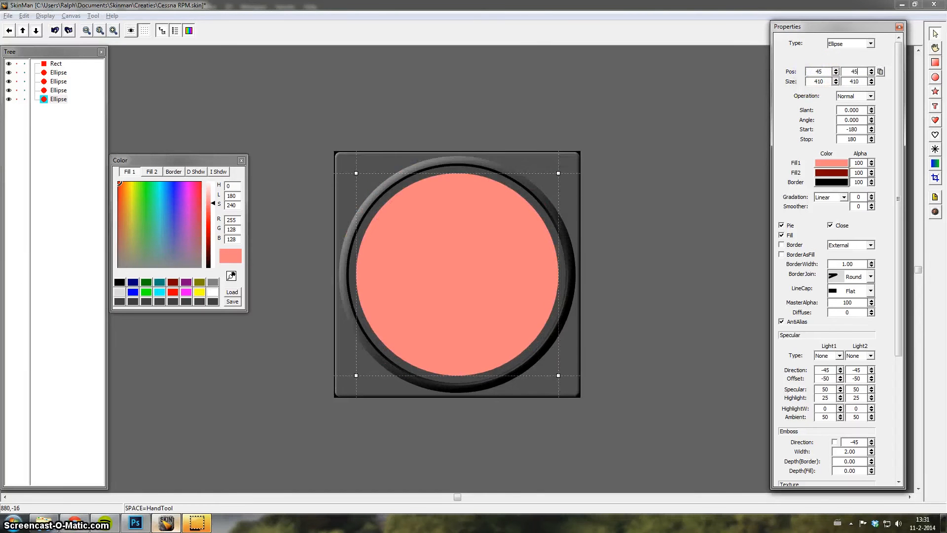
click(838, 79)
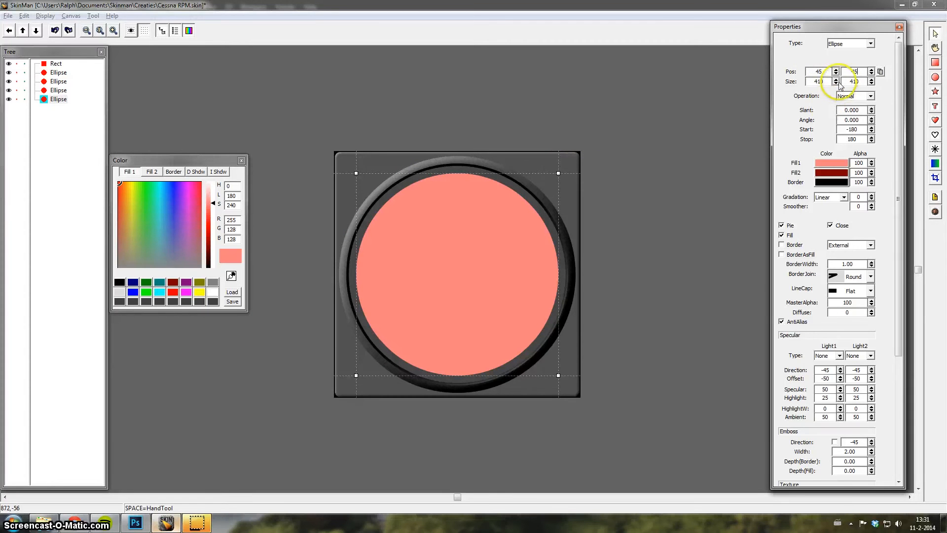
triple_click(816, 81)
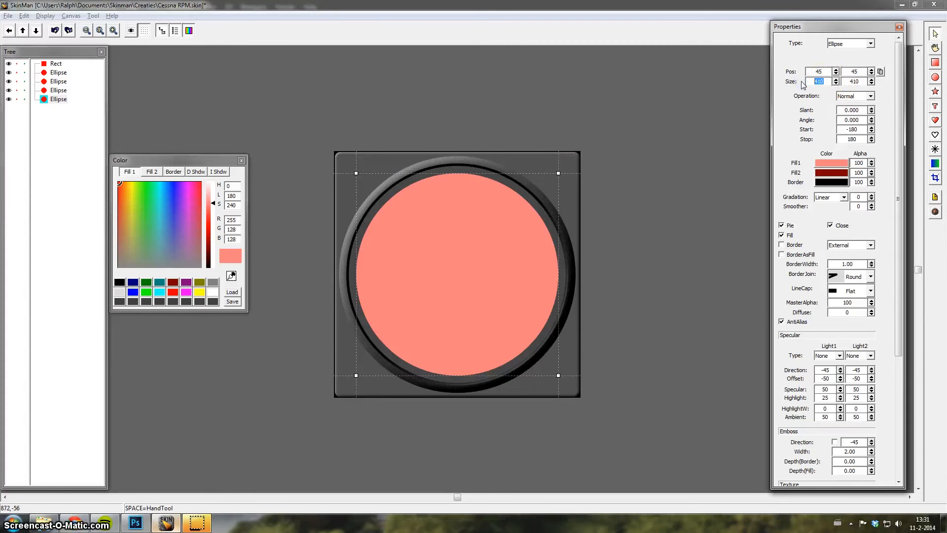
text(420)
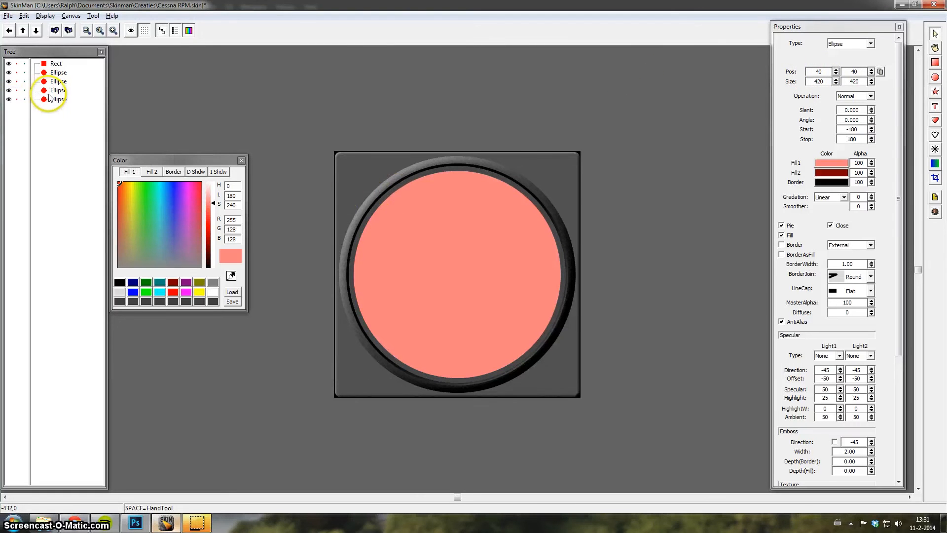
Darken the bezel ring's fill to near-black RGB 30, leaving no texture applied.
click(58, 89)
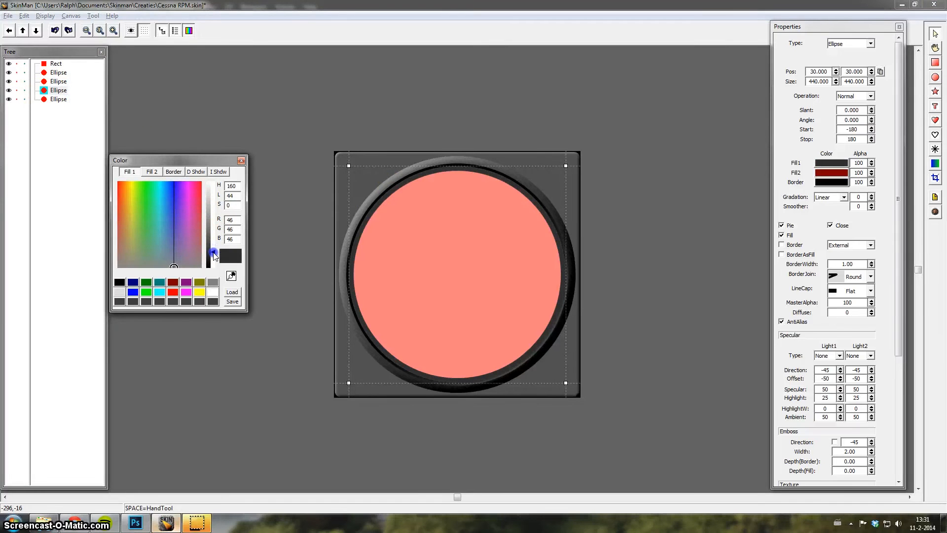
click(214, 253)
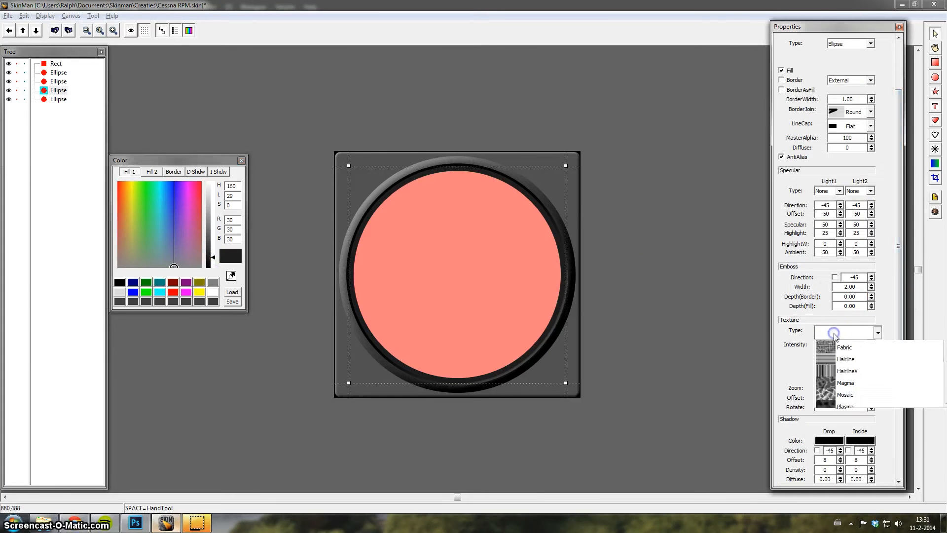
click(844, 345)
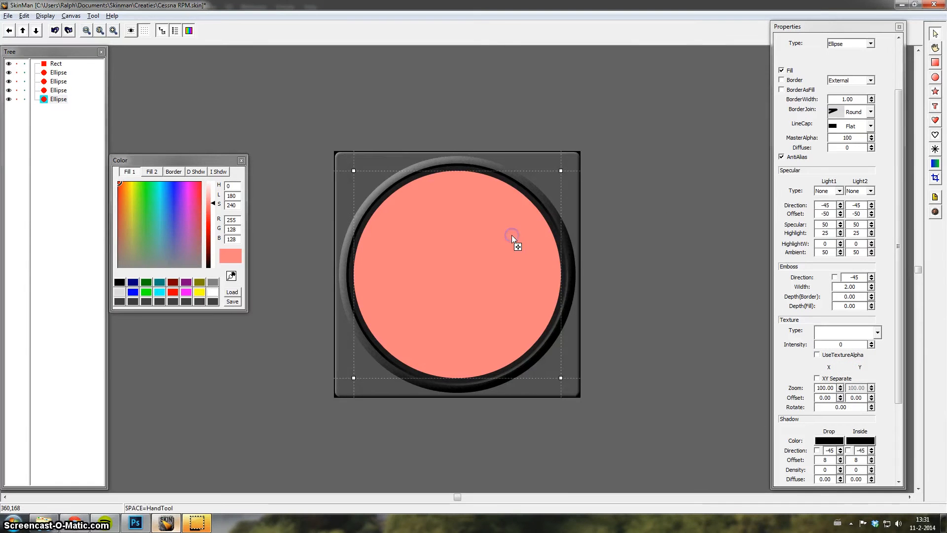
mouse_move(697, 165)
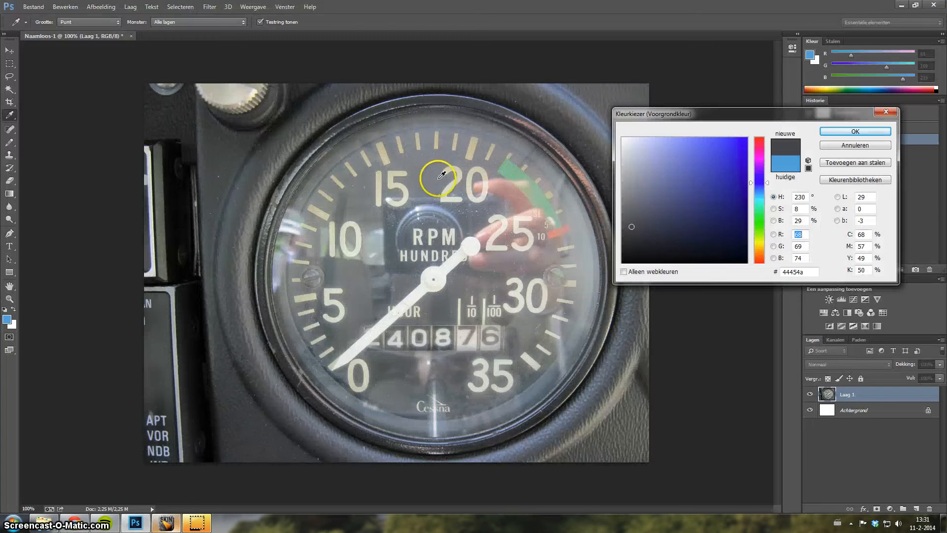
mouse_move(318, 173)
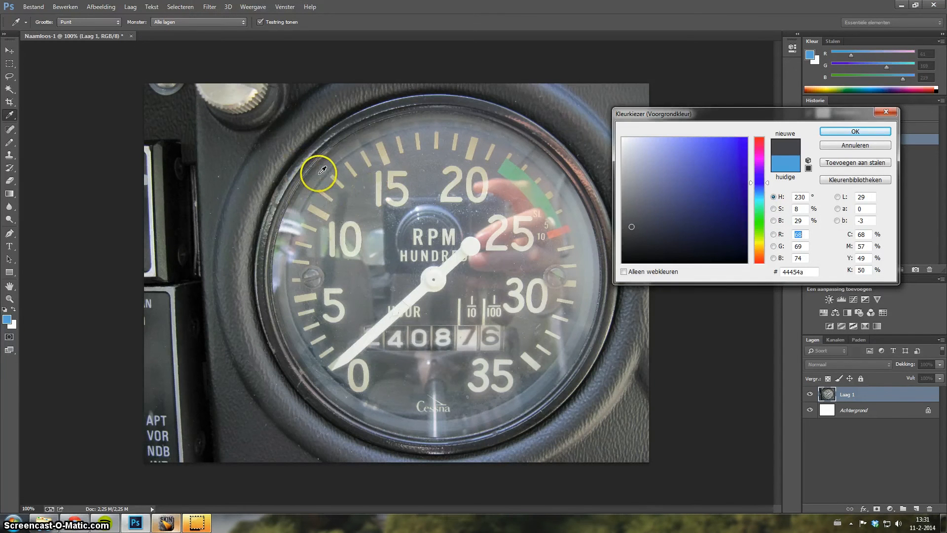
mouse_move(415, 174)
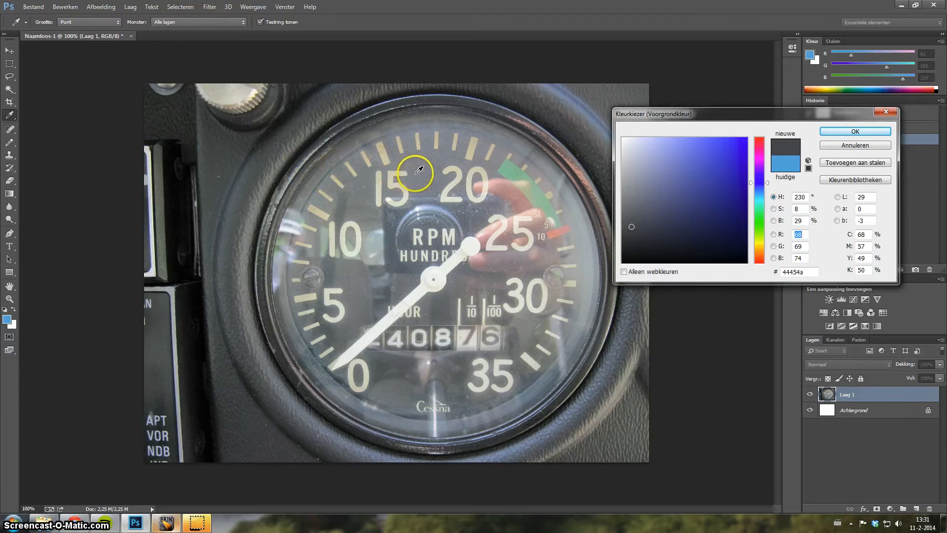
mouse_move(421, 161)
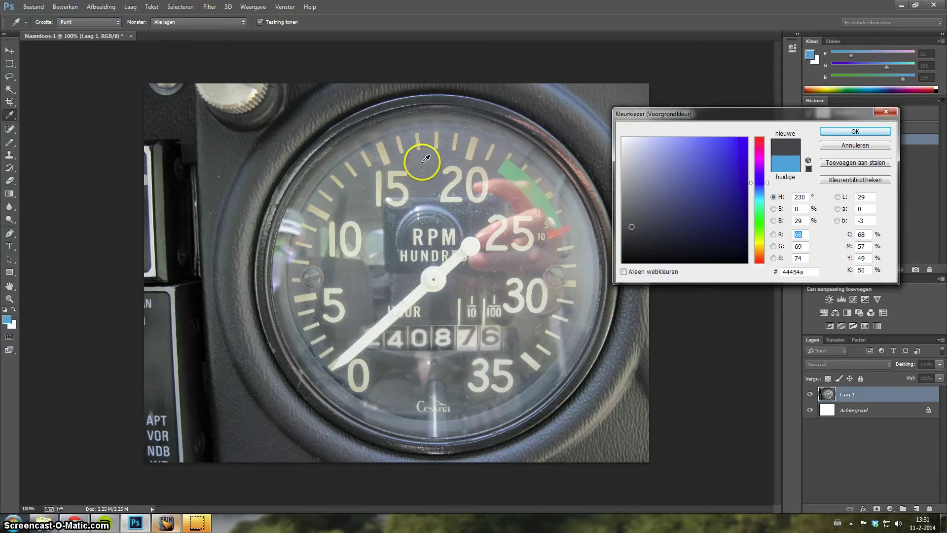
mouse_move(434, 162)
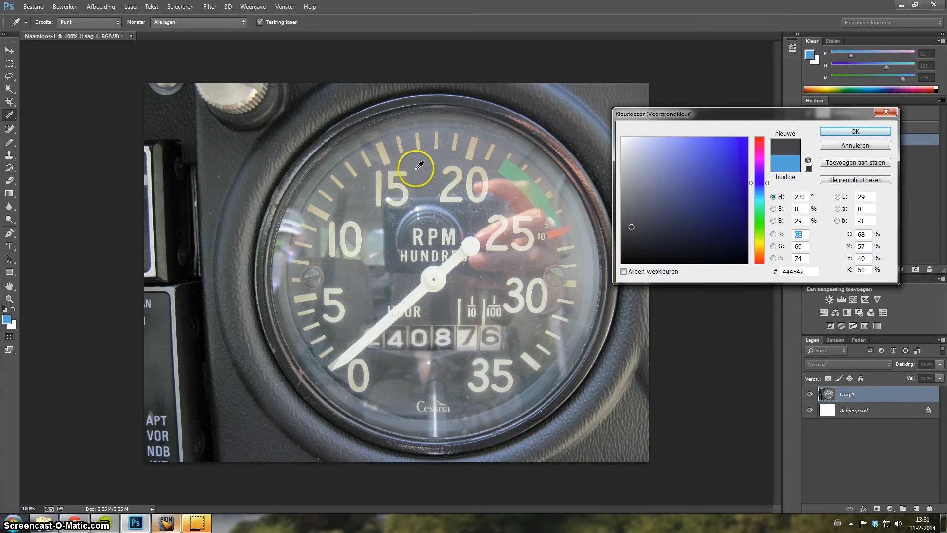
Begin entering the sampled dial-face grey into the fill's red value.
click(165, 522)
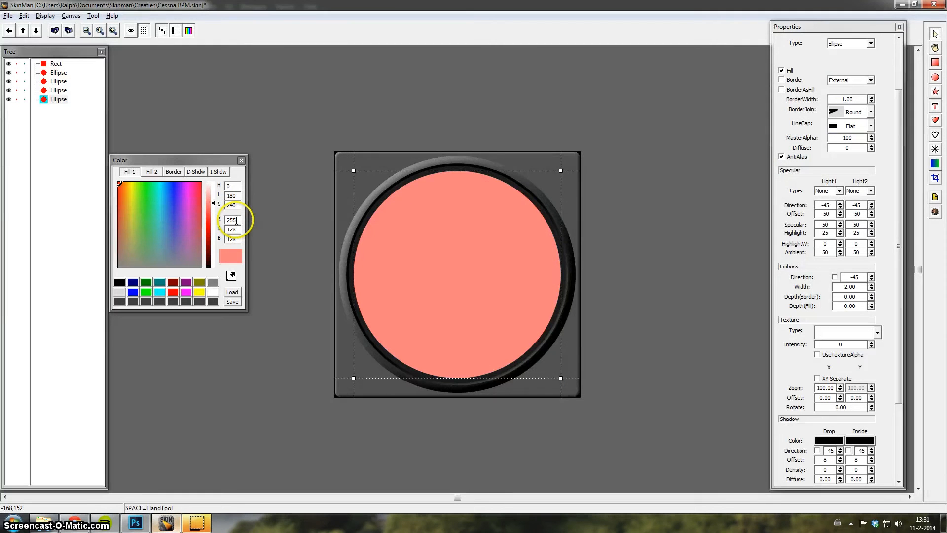
Fill the inner dial circle with neutral dark grey, R, G and B all 65.
click(160, 239)
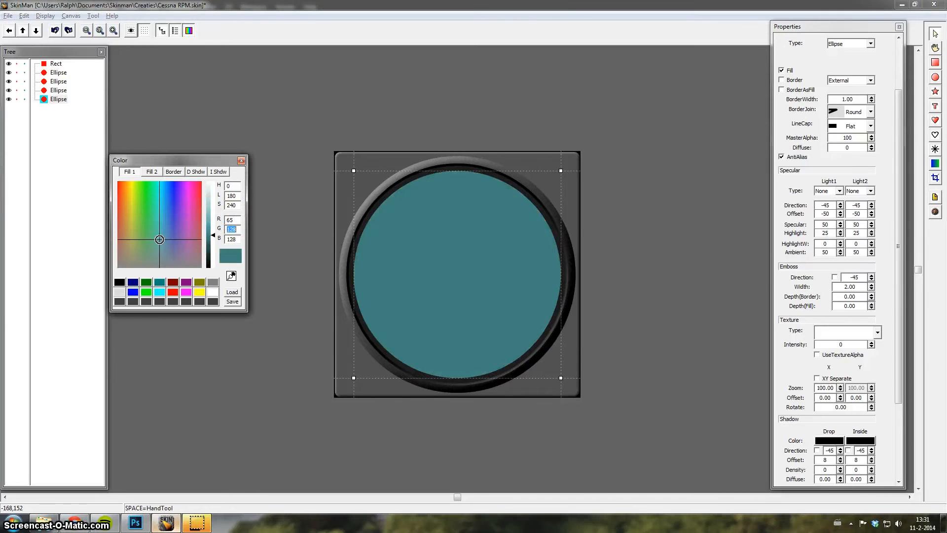
click(159, 265)
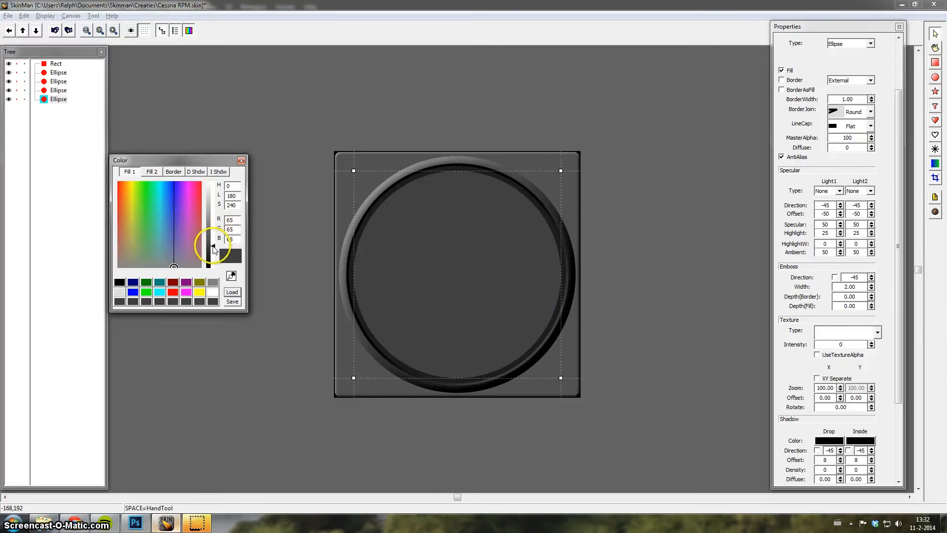
click(216, 253)
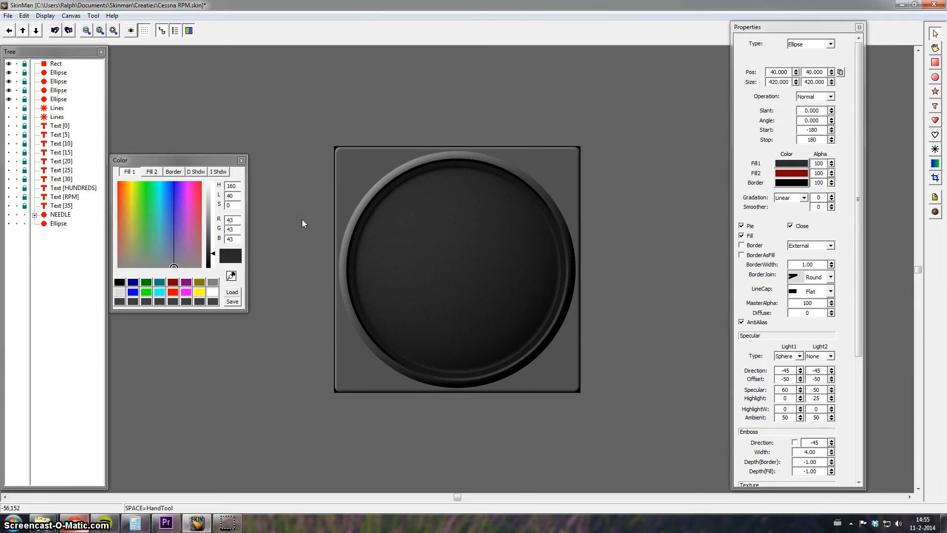
mouse_move(71, 105)
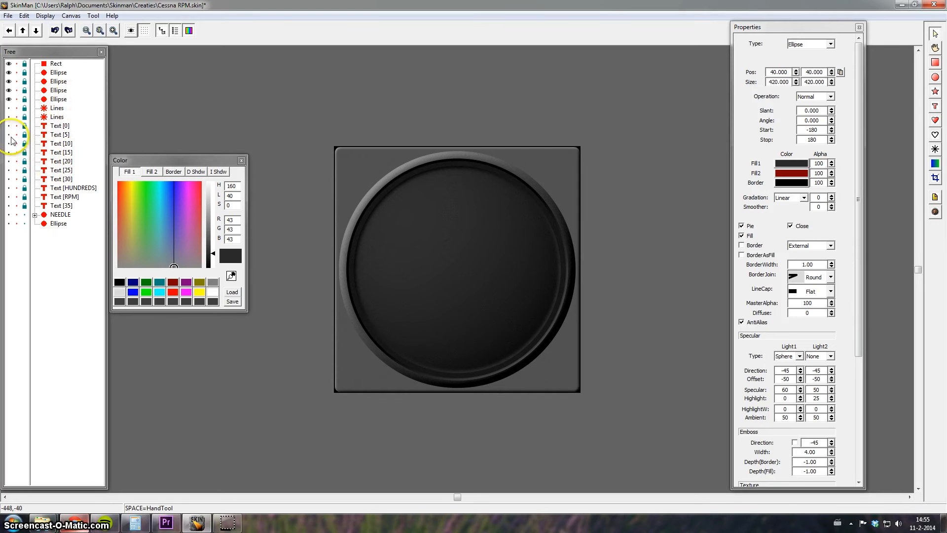
Select the dial face ellipse and reveal its Sand texture at intensity 2.
click(56, 63)
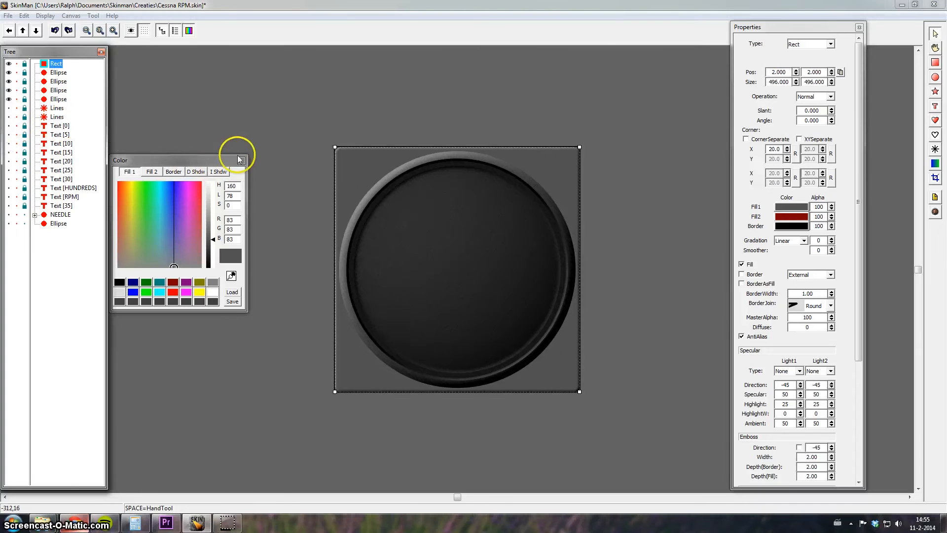
mouse_move(191, 107)
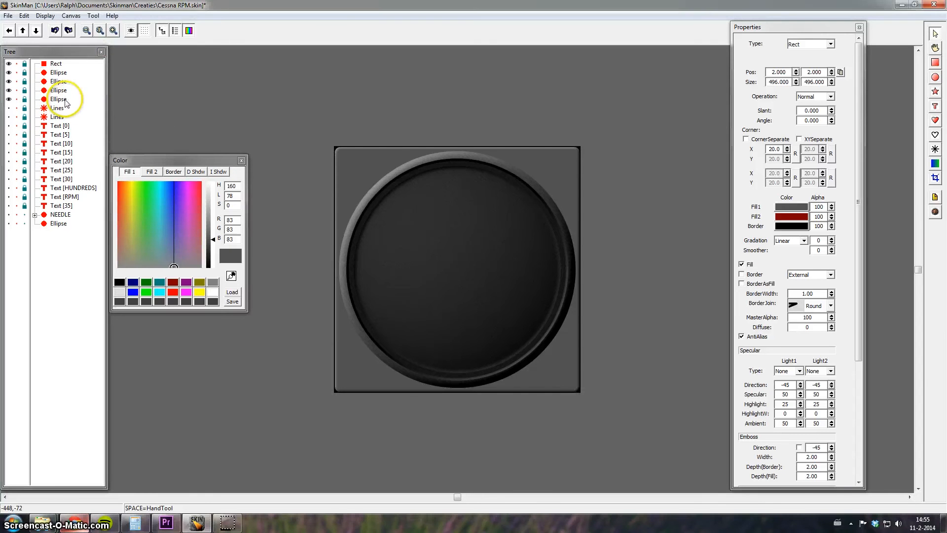
click(58, 99)
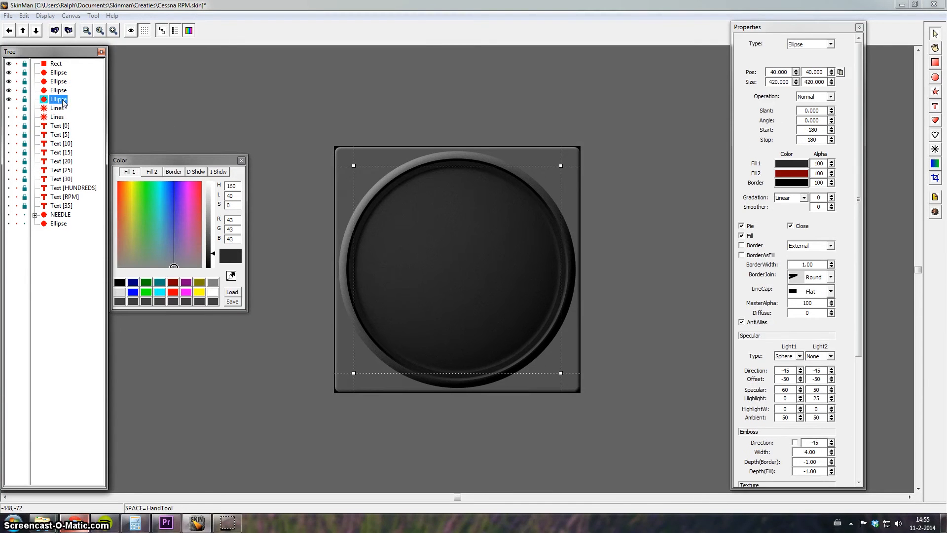
mouse_move(451, 205)
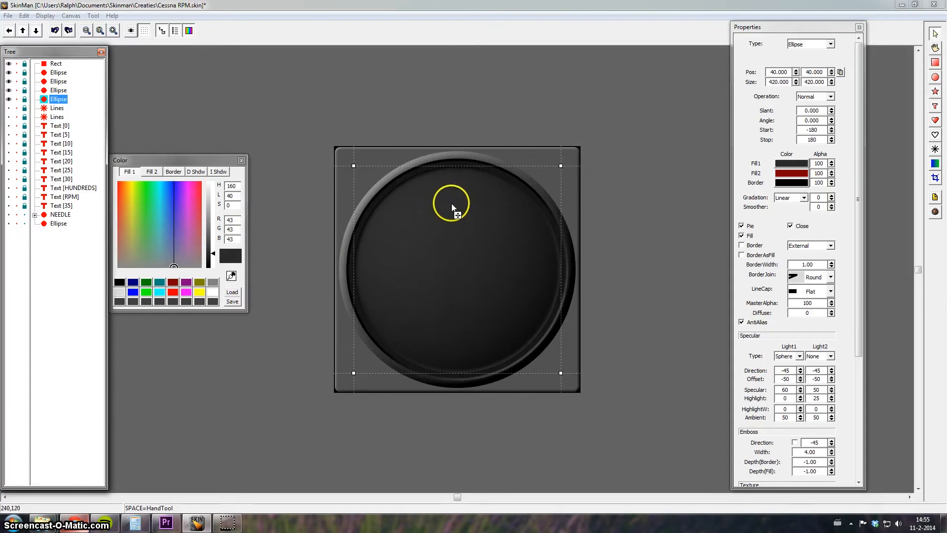
mouse_move(510, 236)
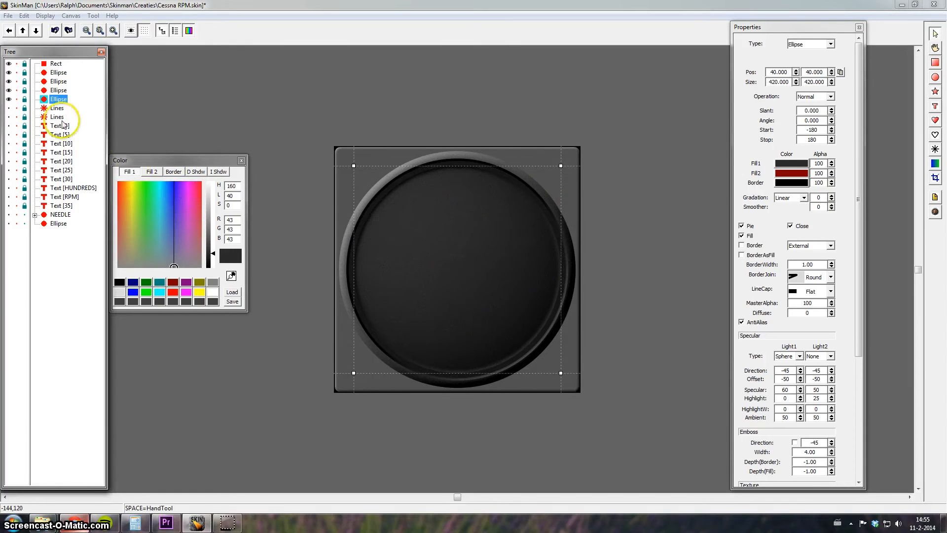
scroll(down, 3)
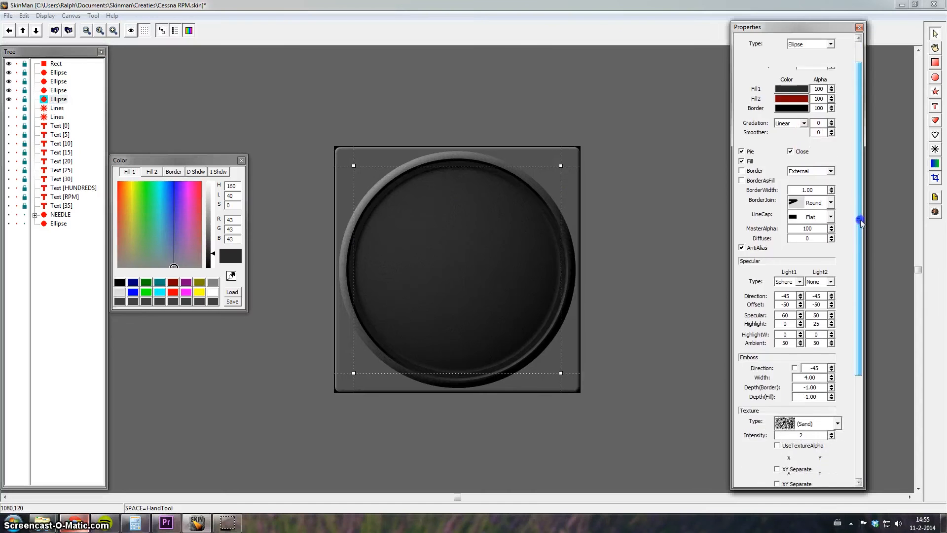
scroll(down, 3)
text(50)
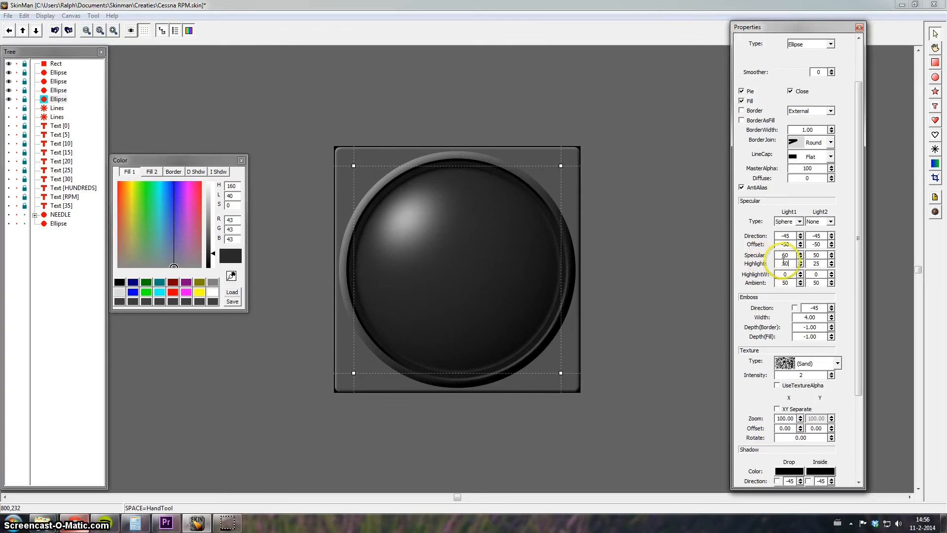
triple_click(785, 264)
text(0)
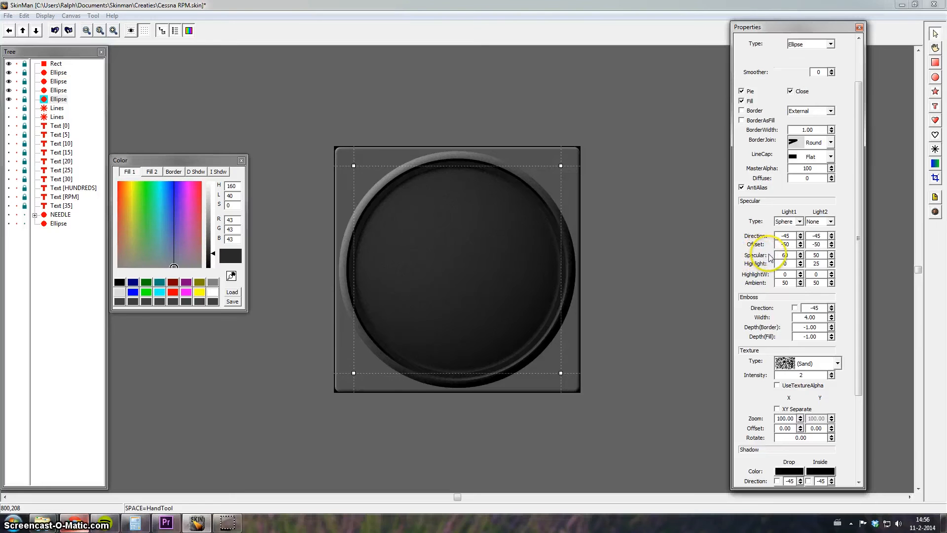
triple_click(785, 255)
text(50)
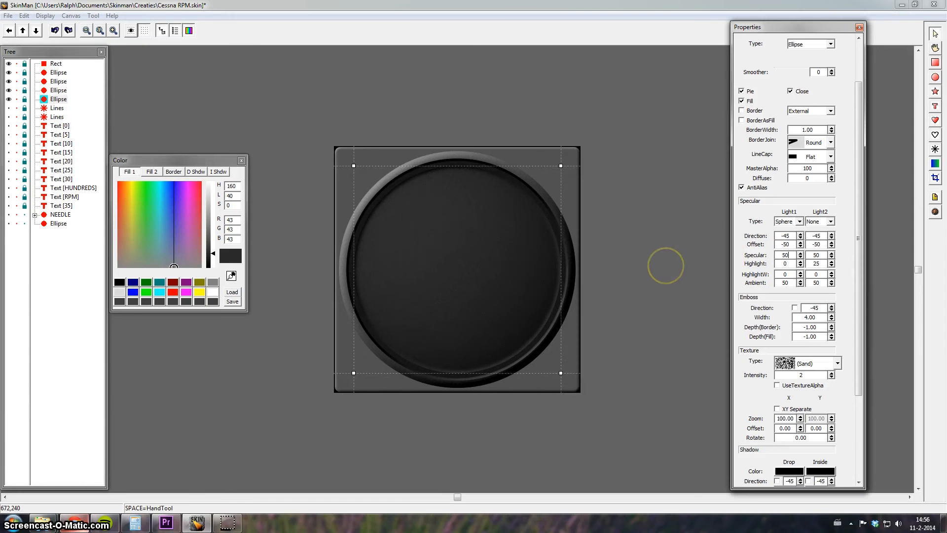
triple_click(786, 254)
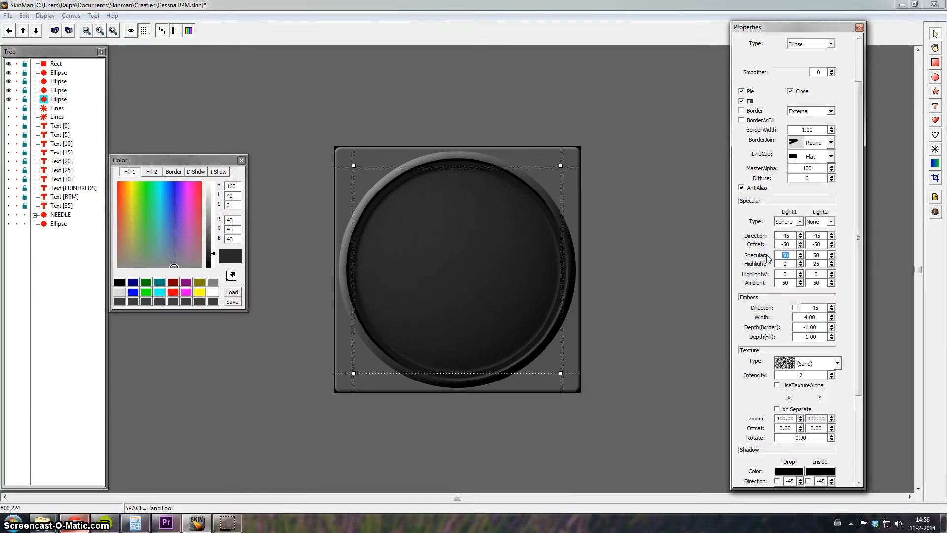
click(800, 252)
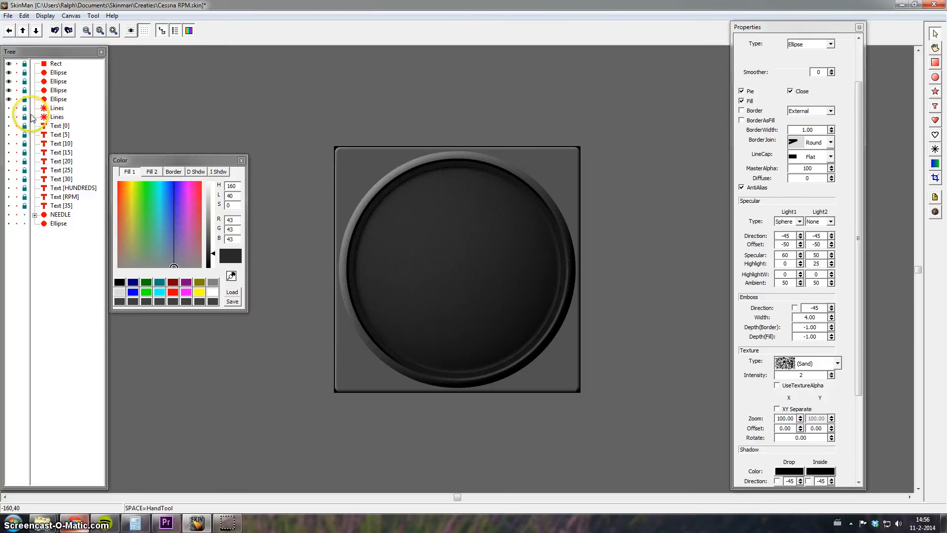
Size the radiating Lines shape to 410 by 410 and position it at 45, 45.
click(57, 107)
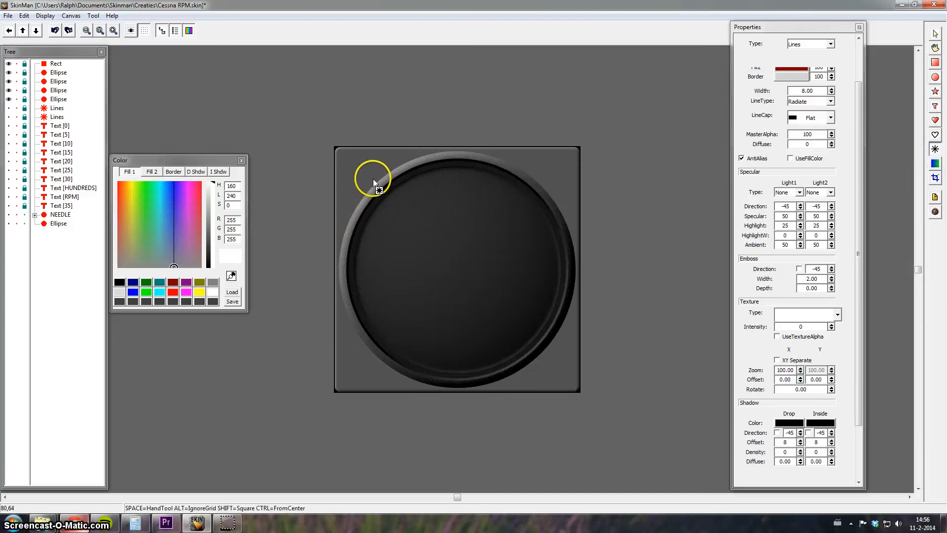
mouse_move(106, 117)
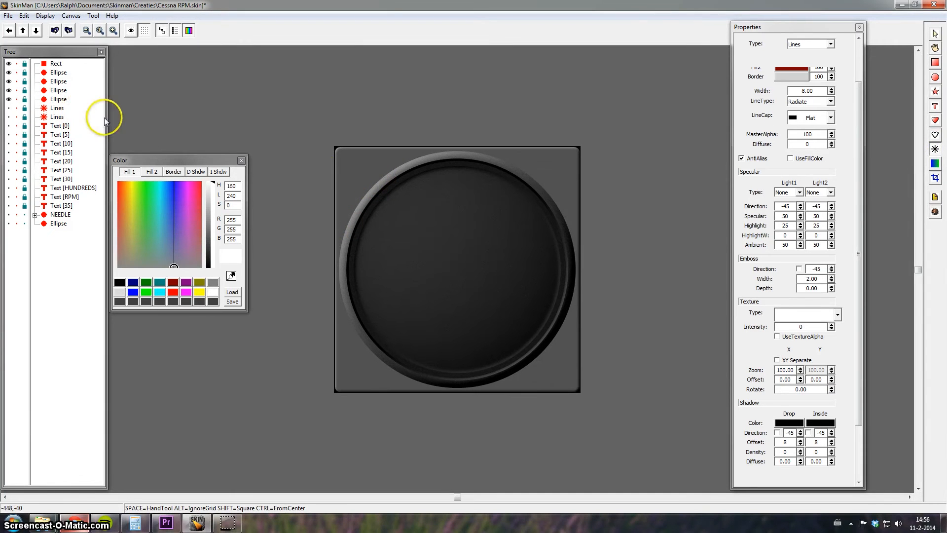
mouse_move(368, 174)
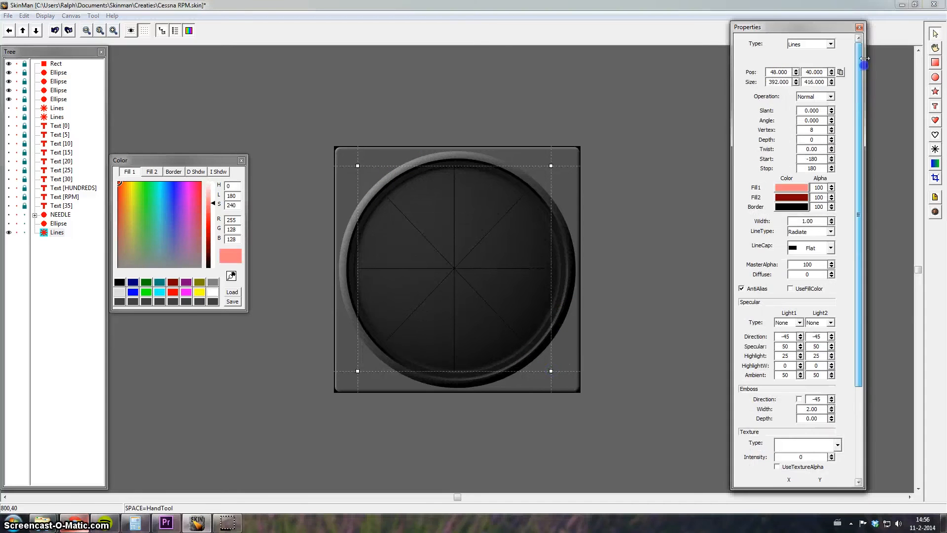
triple_click(778, 82)
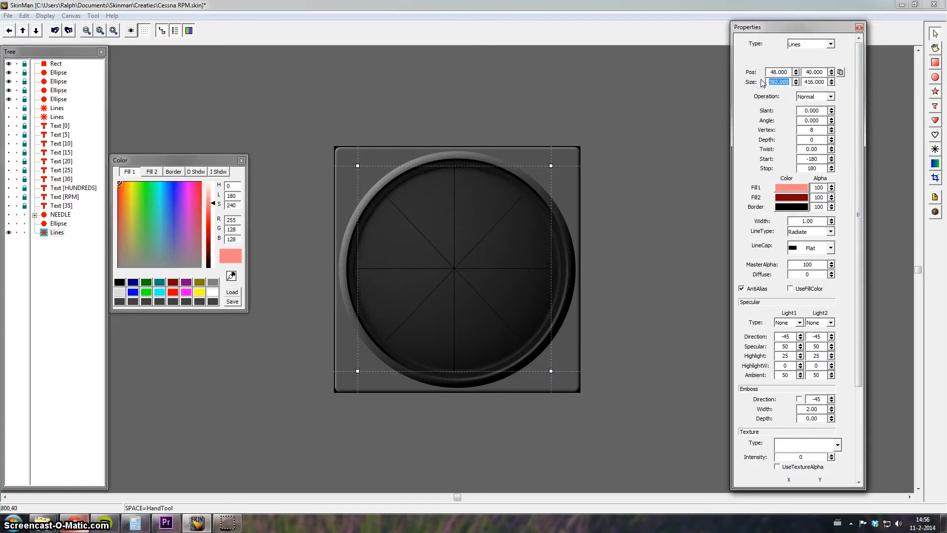
text(410)
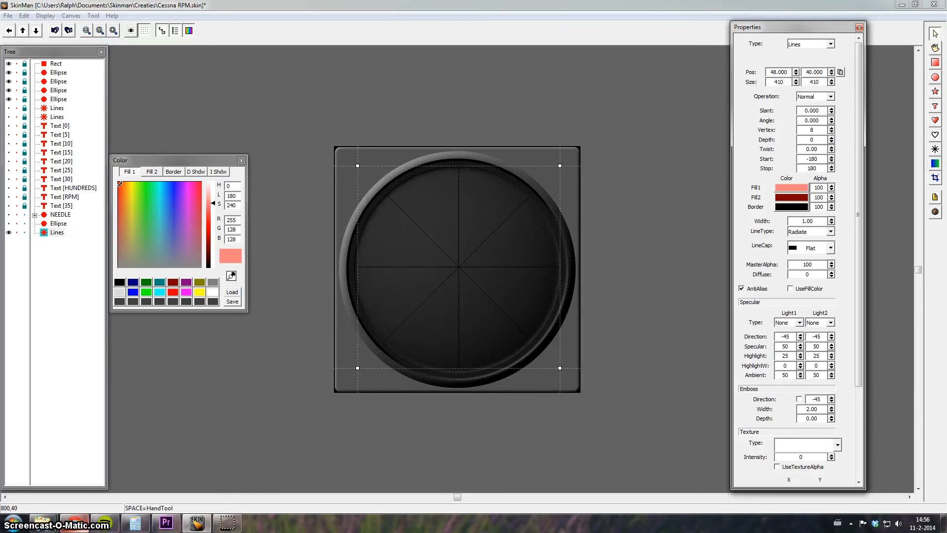
triple_click(778, 72)
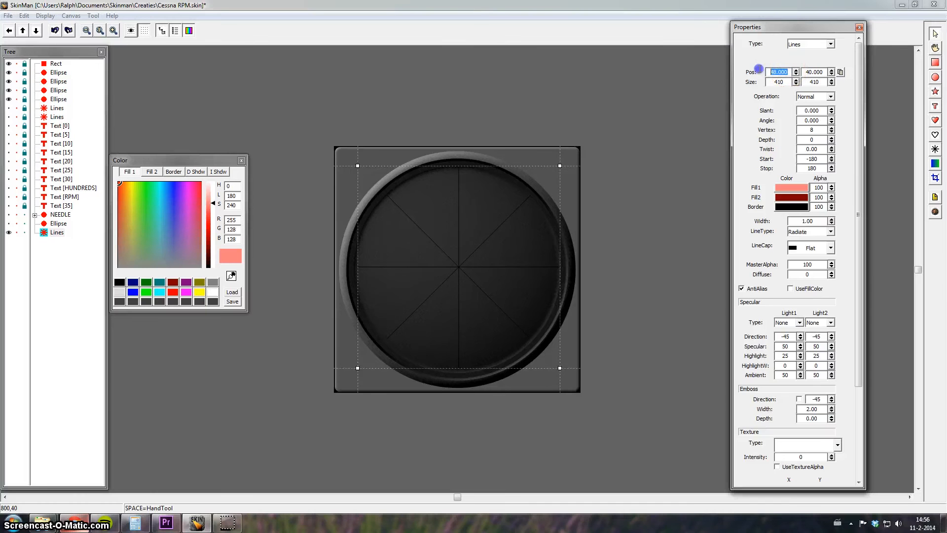
text(45)
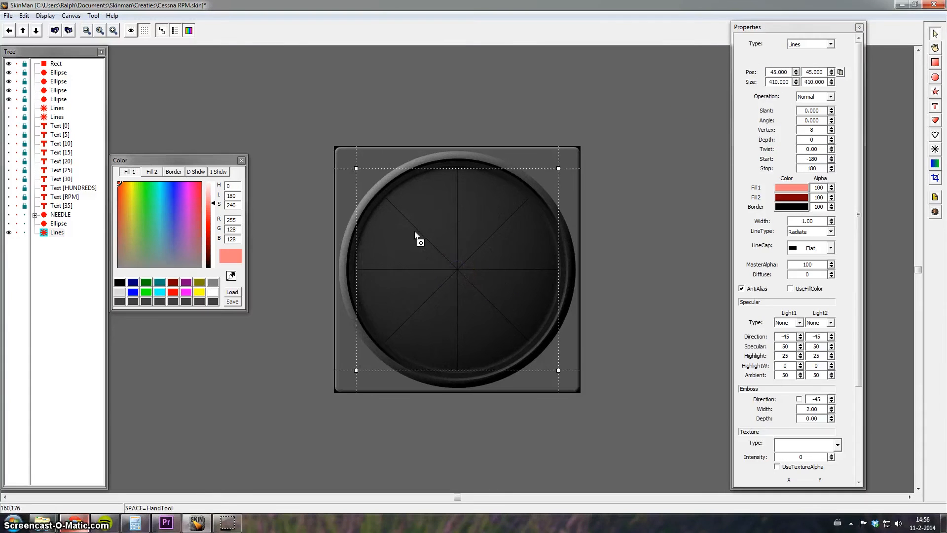
mouse_move(296, 222)
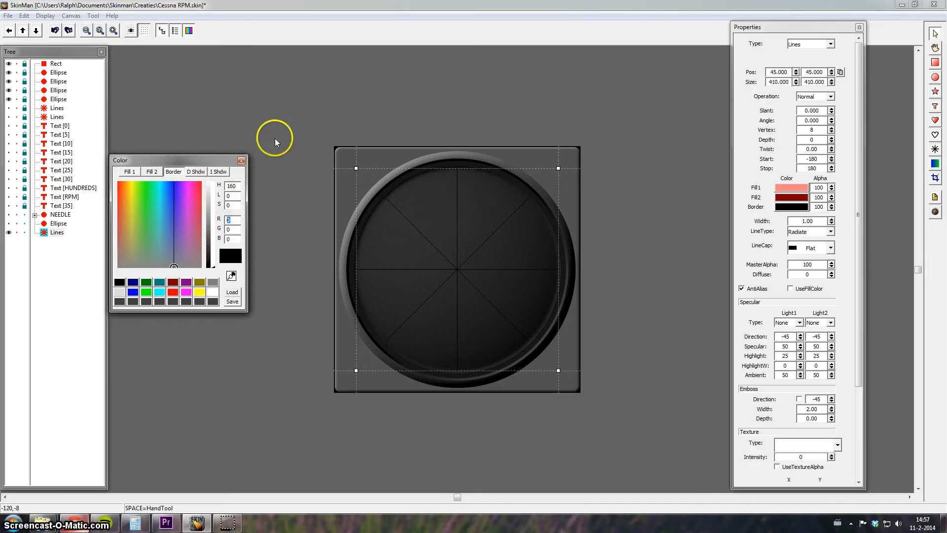
mouse_move(296, 131)
text(210)
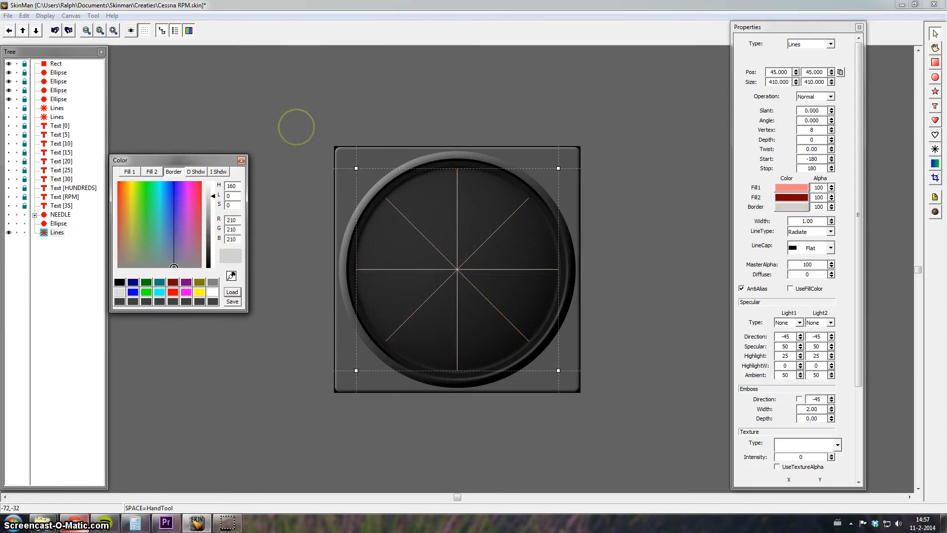
mouse_move(287, 125)
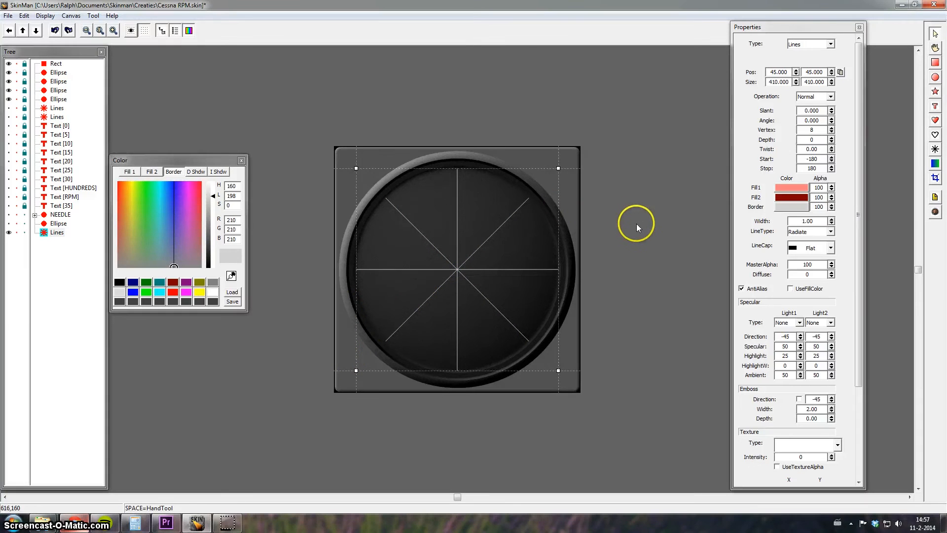
Thicken the eight radiating lines to a line width of 8.
triple_click(808, 220)
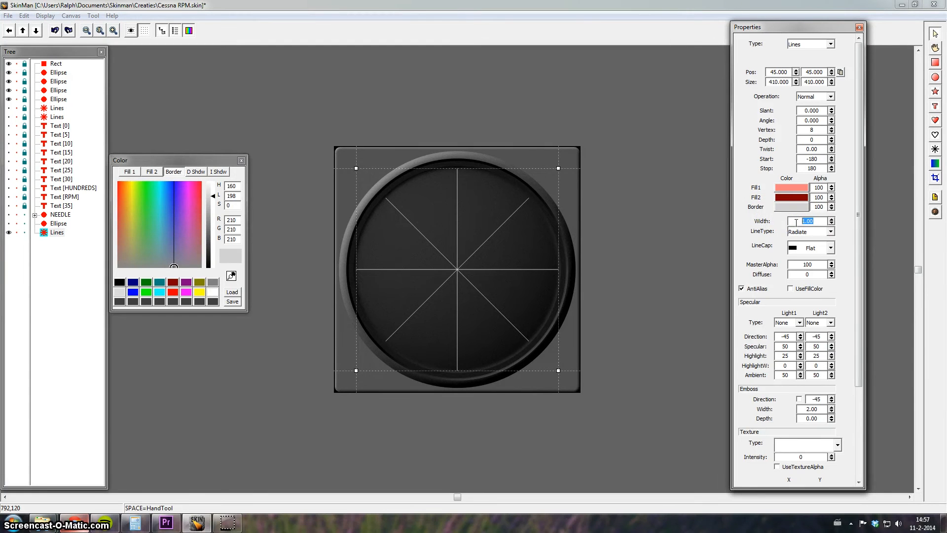
text(8)
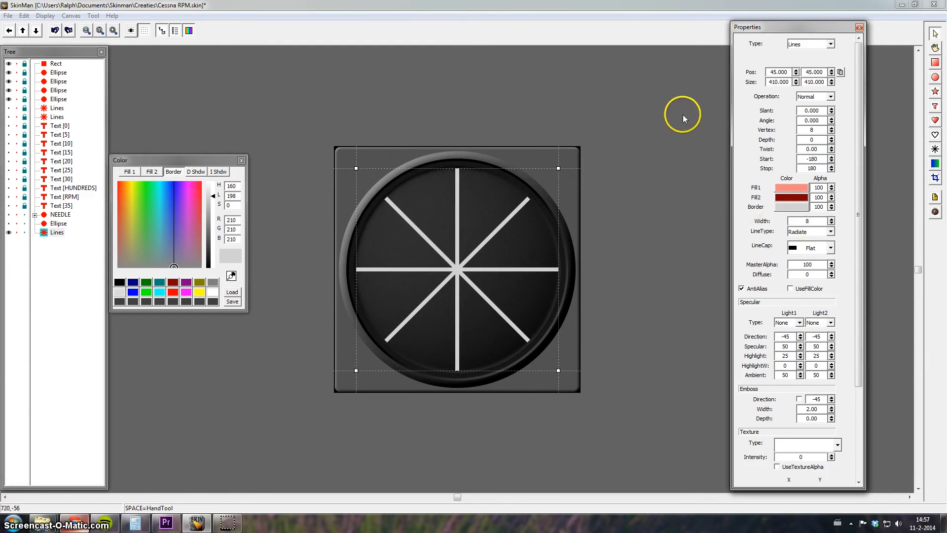
mouse_move(630, 170)
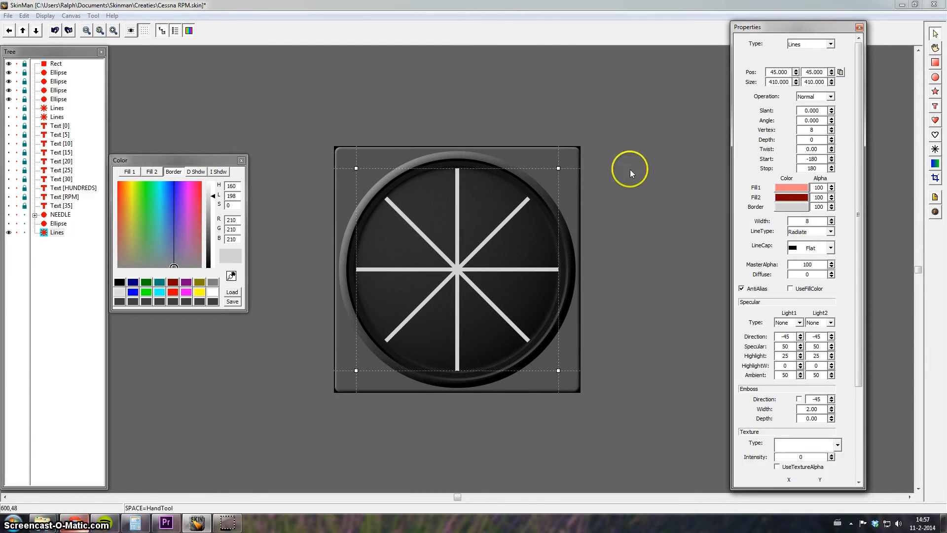
mouse_move(510, 314)
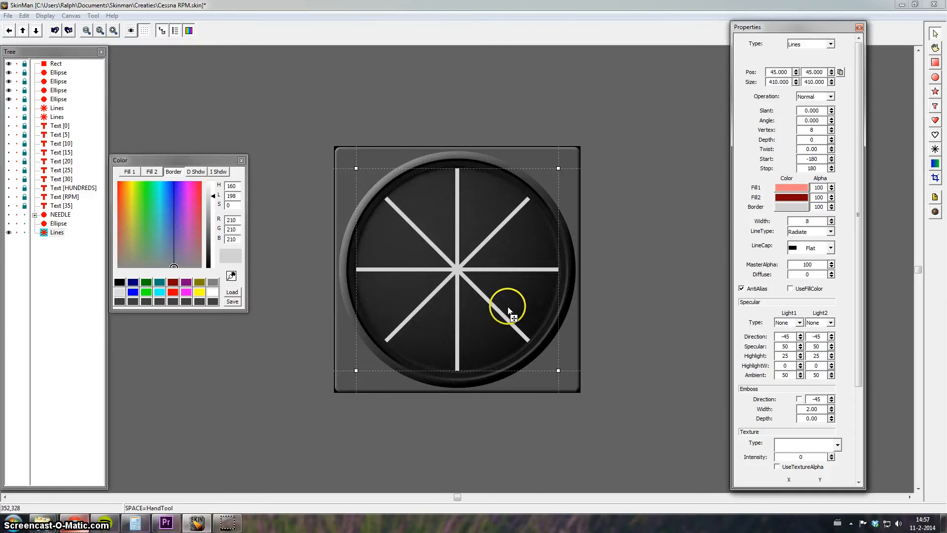
mouse_move(507, 324)
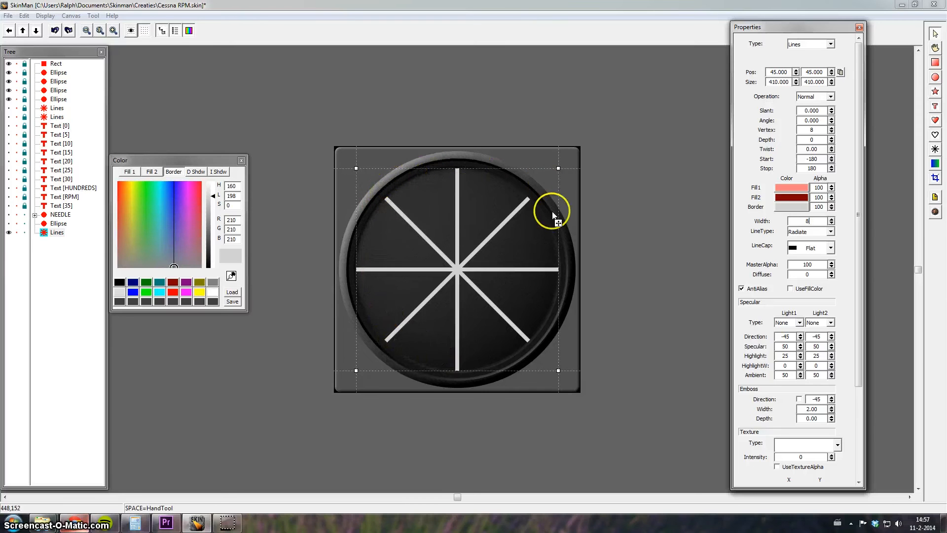
mouse_move(546, 330)
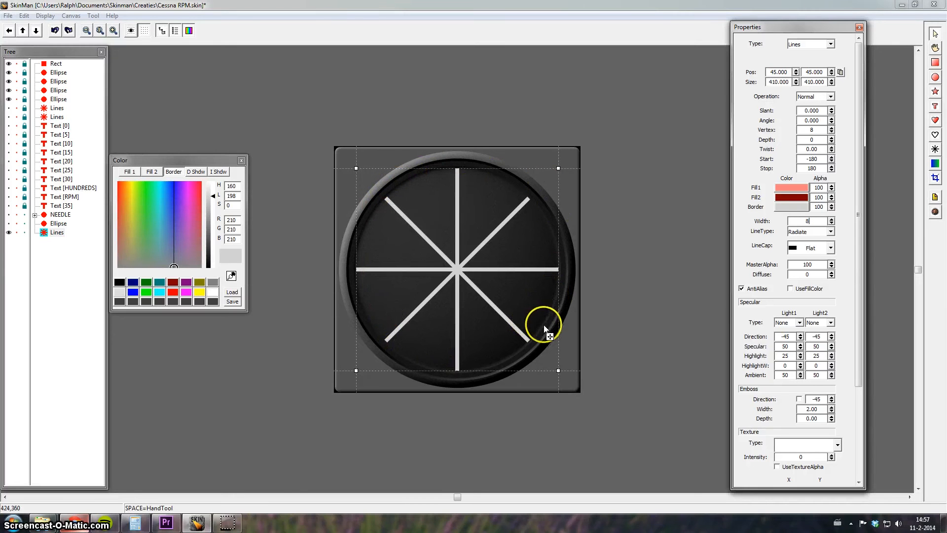
mouse_move(393, 339)
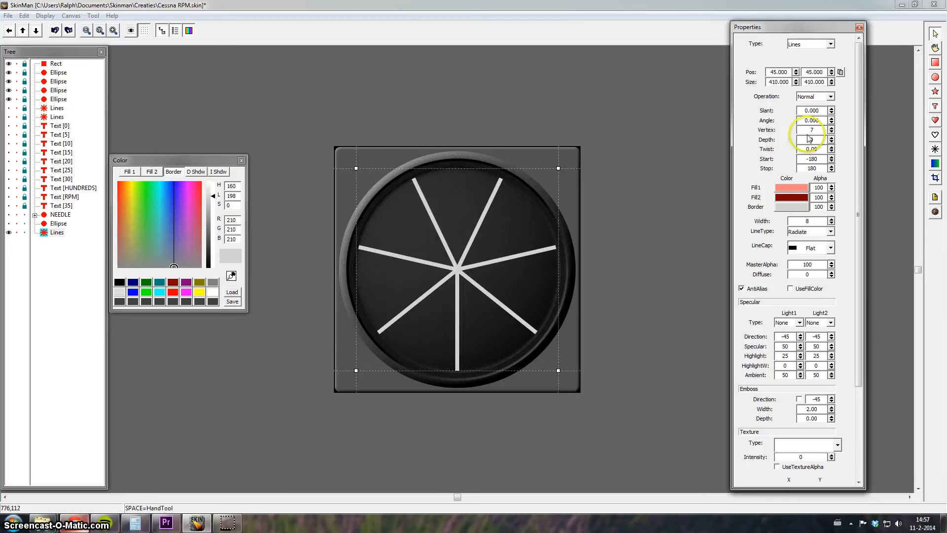
Fan the seven lines between start angle -135 and stop angle 135.
click(833, 170)
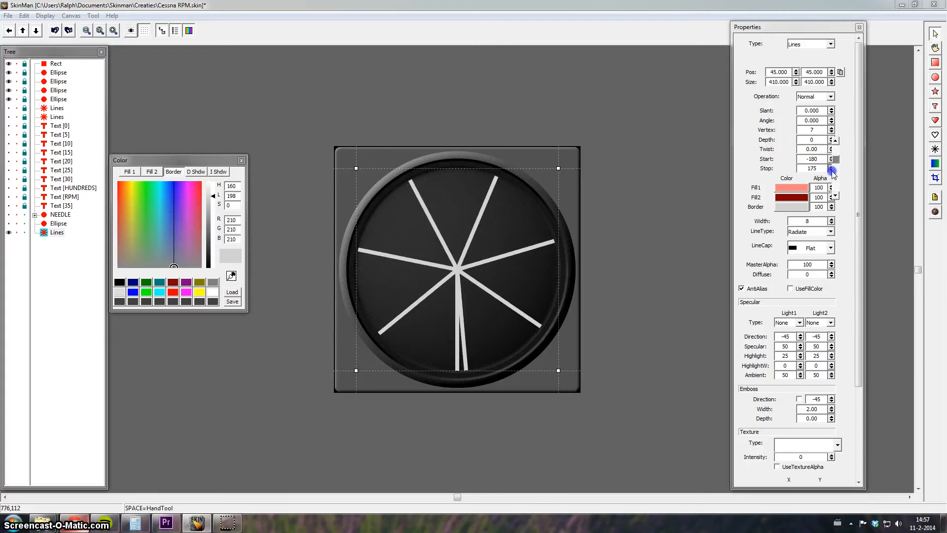
click(830, 170)
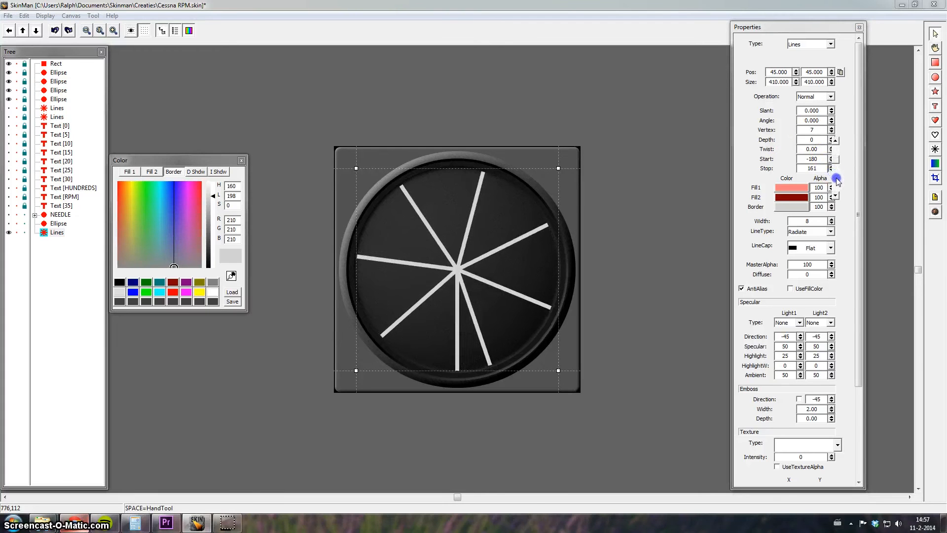
click(830, 171)
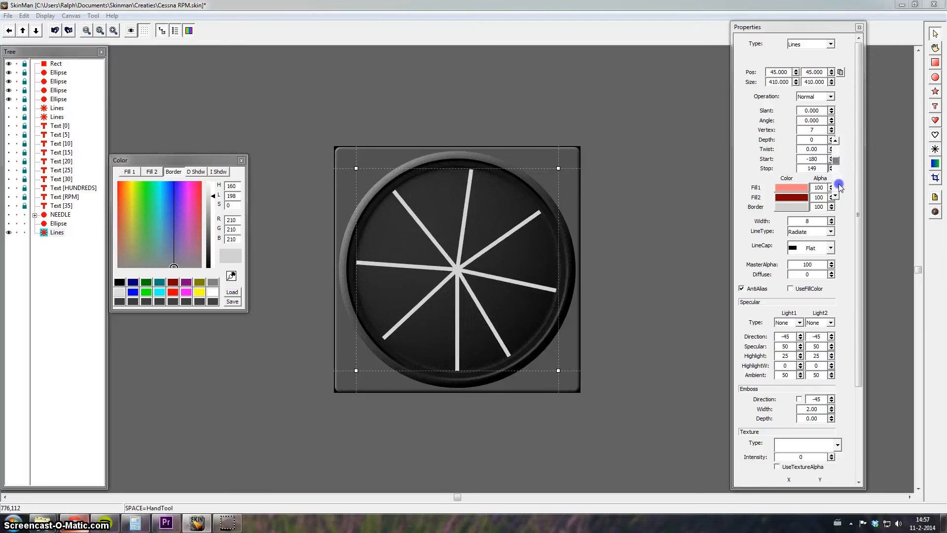
click(831, 171)
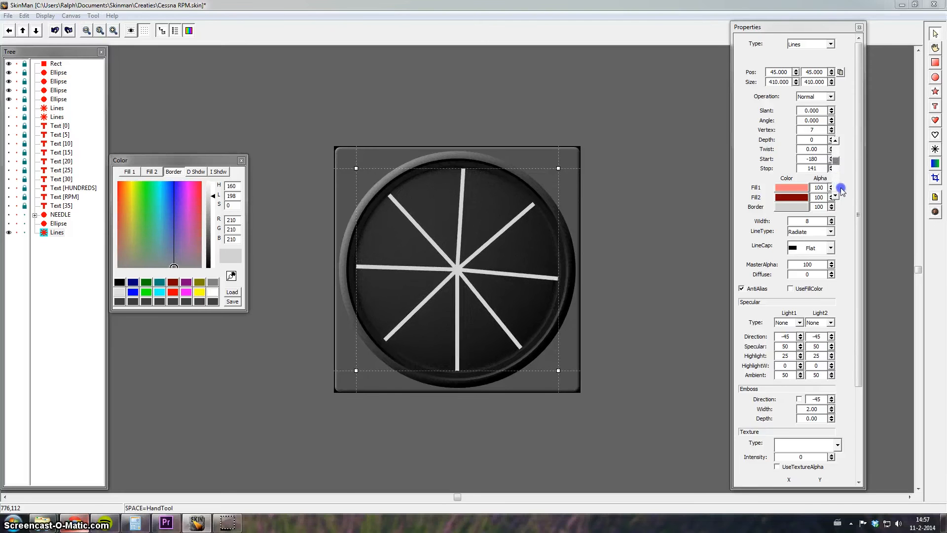
click(835, 169)
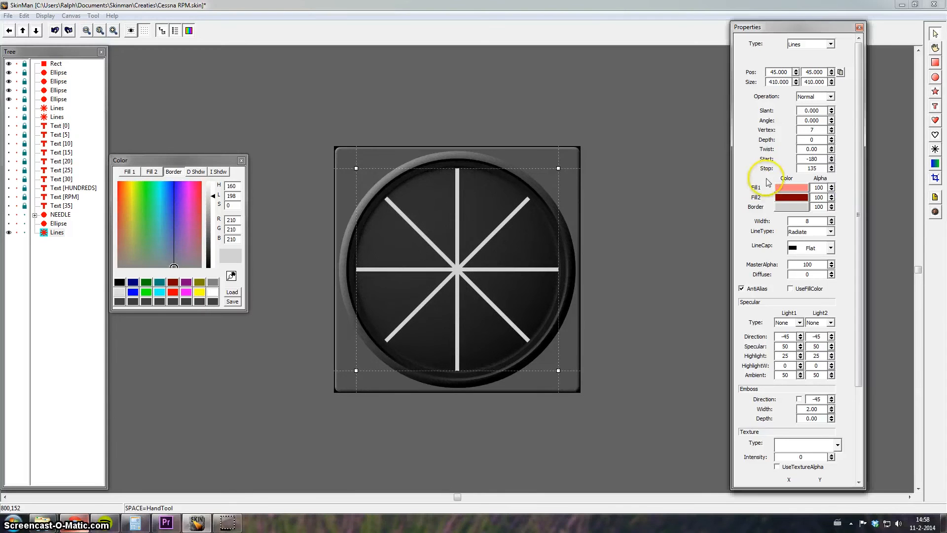
click(832, 157)
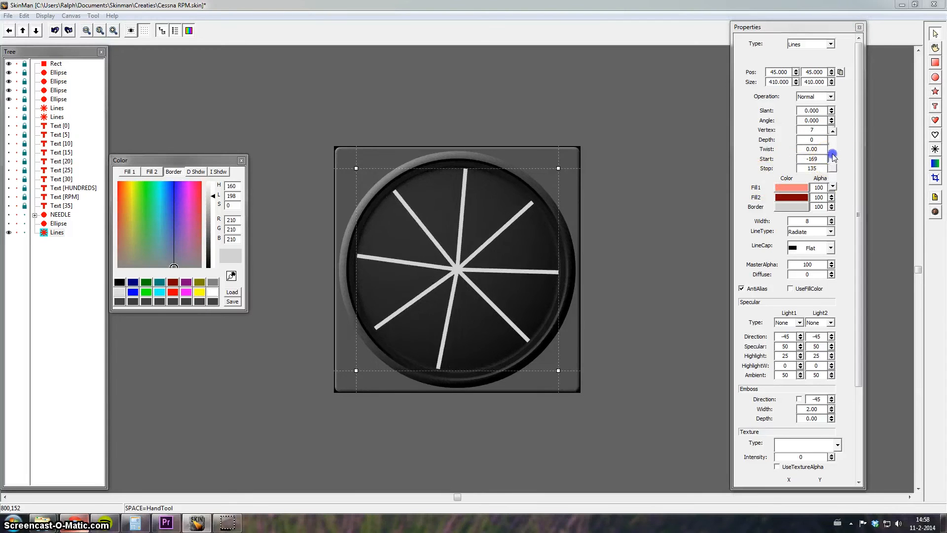
click(831, 157)
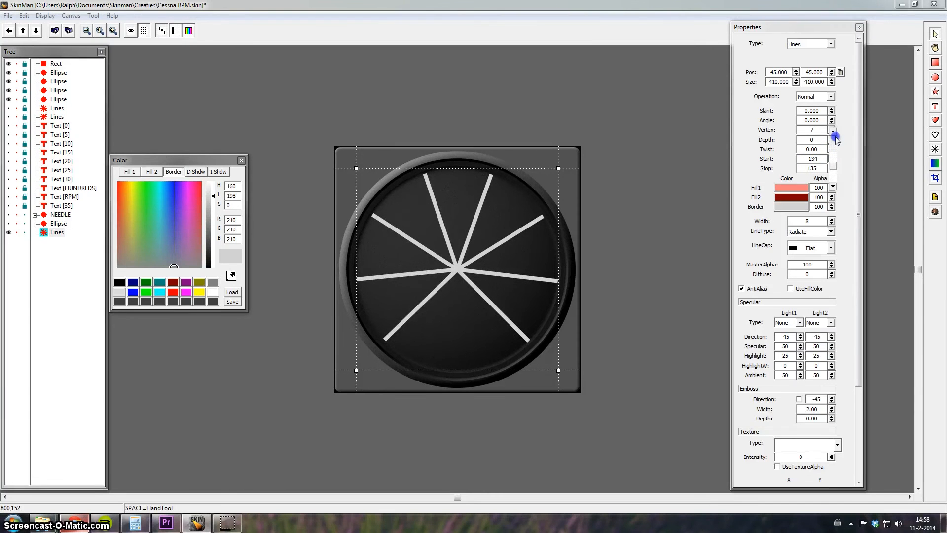
click(832, 161)
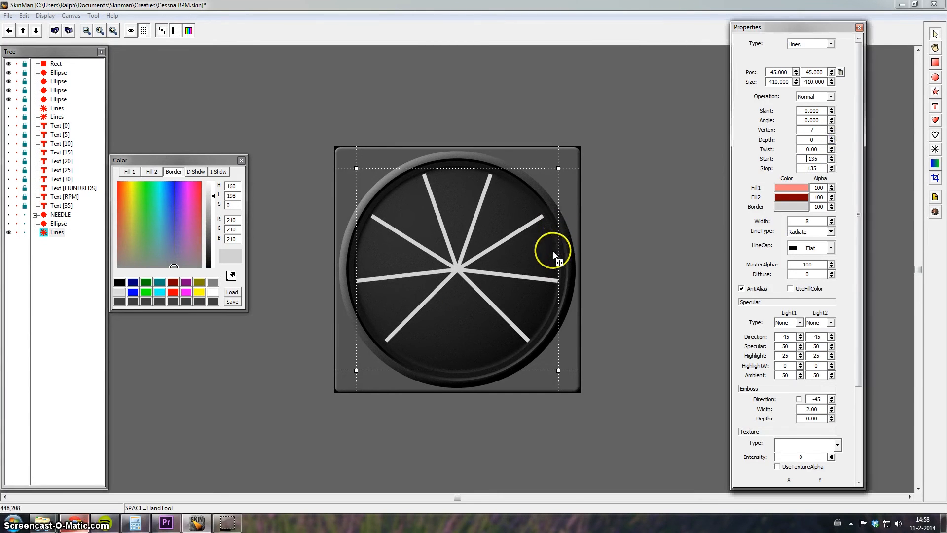
mouse_move(413, 220)
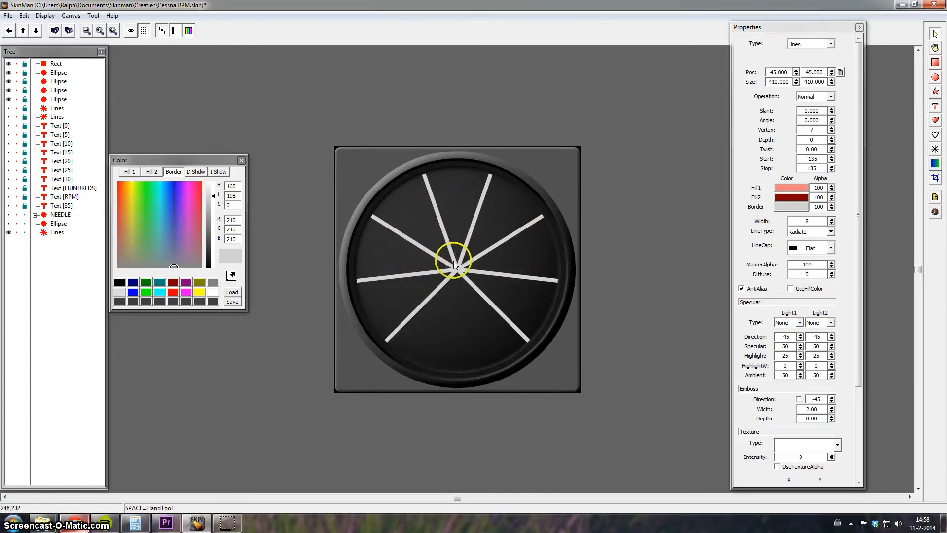
click(453, 263)
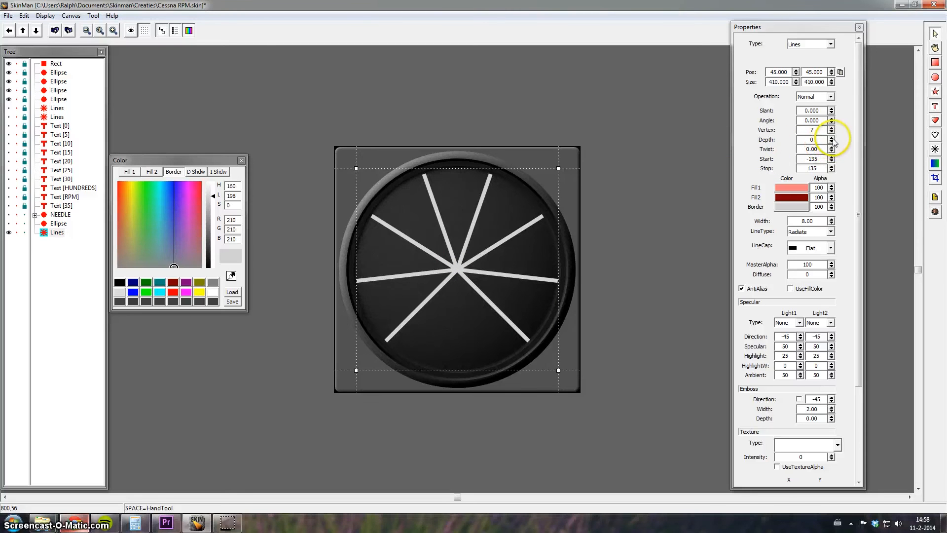
Raise the lines' depth to 85 so they become short rim tick marks.
click(833, 142)
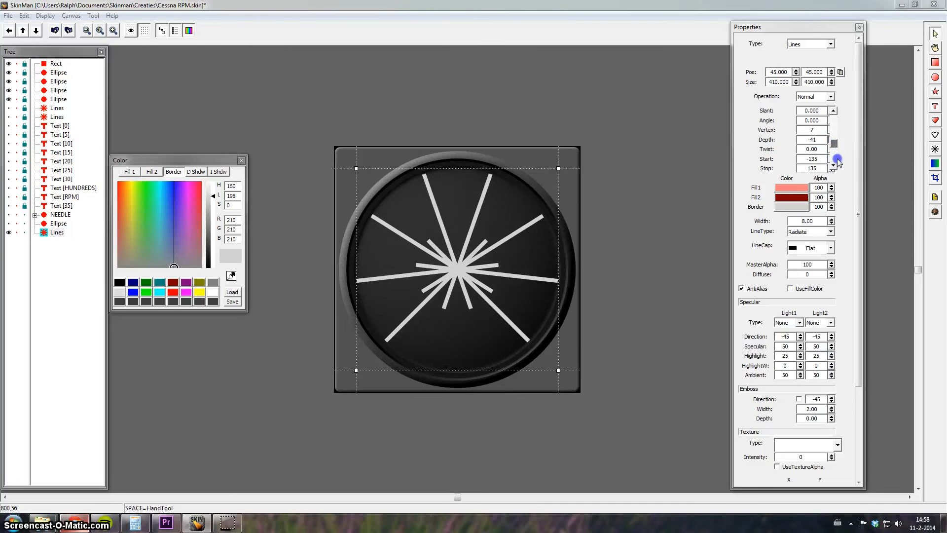
click(839, 138)
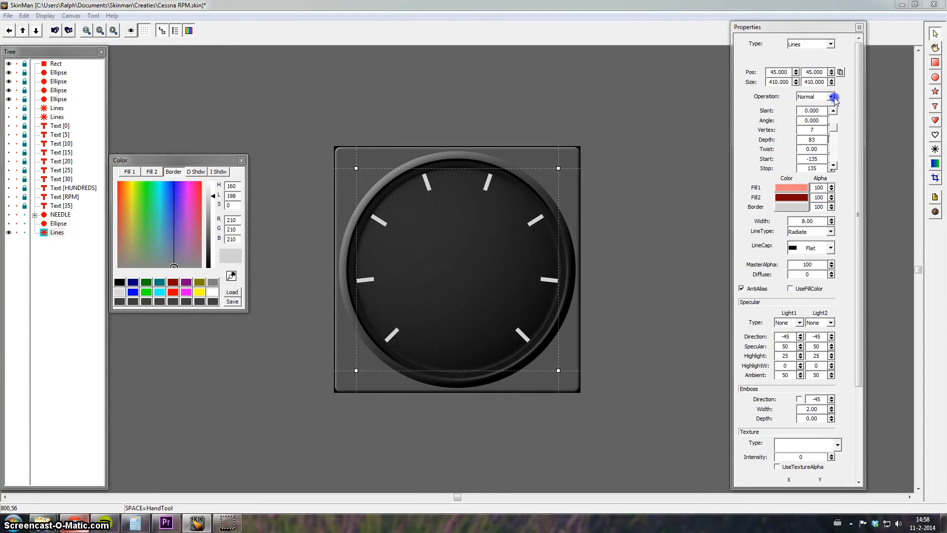
click(831, 138)
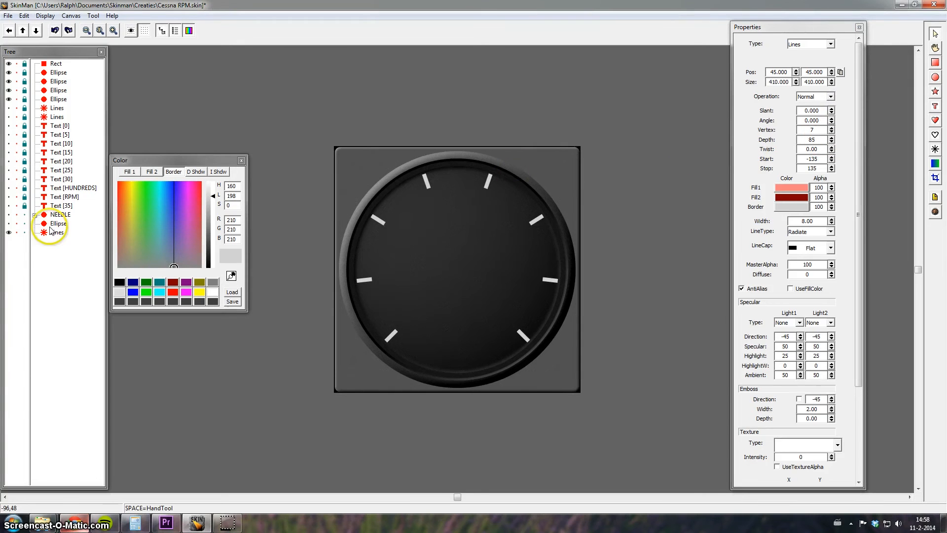
click(57, 231)
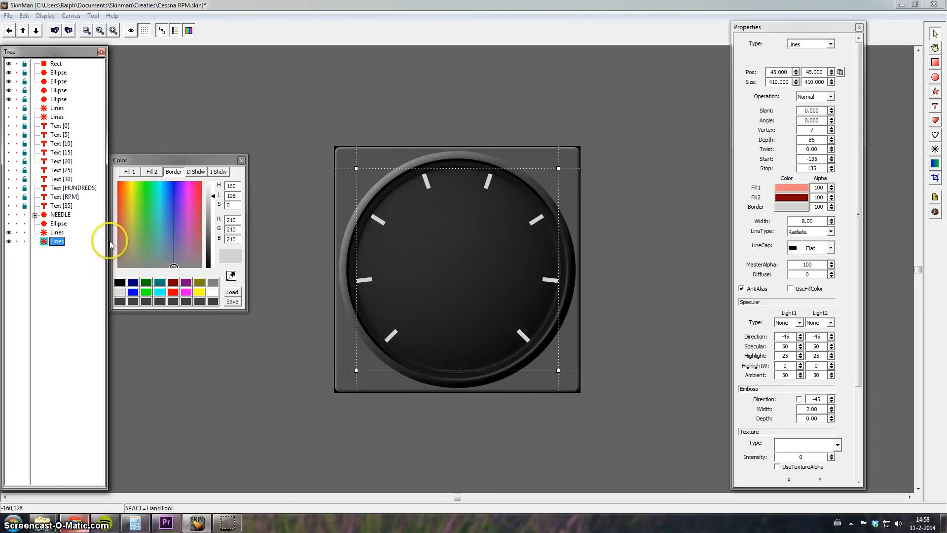
mouse_move(379, 220)
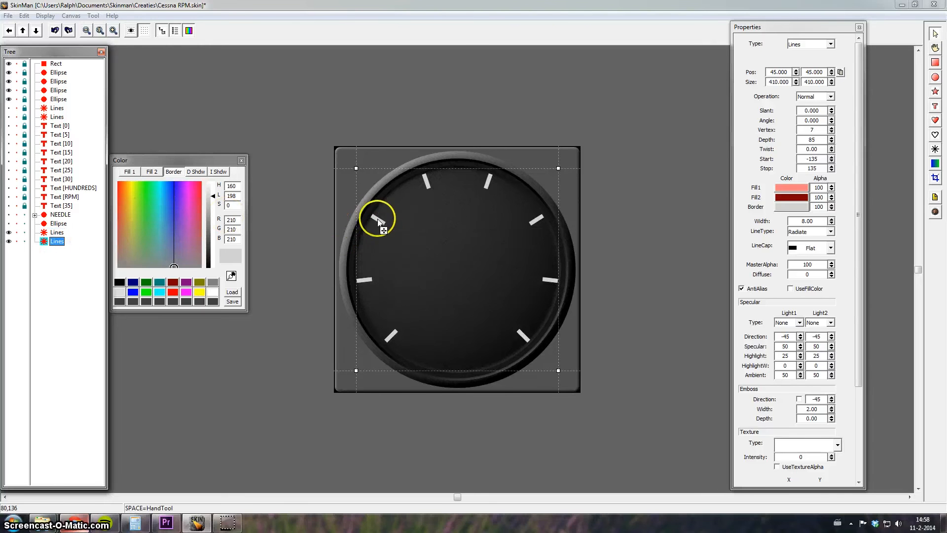
mouse_move(677, 161)
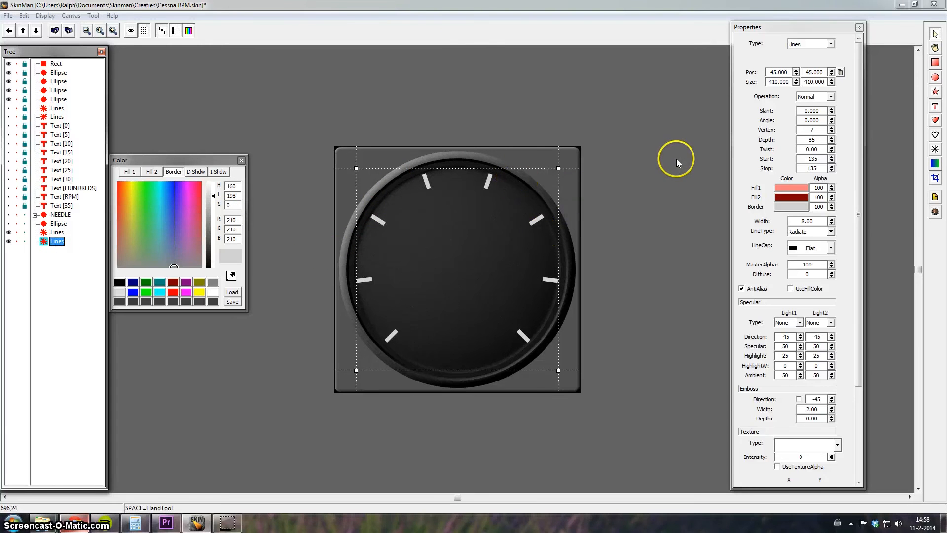
mouse_move(613, 213)
text(35)
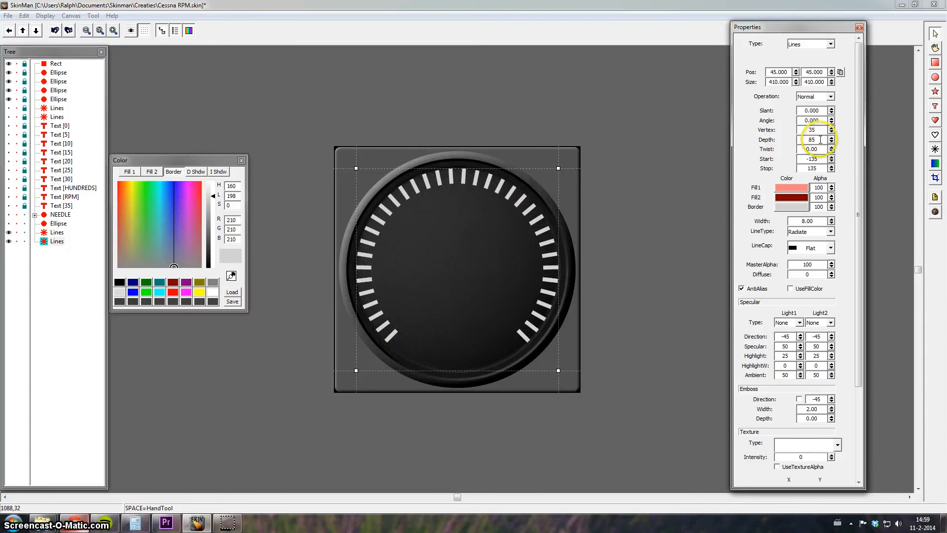
mouse_move(815, 244)
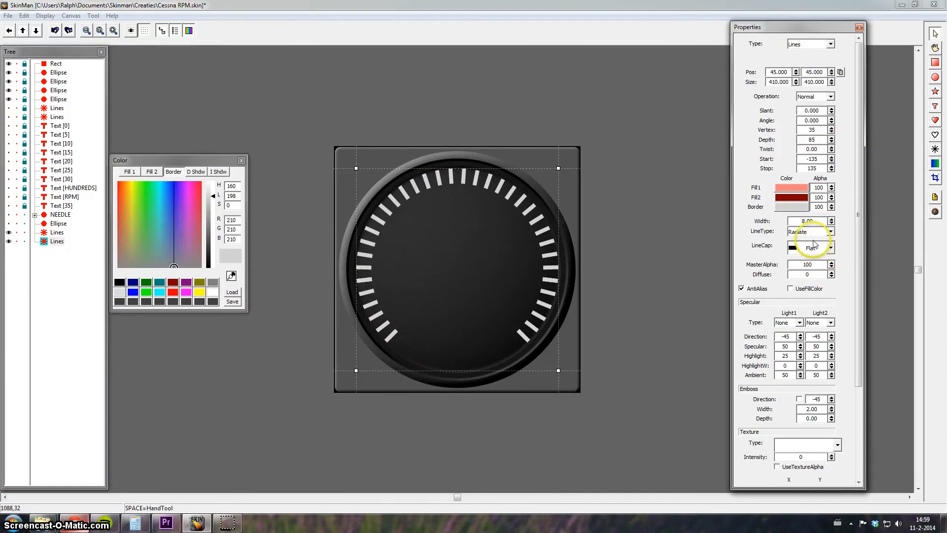
Give the minor tick Lines object a line width of 4.
triple_click(807, 220)
text(4)
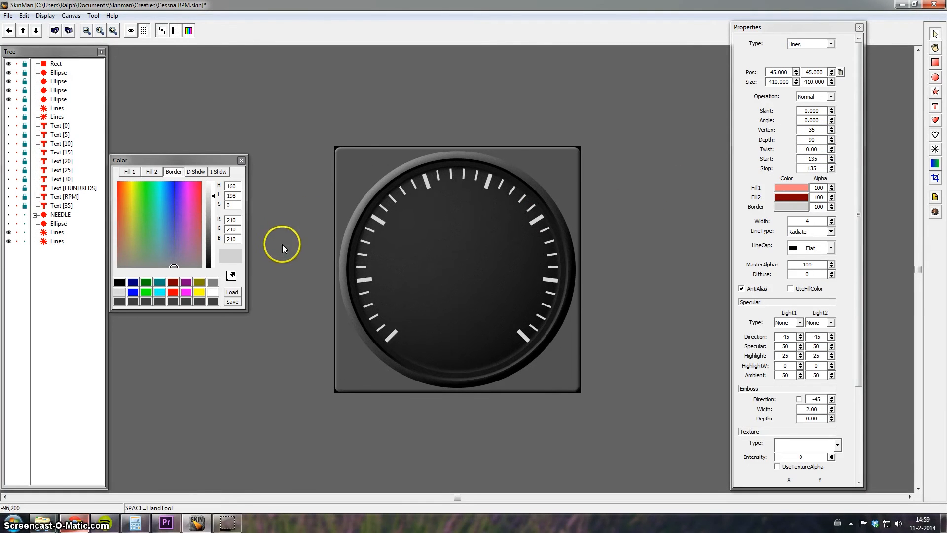
mouse_move(935, 107)
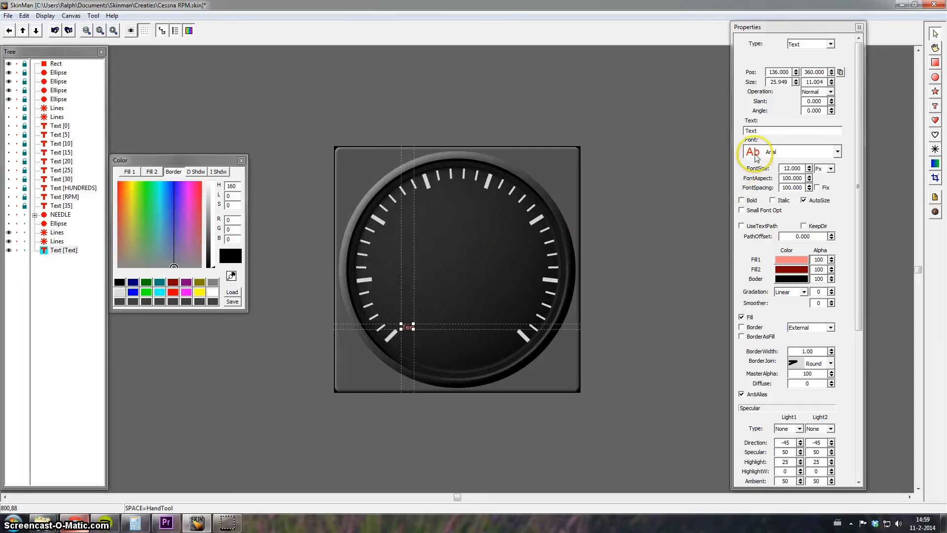
Make the new text object read '0' at font size 60 in Arial.
triple_click(776, 130)
text(0)
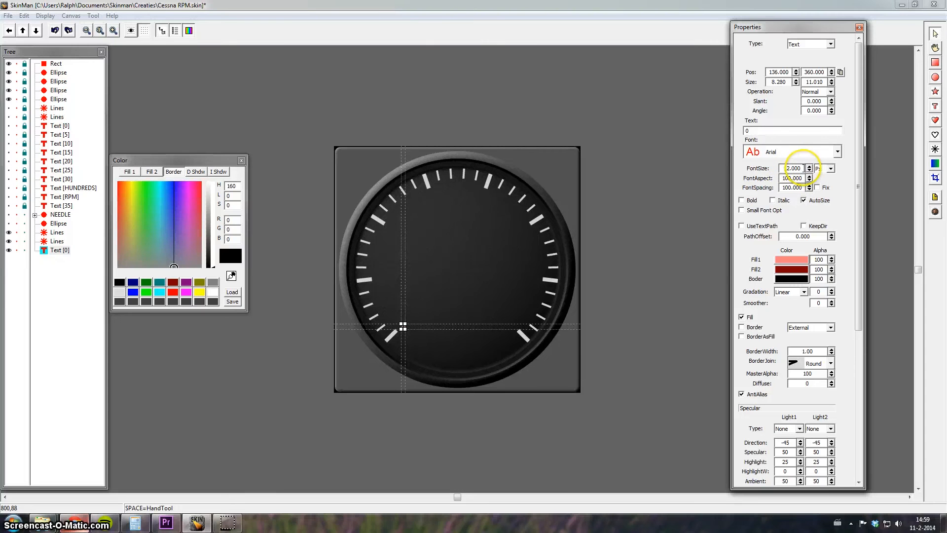
click(837, 152)
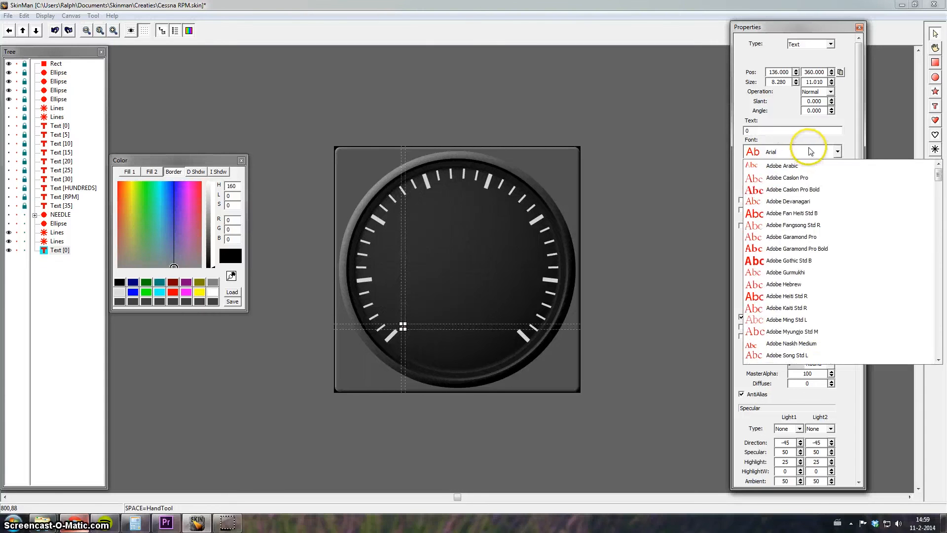
click(771, 152)
text(60)
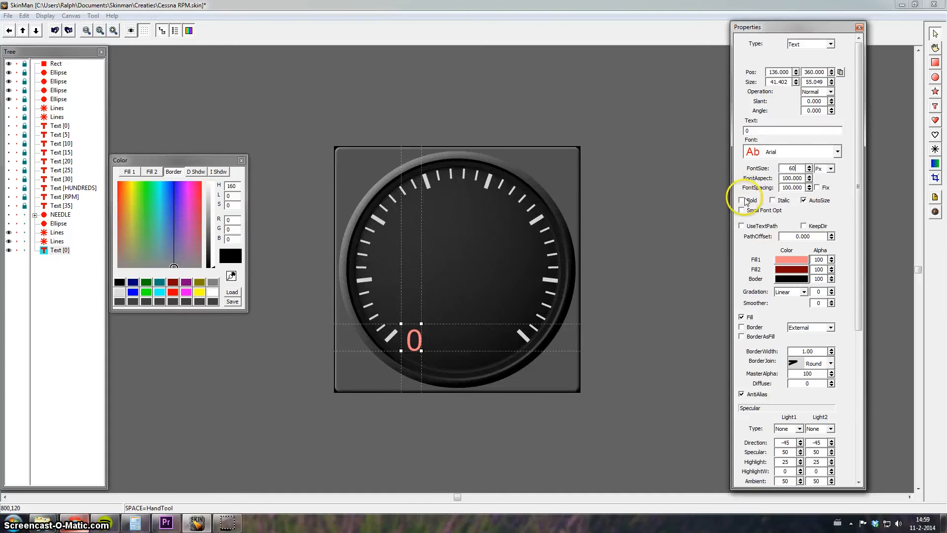
mouse_move(224, 158)
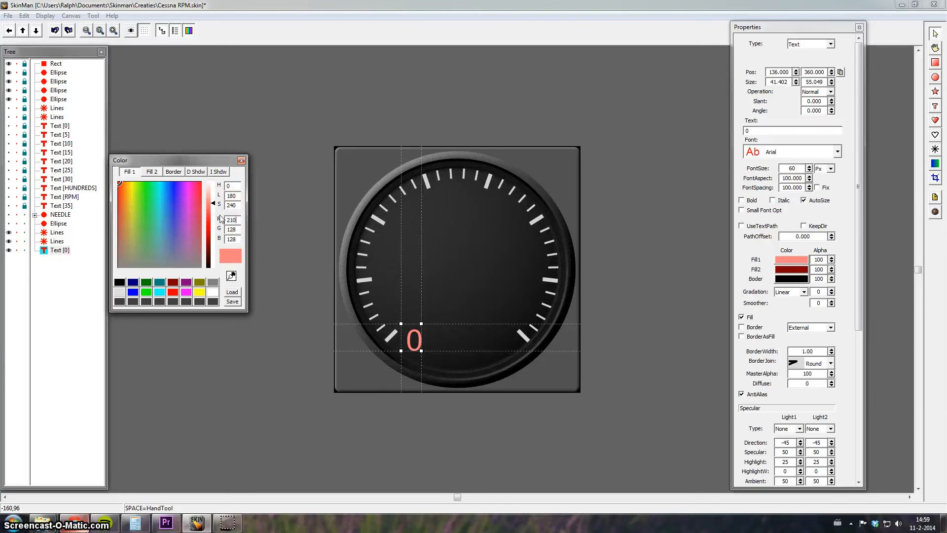
Colour the 0 label light grey, add a duplicate reading 5, then bring up the Photoshop reference photo.
click(119, 226)
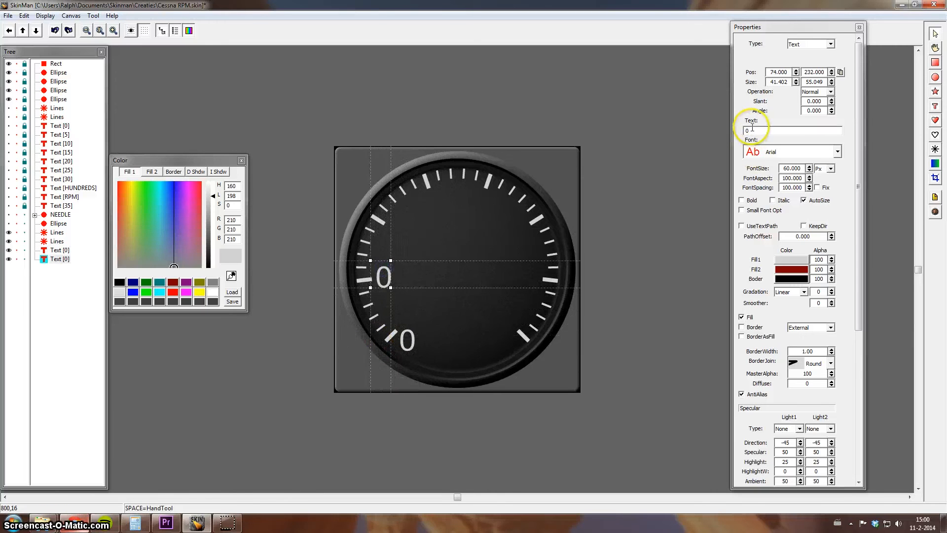
text(5)
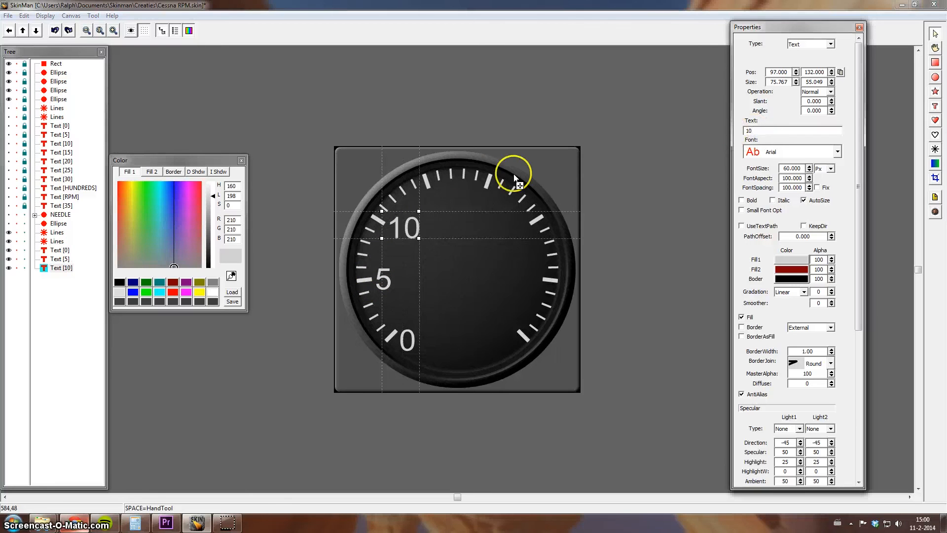
click(289, 326)
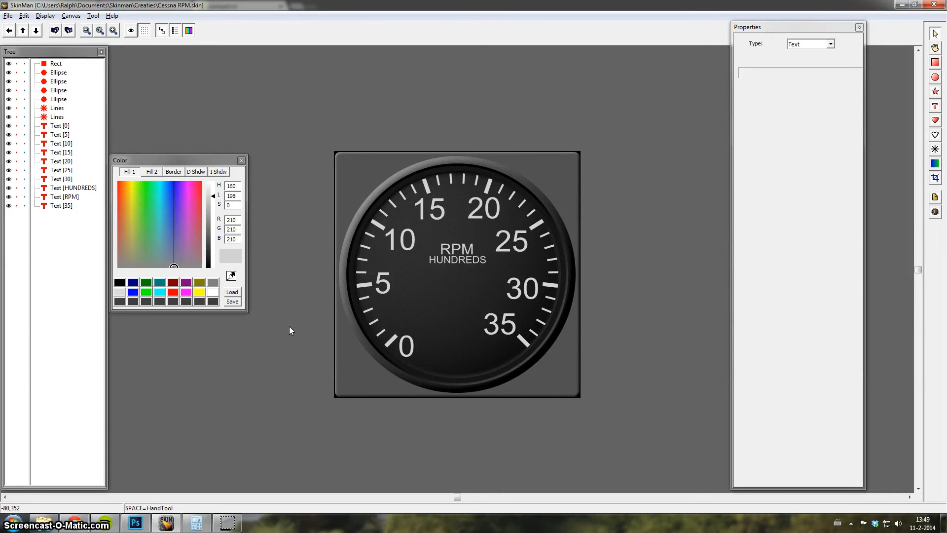
mouse_move(193, 333)
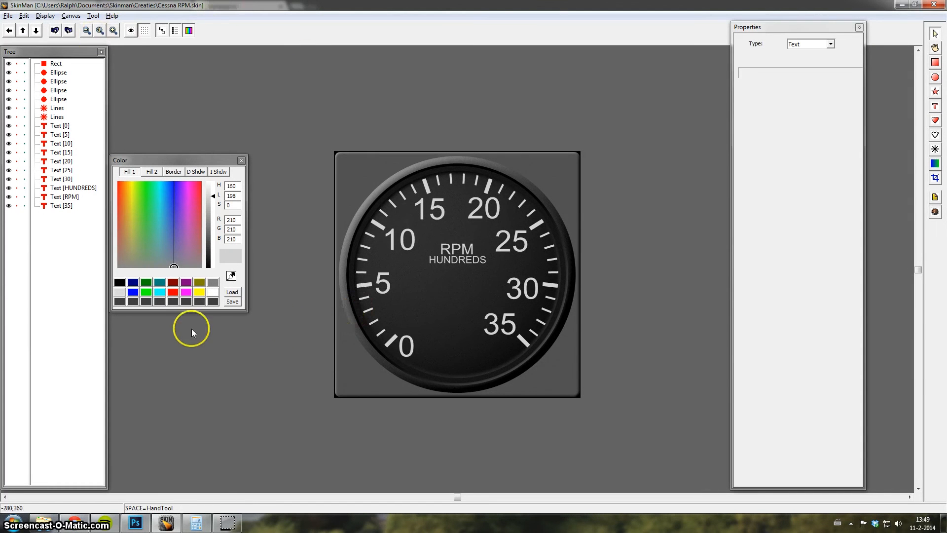
mouse_move(480, 210)
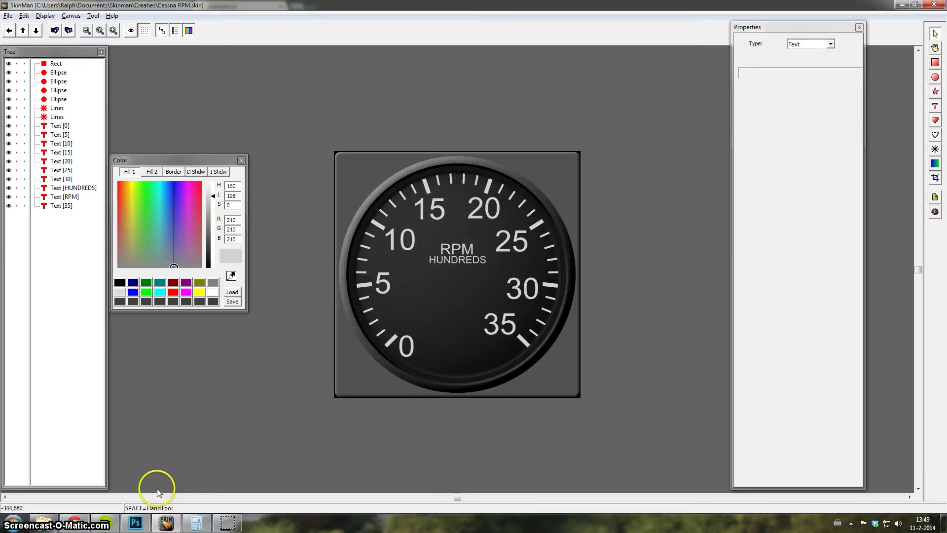
click(135, 523)
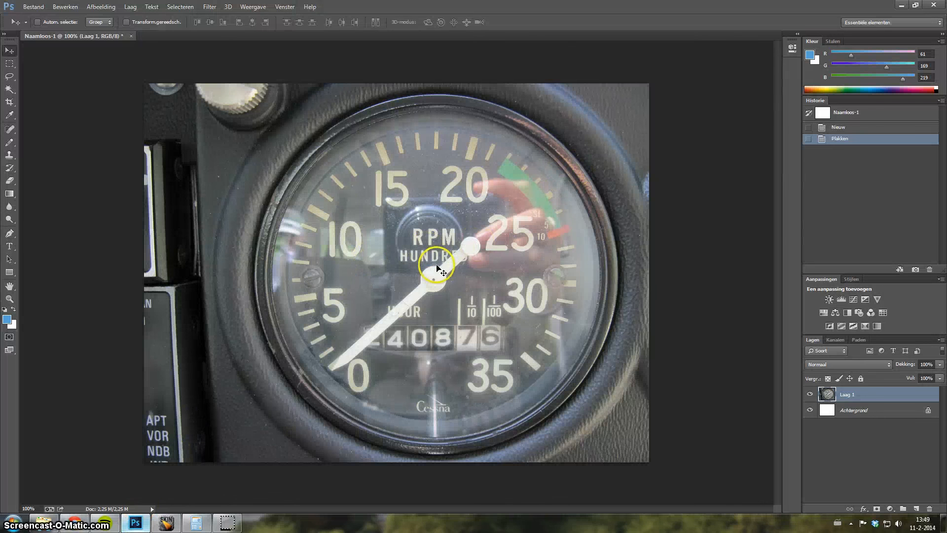
mouse_move(423, 324)
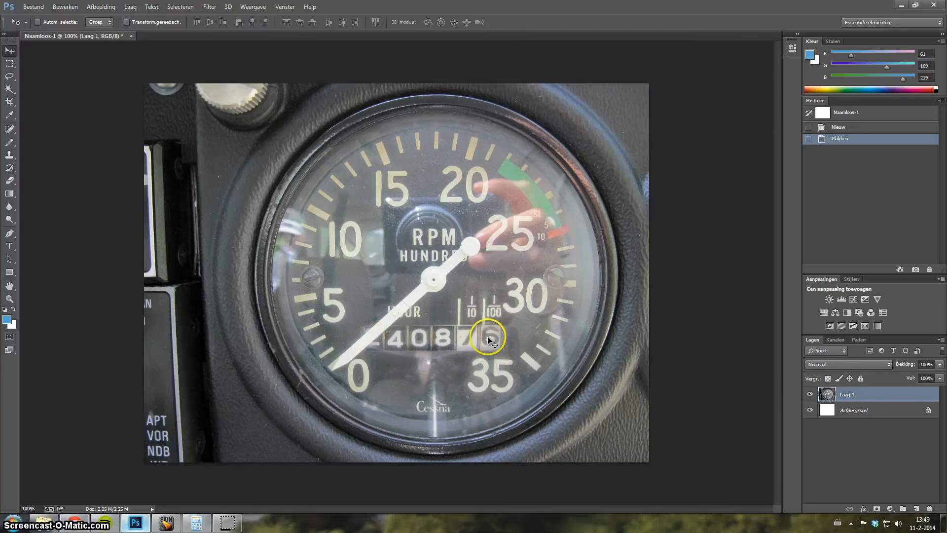
mouse_move(372, 290)
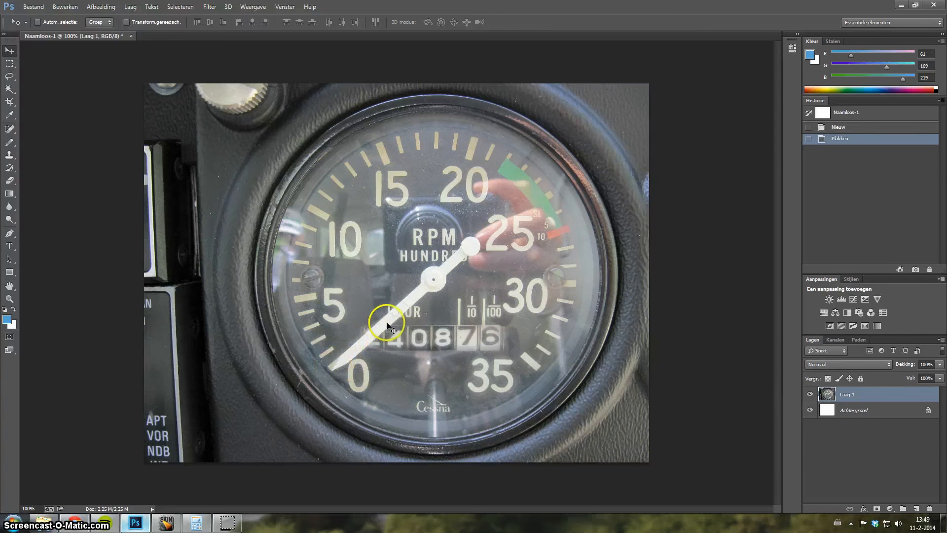
mouse_move(434, 281)
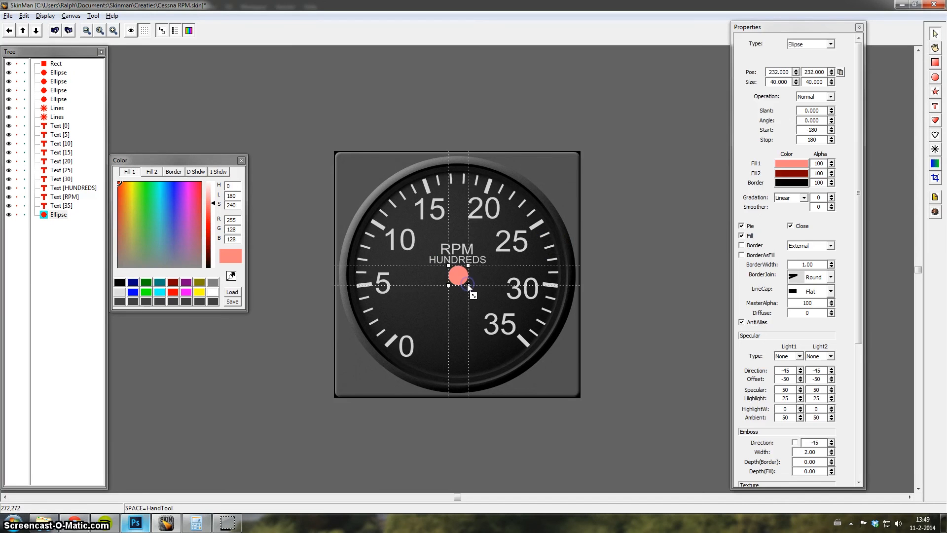
mouse_move(568, 235)
text(230)
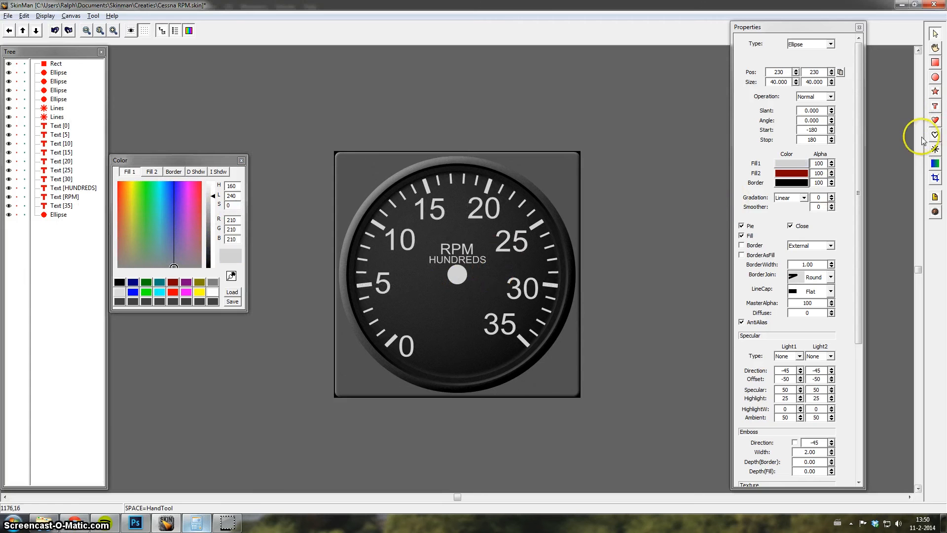
mouse_move(940, 80)
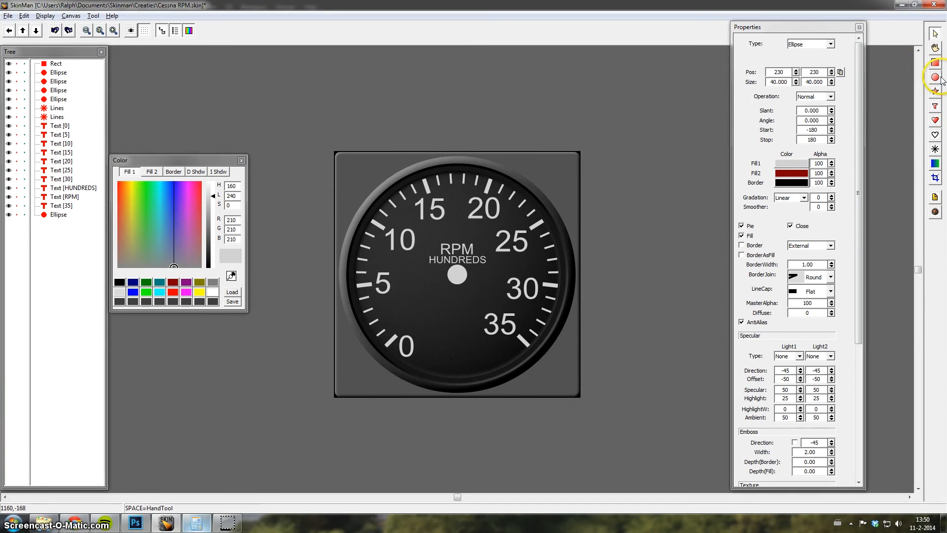
Switch to the Rect tool after finishing the light grey 40x40 hub circle.
click(135, 522)
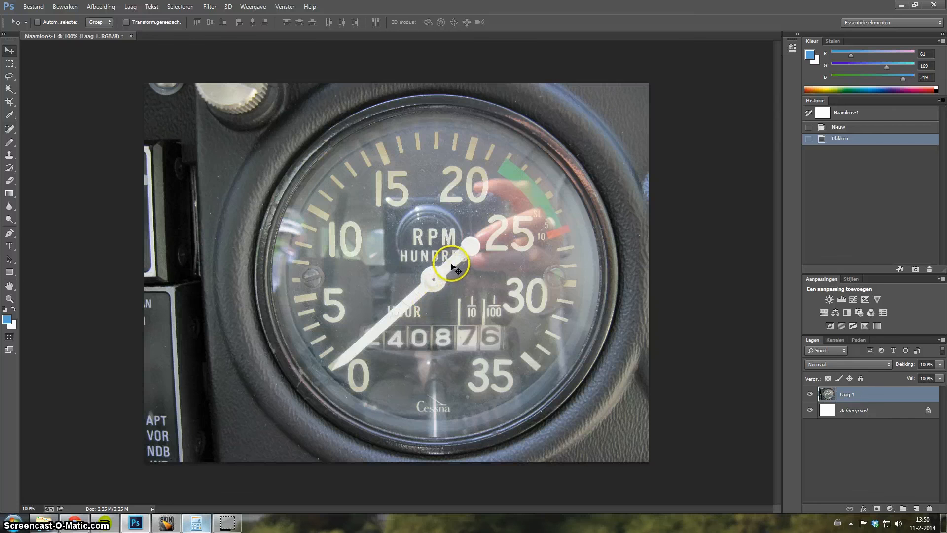
mouse_move(489, 243)
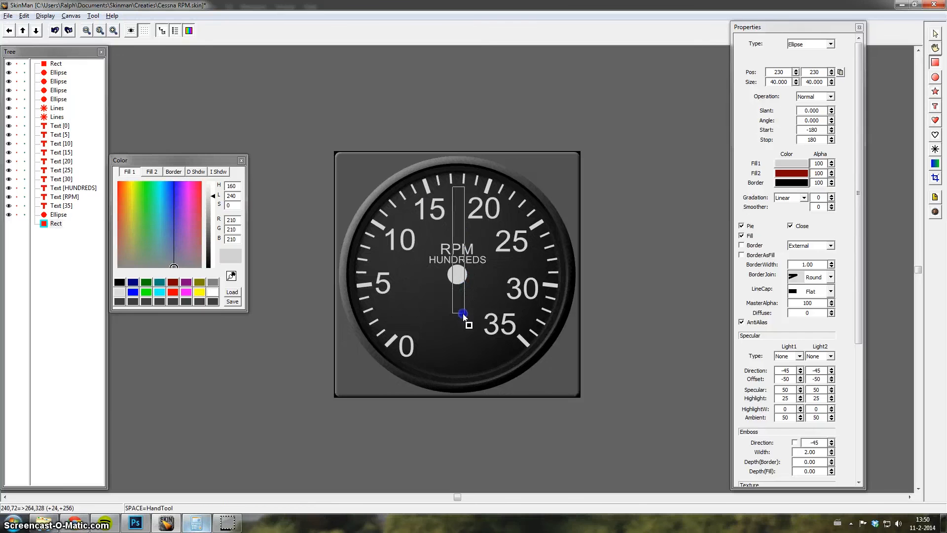
Finish dragging out a thin upright rectangle through the dial centre for the needle bar.
click(57, 223)
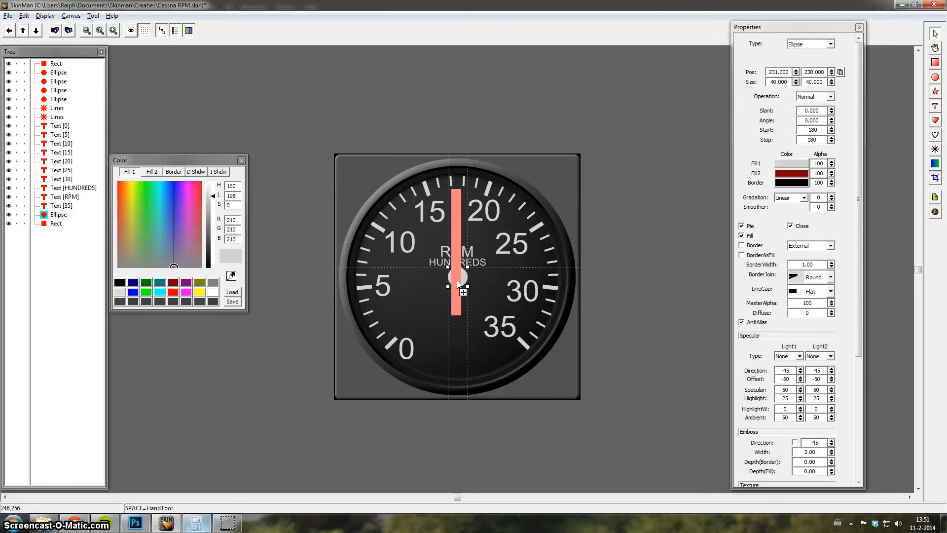
Size the needle bar to 20 by 220 at 240/72, checking it against the reference photo and the dial objects beneath.
click(56, 223)
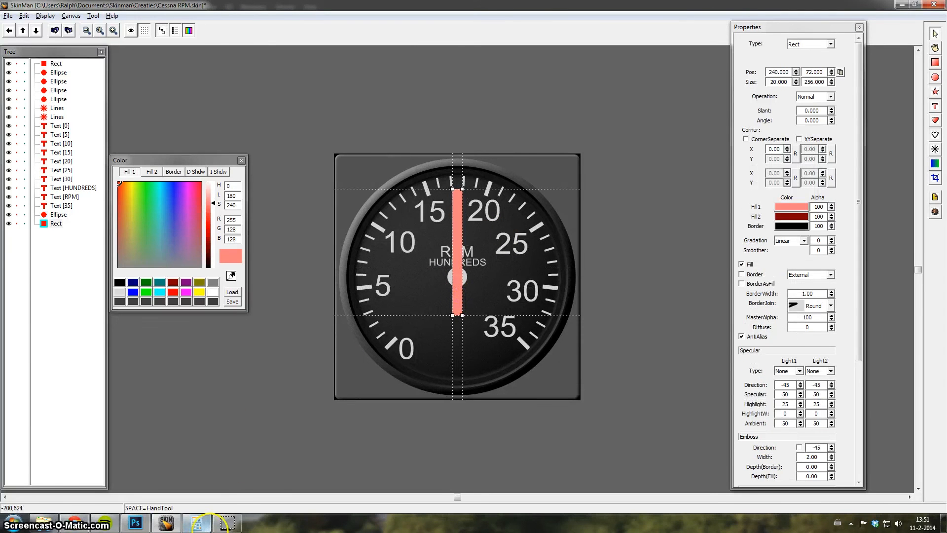
mouse_move(657, 131)
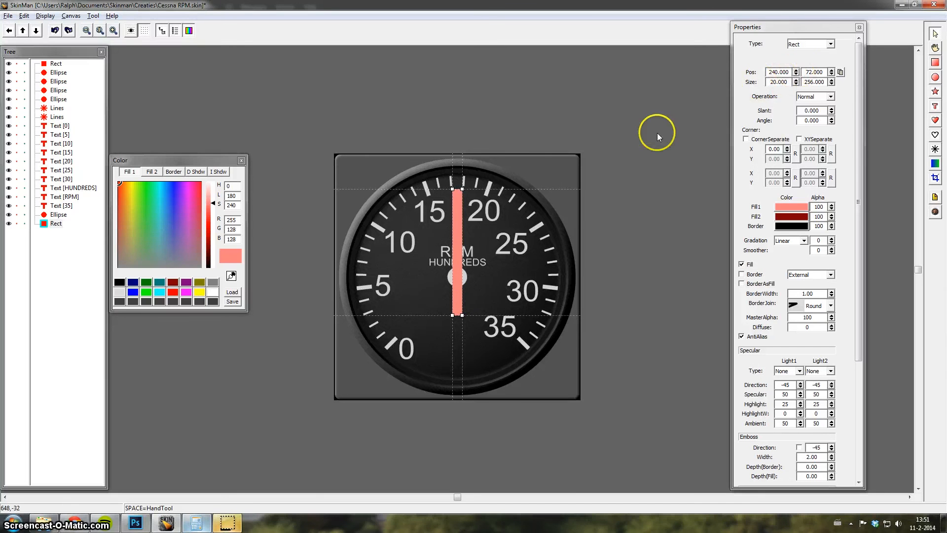
mouse_move(285, 394)
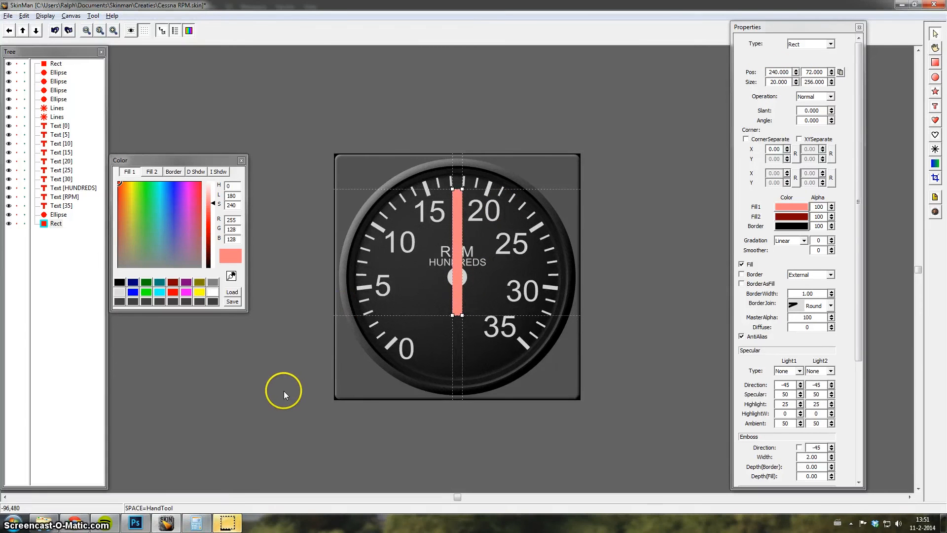
mouse_move(179, 462)
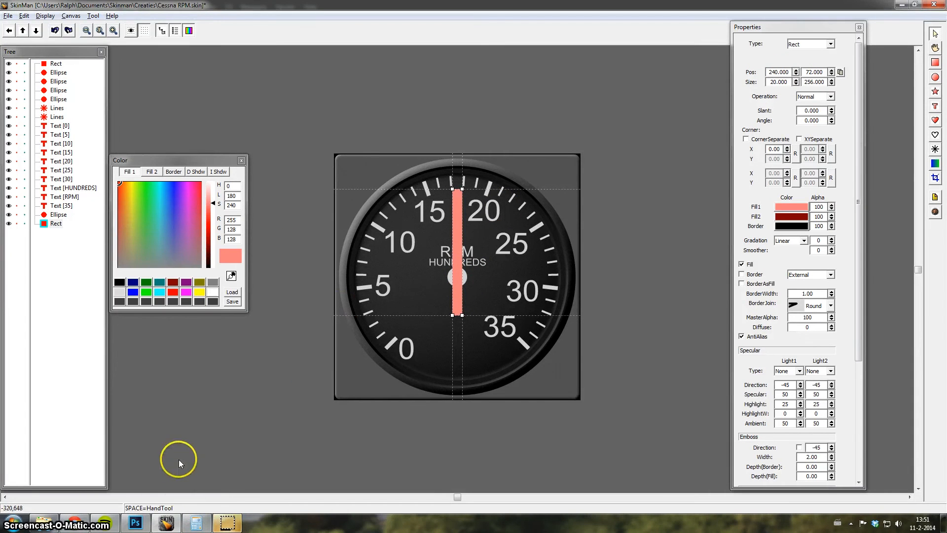
click(135, 523)
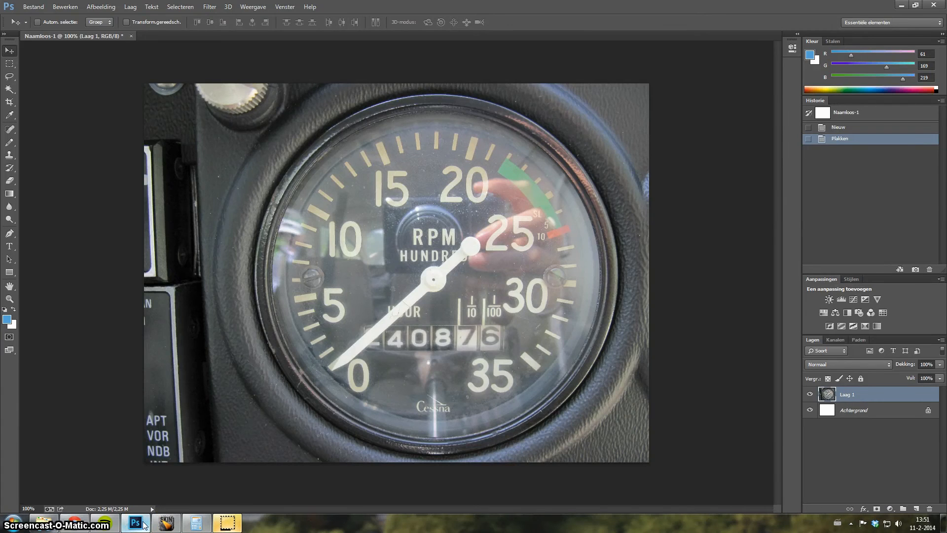
click(165, 521)
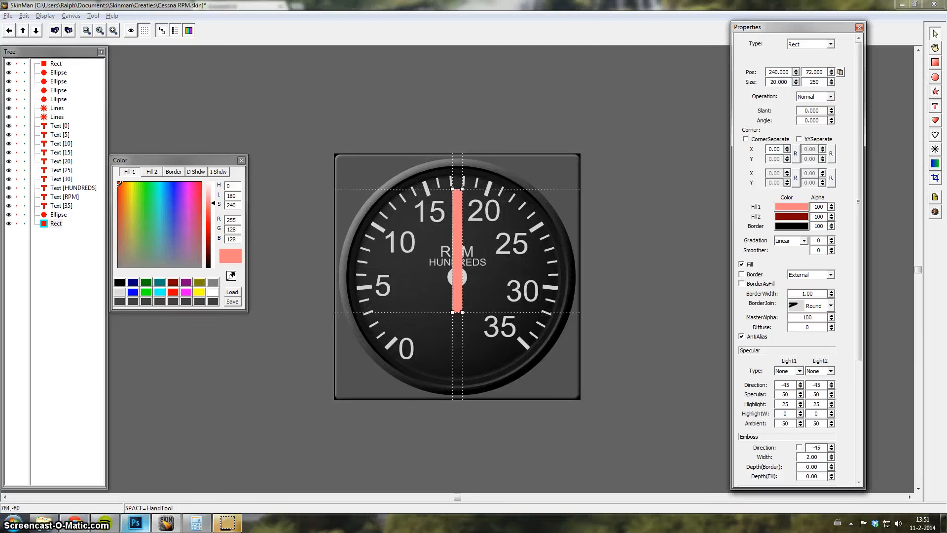
mouse_move(768, 95)
text(220)
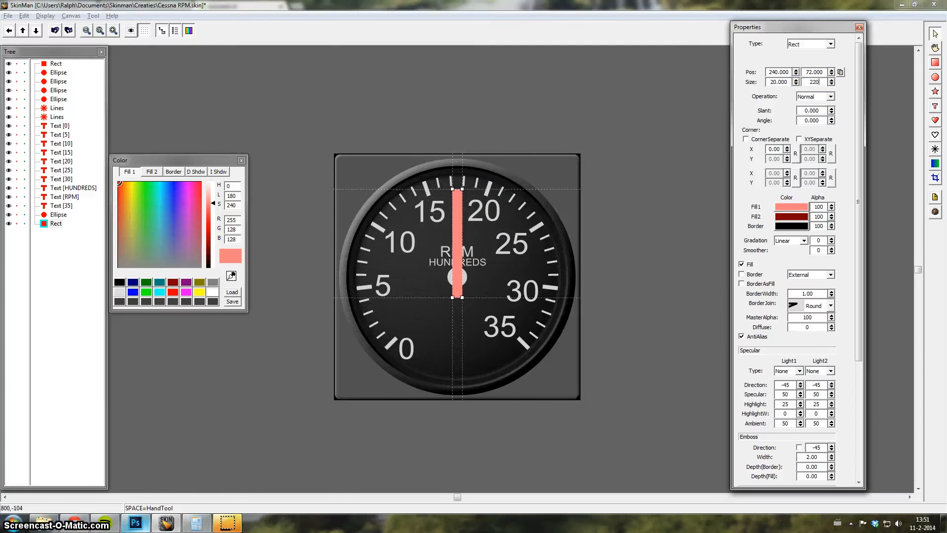
click(57, 116)
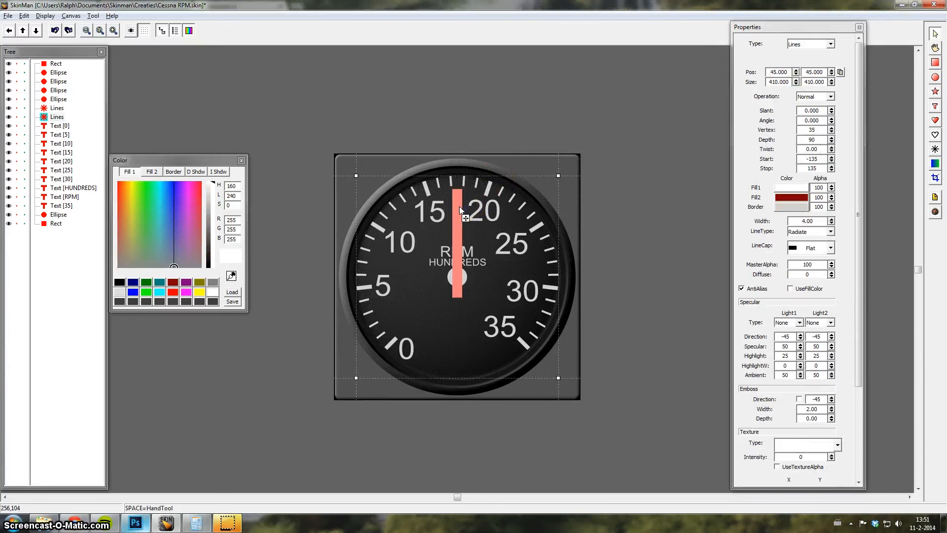
click(58, 99)
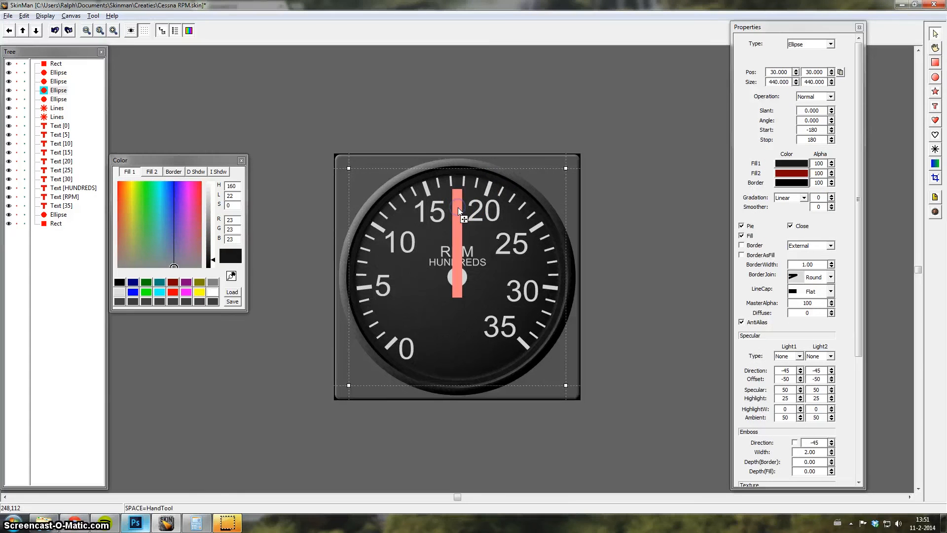
mouse_move(405, 198)
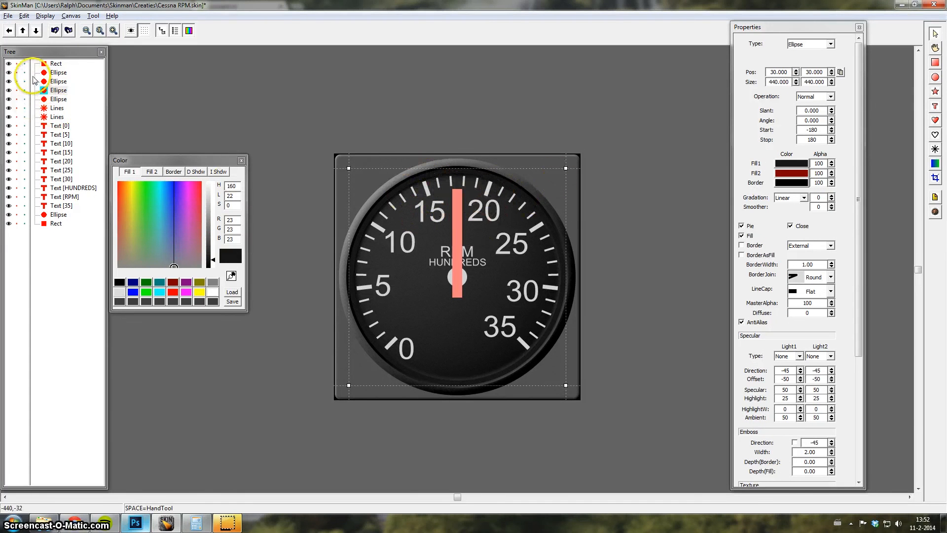
mouse_move(58, 225)
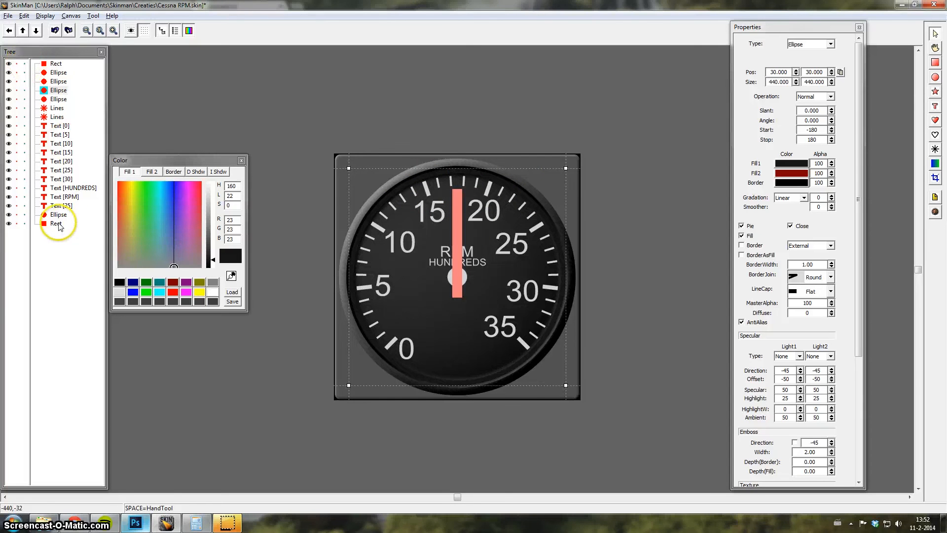
Add a 30x30 light grey circle at the needle's tail, just below the hub circle.
click(56, 223)
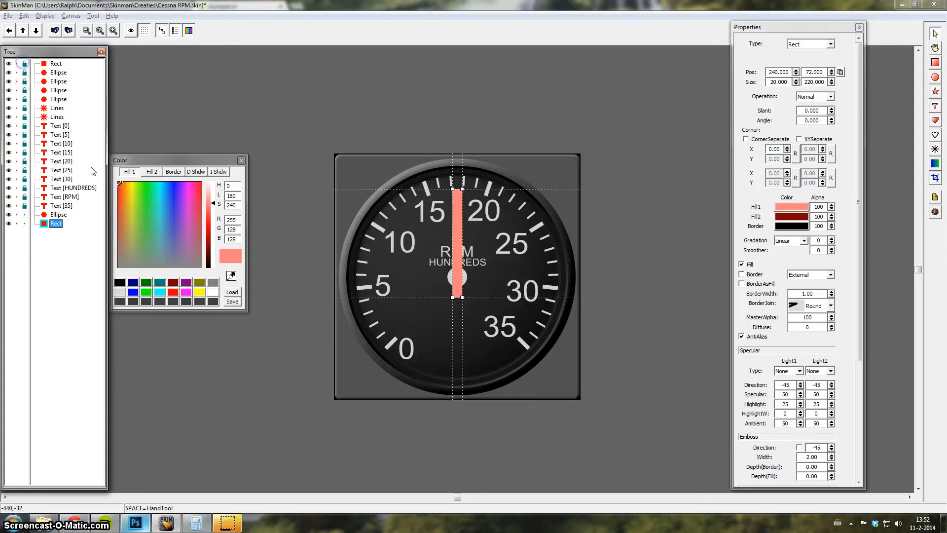
click(57, 214)
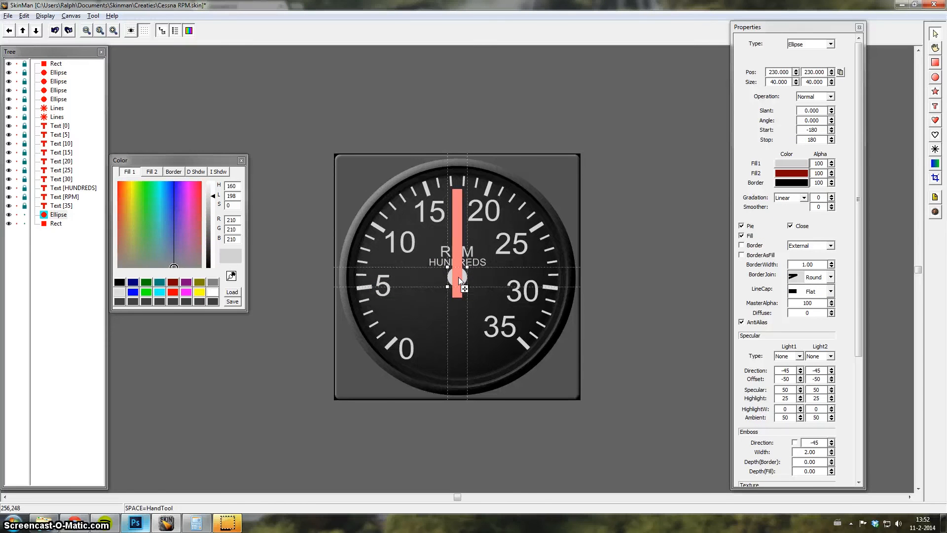
click(457, 229)
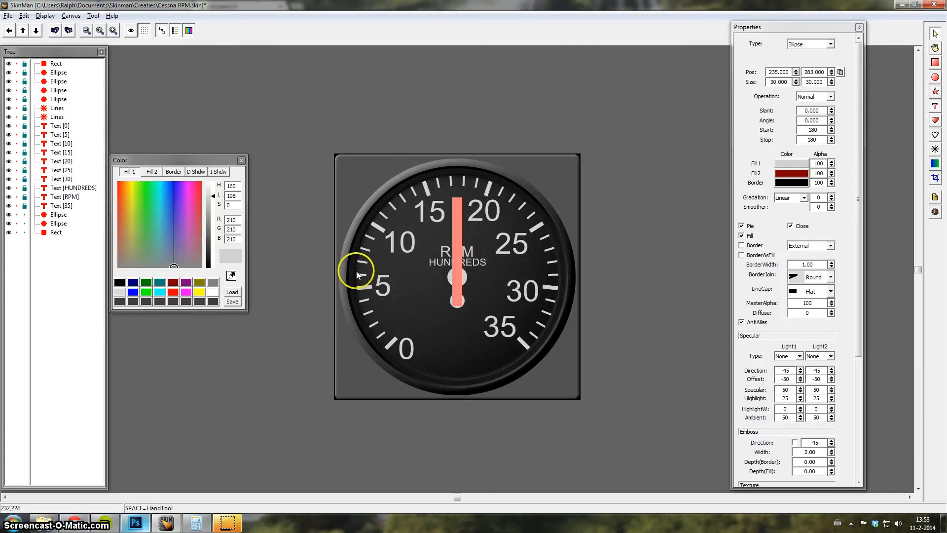
mouse_move(66, 224)
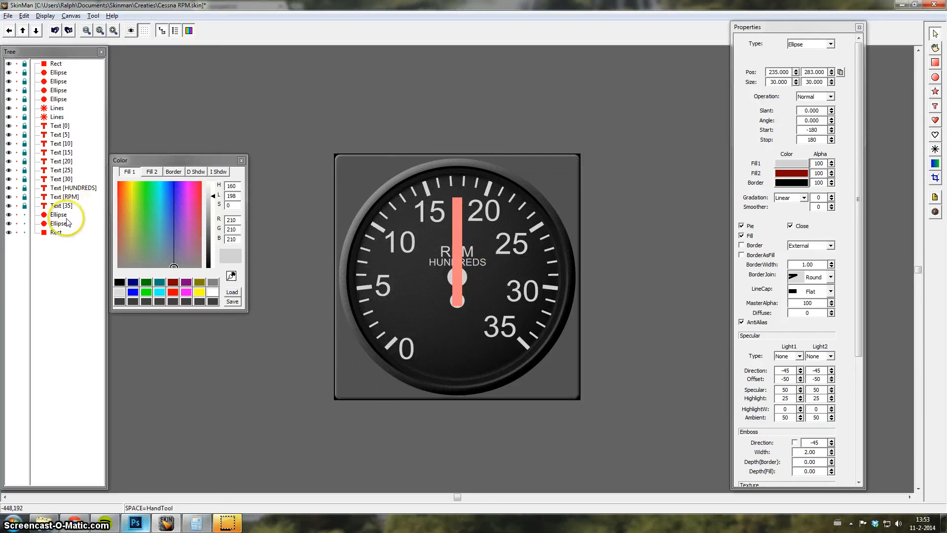
Rename the hub circle NEEDLE and nest the tail circle and needle bar under it.
click(58, 214)
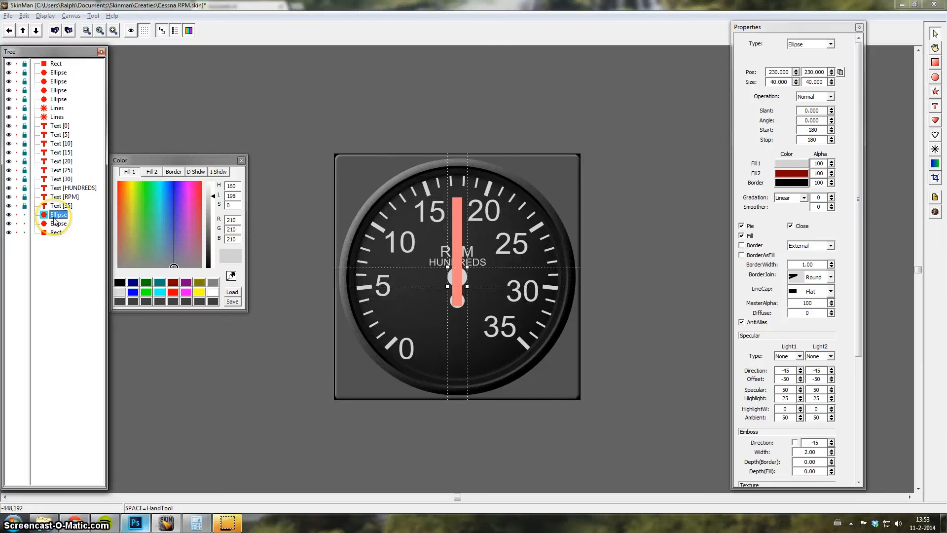
right_click(58, 214)
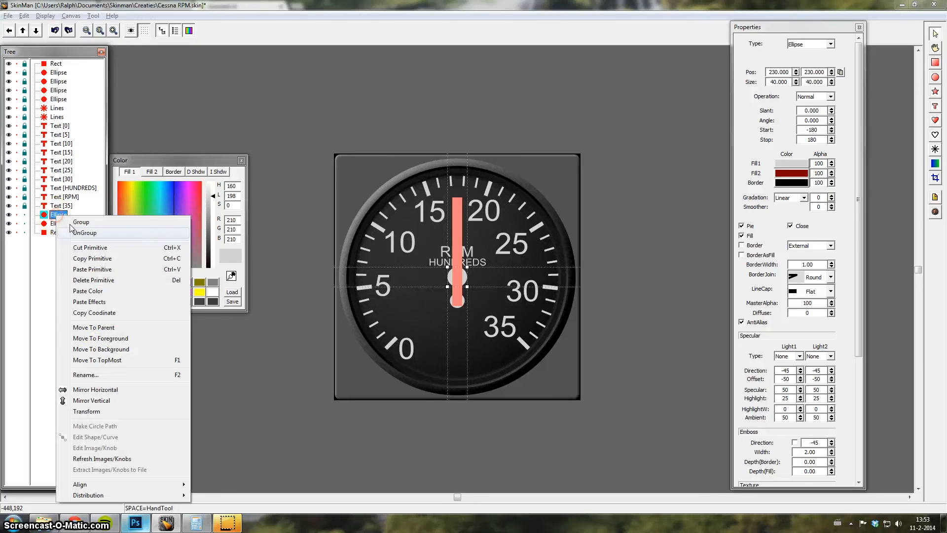
click(86, 374)
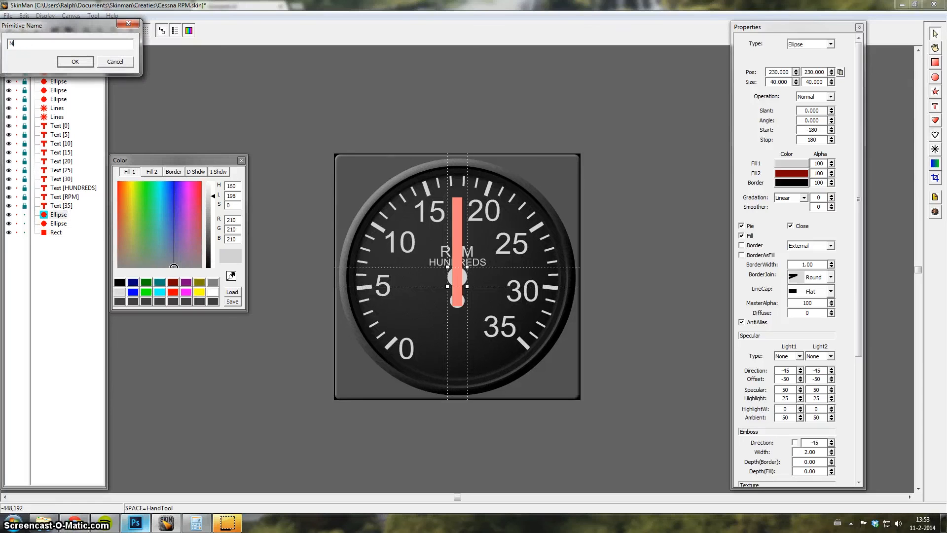
click(75, 61)
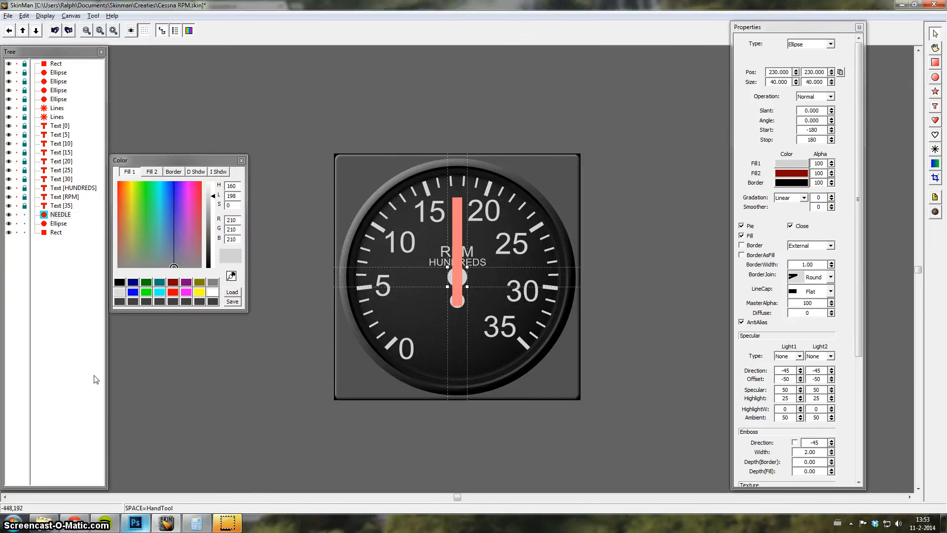
click(59, 222)
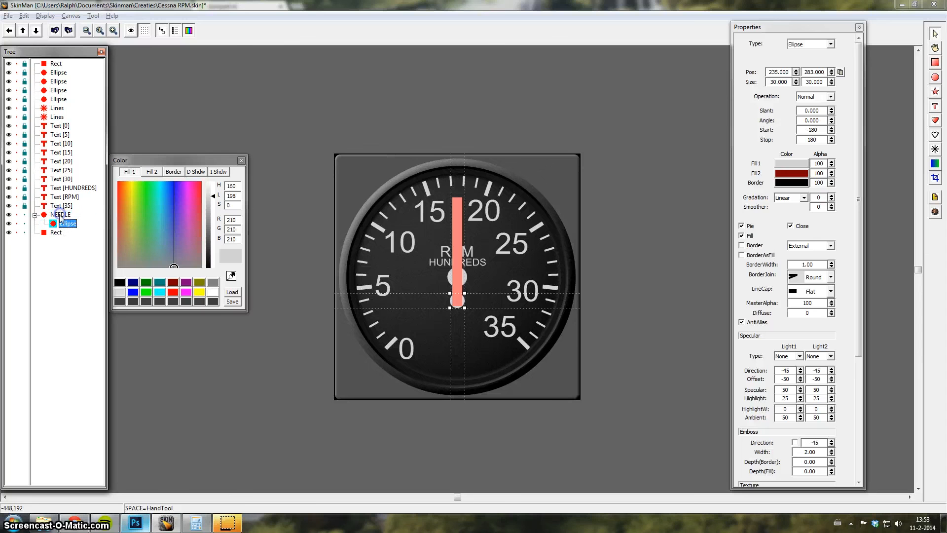
click(63, 232)
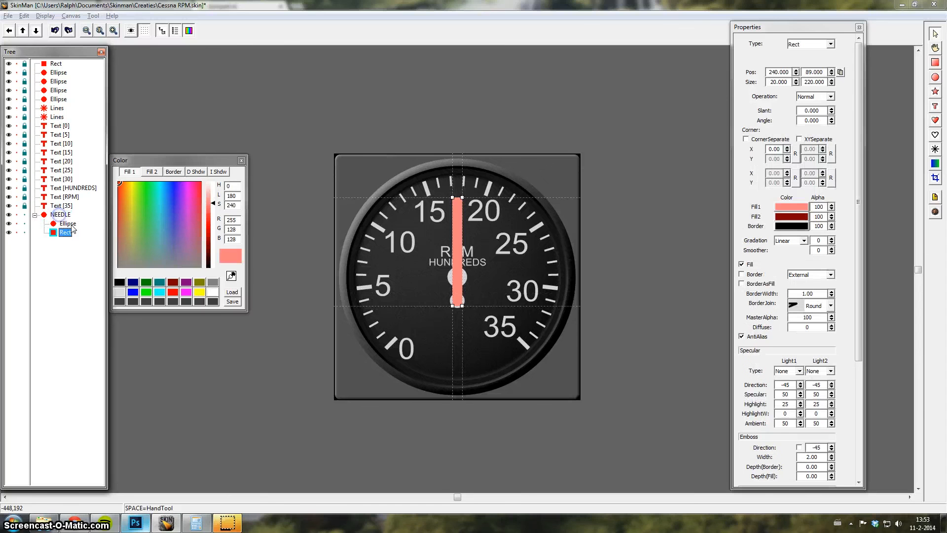
Set the tail circle's and needle bar's Operation to Shape+ so they merge into NEEDLE.
click(68, 224)
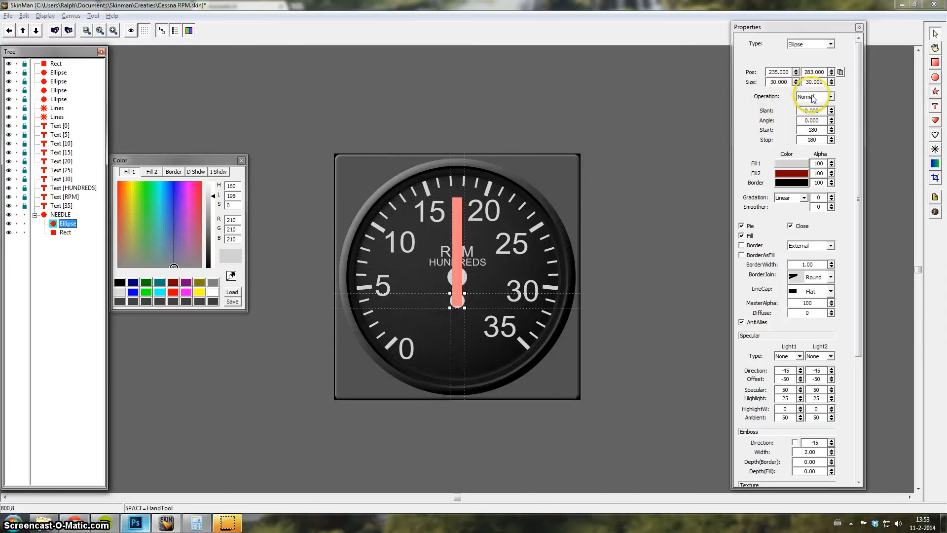
click(833, 96)
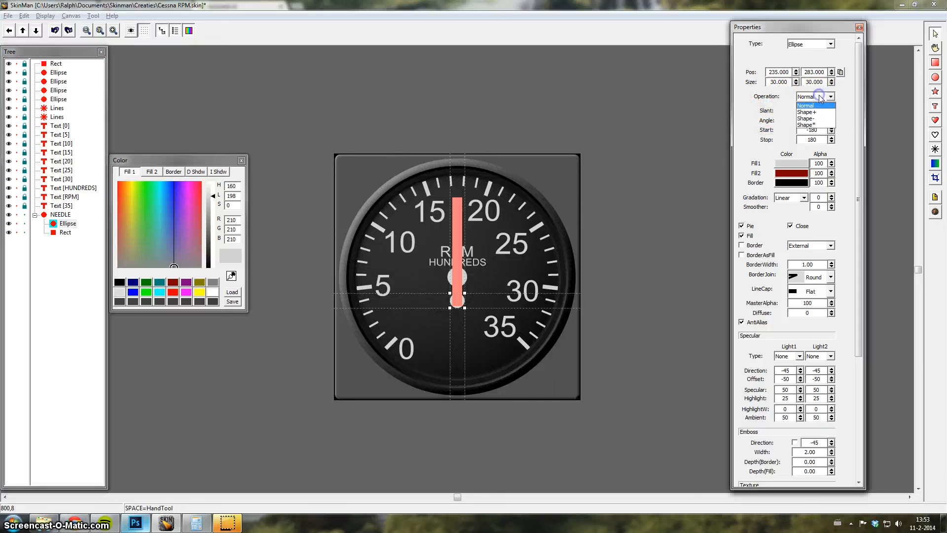
mouse_move(815, 112)
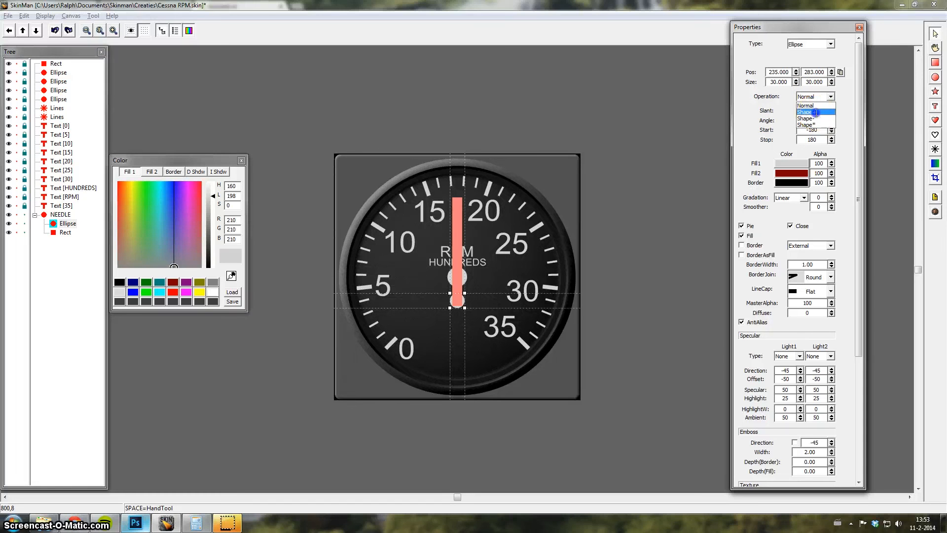
click(812, 111)
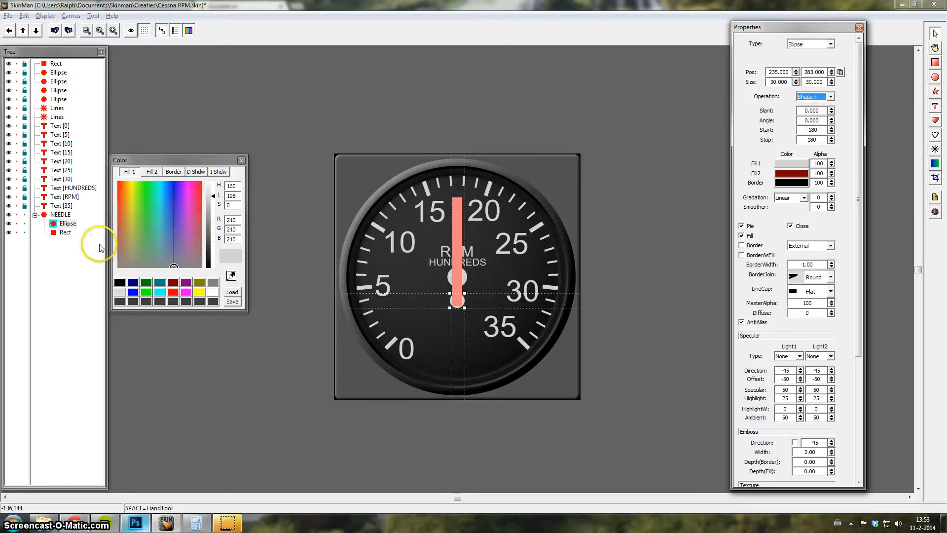
click(65, 233)
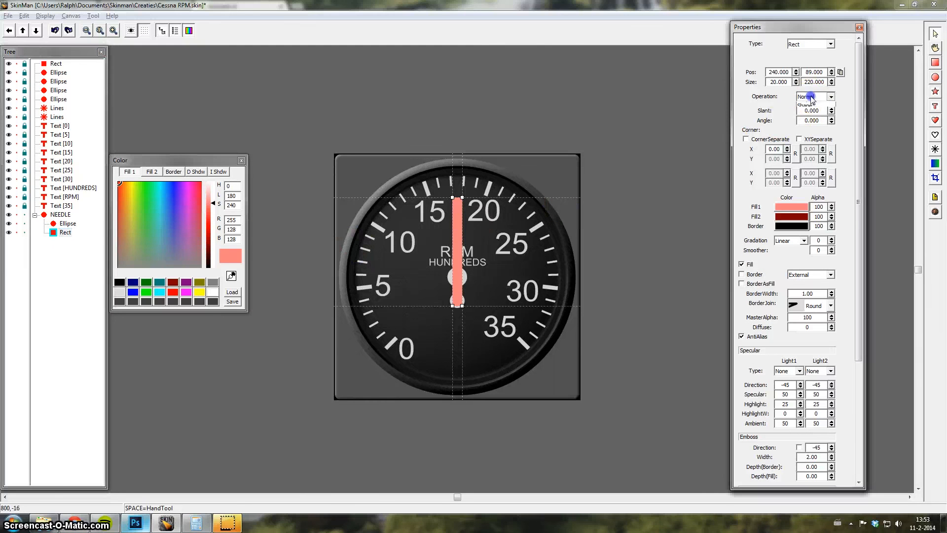
click(812, 95)
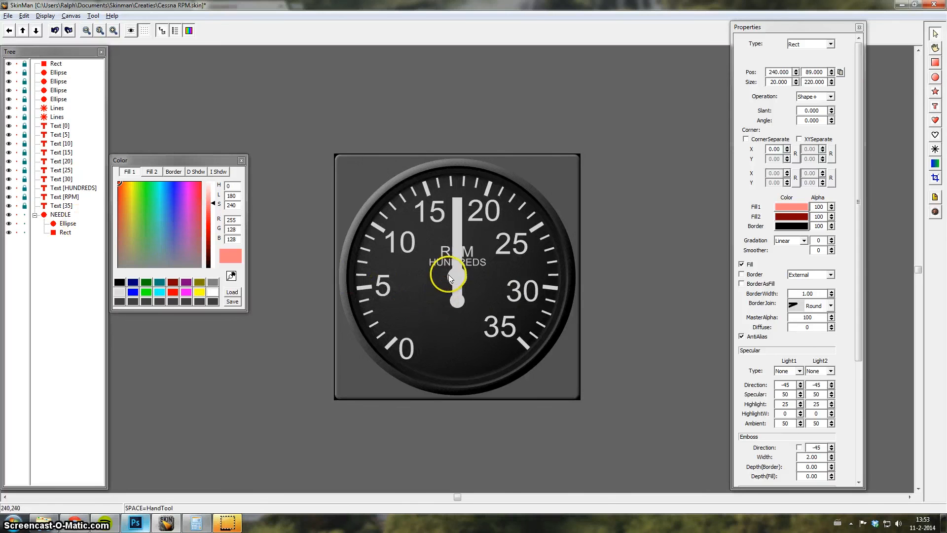
click(61, 214)
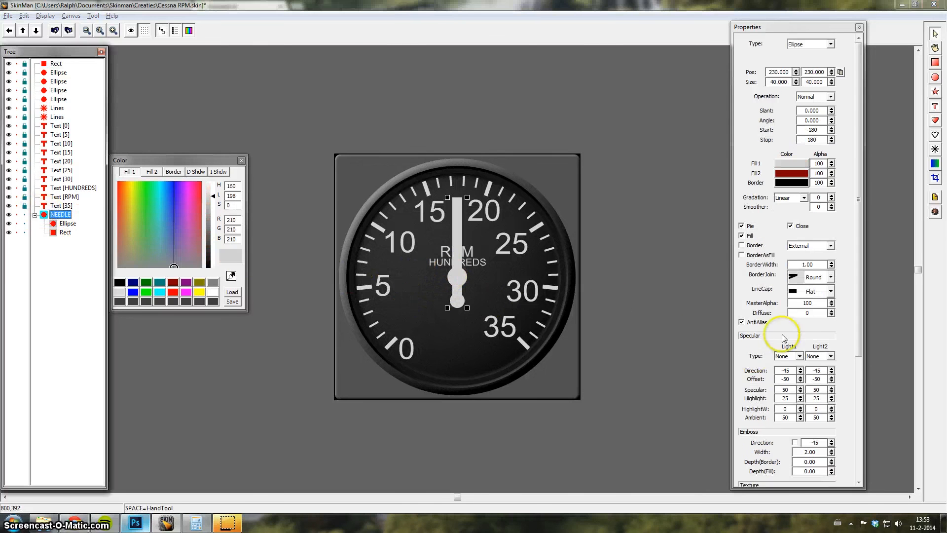
Give NEEDLE an emboss with width, border depth and fill depth of 1.
scroll(down, 3)
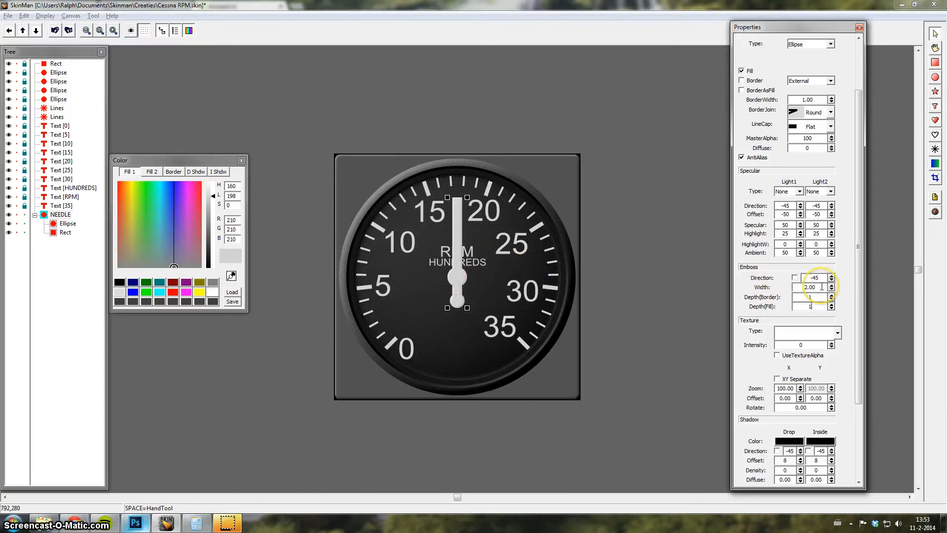
triple_click(808, 287)
text(1)
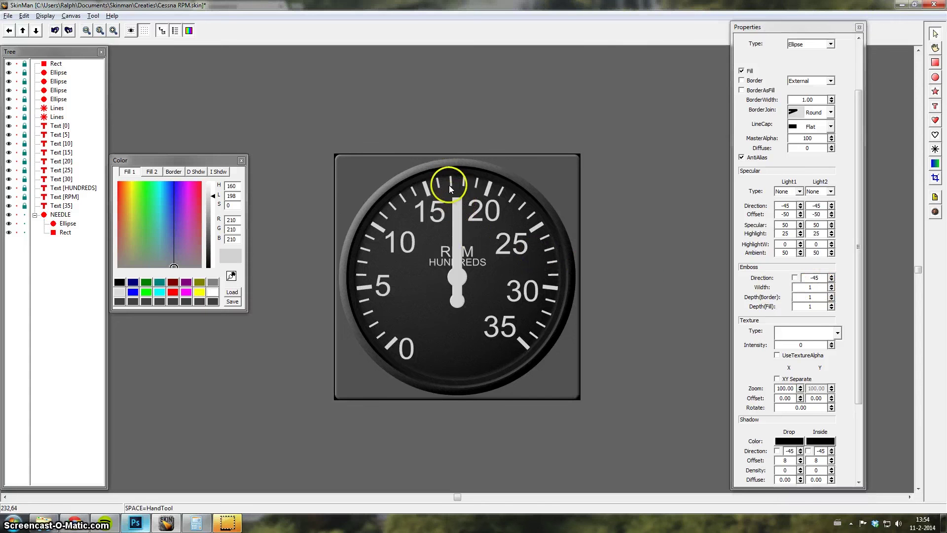
click(135, 523)
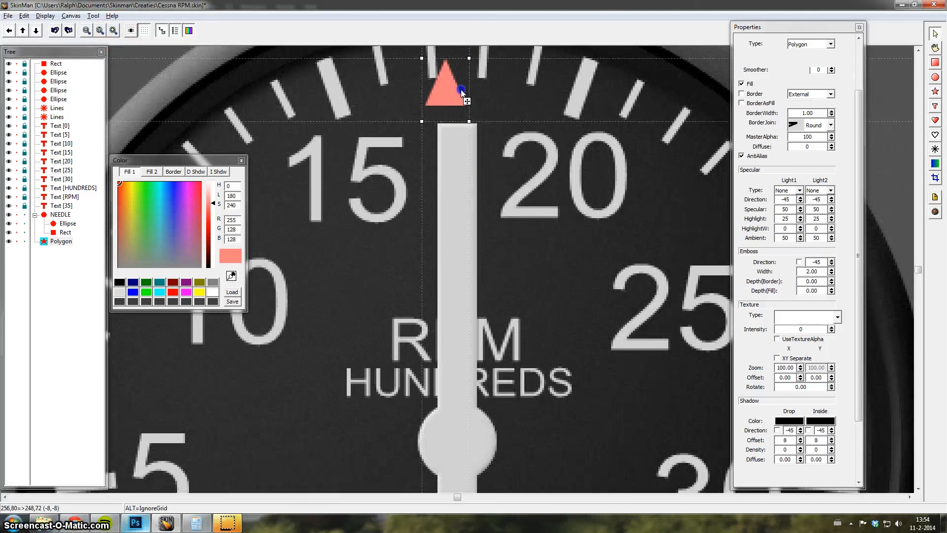
Make the tip triangle taller, reposition it atop the bar, and merge it into NEEDLE with Shape+.
scroll(up, 3)
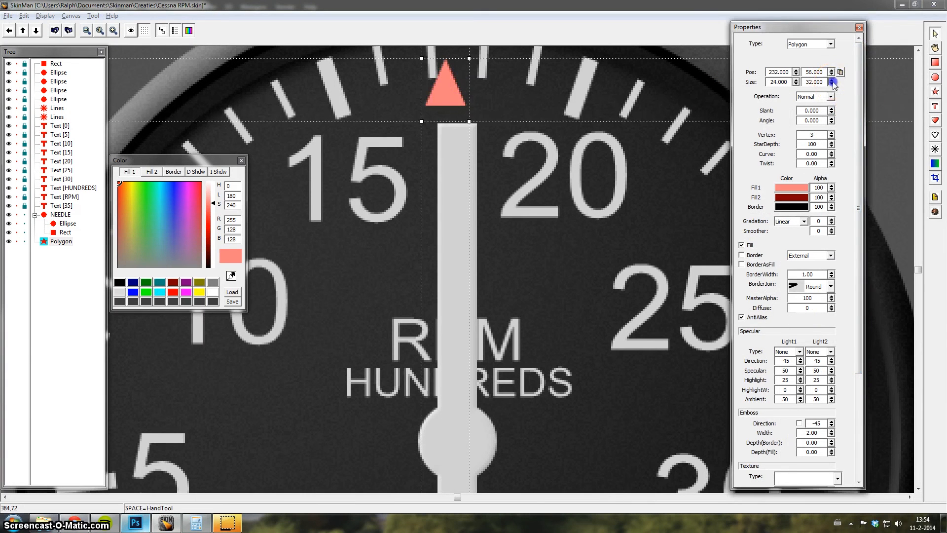
click(833, 79)
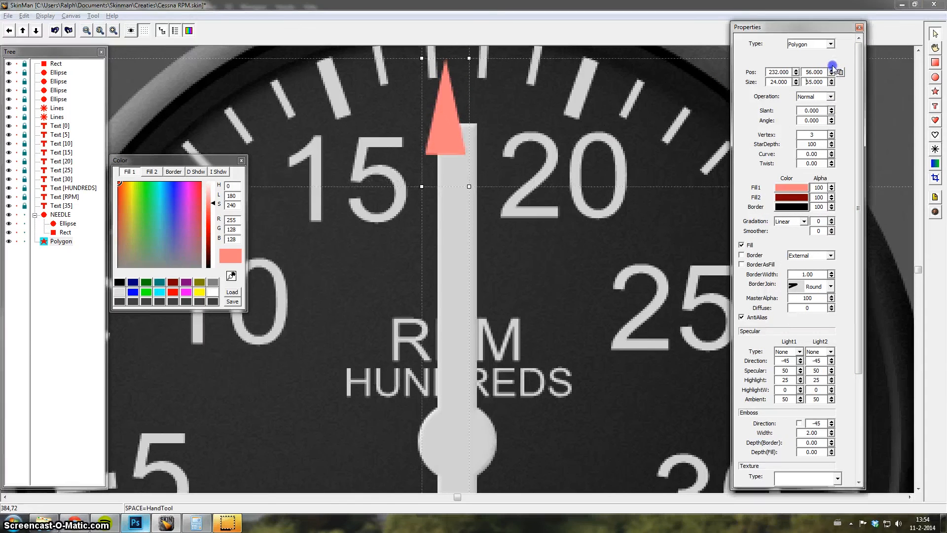
click(833, 67)
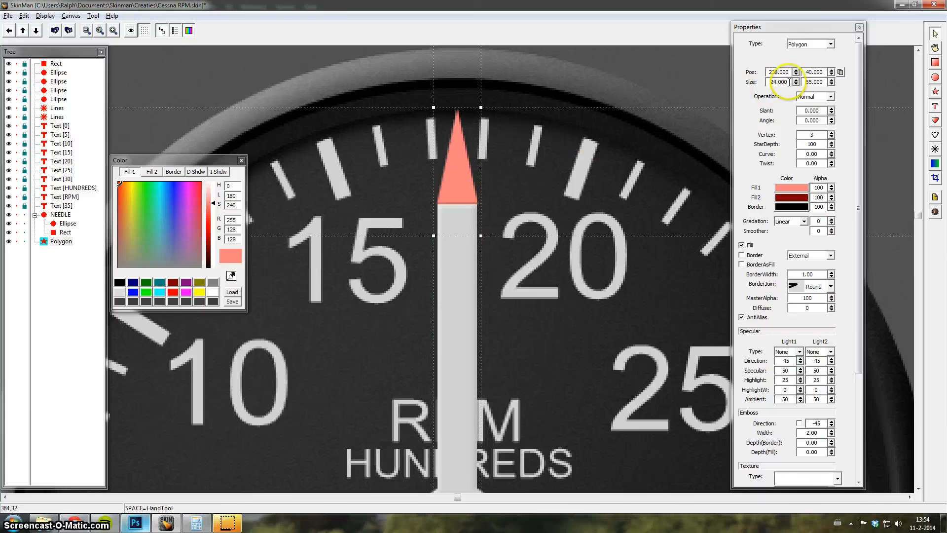
triple_click(779, 82)
text(22.000)
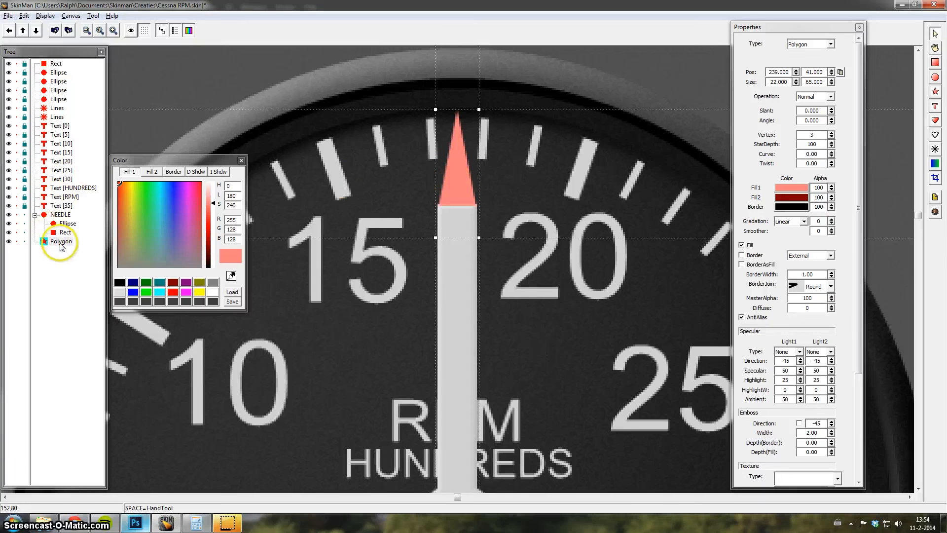
click(63, 241)
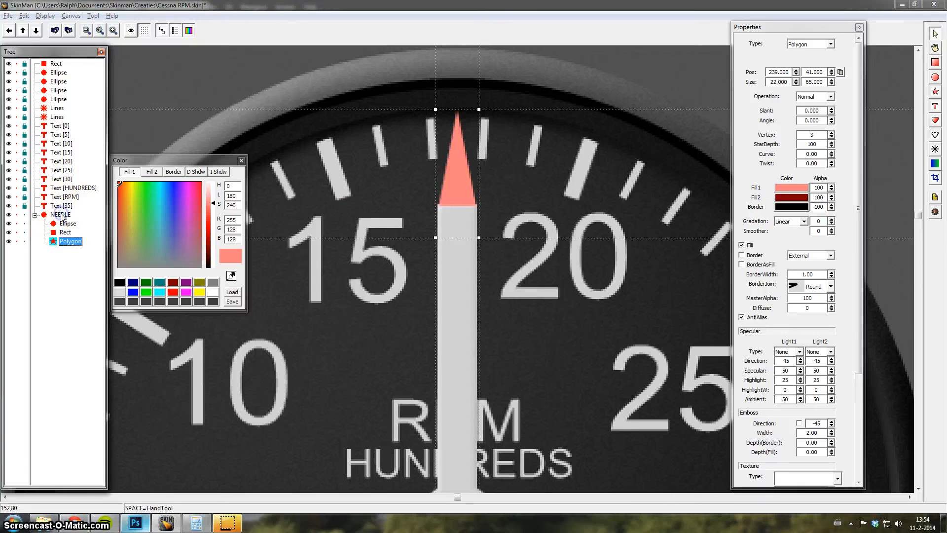
click(834, 96)
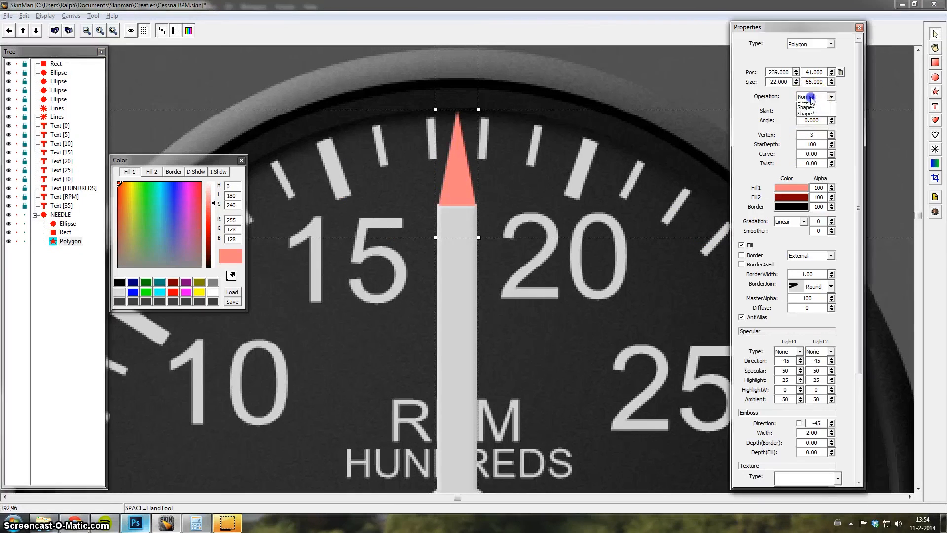
click(810, 114)
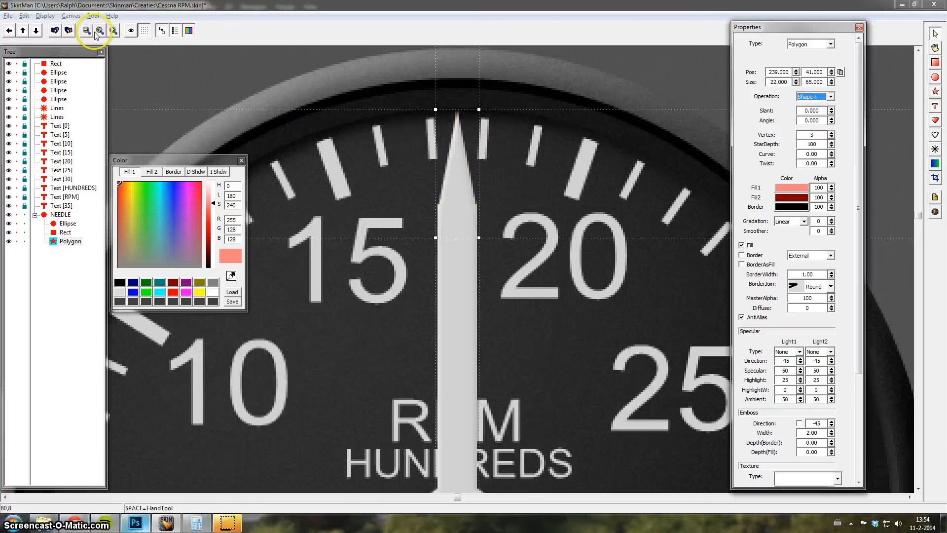
Zoom to view the whole gauge and compare the needle pivot with the reference photo.
click(831, 70)
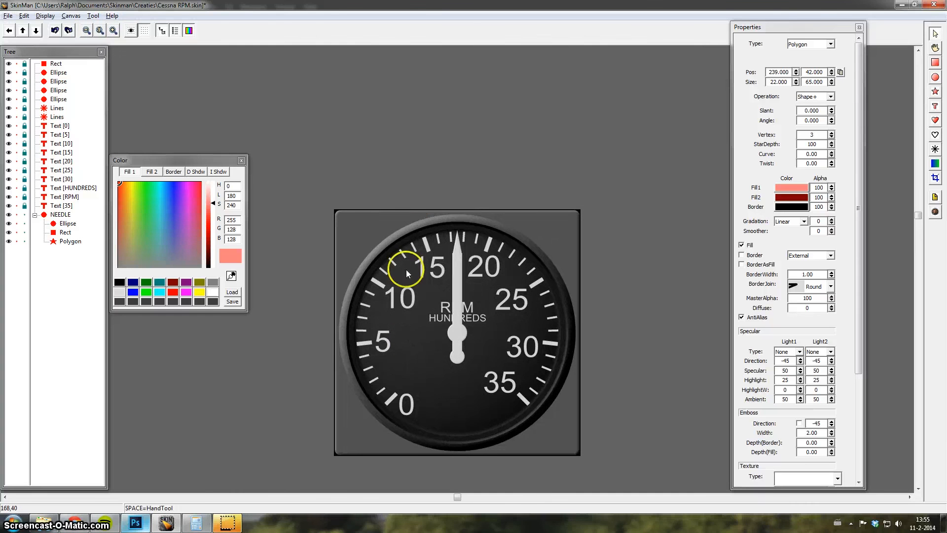
click(112, 31)
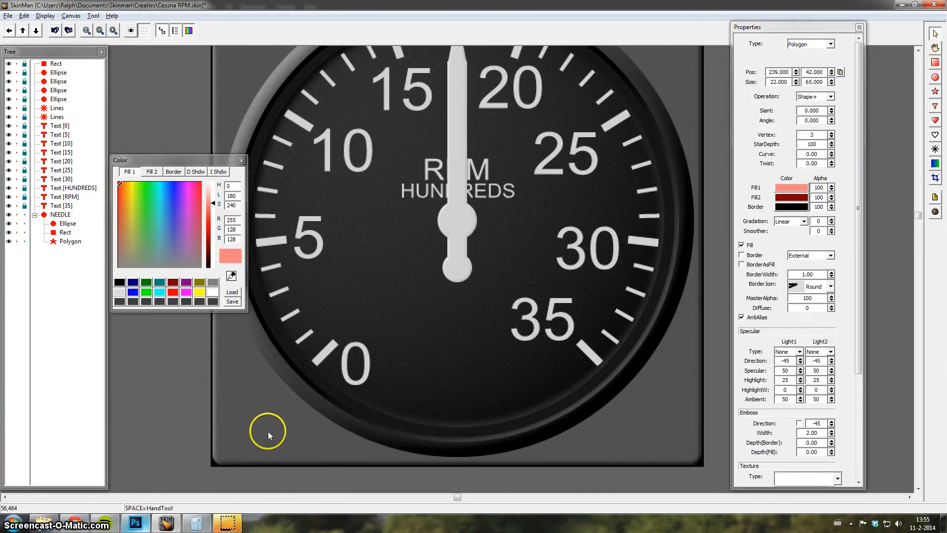
click(136, 523)
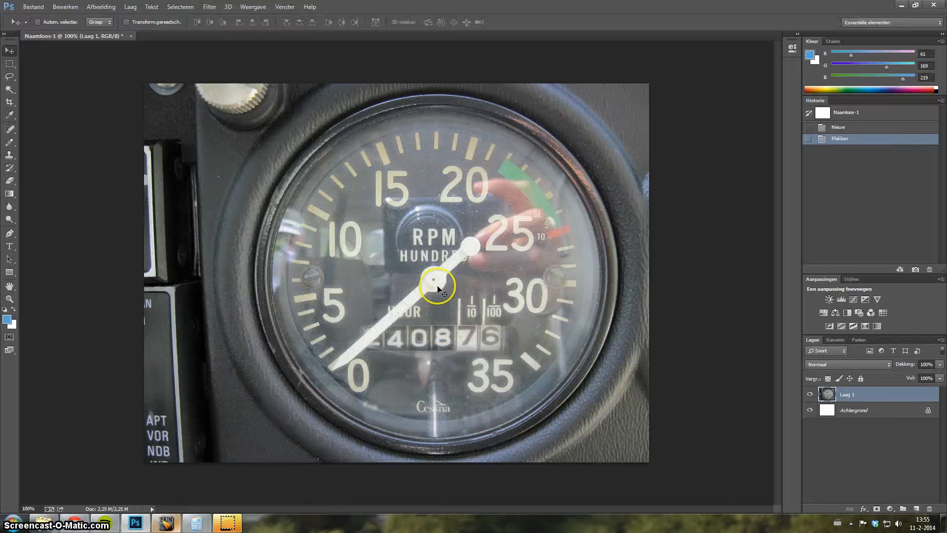
mouse_move(211, 465)
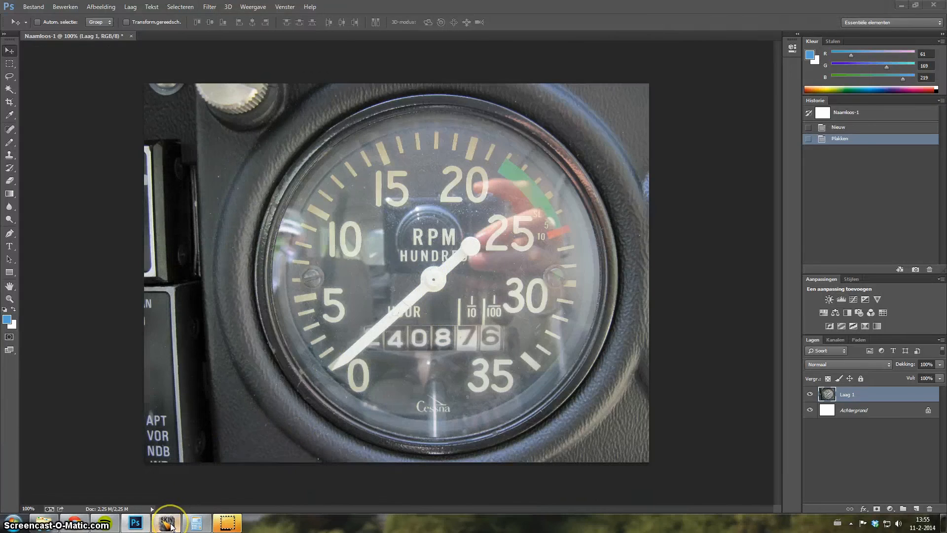
click(166, 523)
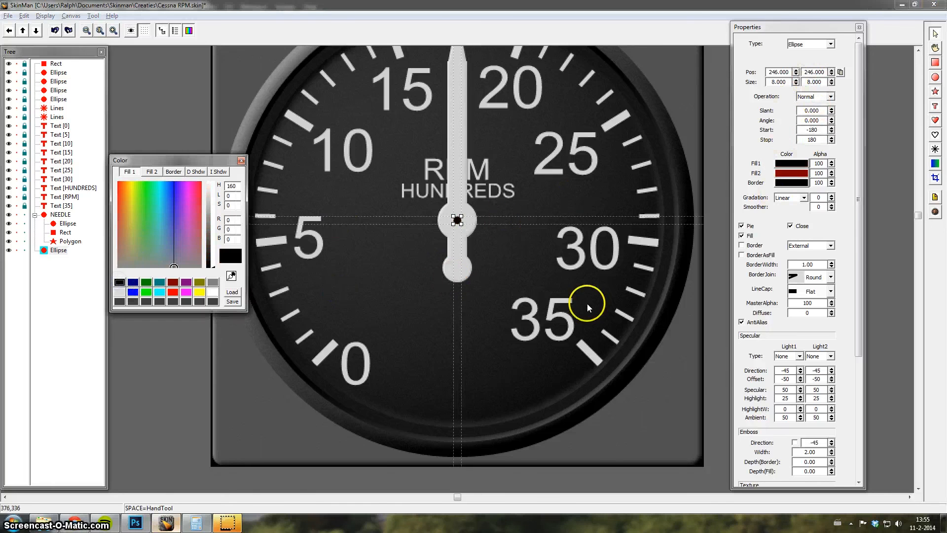
mouse_move(854, 320)
text(-1)
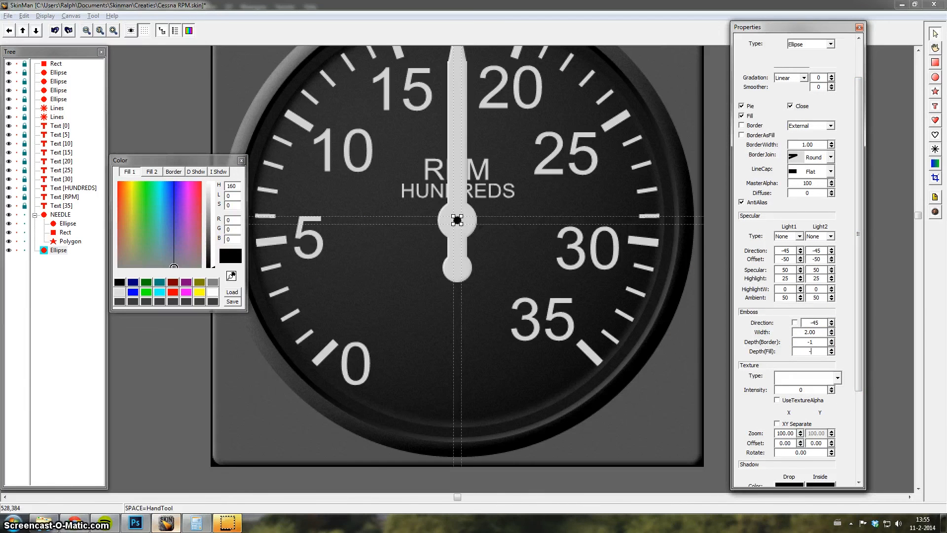
Deselect the embossed hub dot to inspect the needle's recessed pivot.
click(43, 214)
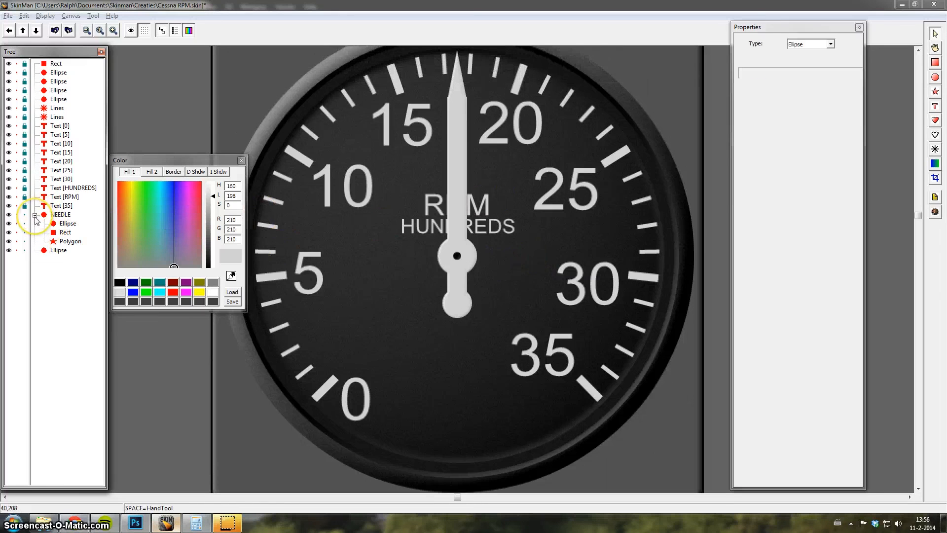
Lower the NEEDLE group's drop shadow offset from 8 to 6 and view the whole gauge.
click(61, 214)
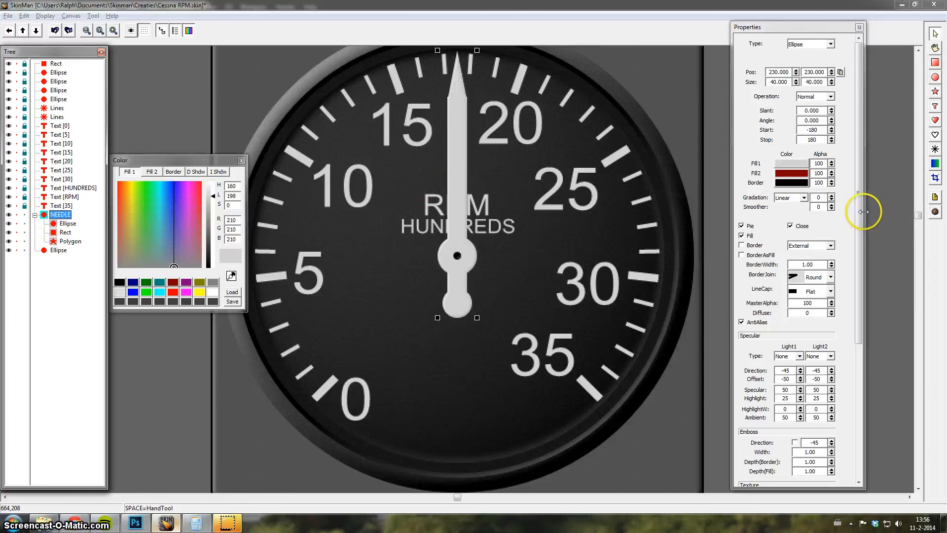
scroll(down, 3)
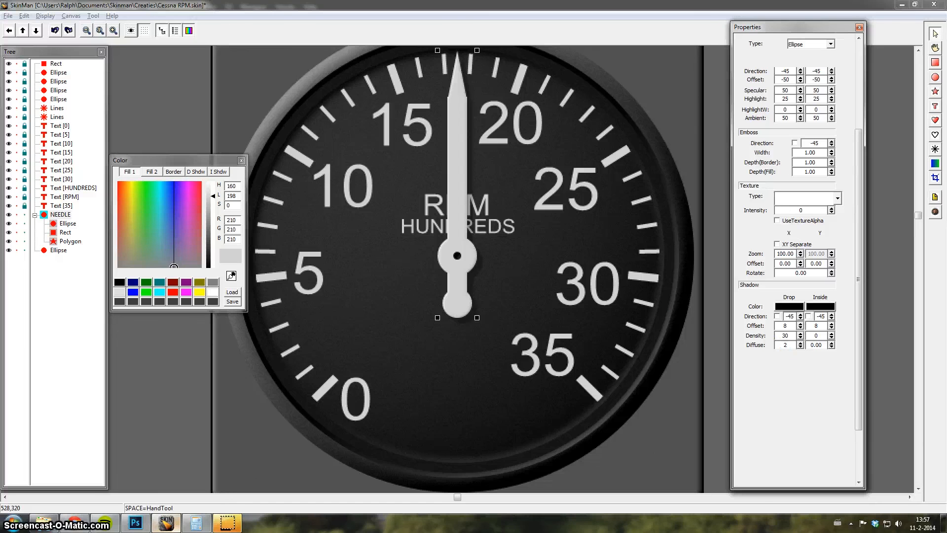
mouse_move(498, 184)
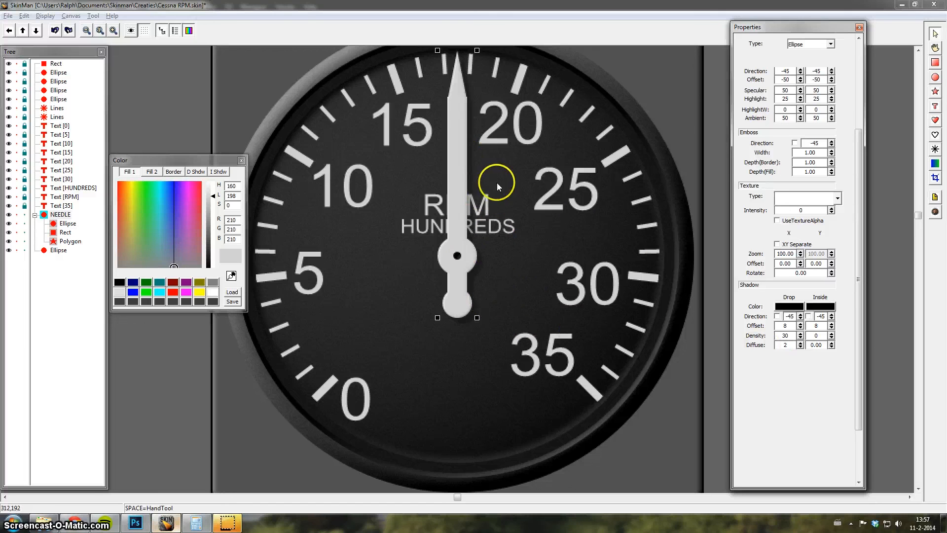
triple_click(785, 325)
text(6)
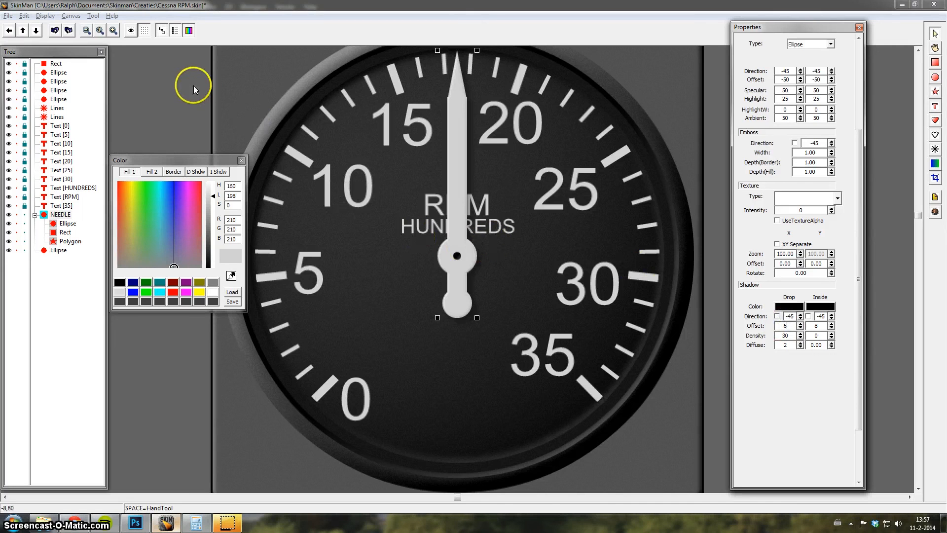
click(98, 31)
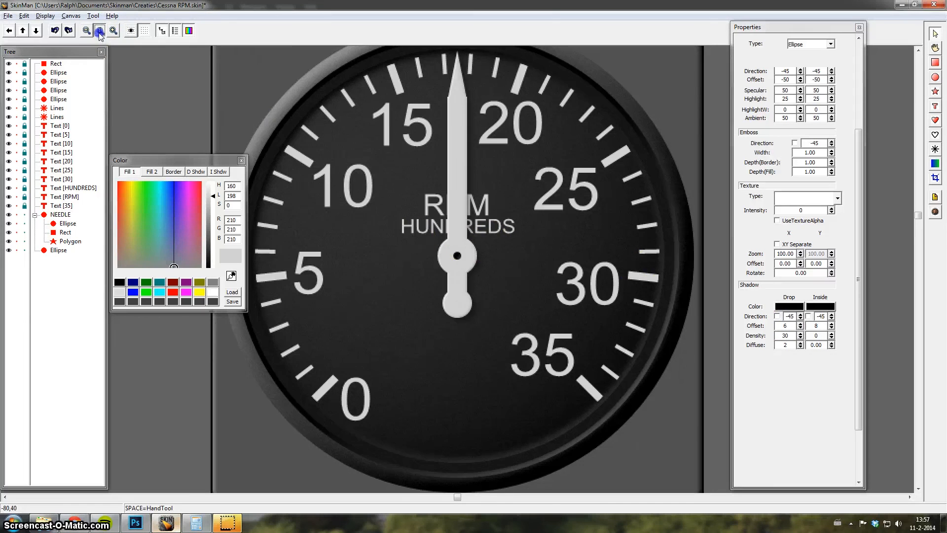
click(99, 31)
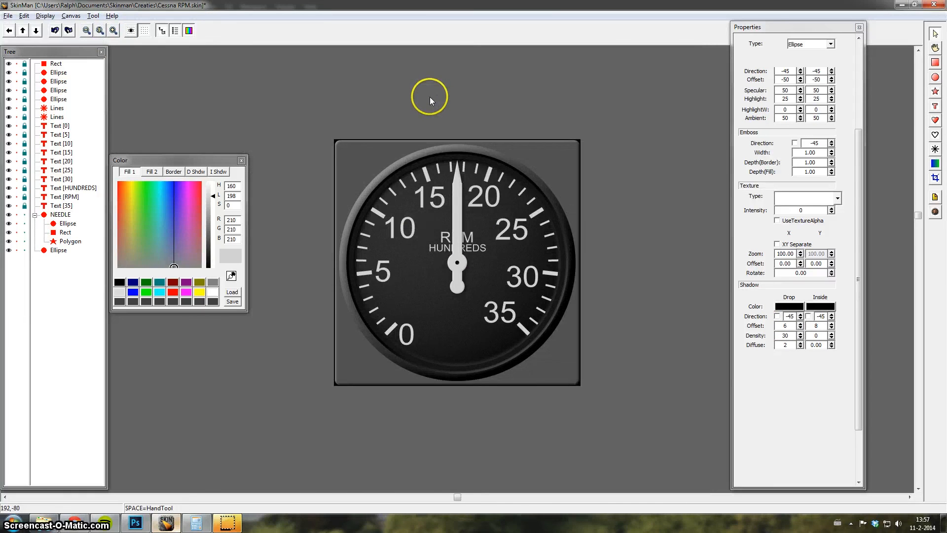
mouse_move(430, 97)
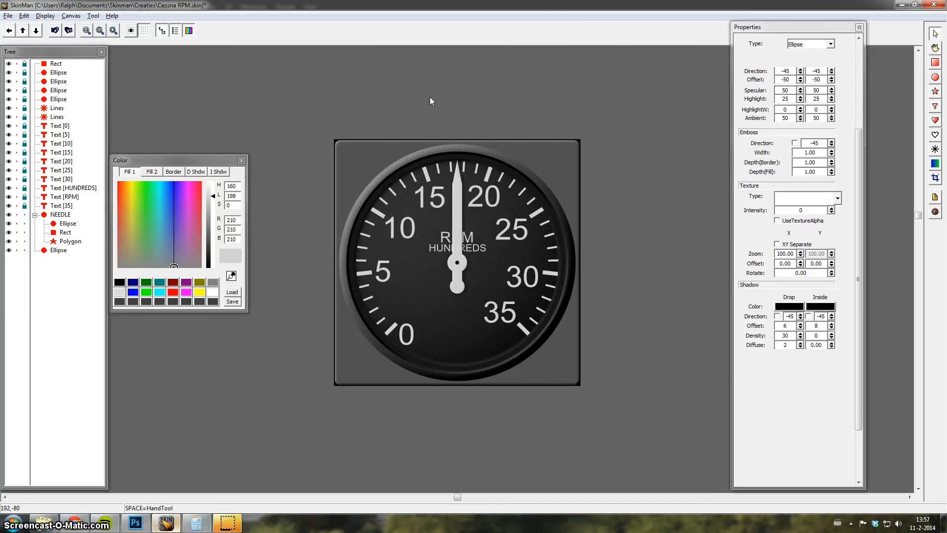
mouse_move(428, 84)
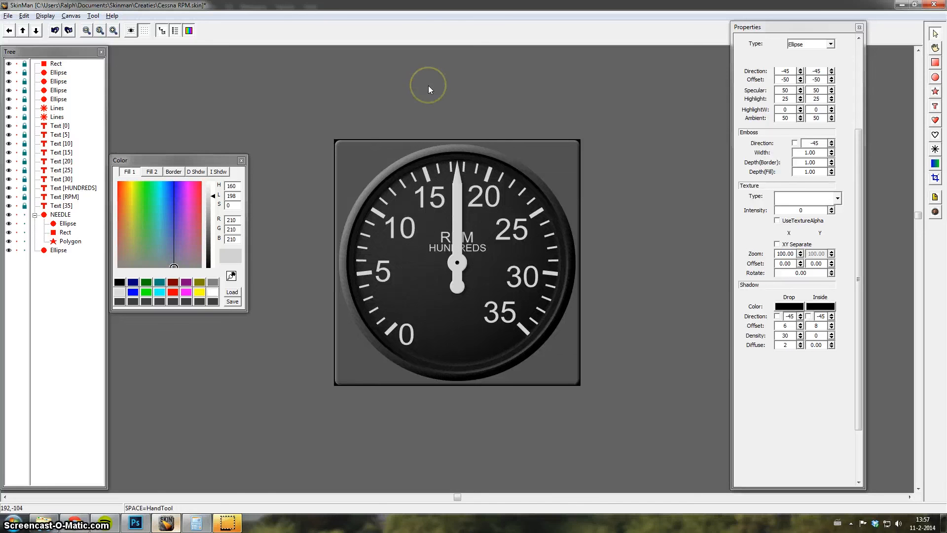
mouse_move(429, 90)
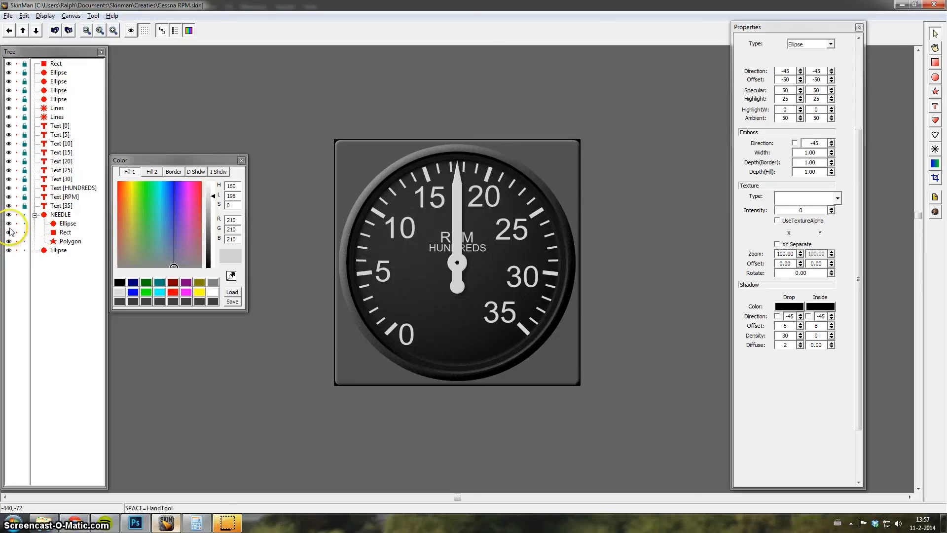
Hide the needle and export the bare dial as RPMBACK, an opaque-background PNG.
click(56, 63)
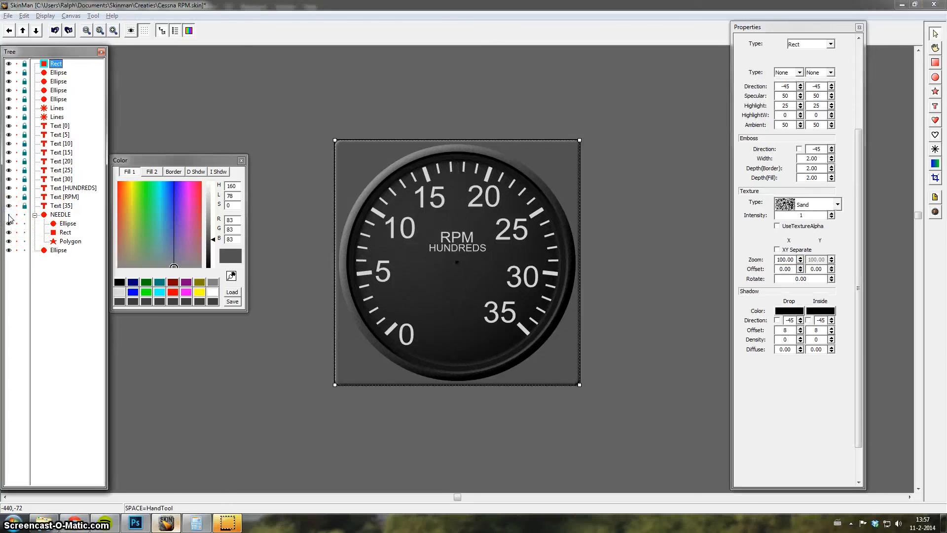
mouse_move(222, 134)
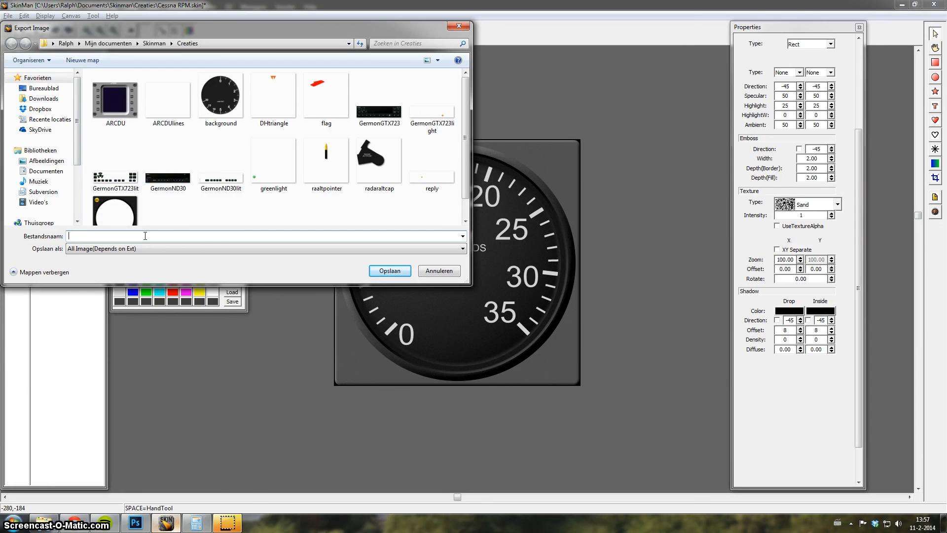
text(RPMBA)
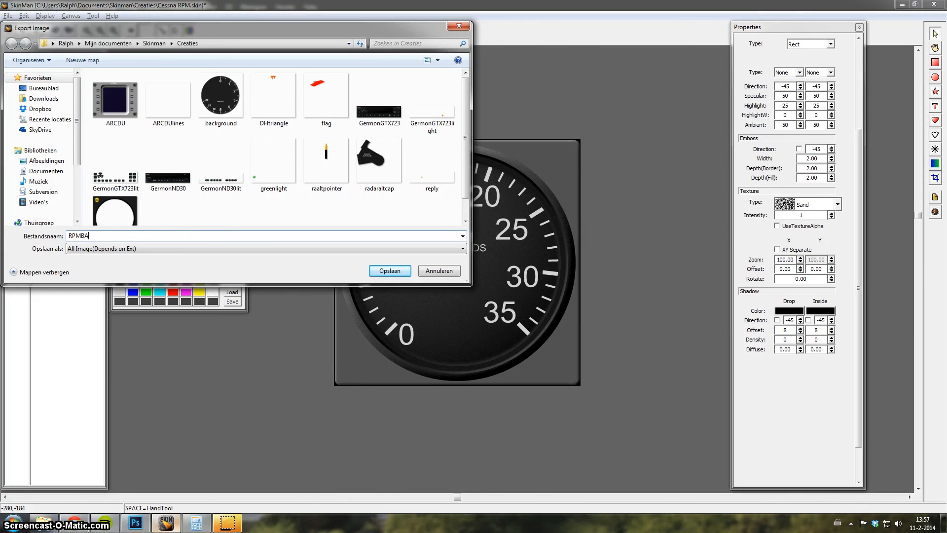
text(CK)
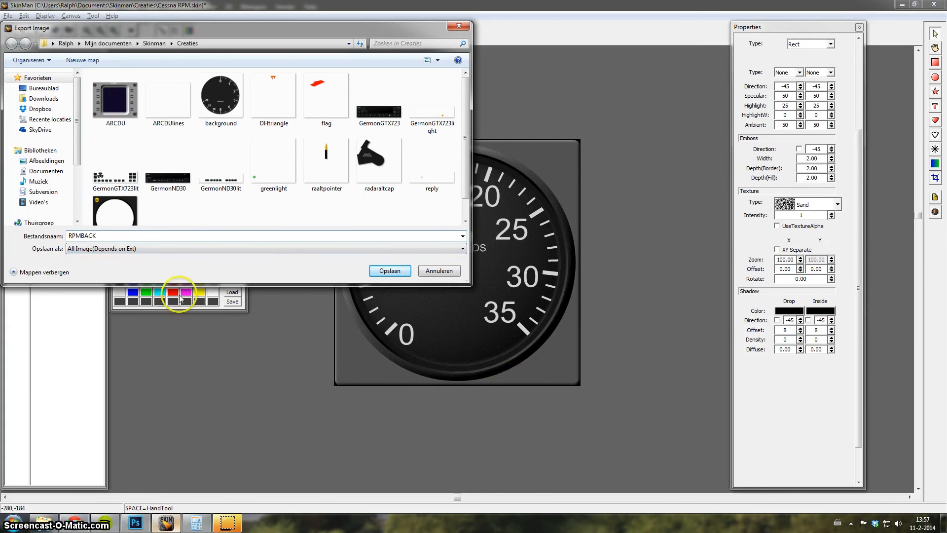
click(462, 249)
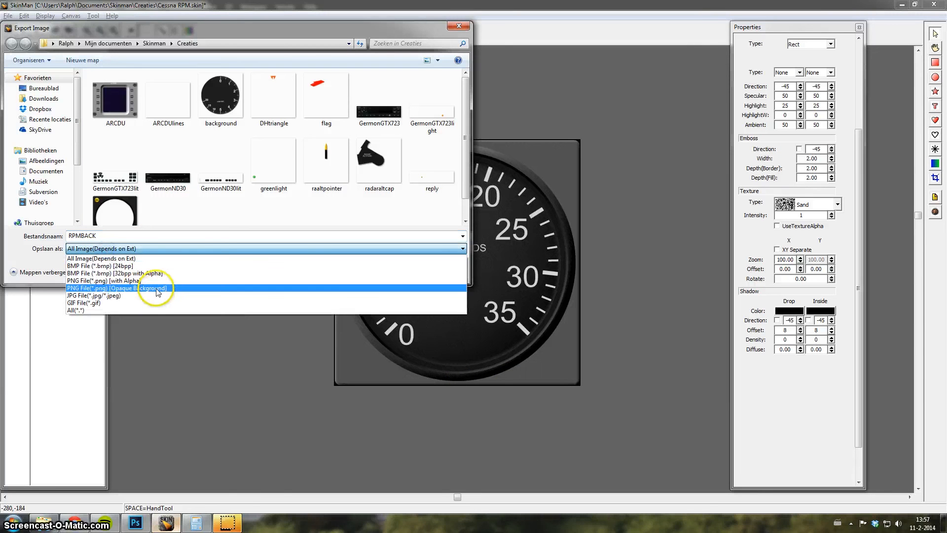
mouse_move(127, 296)
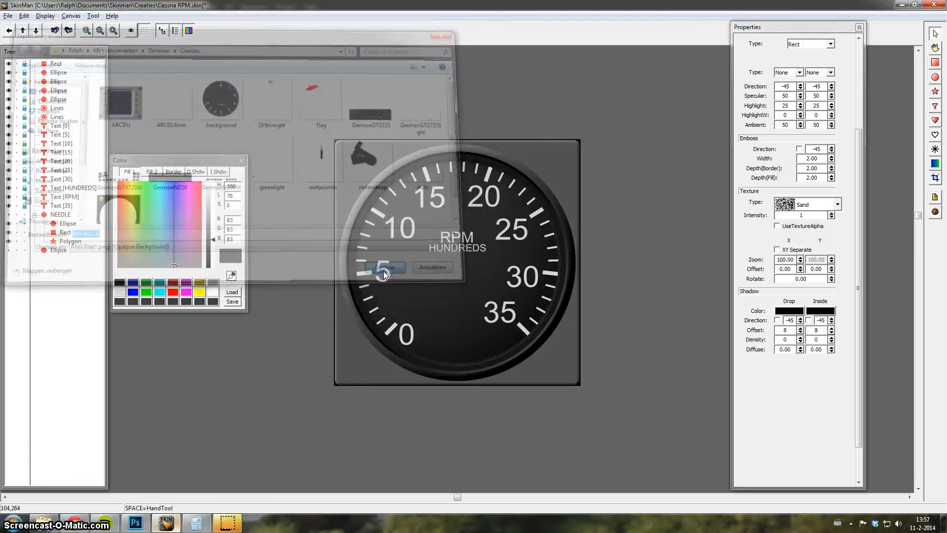
click(385, 267)
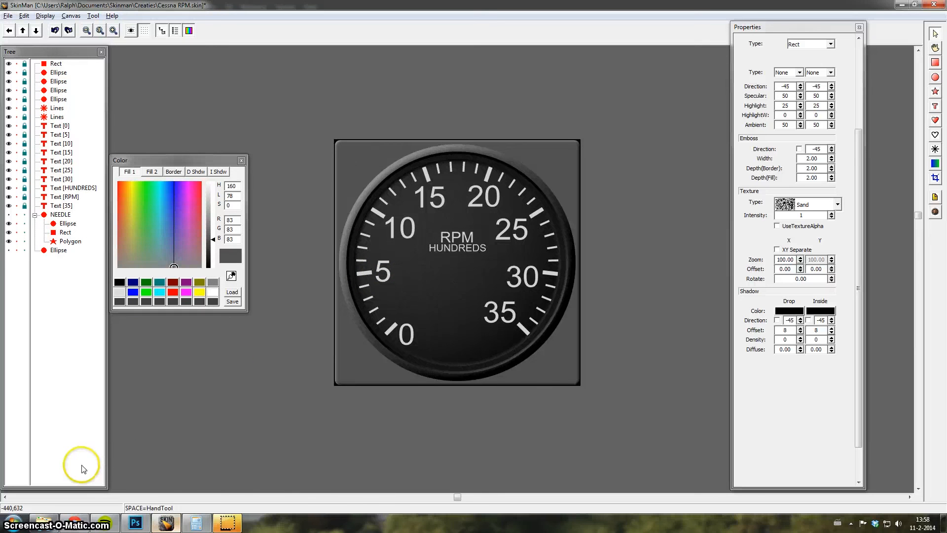
mouse_move(310, 300)
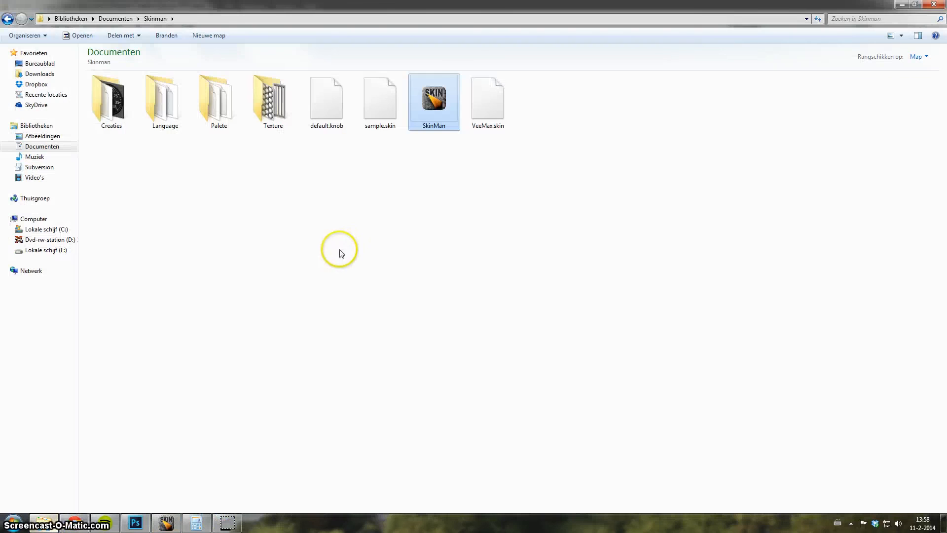
View the exported RPMBACK image from the Creaties folder in Windows Photo Viewer.
double_click(112, 97)
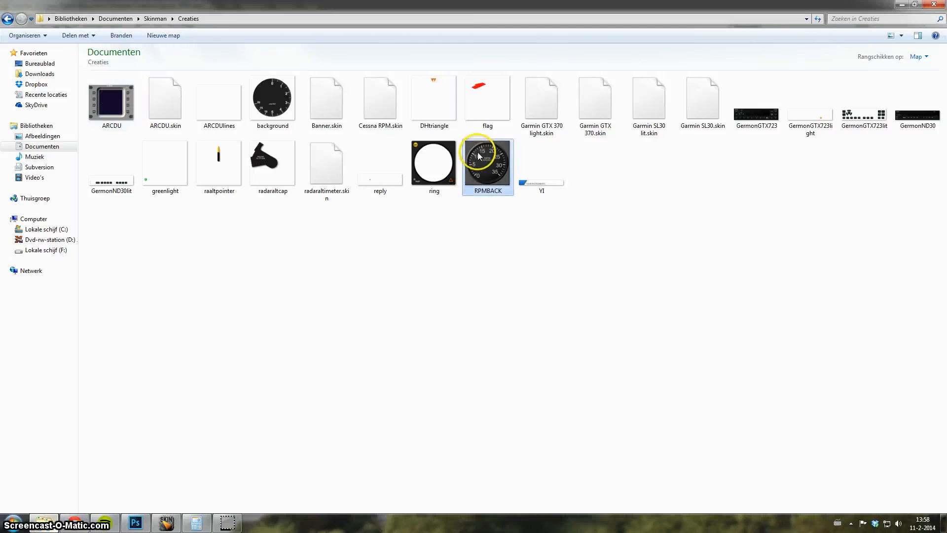
double_click(487, 161)
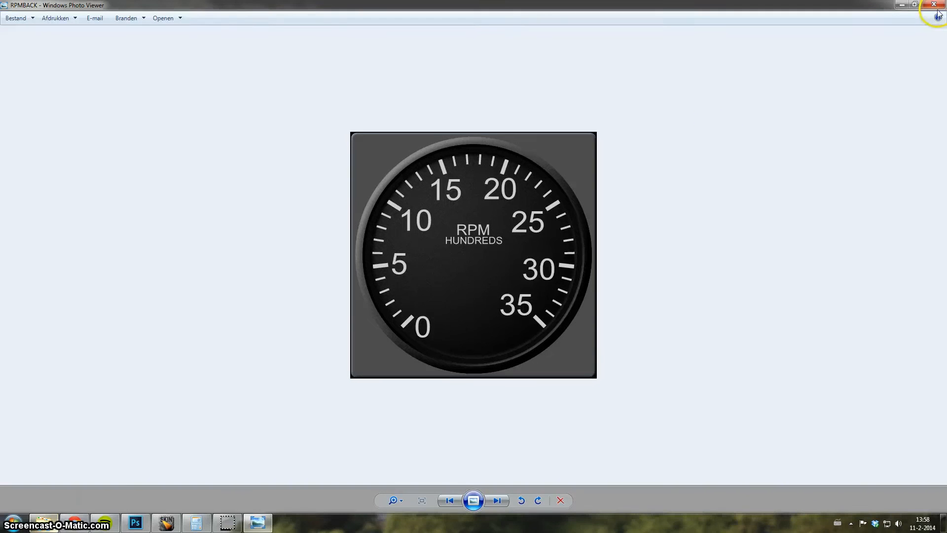
mouse_move(352, 172)
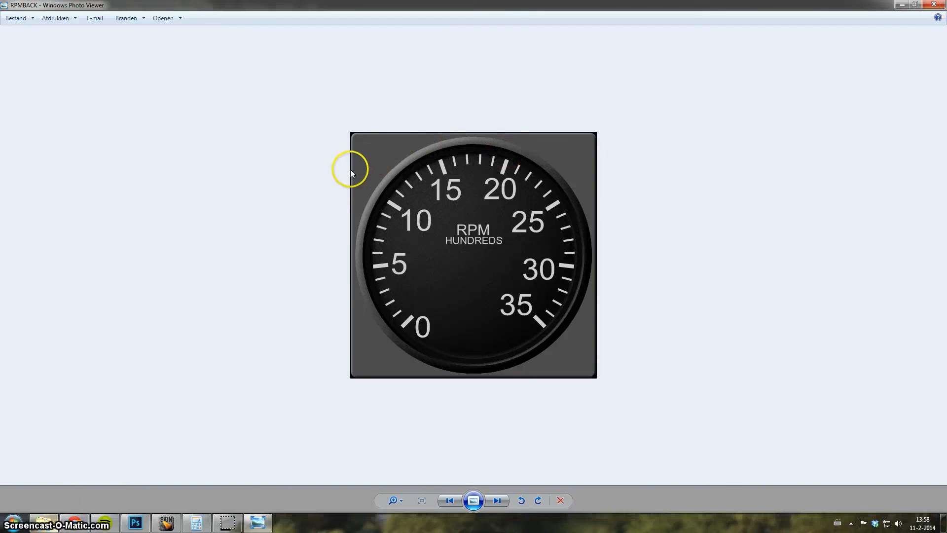
mouse_move(42, 16)
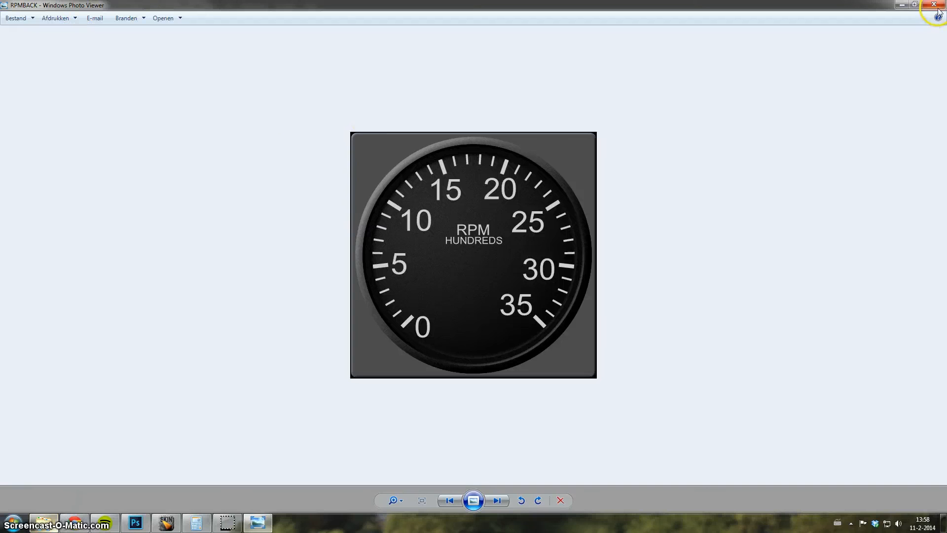
mouse_move(940, 6)
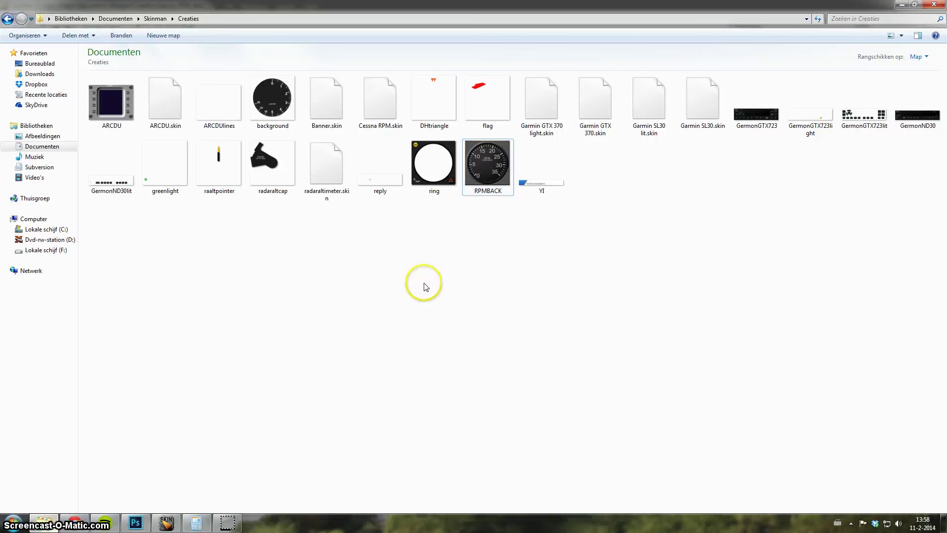
Hide the labels, numerals, tick marks and remaining dial layers, leaving only the needle visible.
double_click(380, 97)
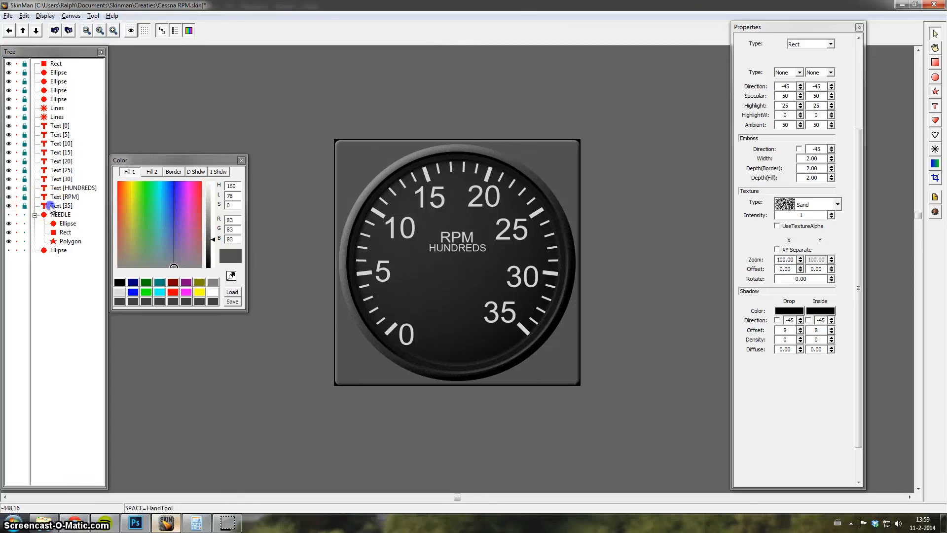
click(72, 187)
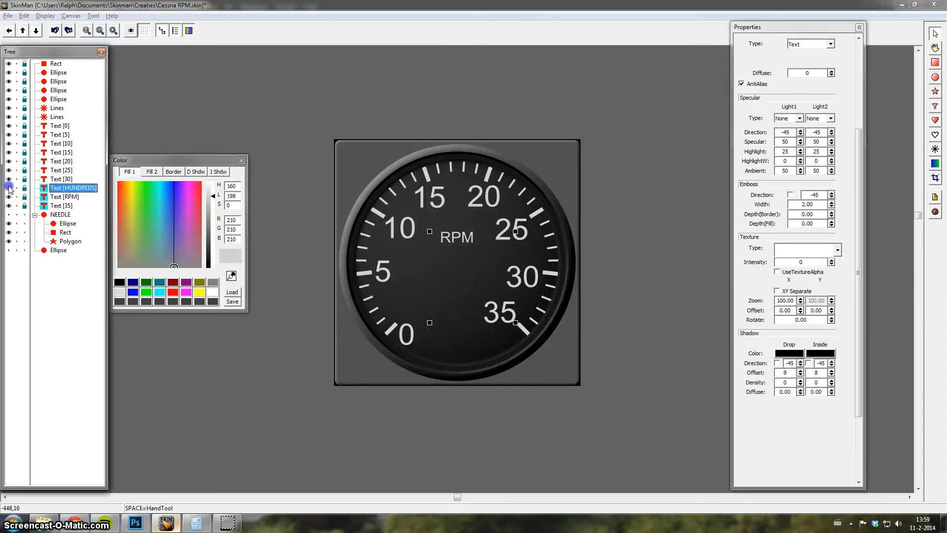
click(9, 187)
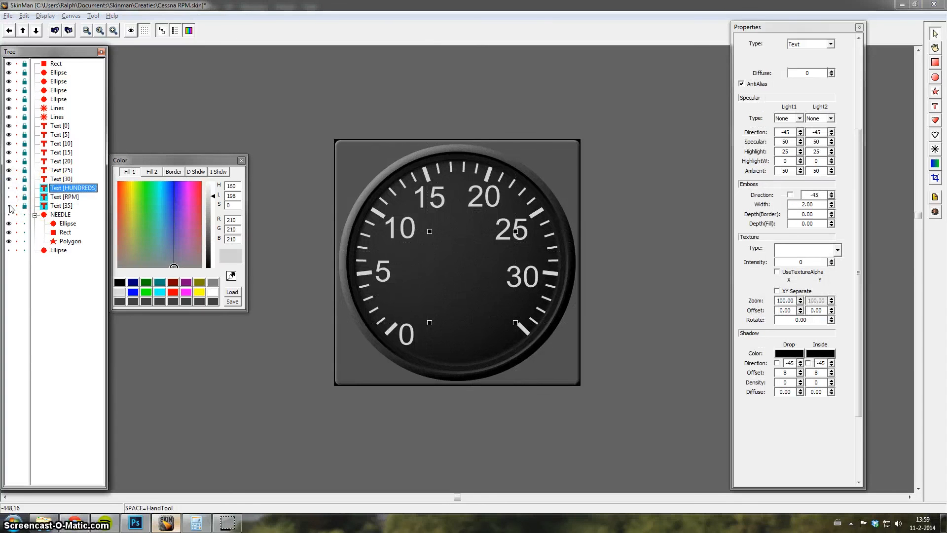
click(9, 240)
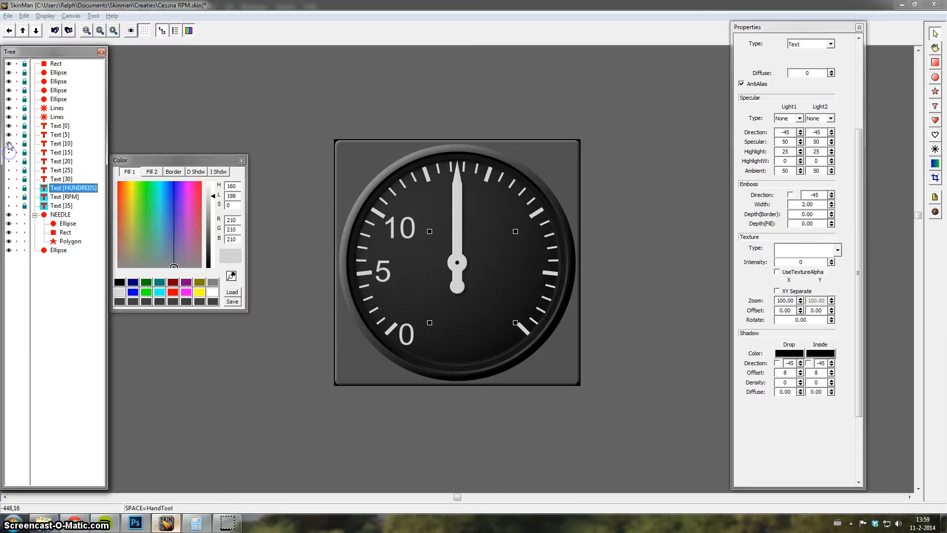
click(9, 107)
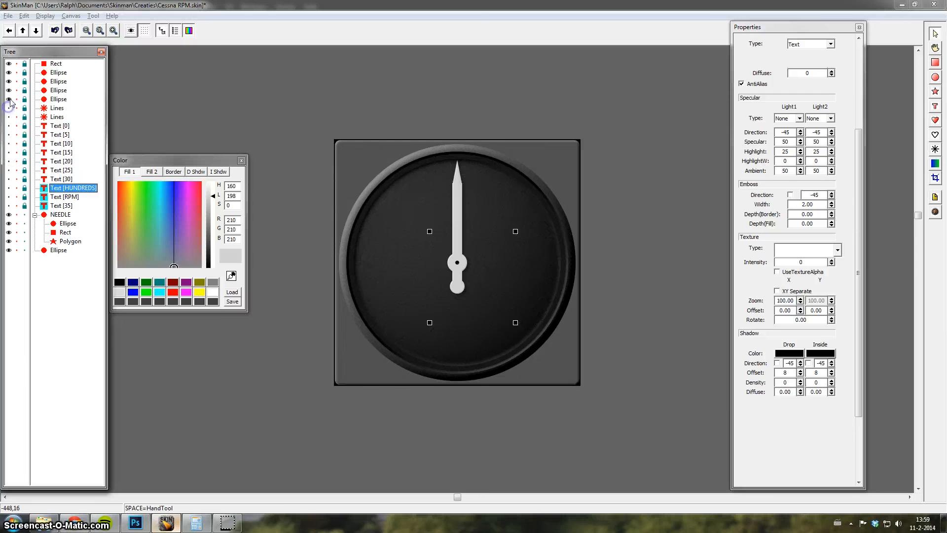
click(9, 63)
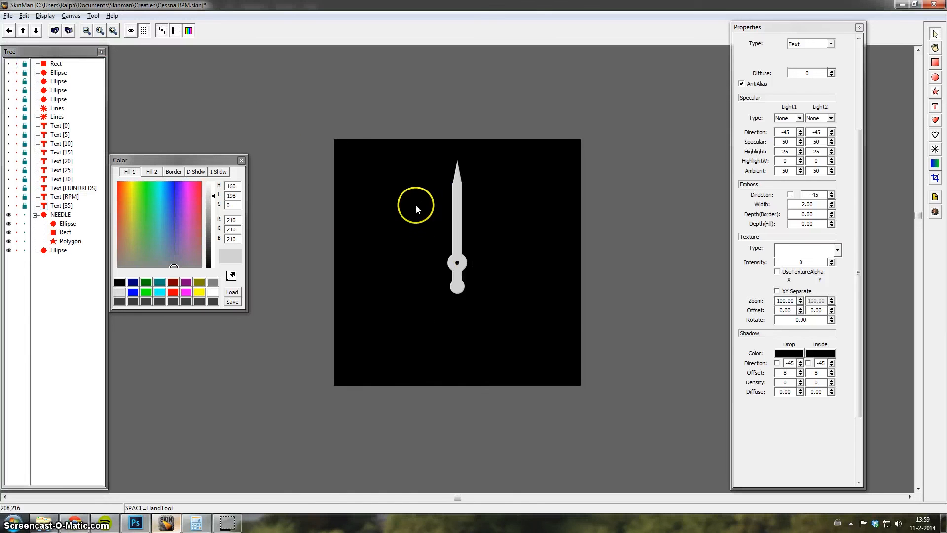
mouse_move(23, 16)
text(RPMNEEDL)
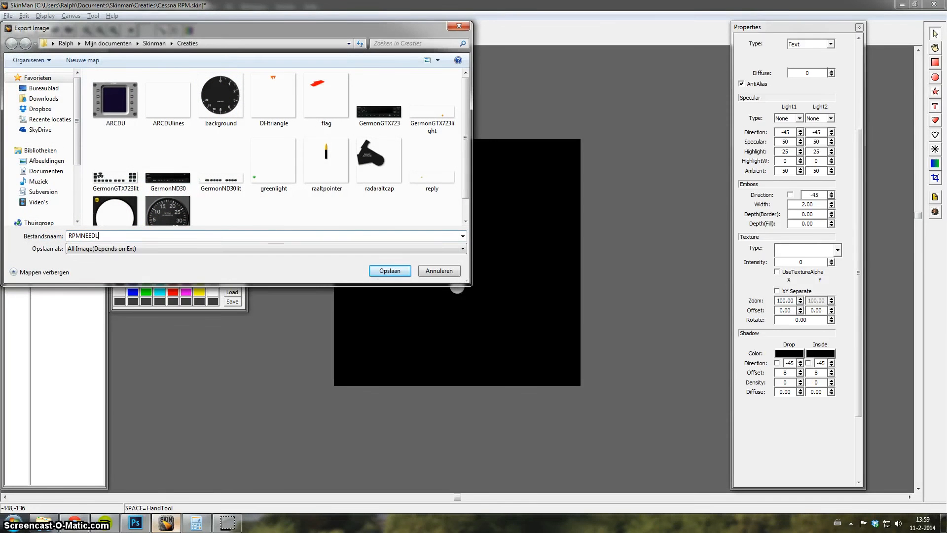
Export the lone needle as RPMNEEDLE, a PNG with alpha transparency.
click(461, 248)
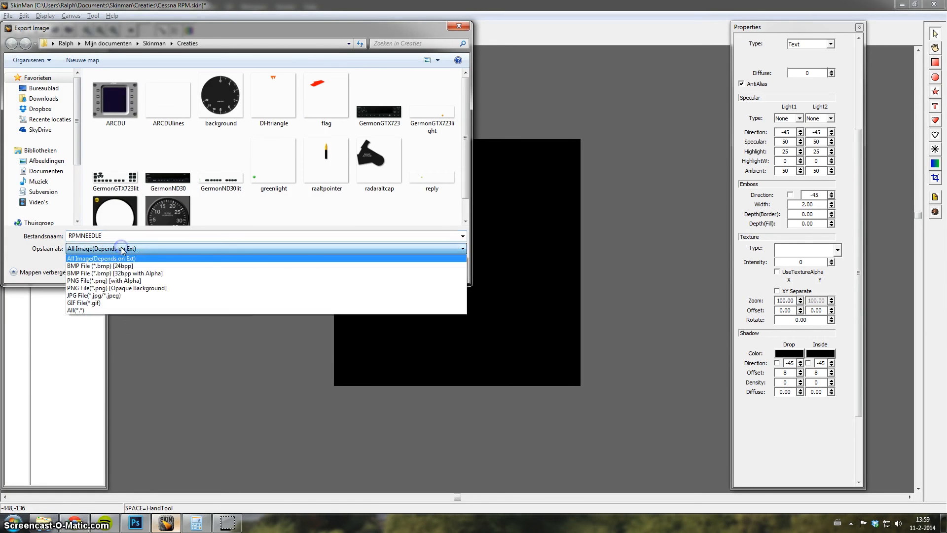
click(104, 280)
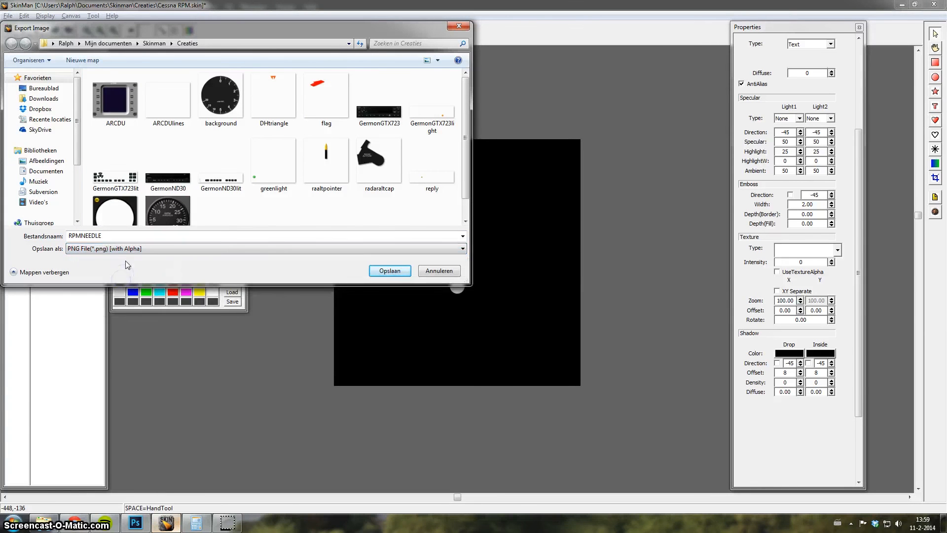
mouse_move(367, 259)
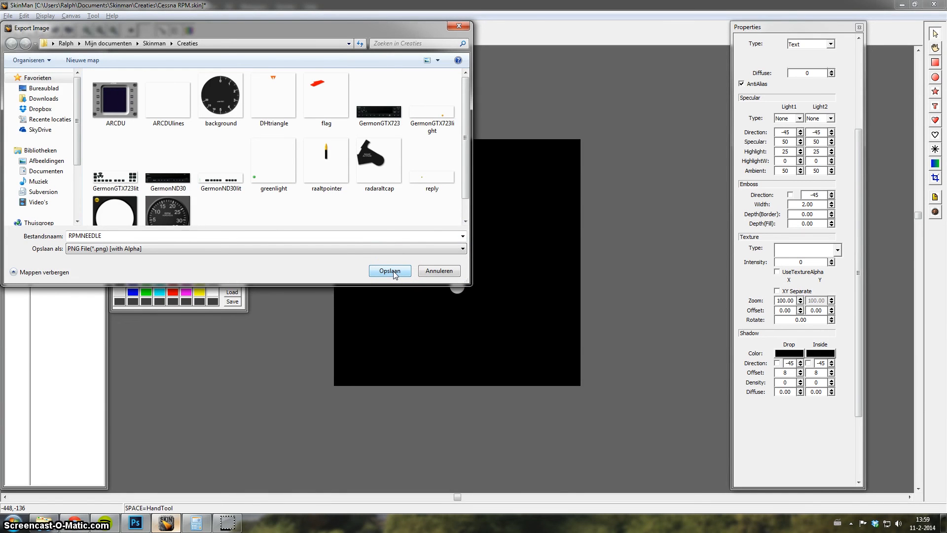
click(390, 270)
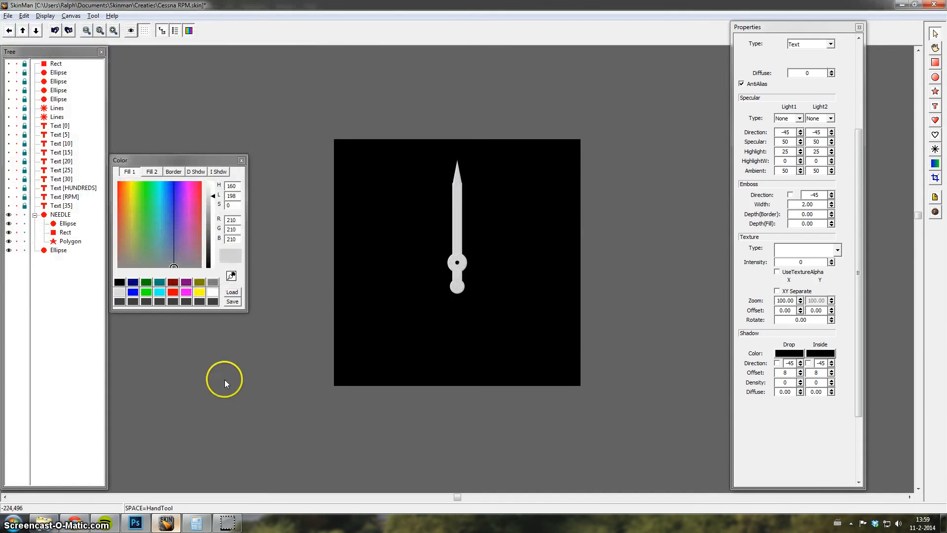
mouse_move(284, 349)
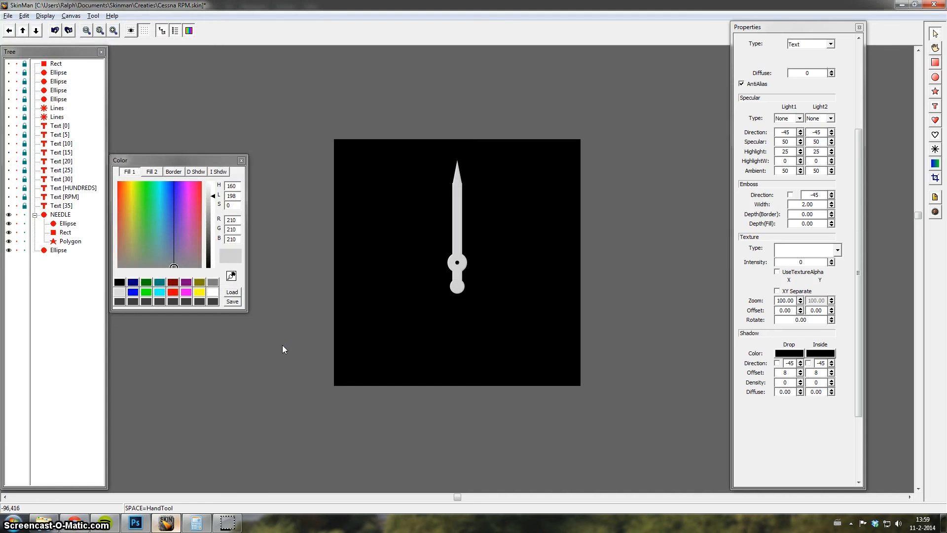
mouse_move(371, 155)
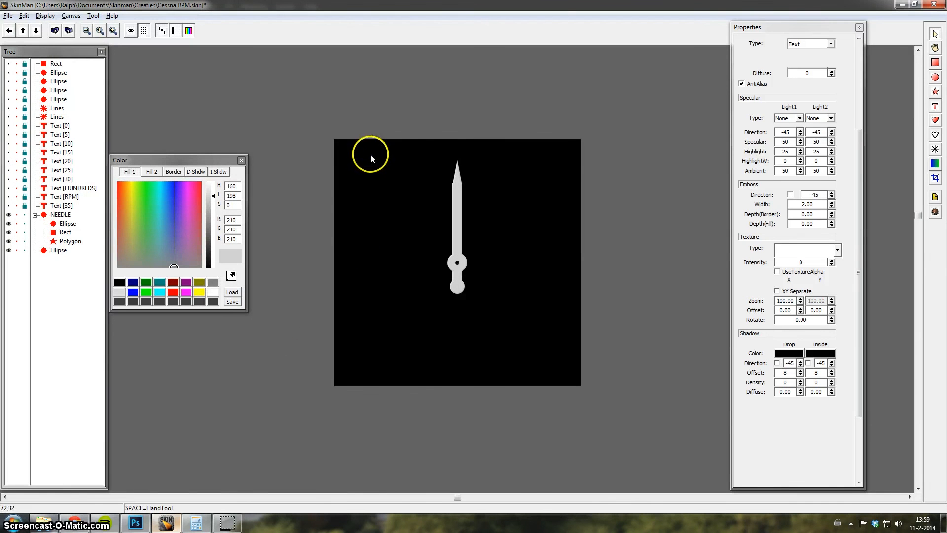
mouse_move(356, 197)
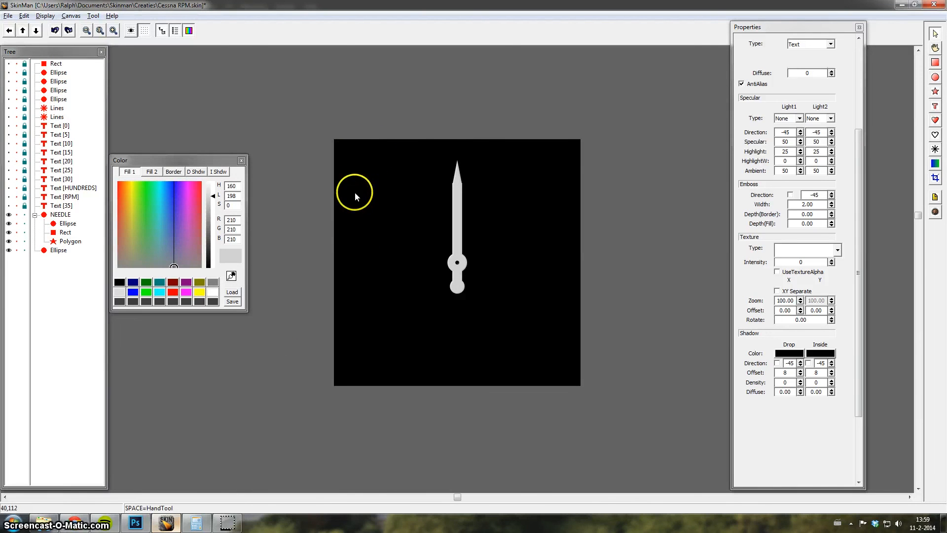
mouse_move(355, 222)
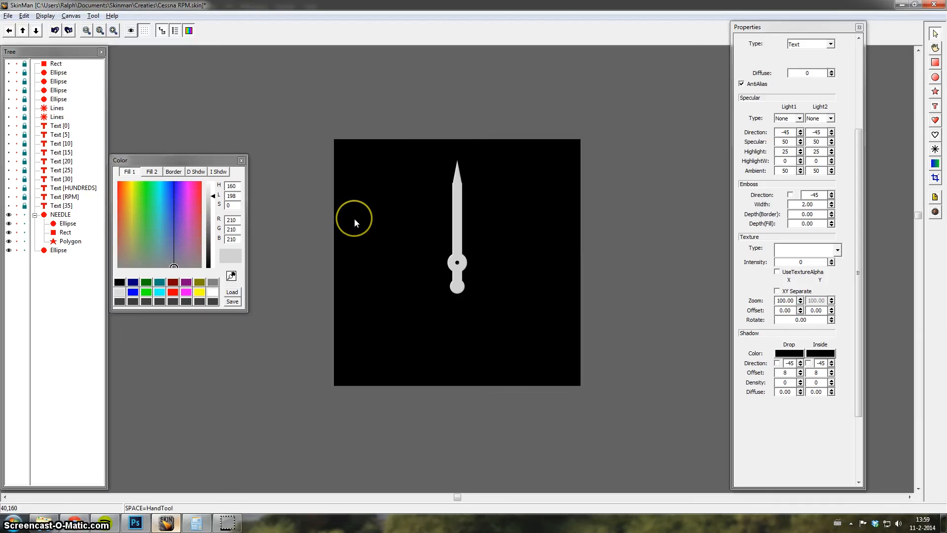
mouse_move(314, 208)
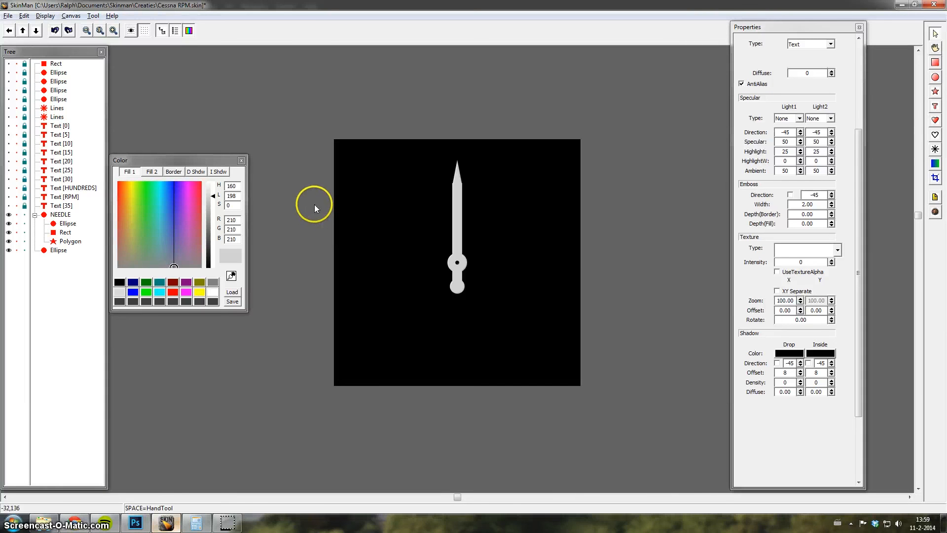
mouse_move(476, 167)
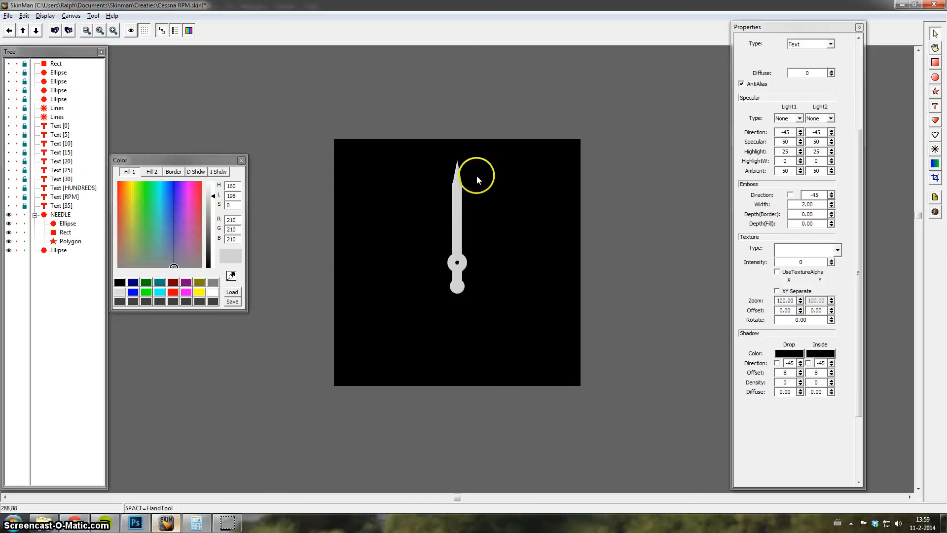
mouse_move(353, 343)
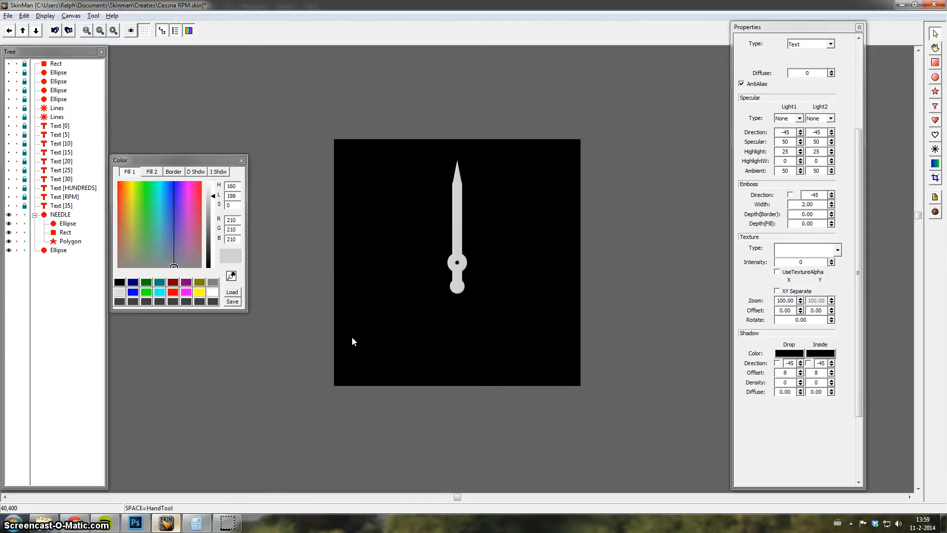
mouse_move(346, 143)
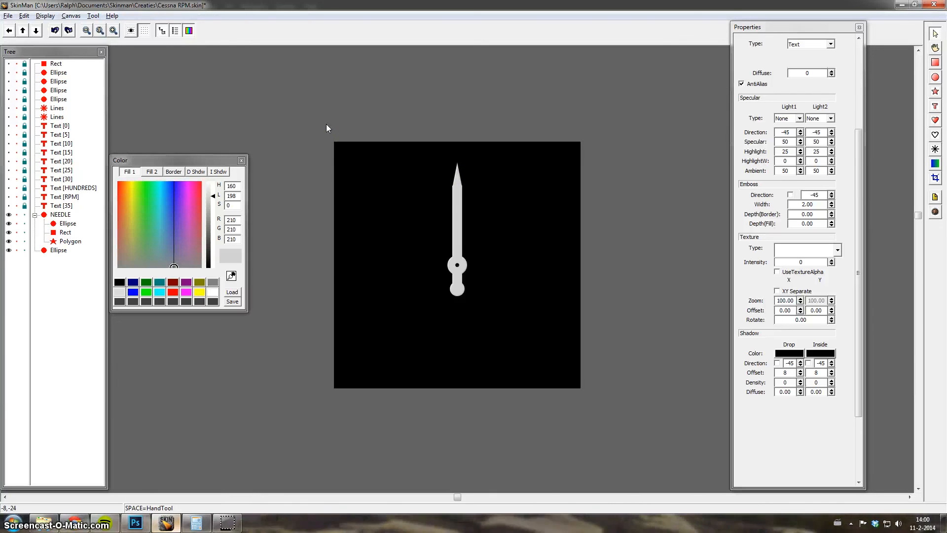
mouse_move(42, 523)
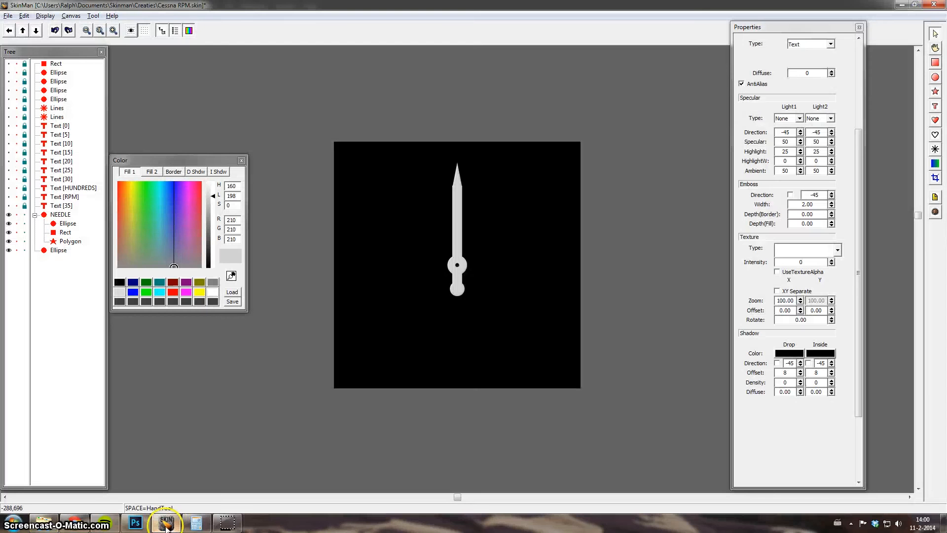
mouse_move(306, 298)
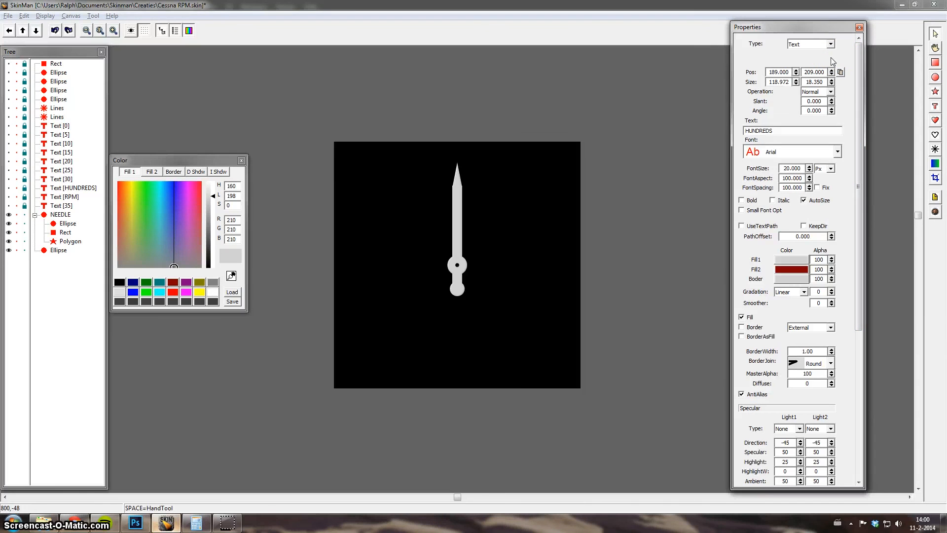
mouse_move(628, 145)
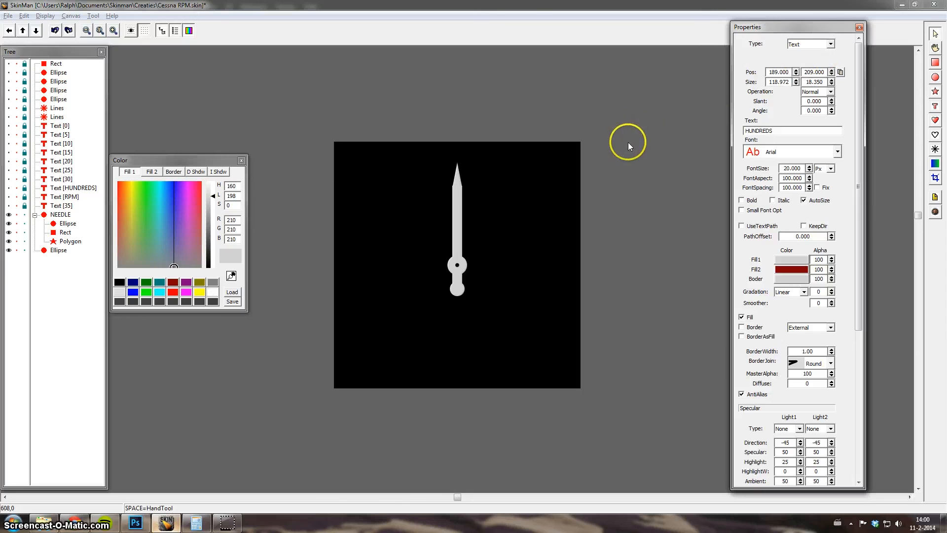
mouse_move(628, 147)
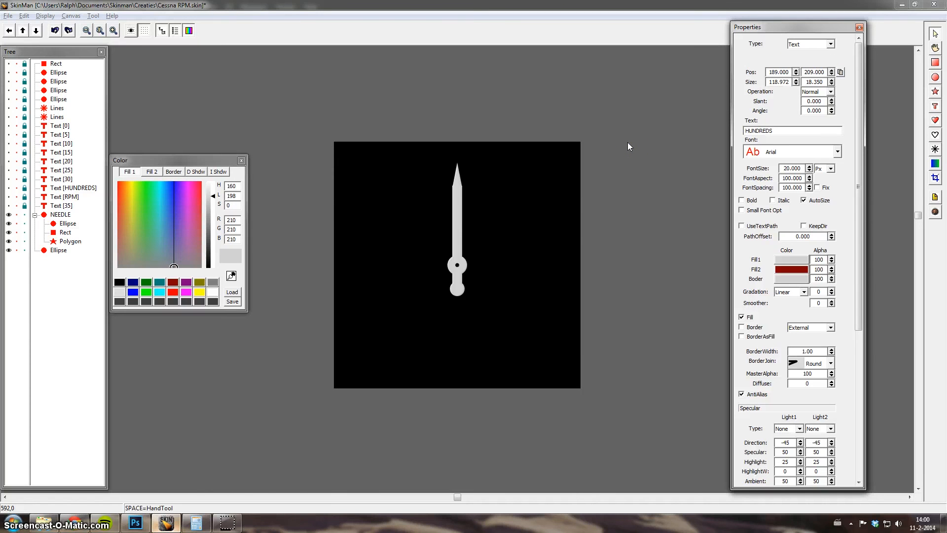
mouse_move(626, 149)
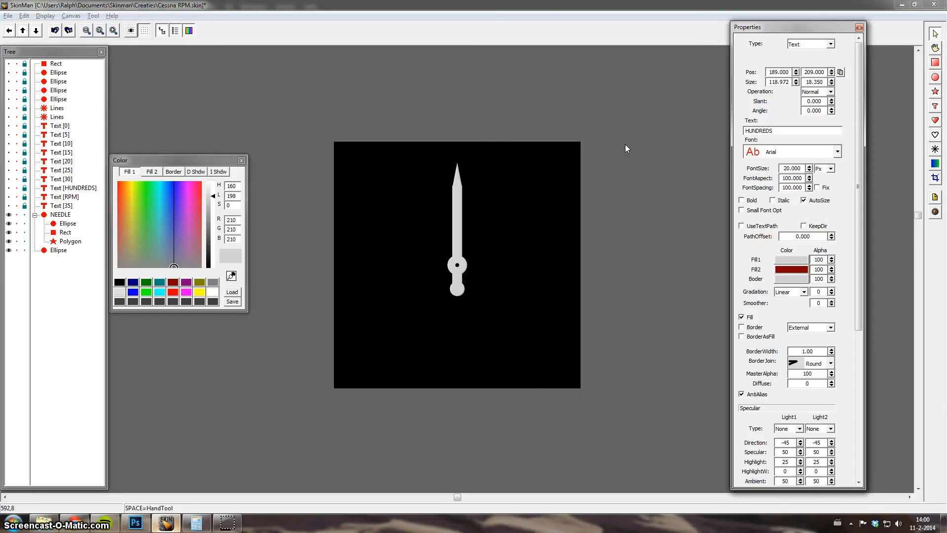
mouse_move(628, 139)
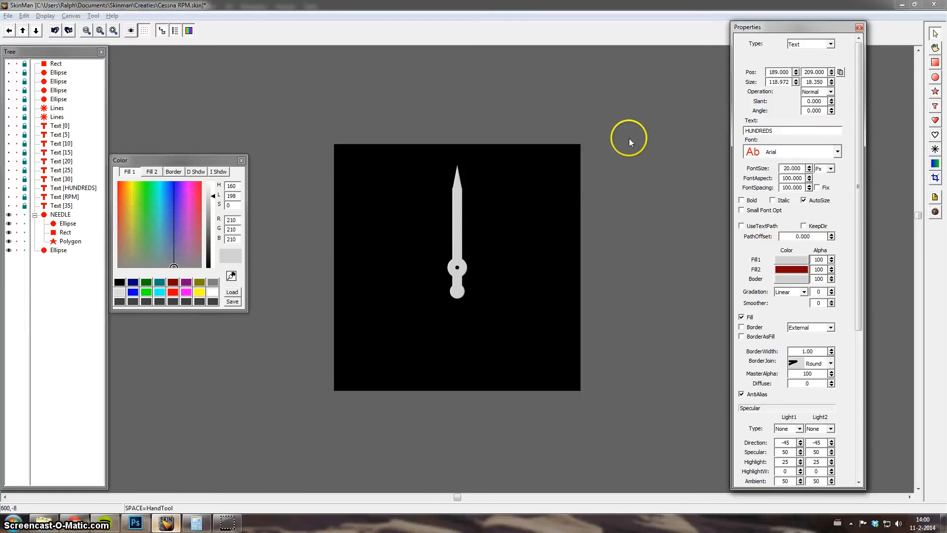